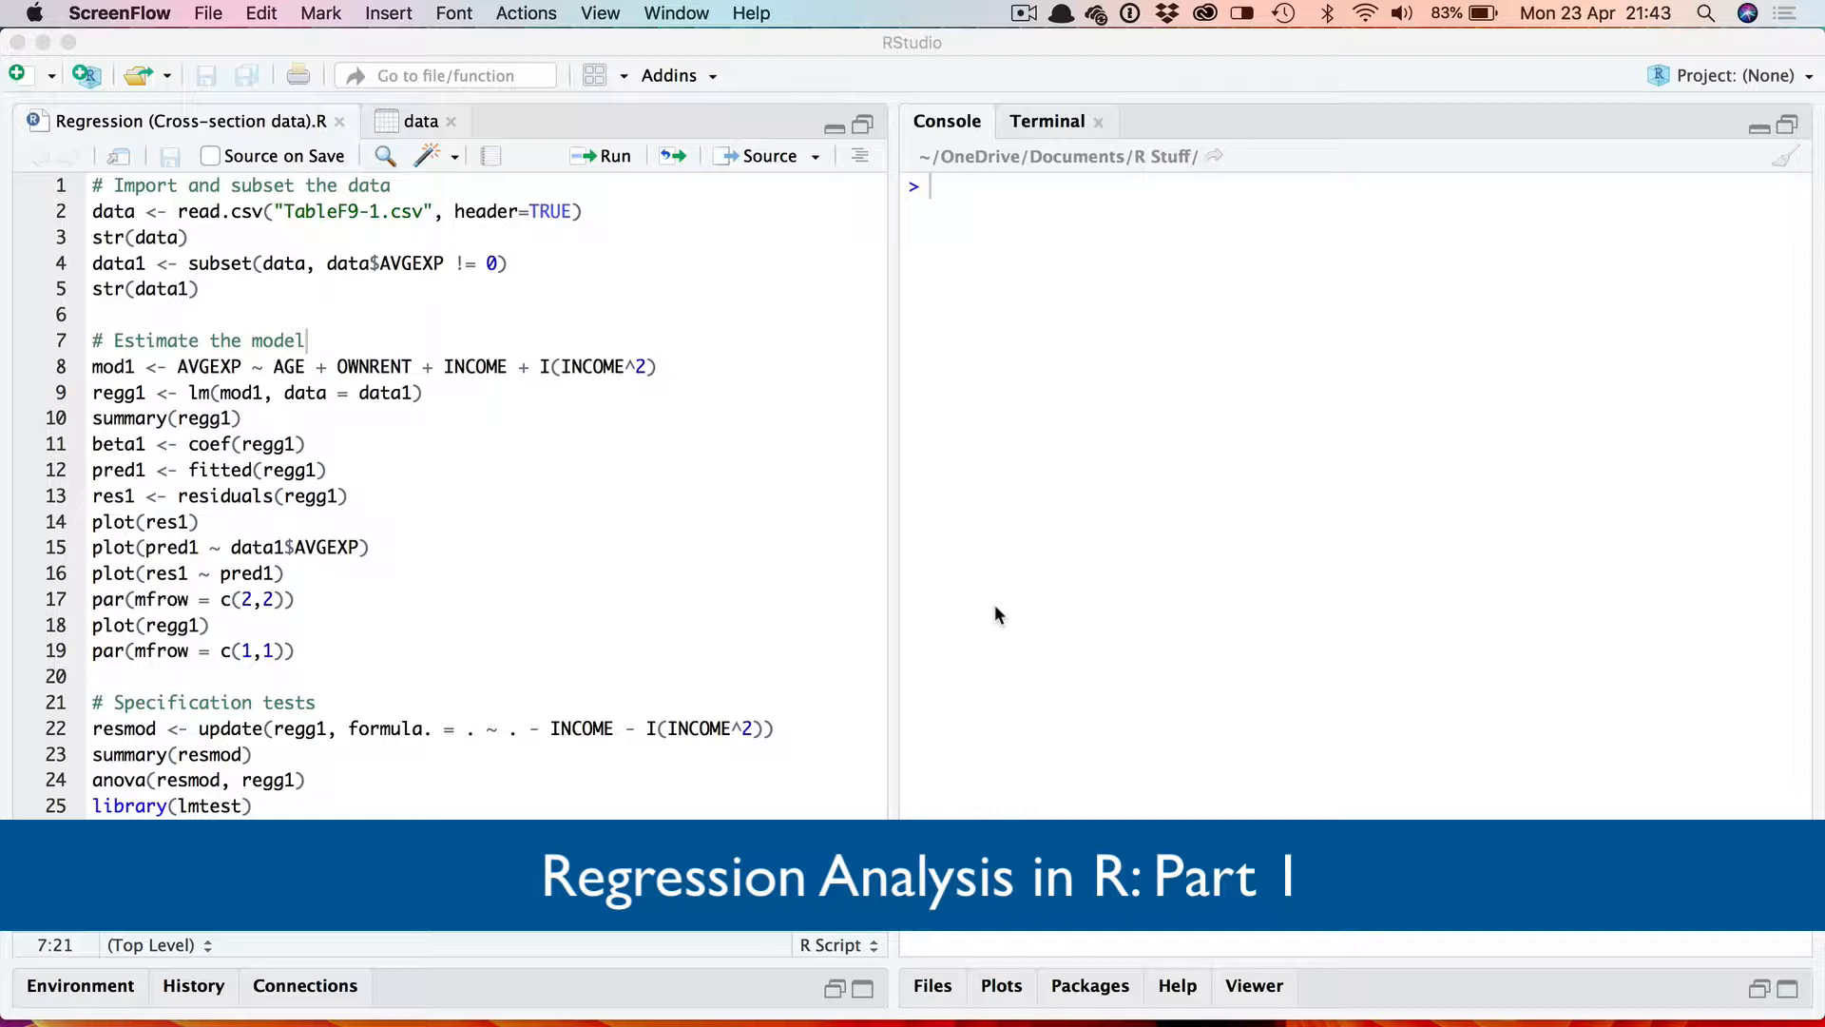
Step: Add waldtest(resmod, regg1, test = "Chisq") on line 26 below library(lmtest)
{"action": "type", "text": "waldtest(resmod, regg1, test = \"Chisq\")"}
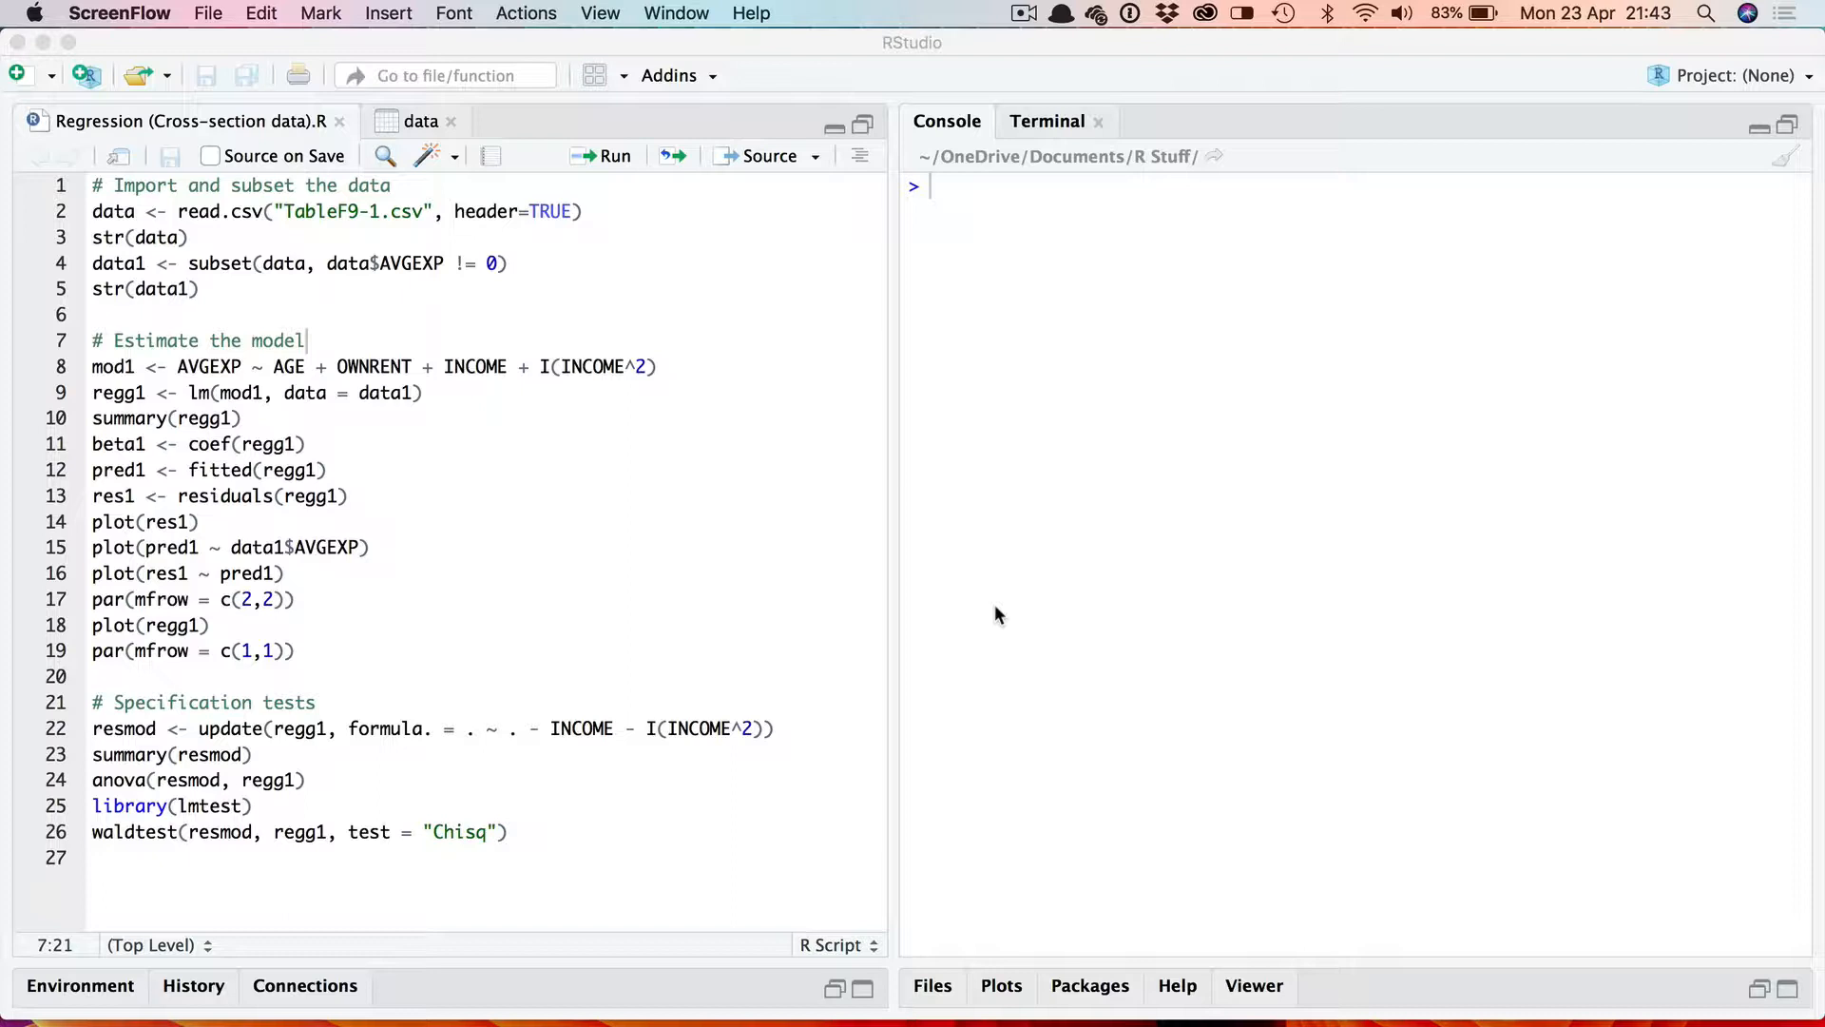
{"action": "mouse_move", "coordinate": [787, 424]}
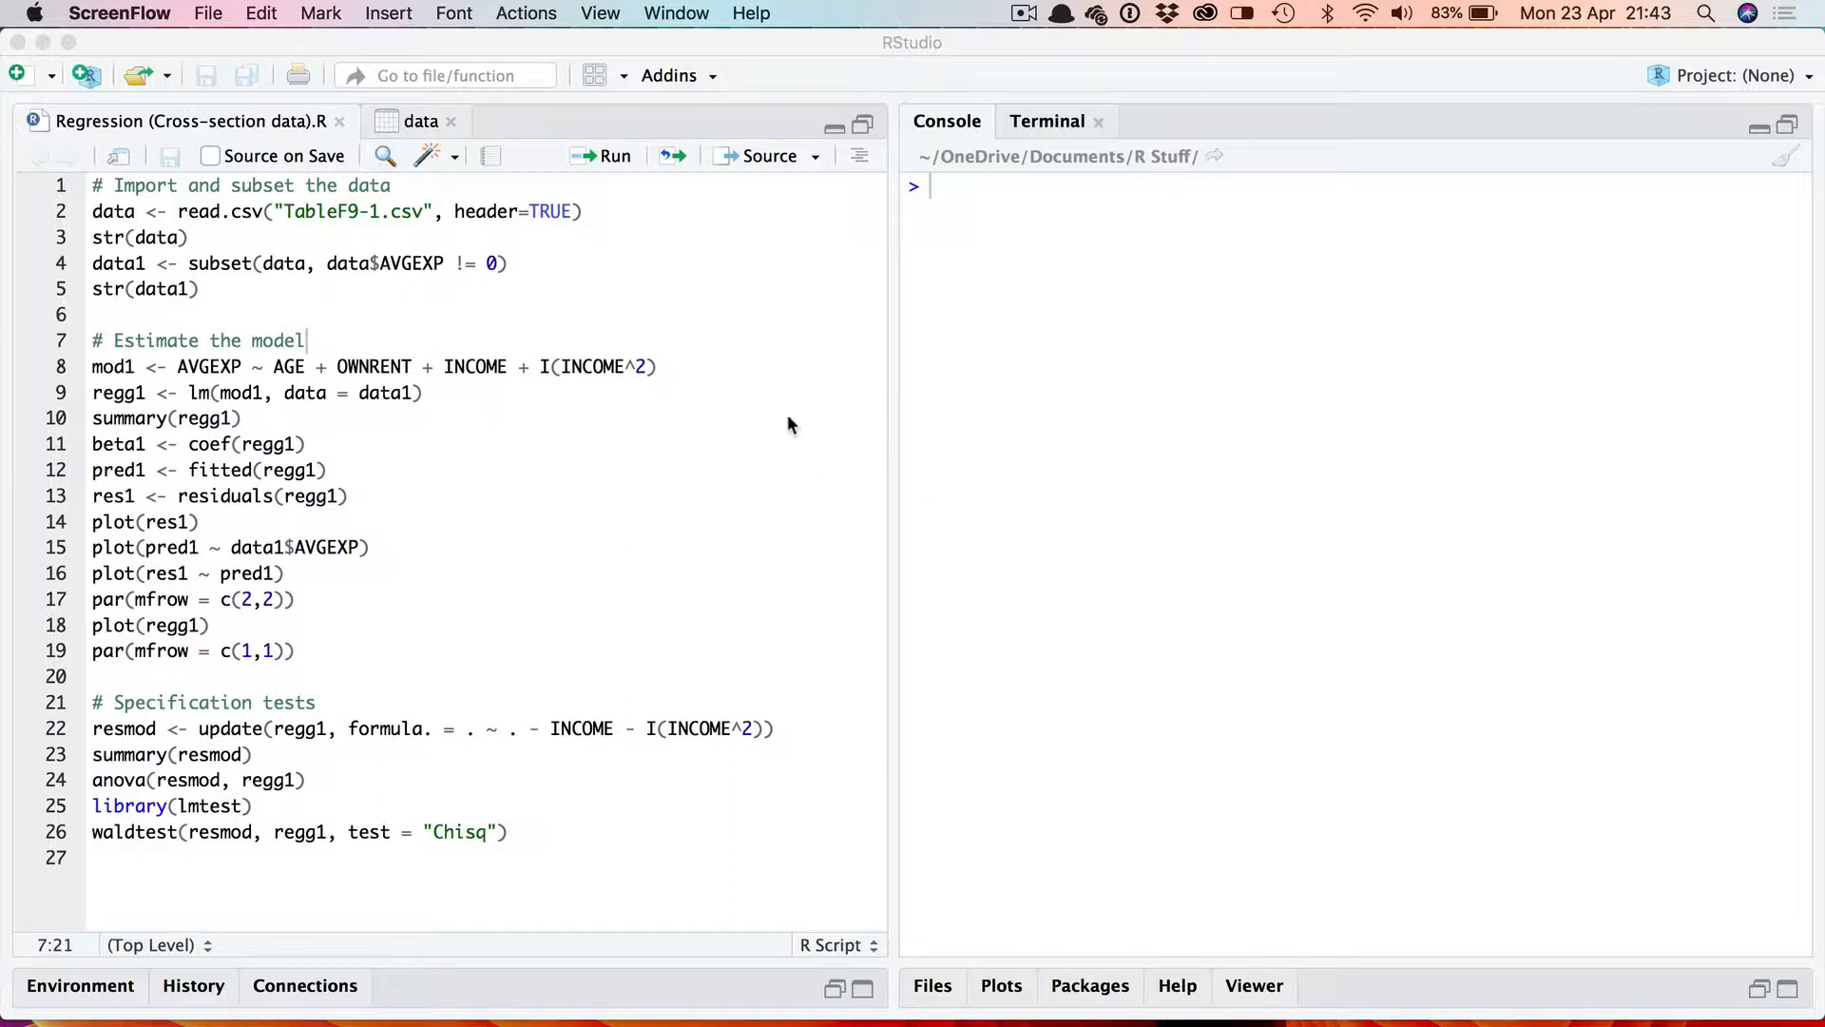
{"action": "mouse_move", "coordinate": [711, 253]}
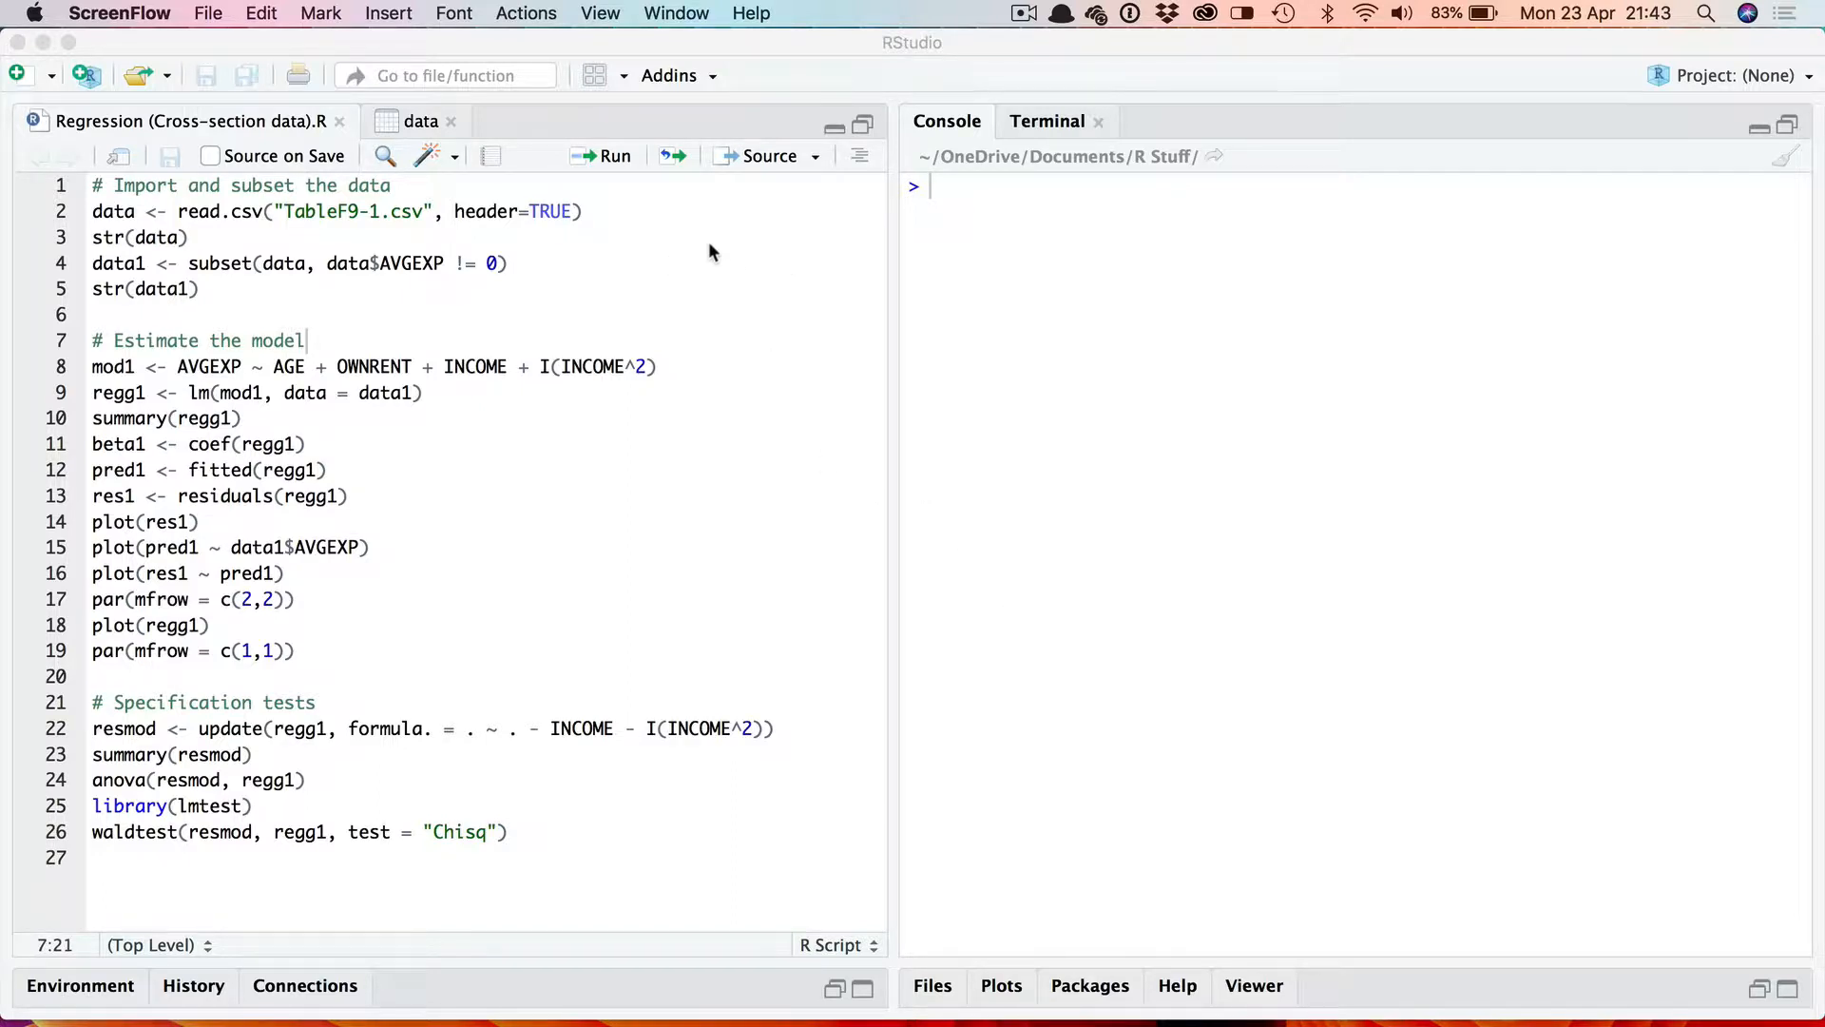
{"action": "mouse_move", "coordinate": [652, 253]}
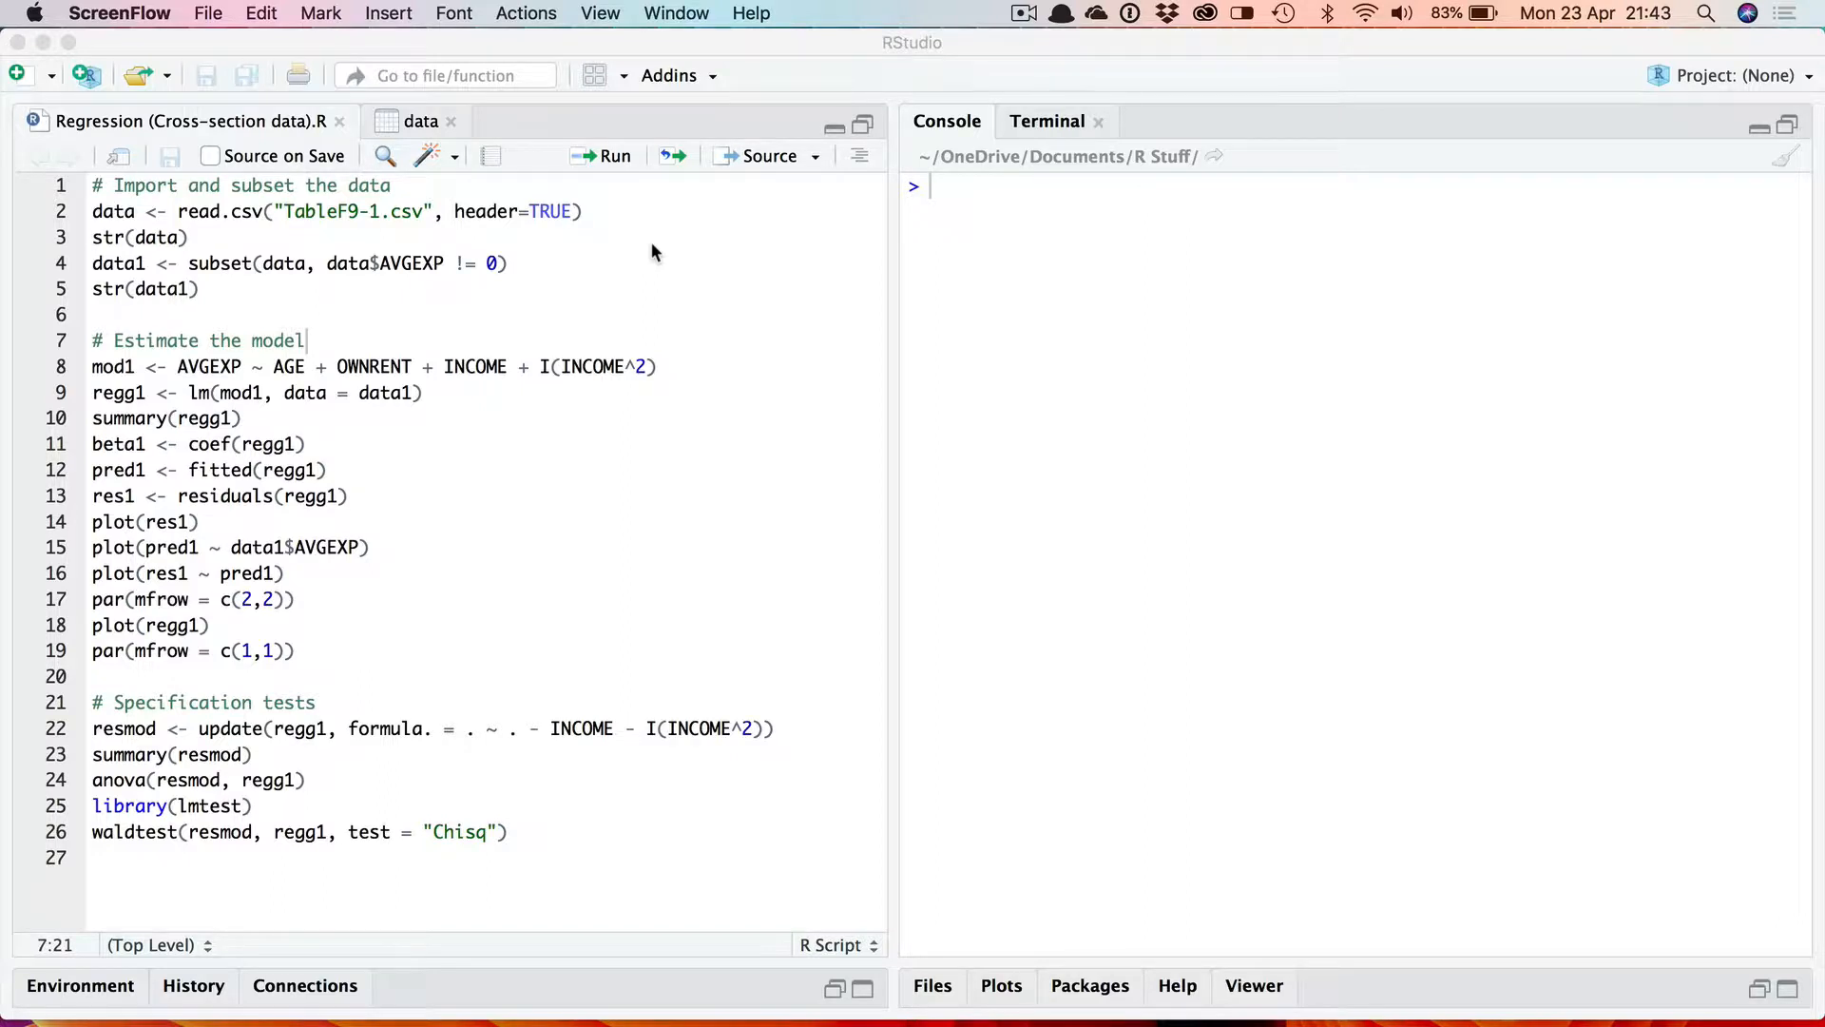
{"action": "mouse_move", "coordinate": [358, 236]}
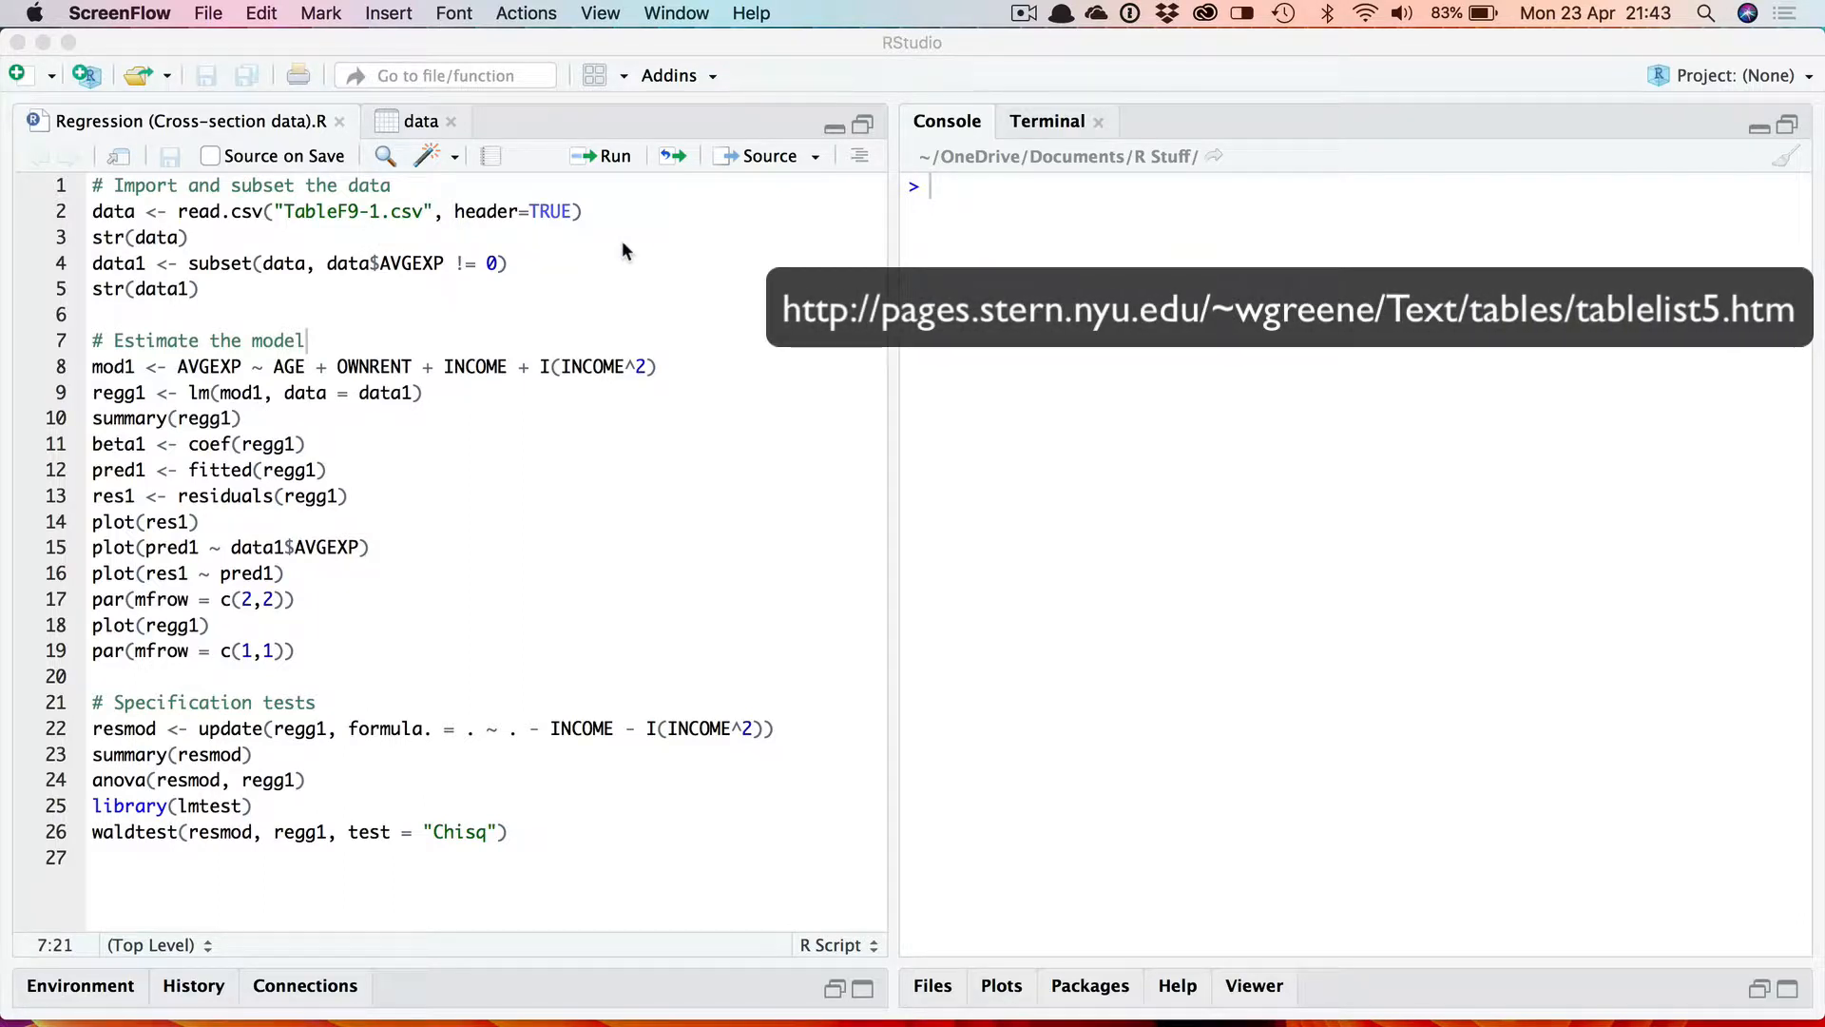
{"action": "mouse_move", "coordinate": [602, 222]}
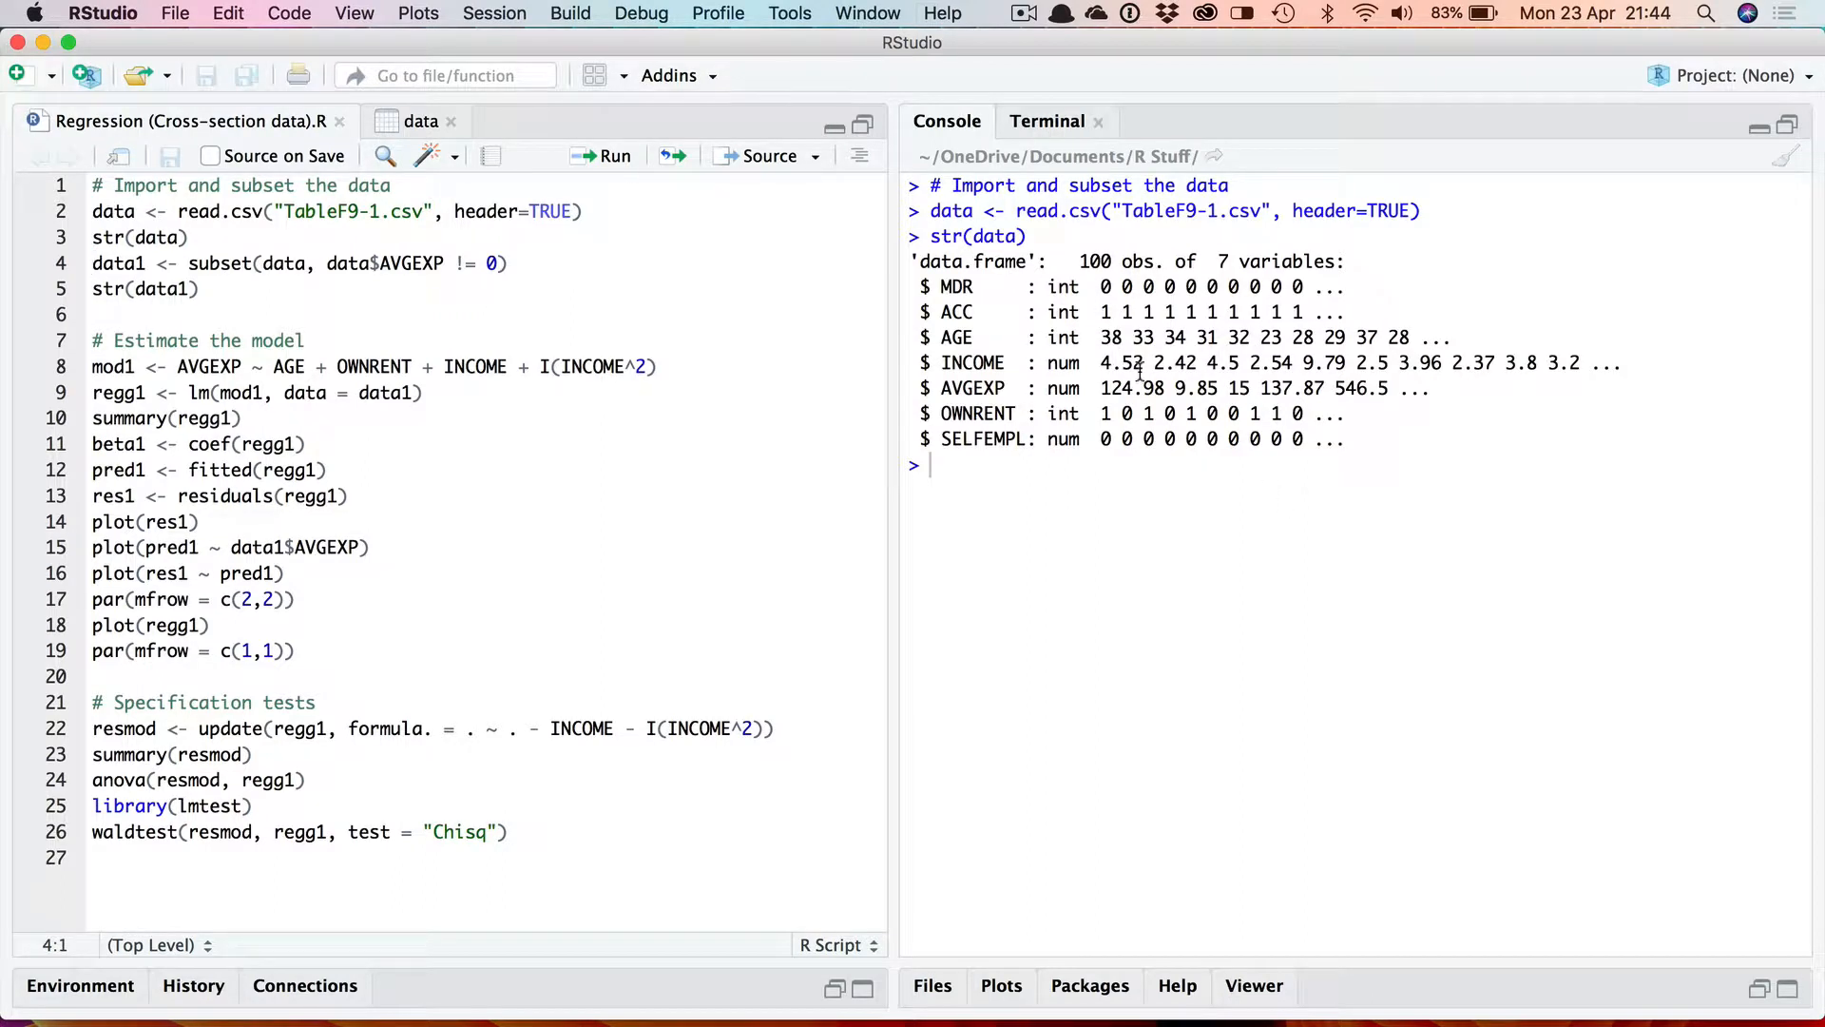
{"action": "mouse_move", "coordinate": [1095, 427]}
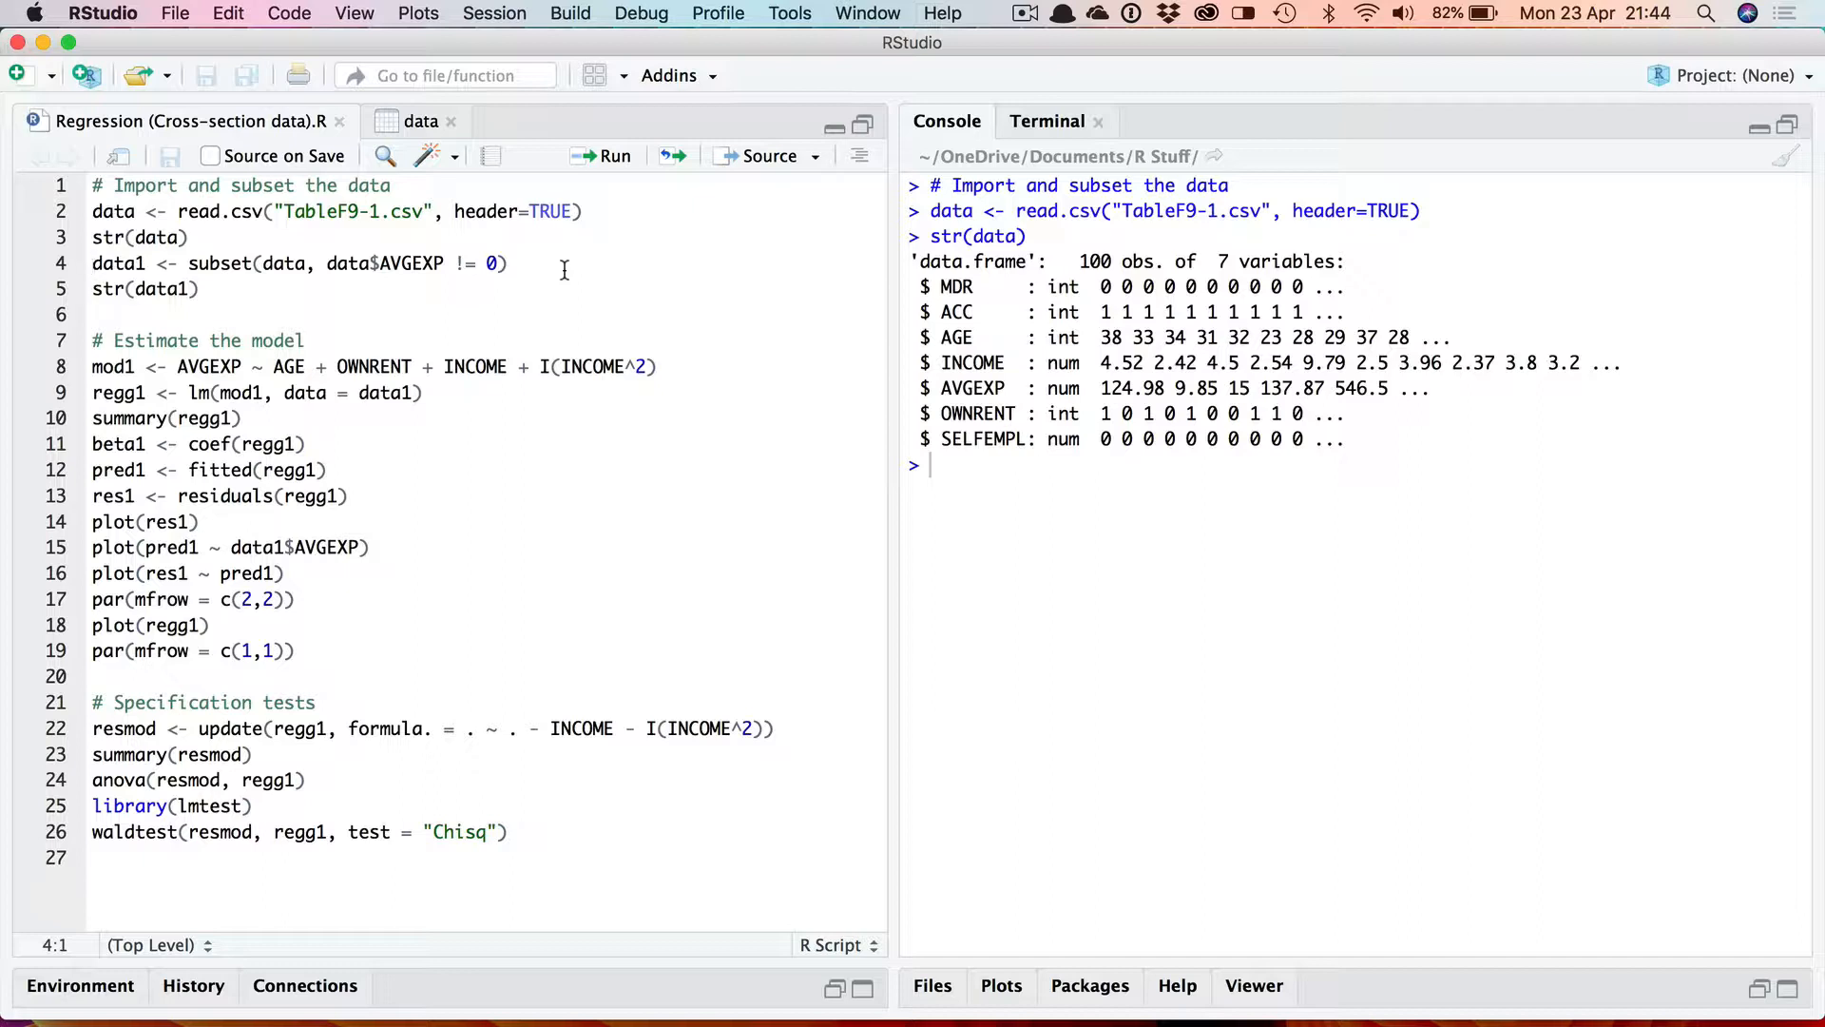
{"action": "mouse_move", "coordinate": [401, 280]}
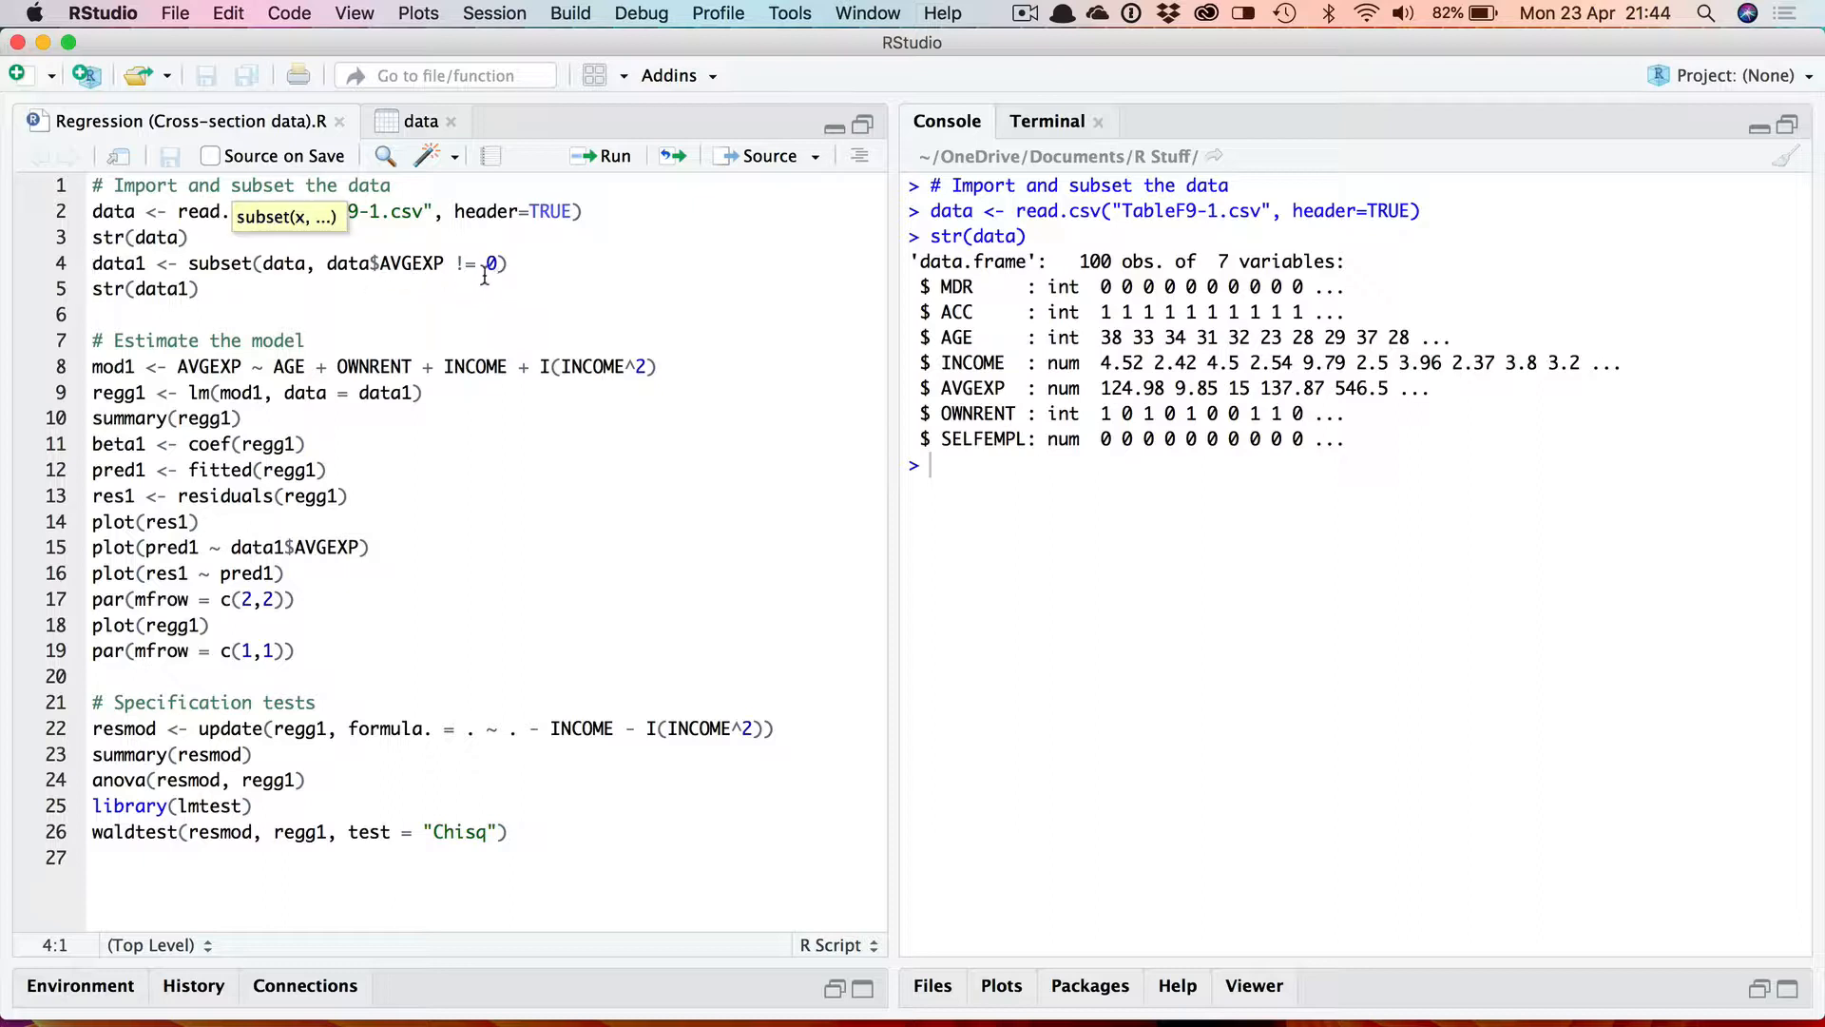
Step: Run the import-and-subset block, keeping the 72 rows with nonzero AVGEXP
{"action": "left_click", "coordinate": [532, 262]}
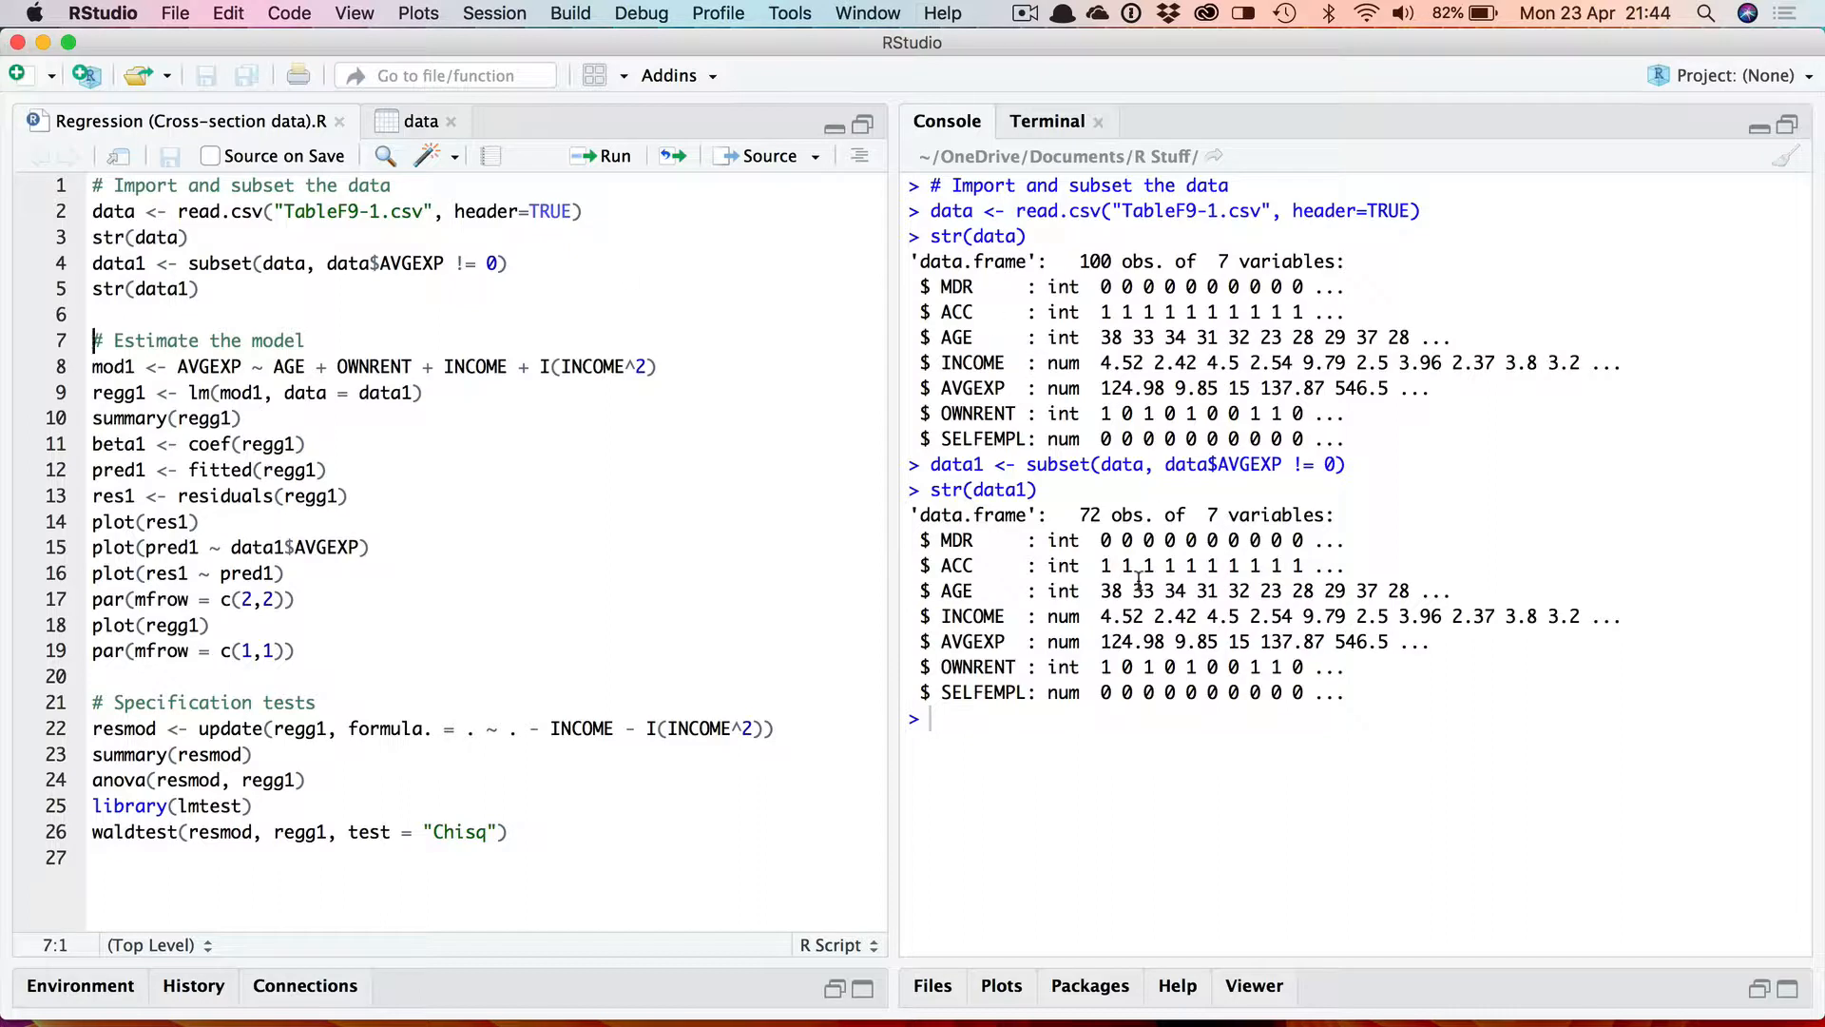
{"action": "mouse_move", "coordinate": [755, 424]}
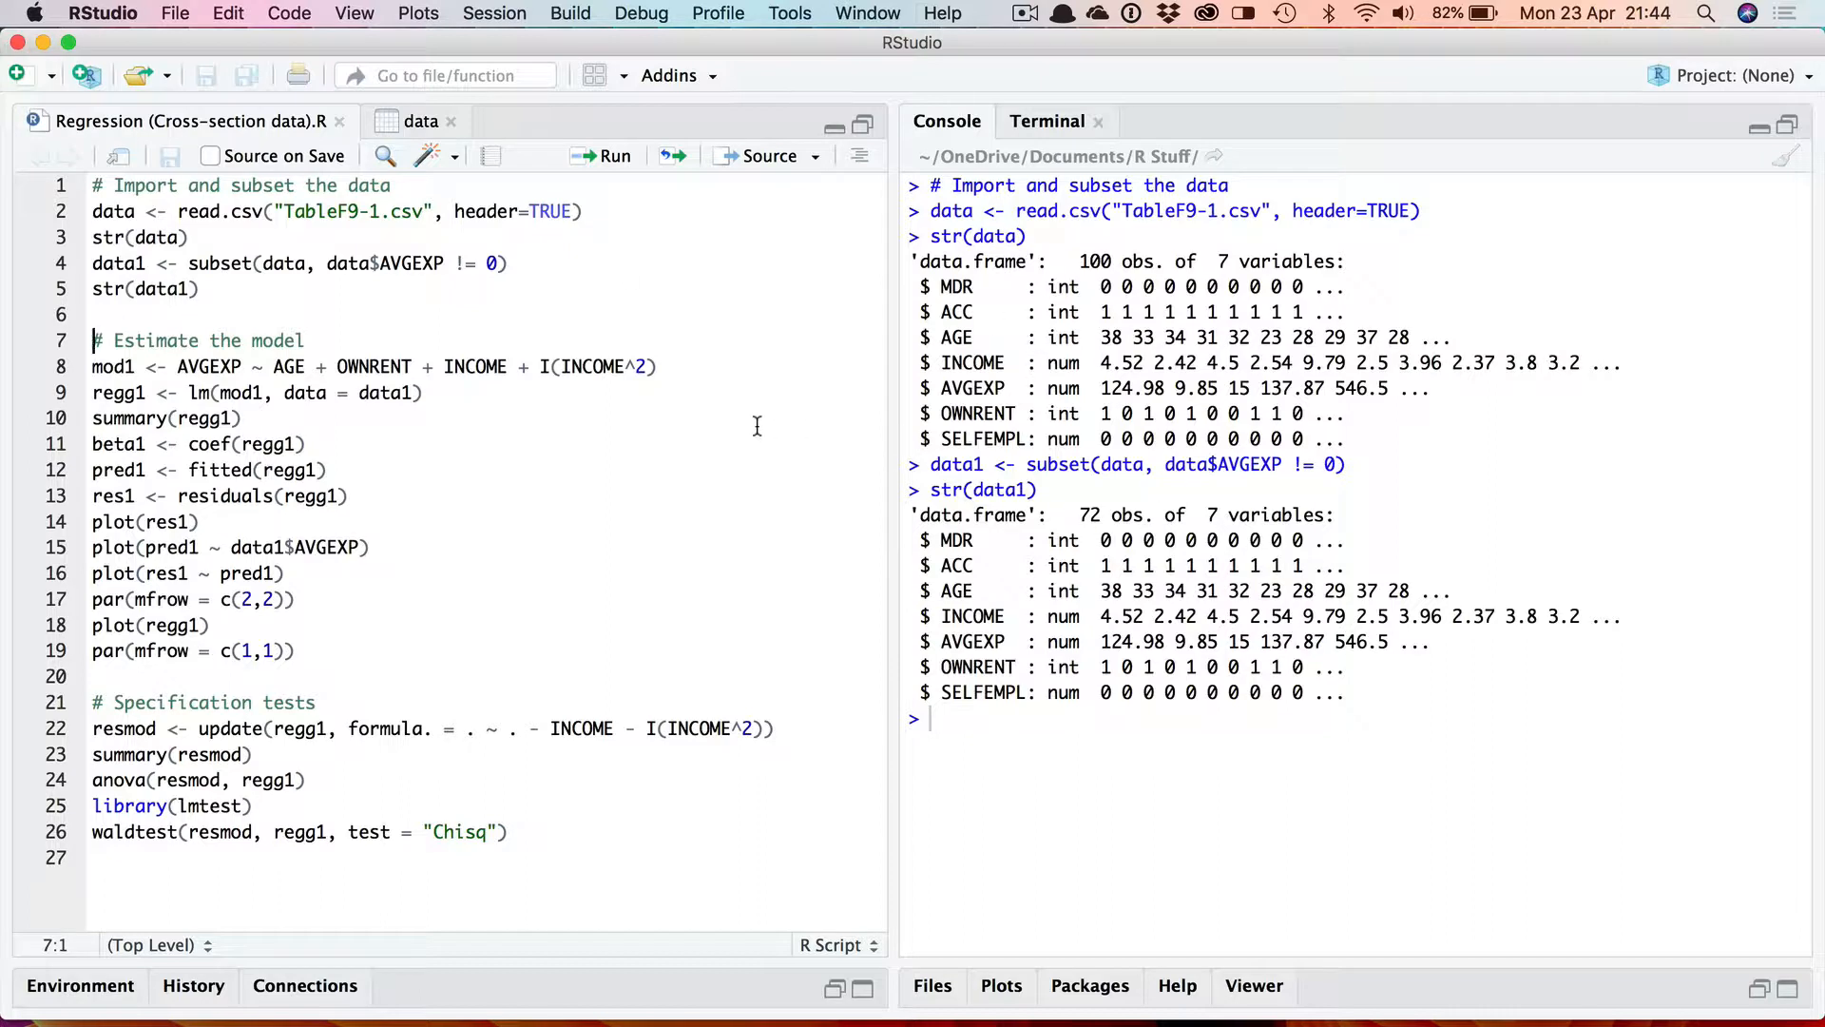
{"action": "mouse_move", "coordinate": [730, 418]}
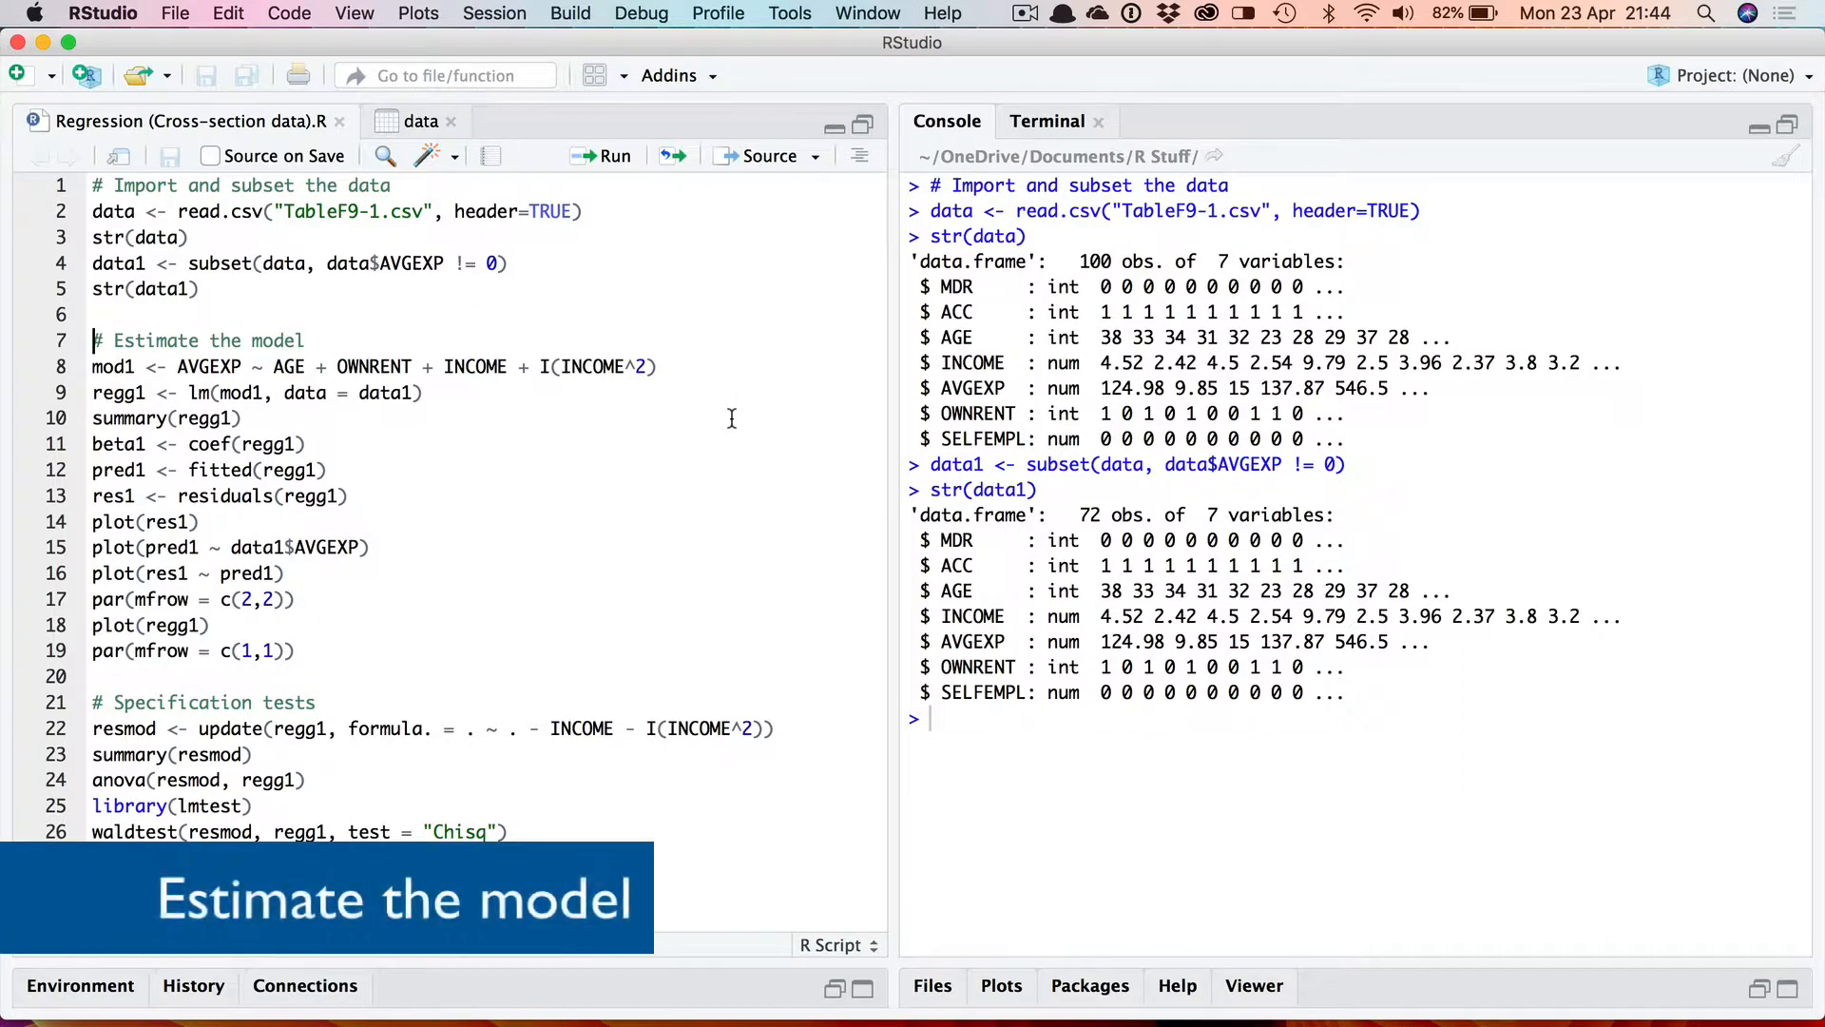
{"action": "mouse_move", "coordinate": [691, 386]}
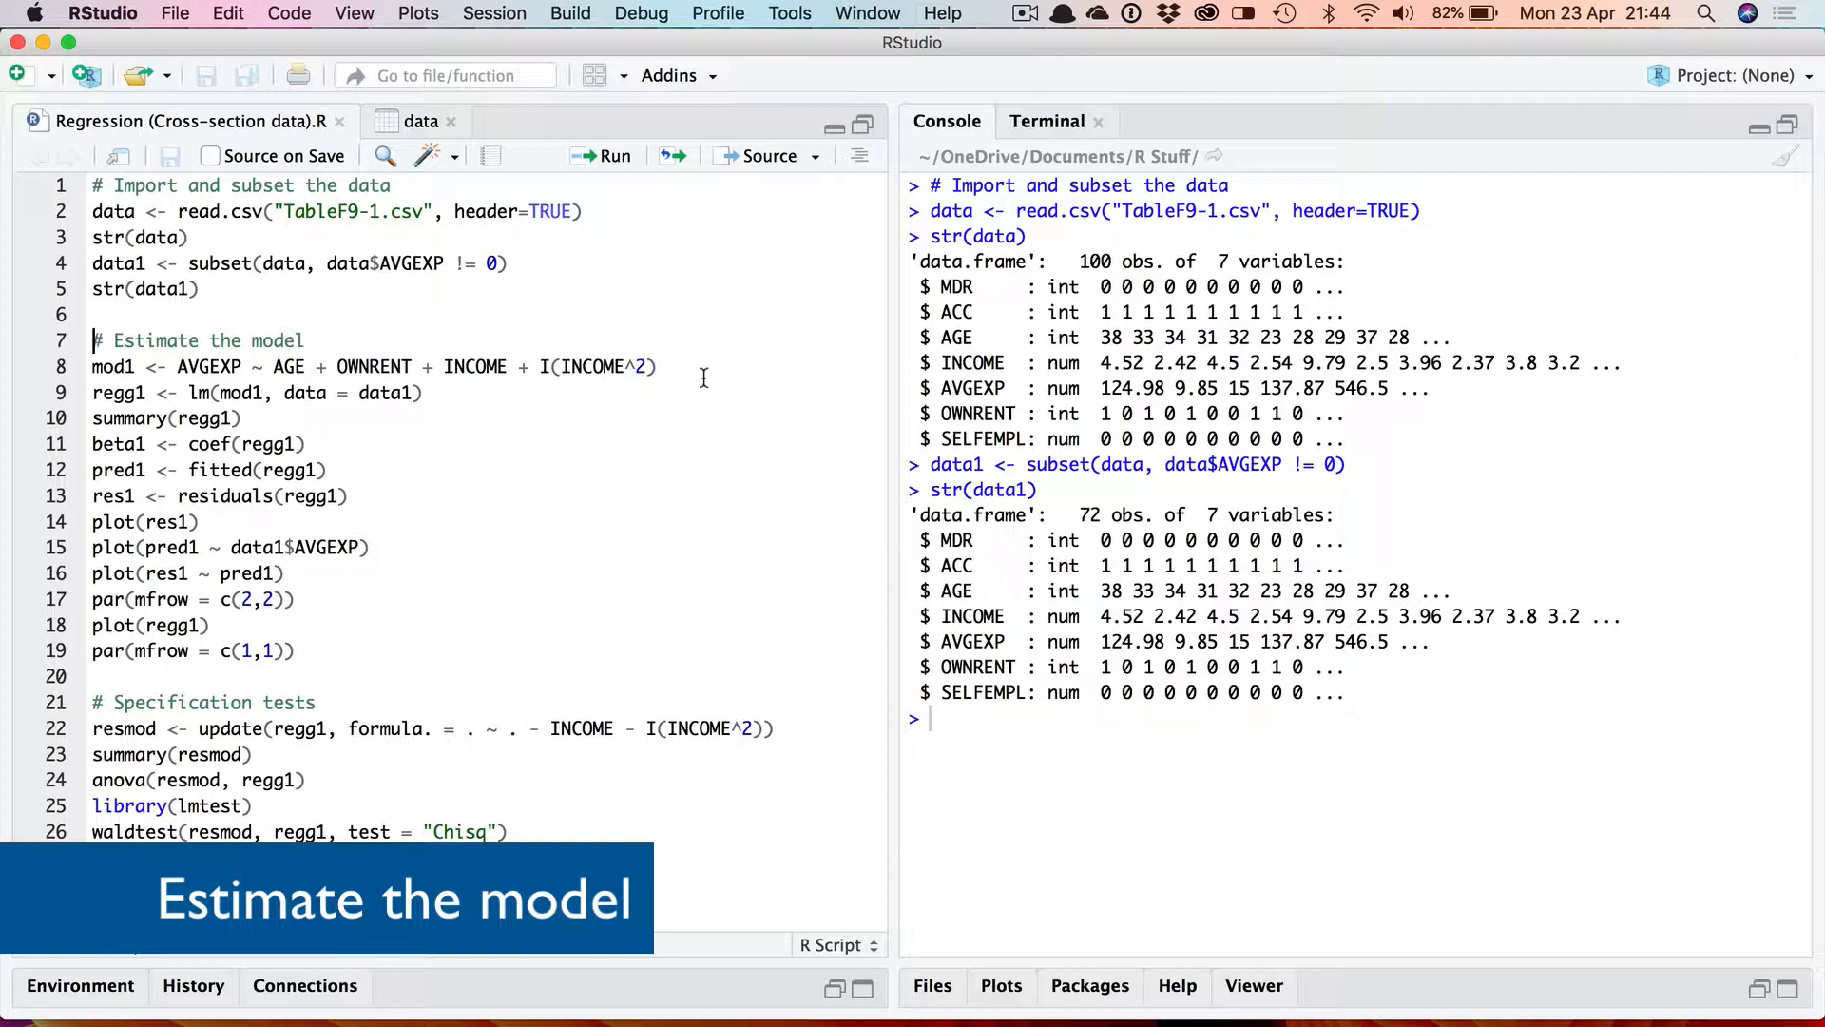
{"action": "mouse_move", "coordinate": [722, 371]}
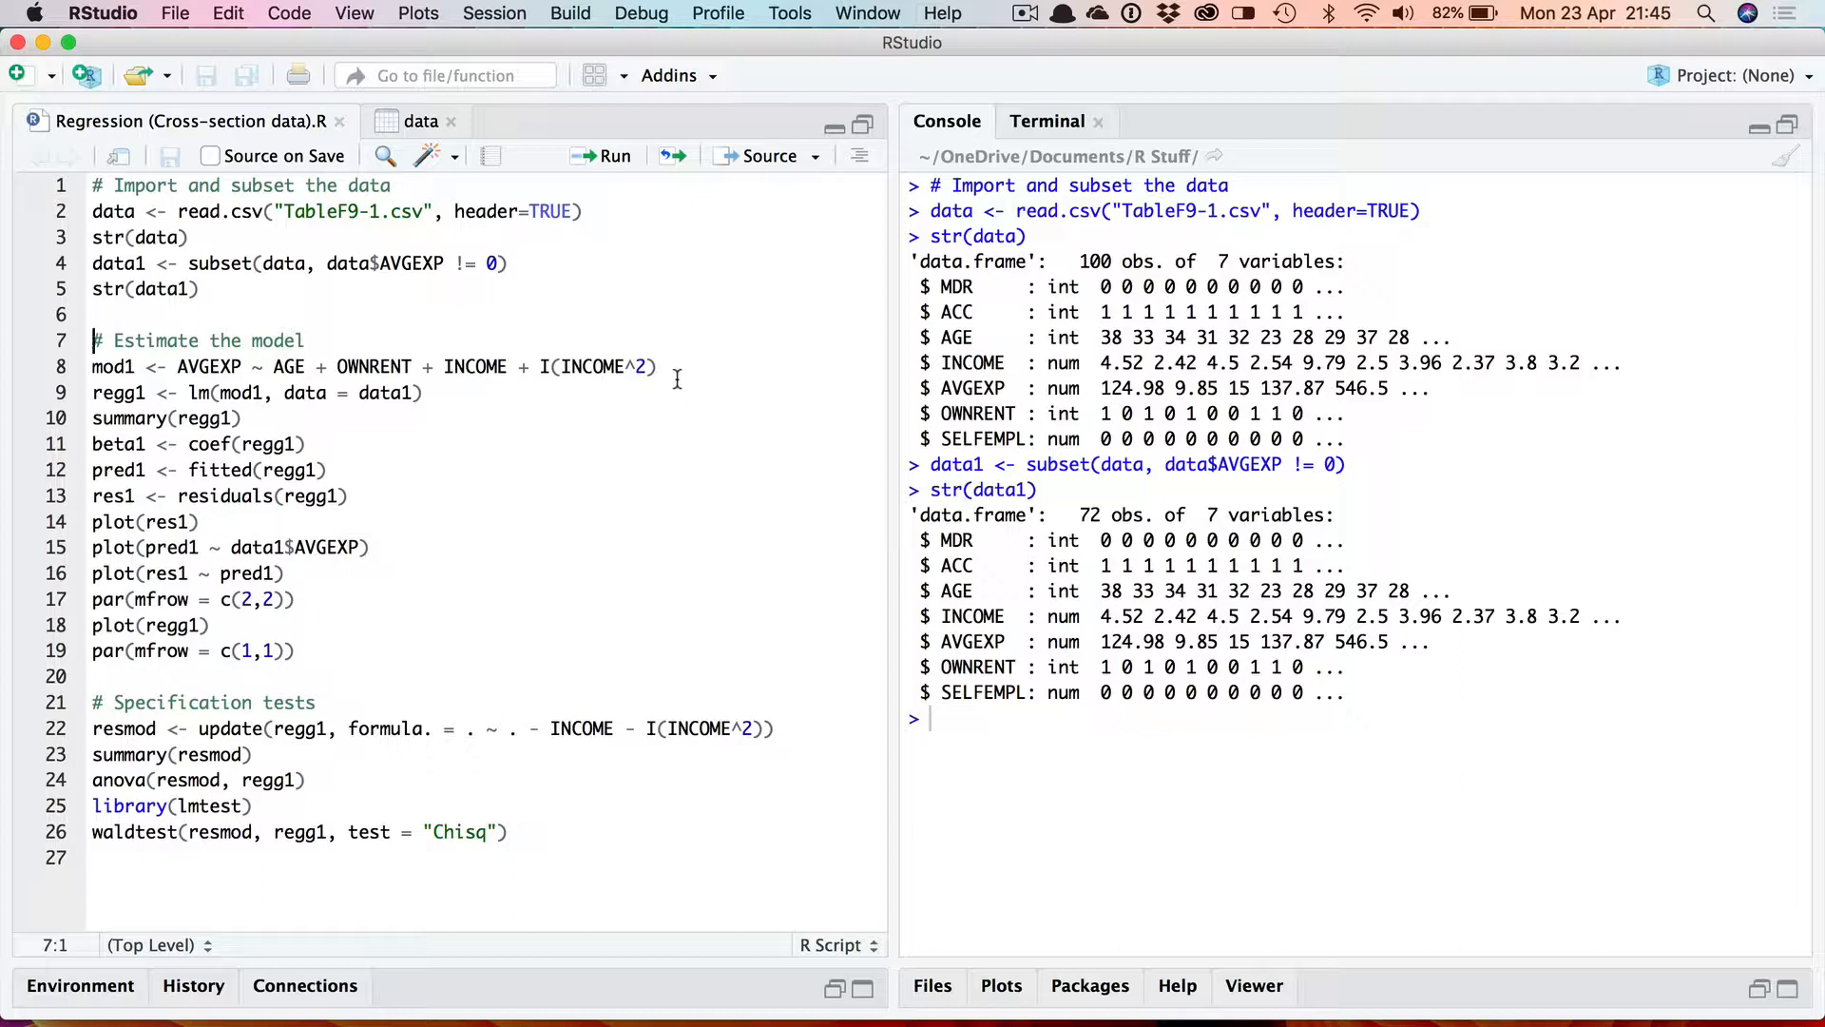
{"action": "mouse_move", "coordinate": [717, 403]}
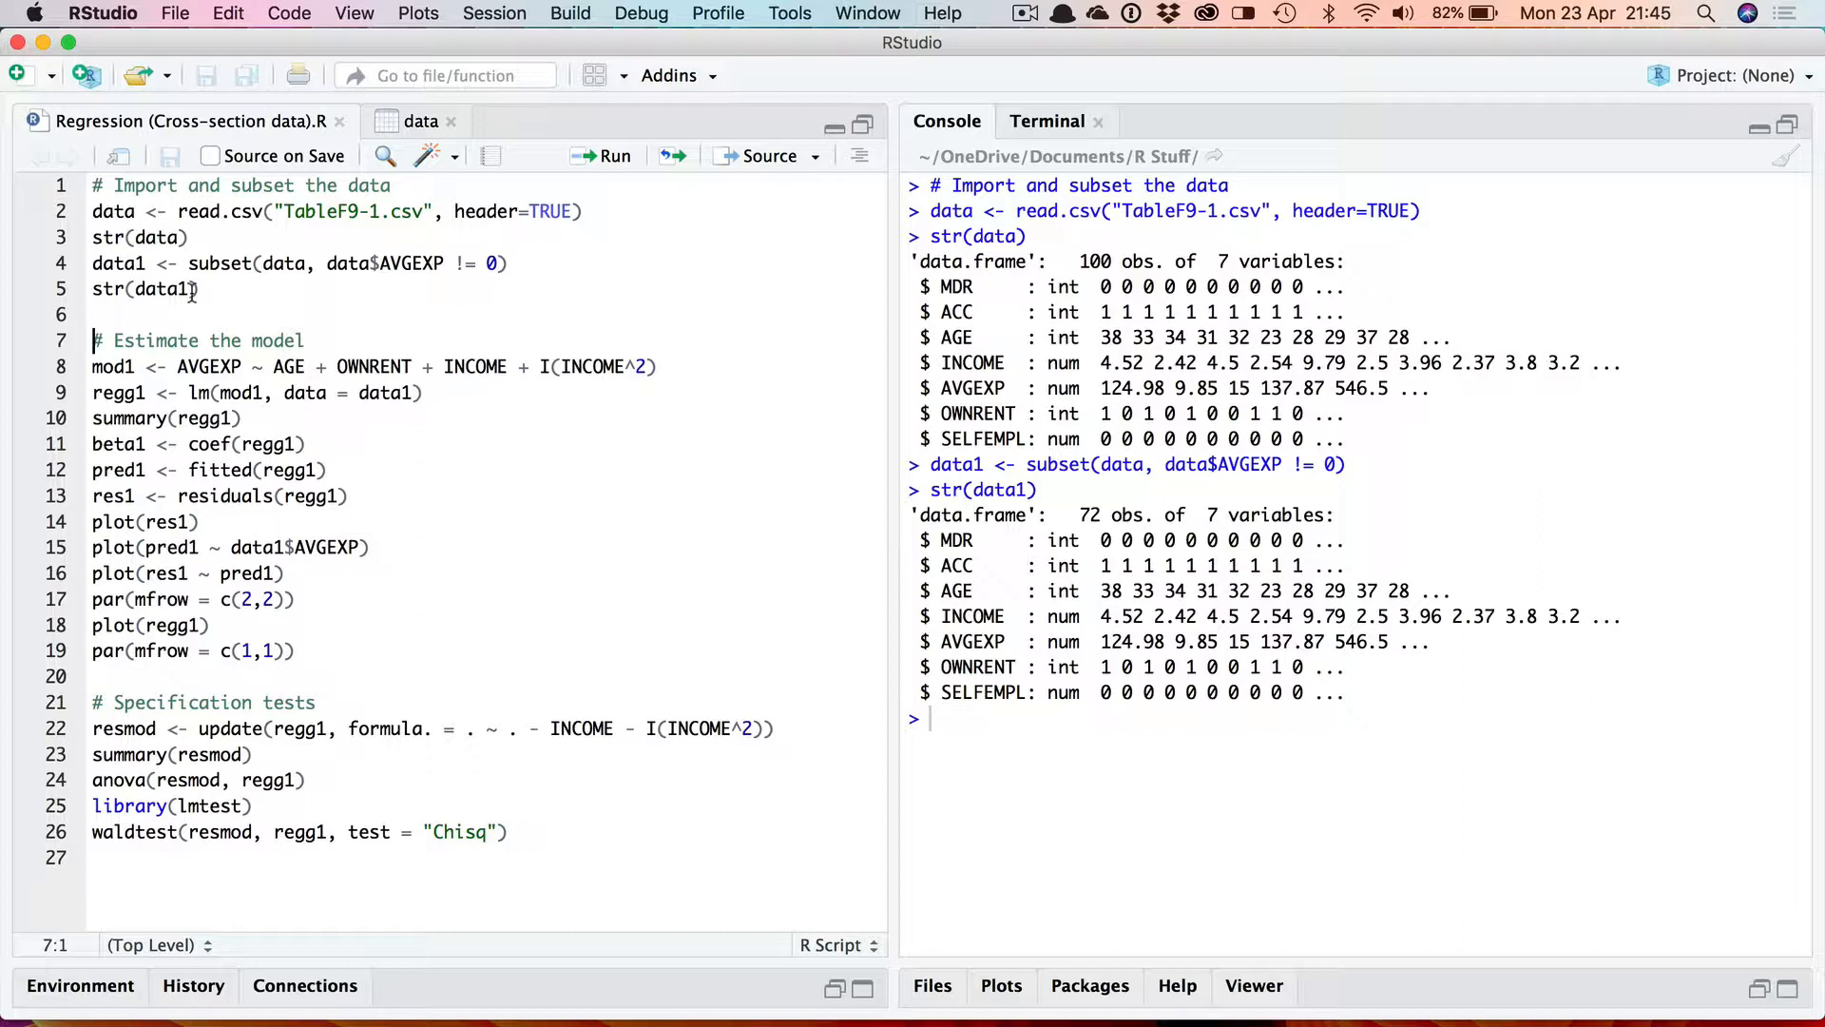
{"action": "mouse_move", "coordinate": [262, 426]}
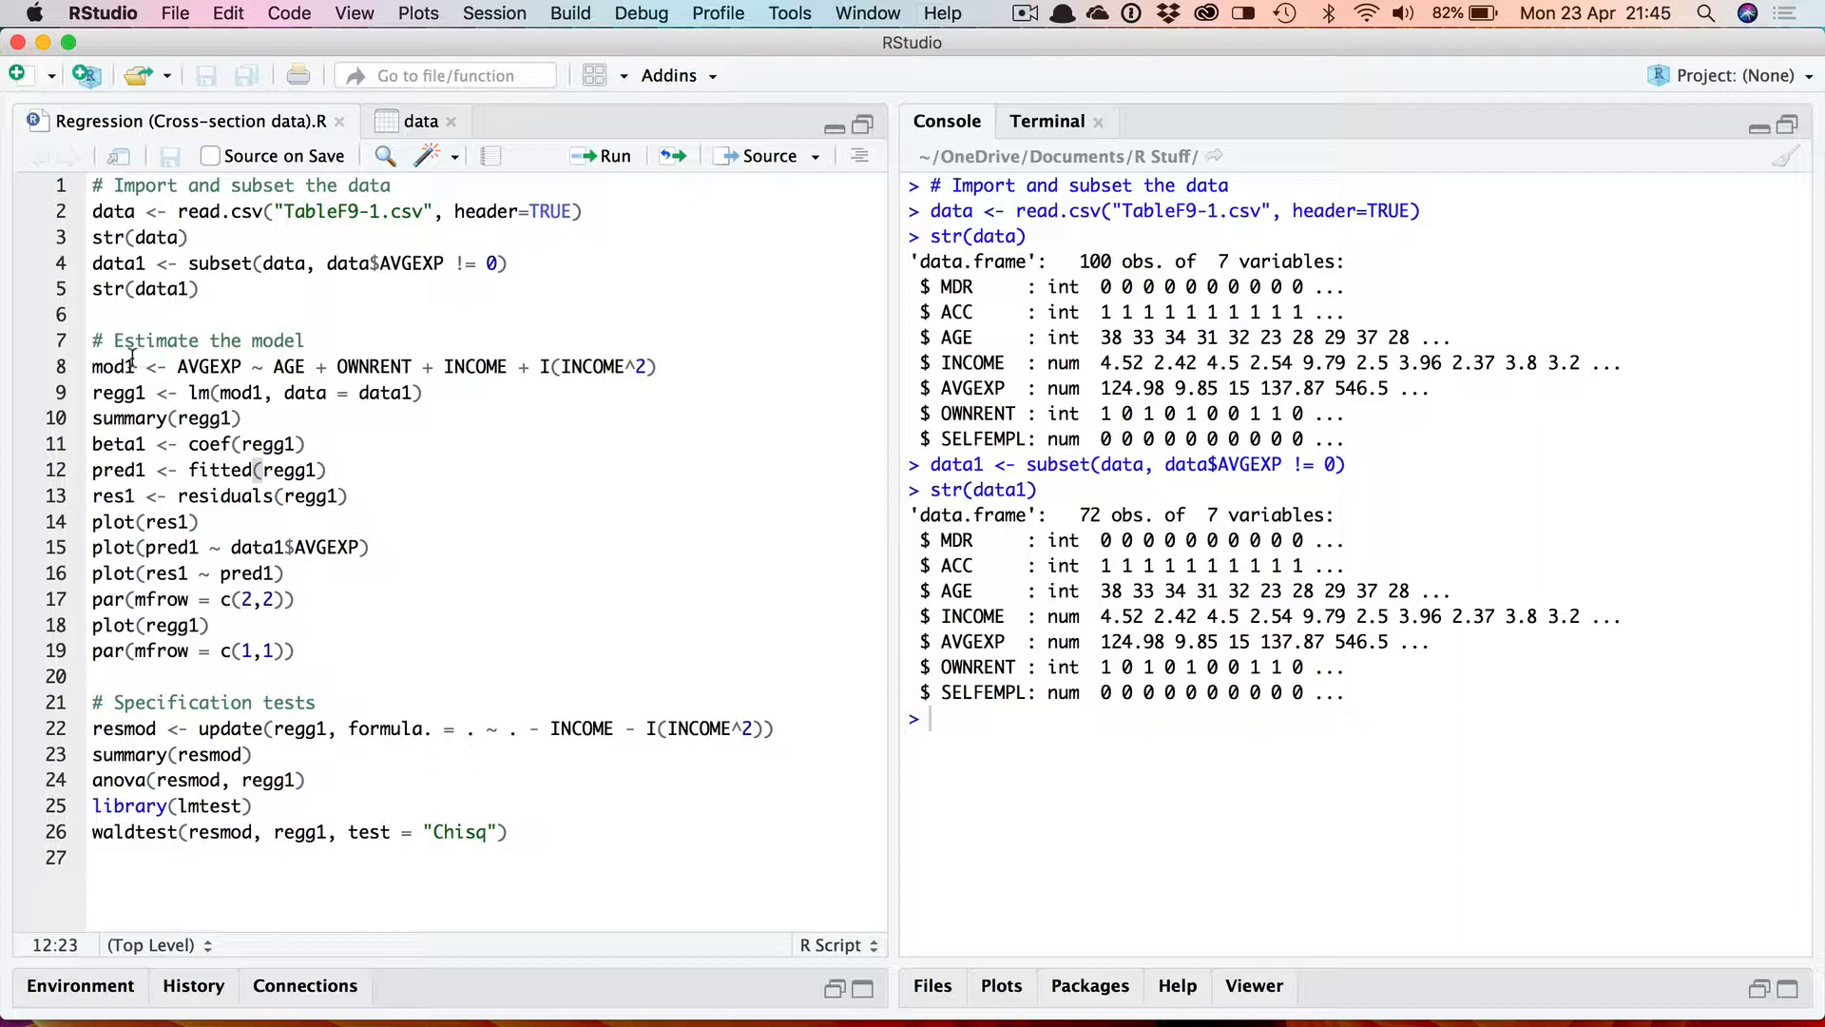
{"action": "mouse_move", "coordinate": [232, 397]}
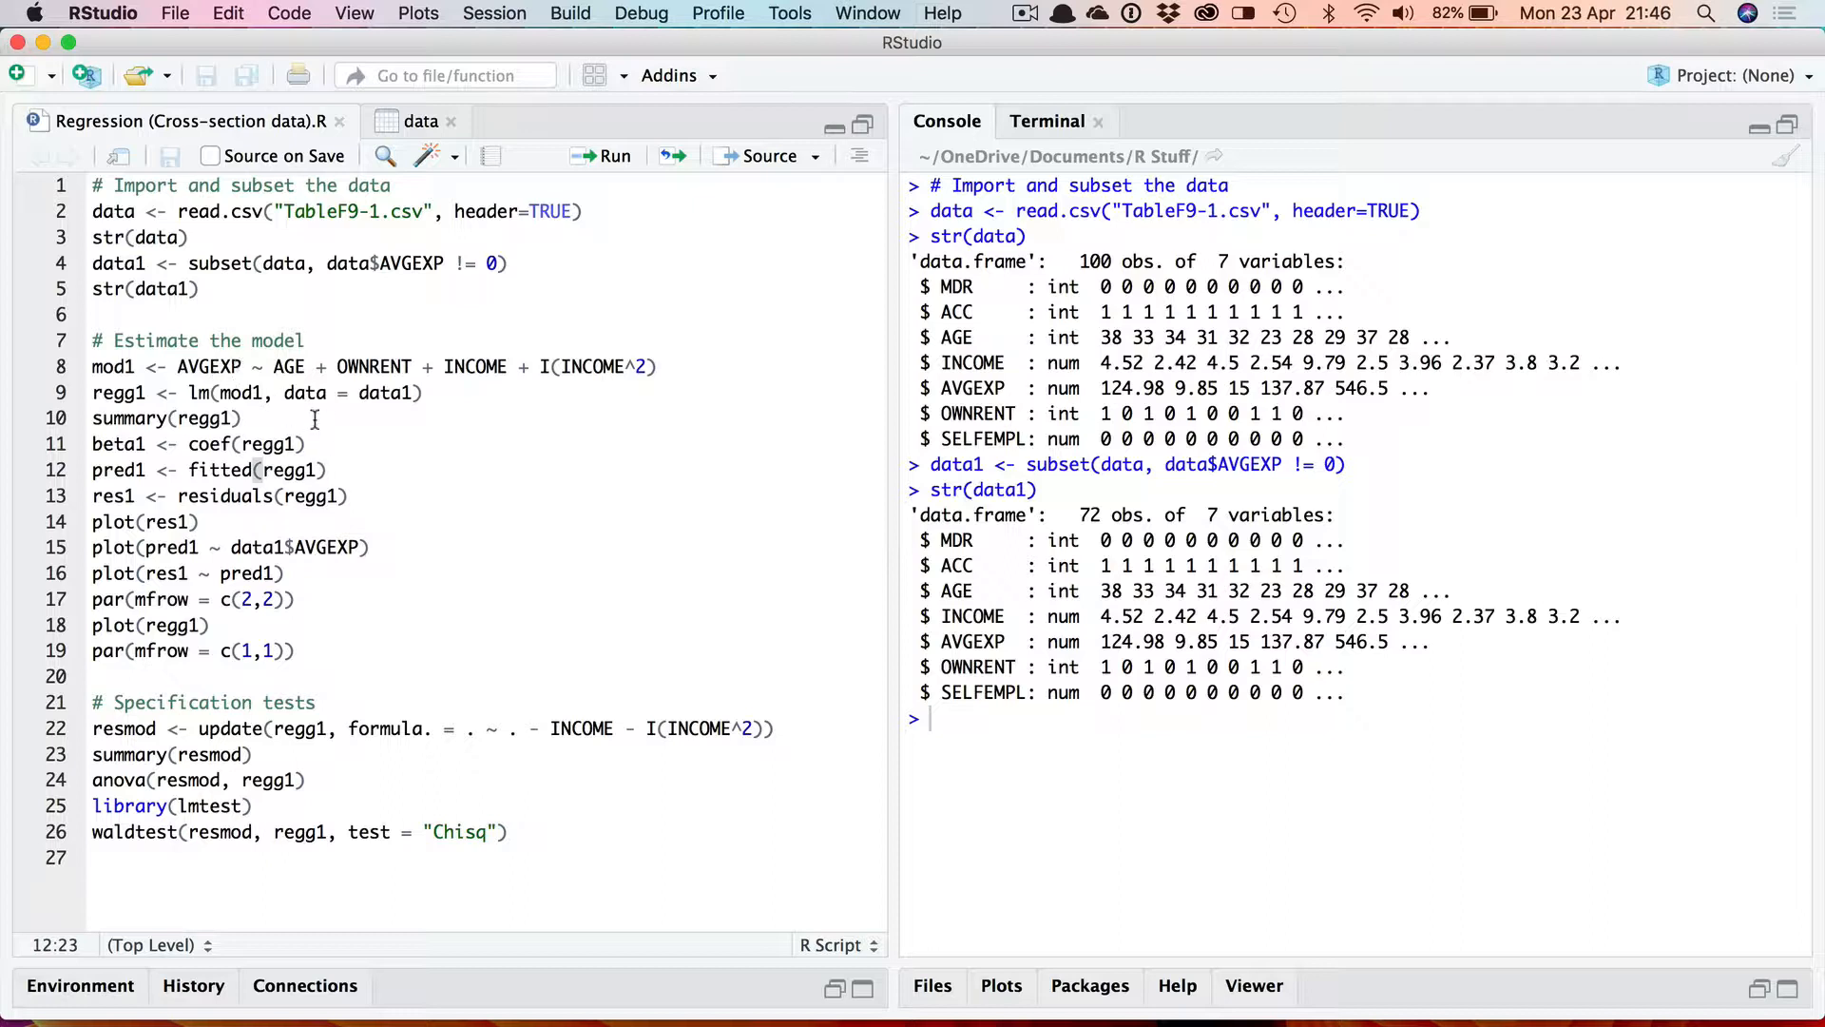
{"action": "mouse_move", "coordinate": [262, 365]}
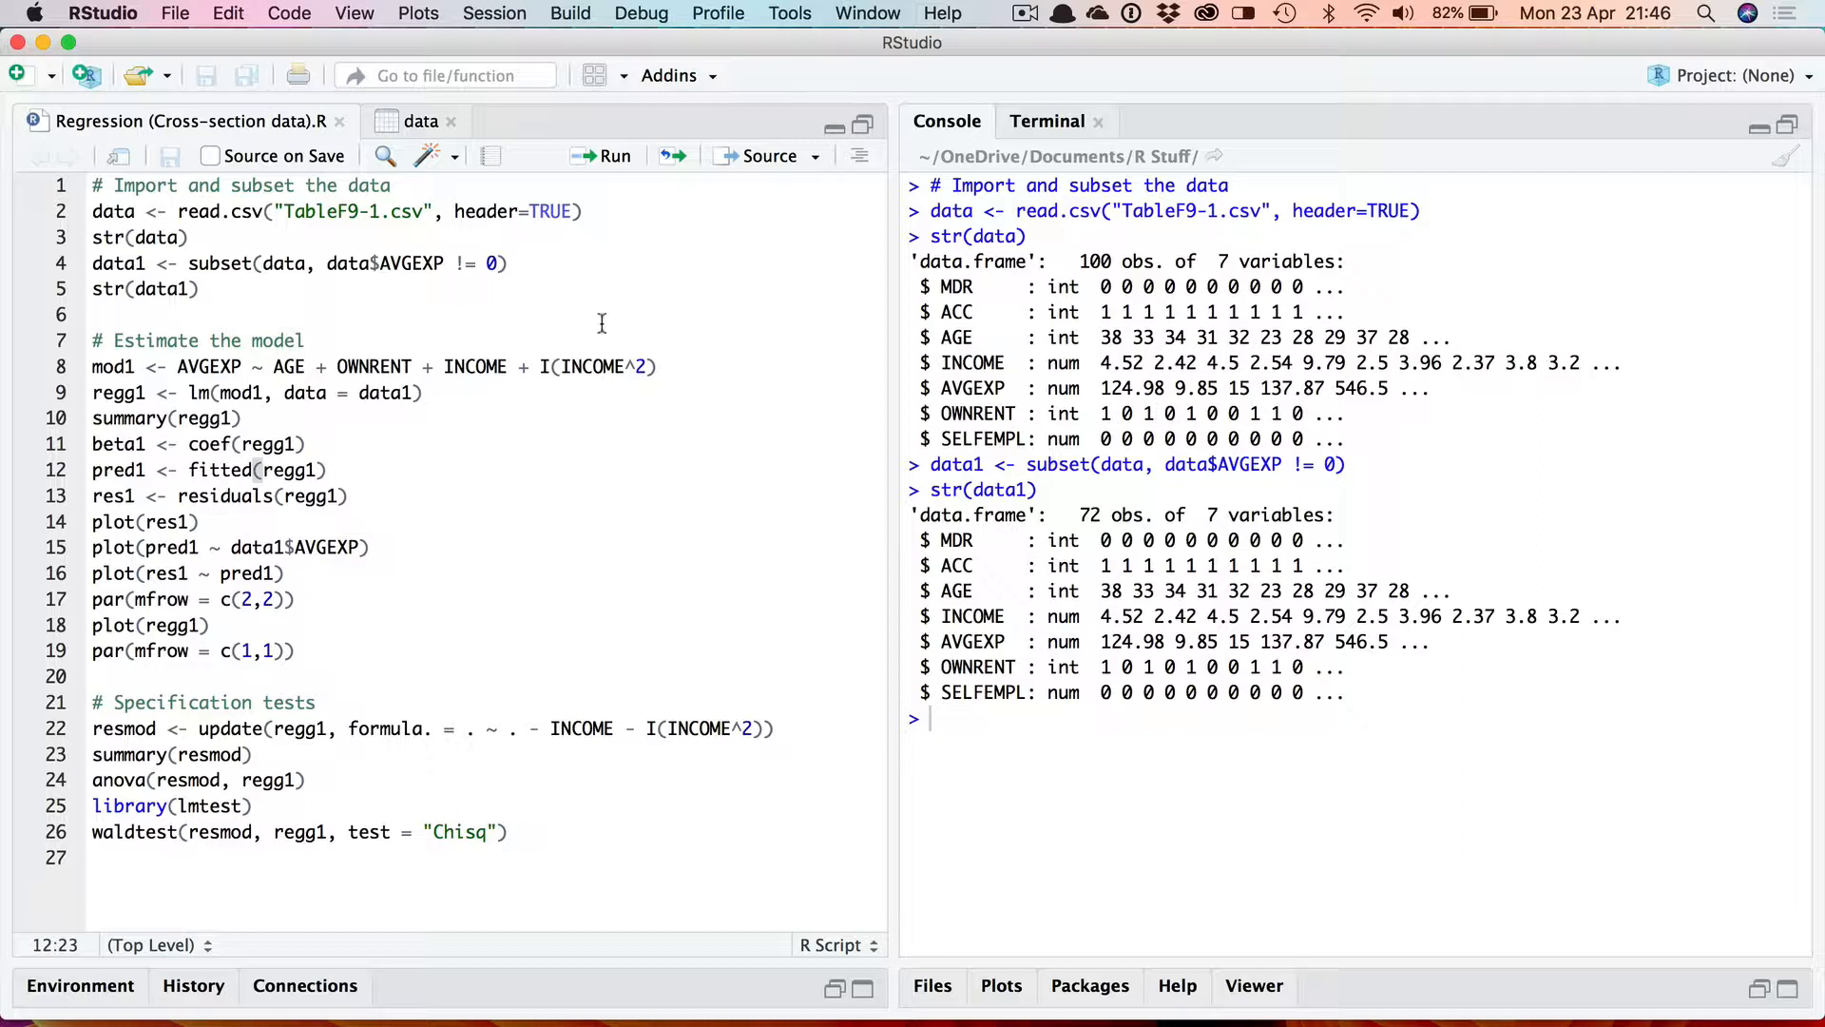
{"action": "mouse_move", "coordinate": [556, 455]}
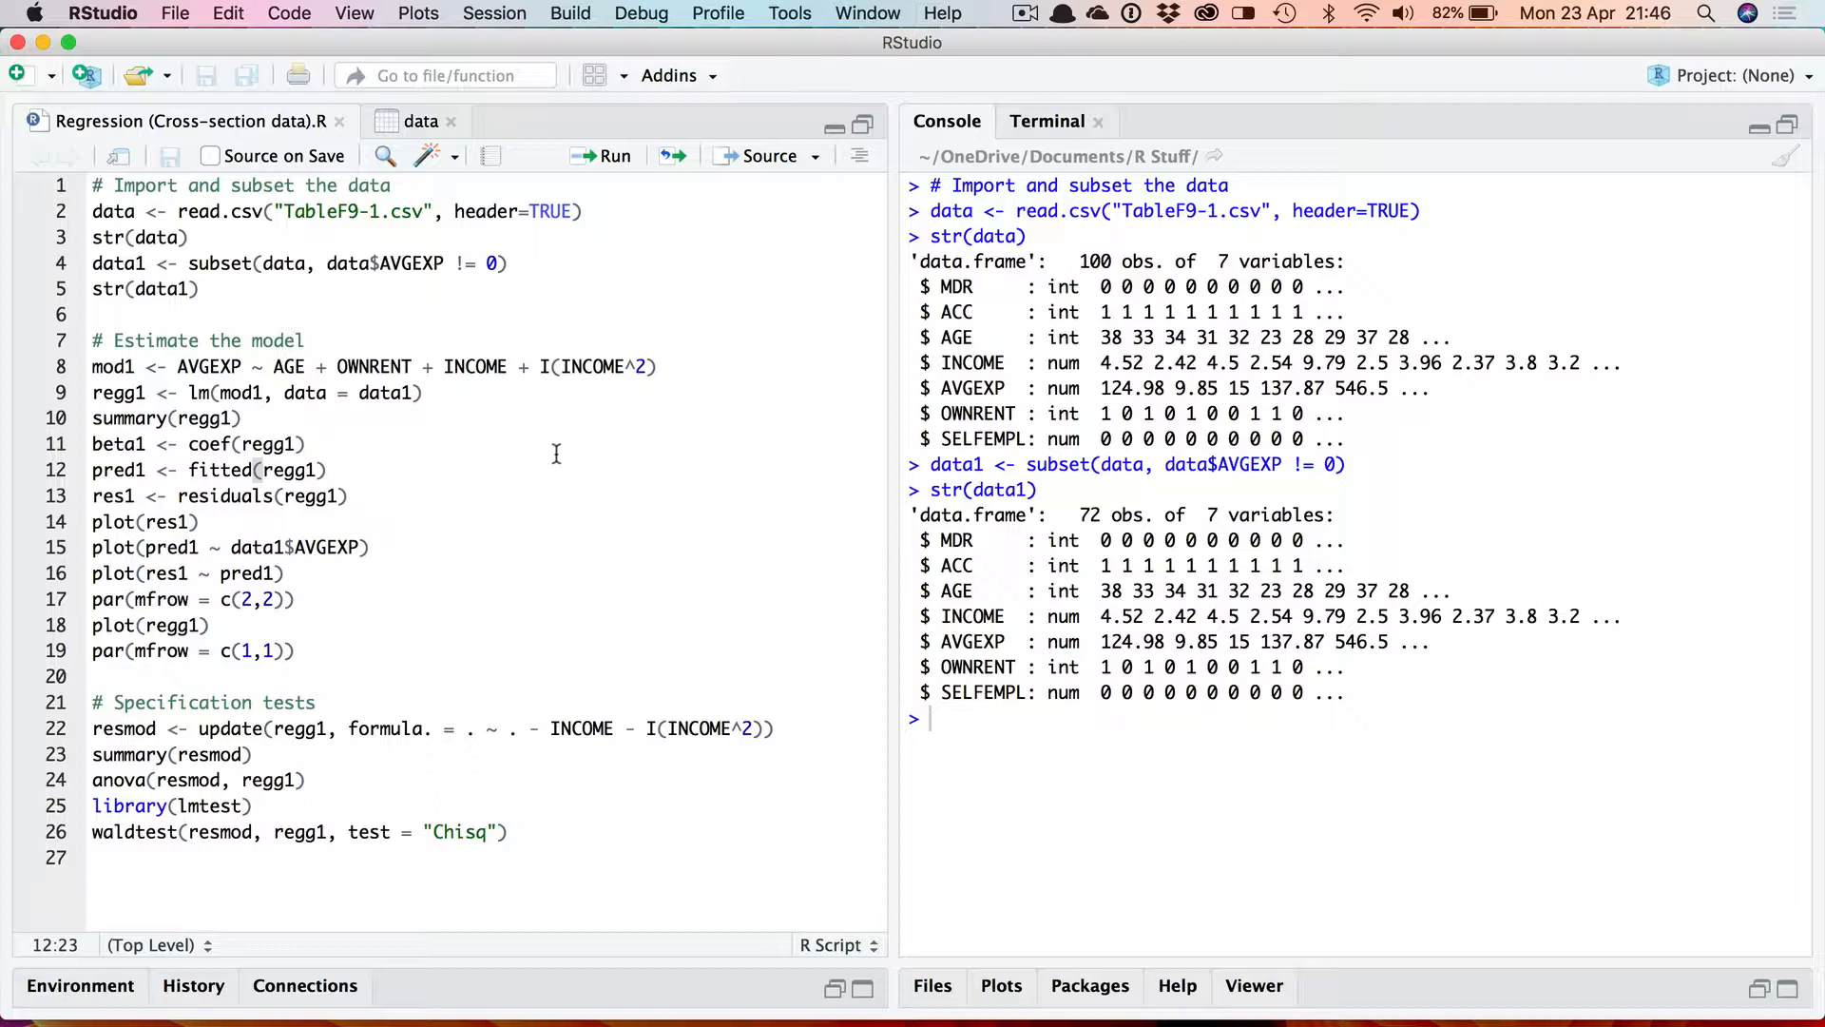
{"action": "mouse_move", "coordinate": [475, 399]}
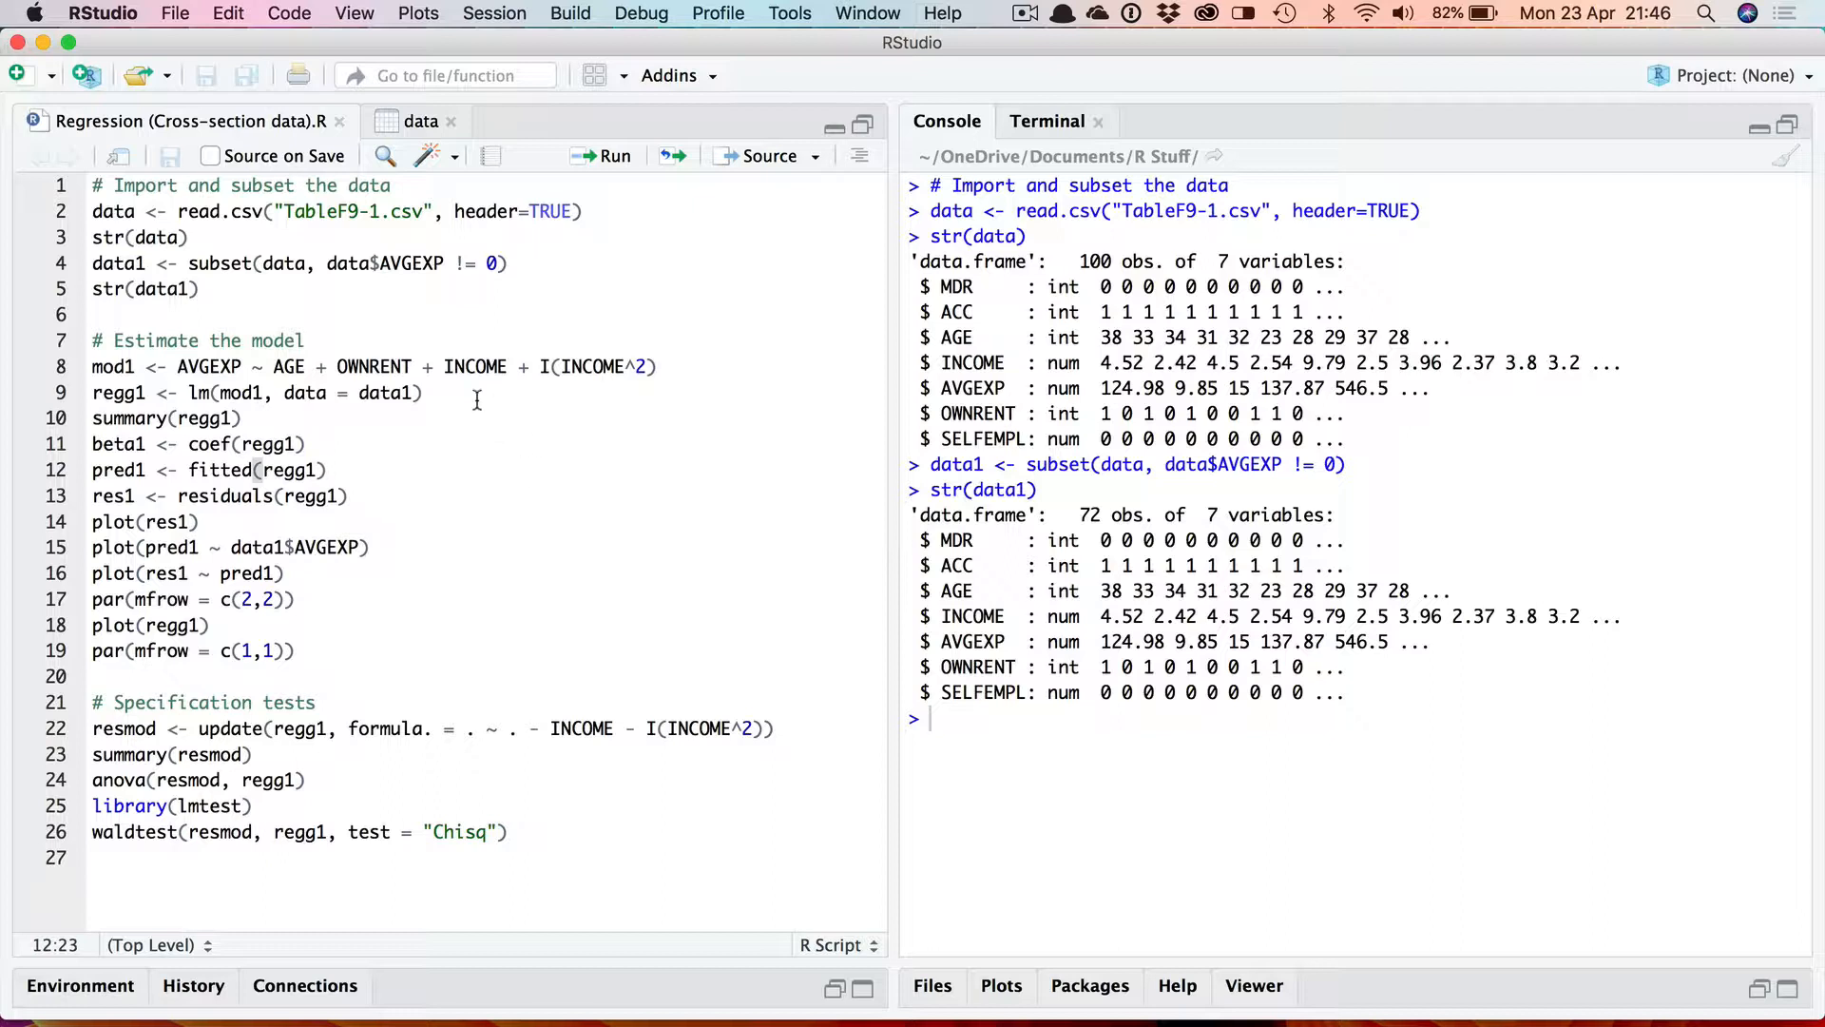
{"action": "mouse_move", "coordinate": [1080, 335]}
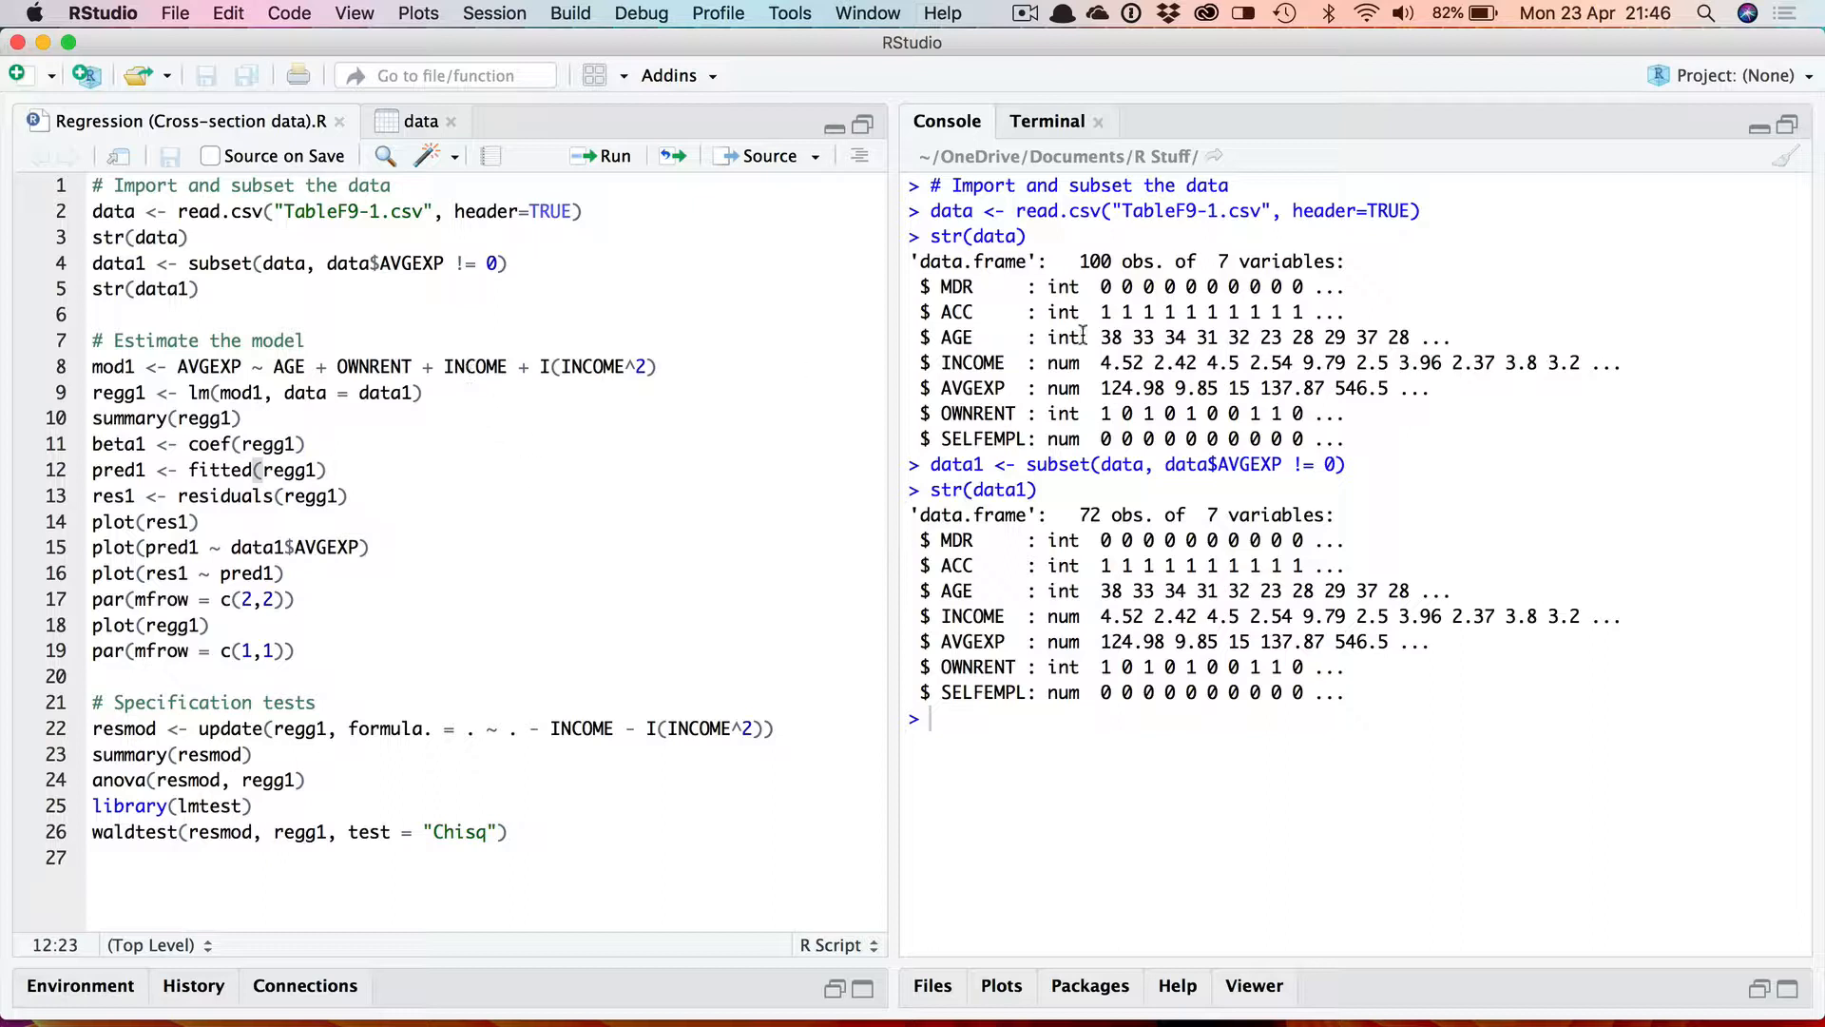
{"action": "mouse_move", "coordinate": [702, 397]}
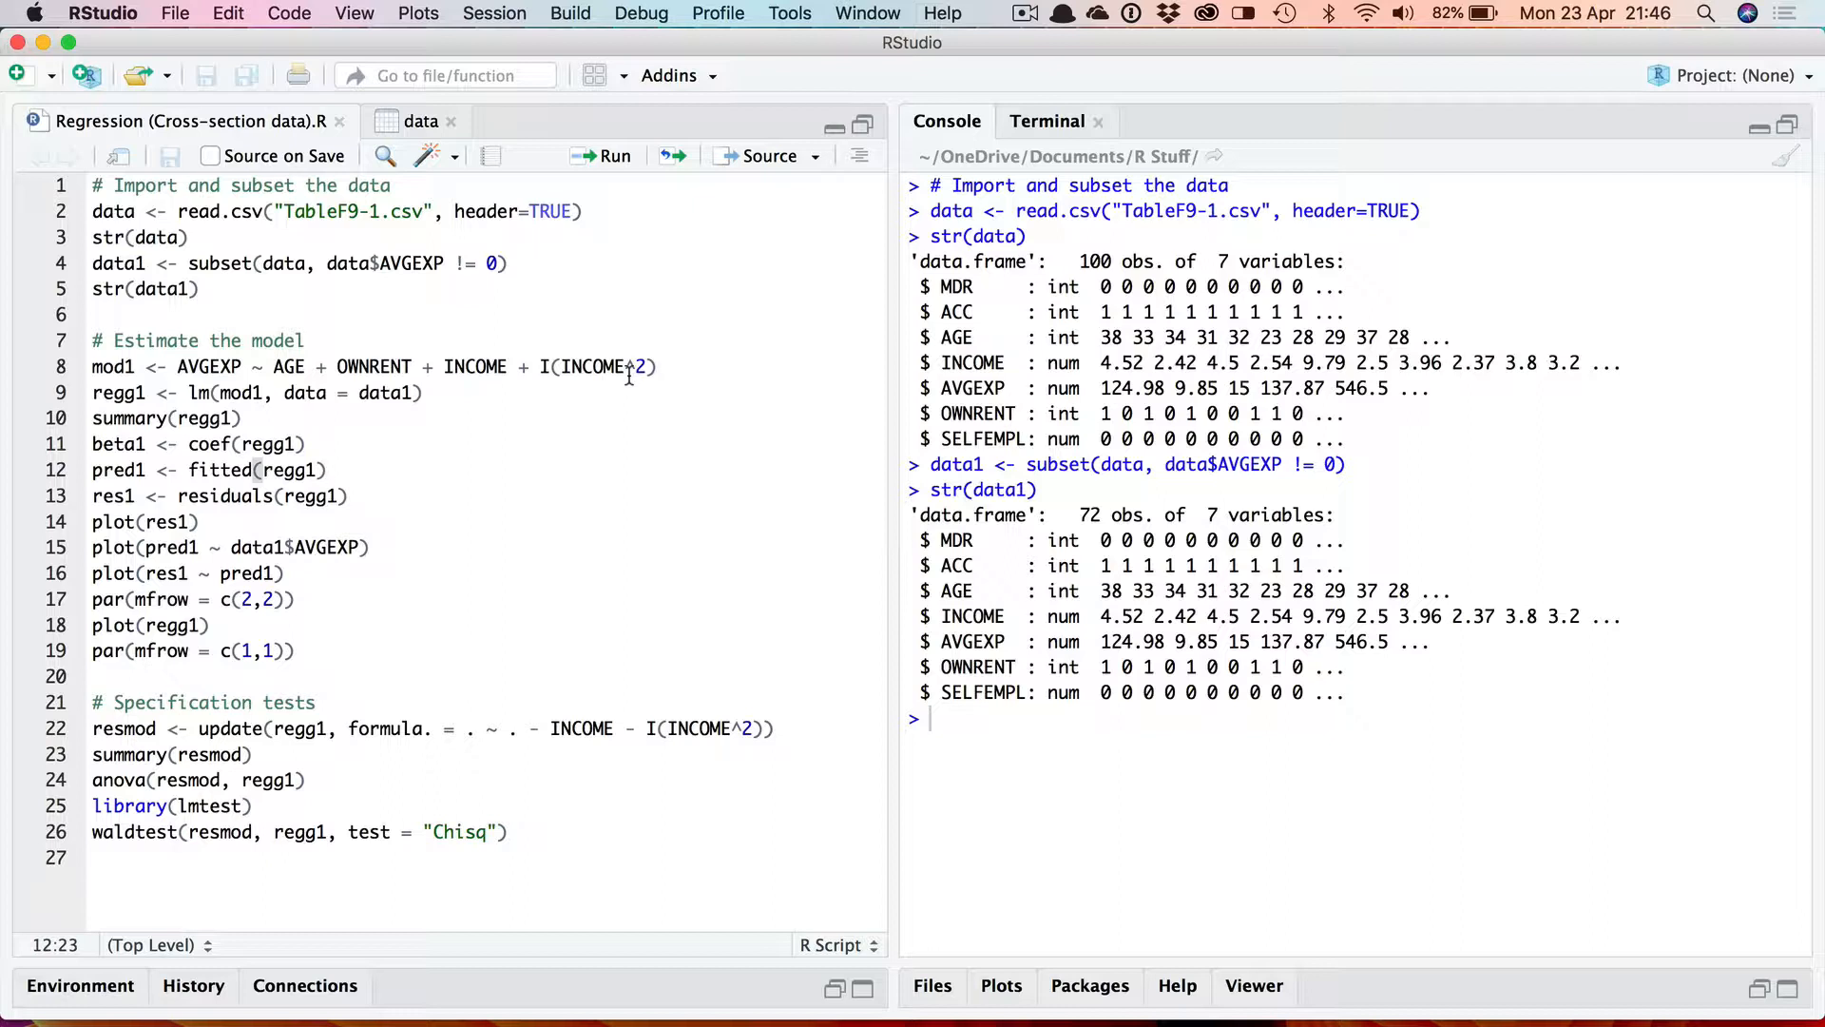
{"action": "mouse_move", "coordinate": [578, 367]}
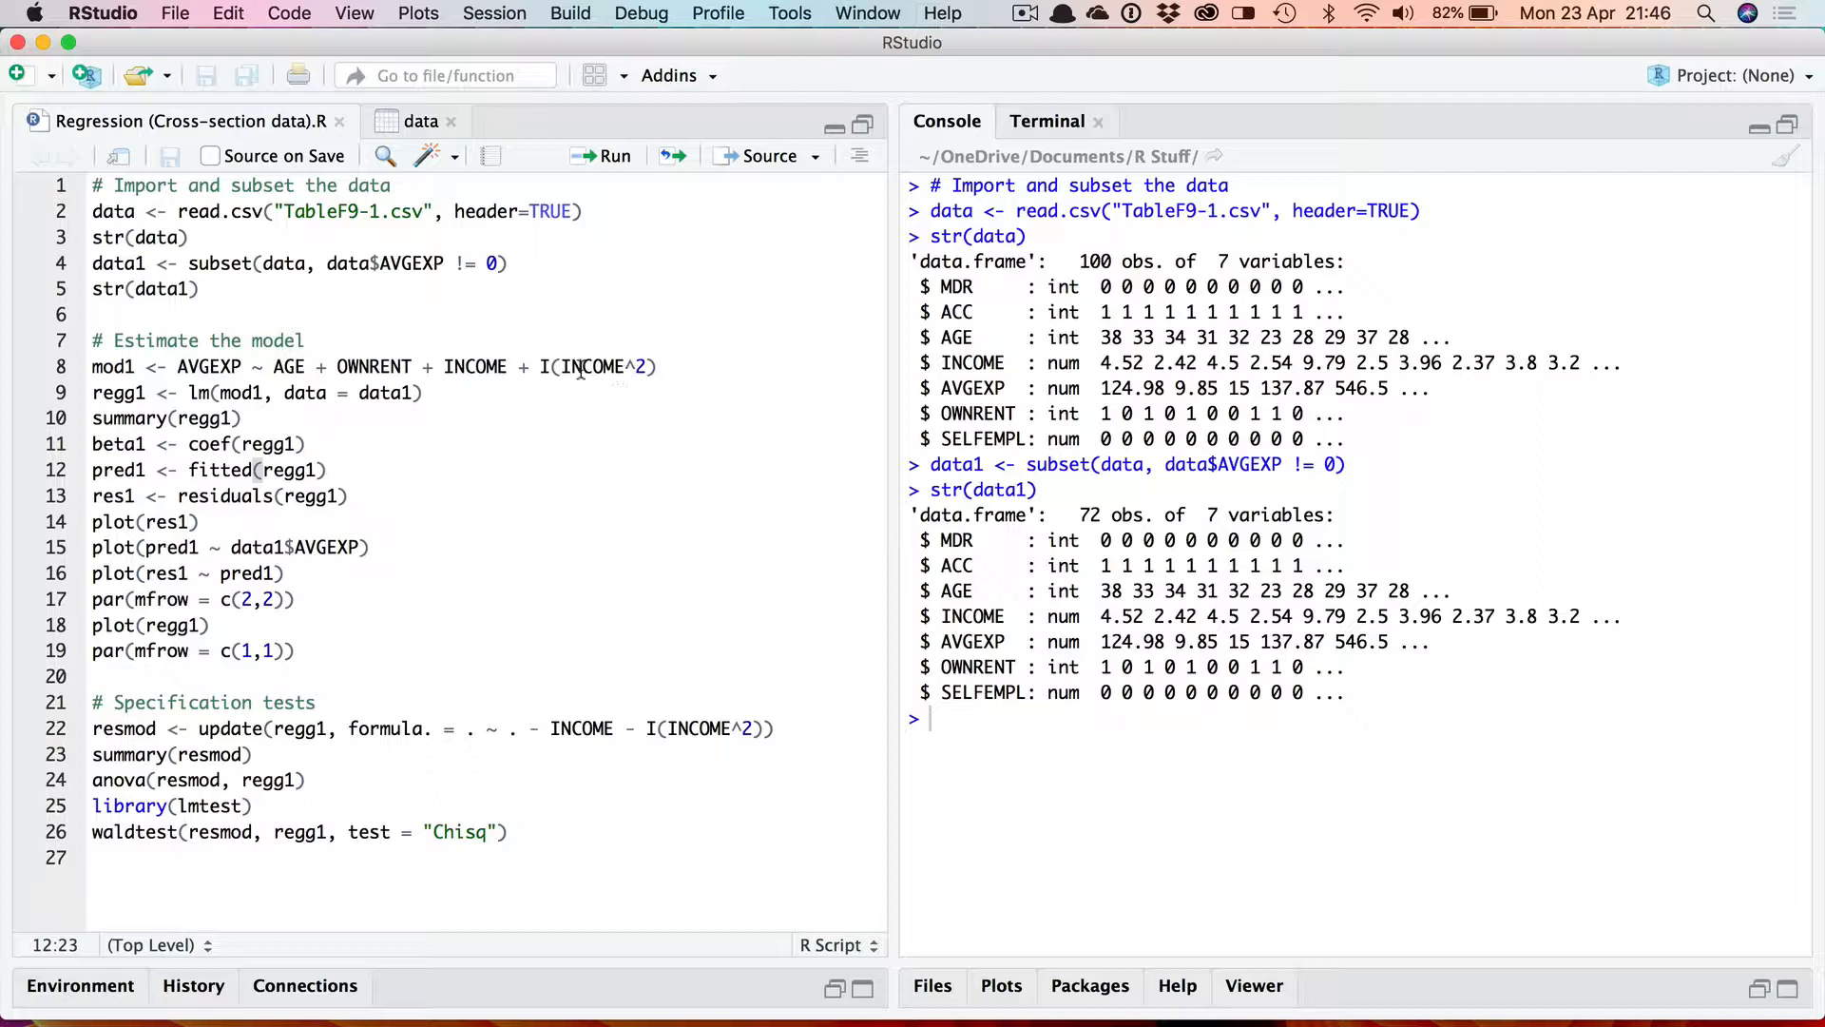
{"action": "mouse_move", "coordinate": [616, 380]}
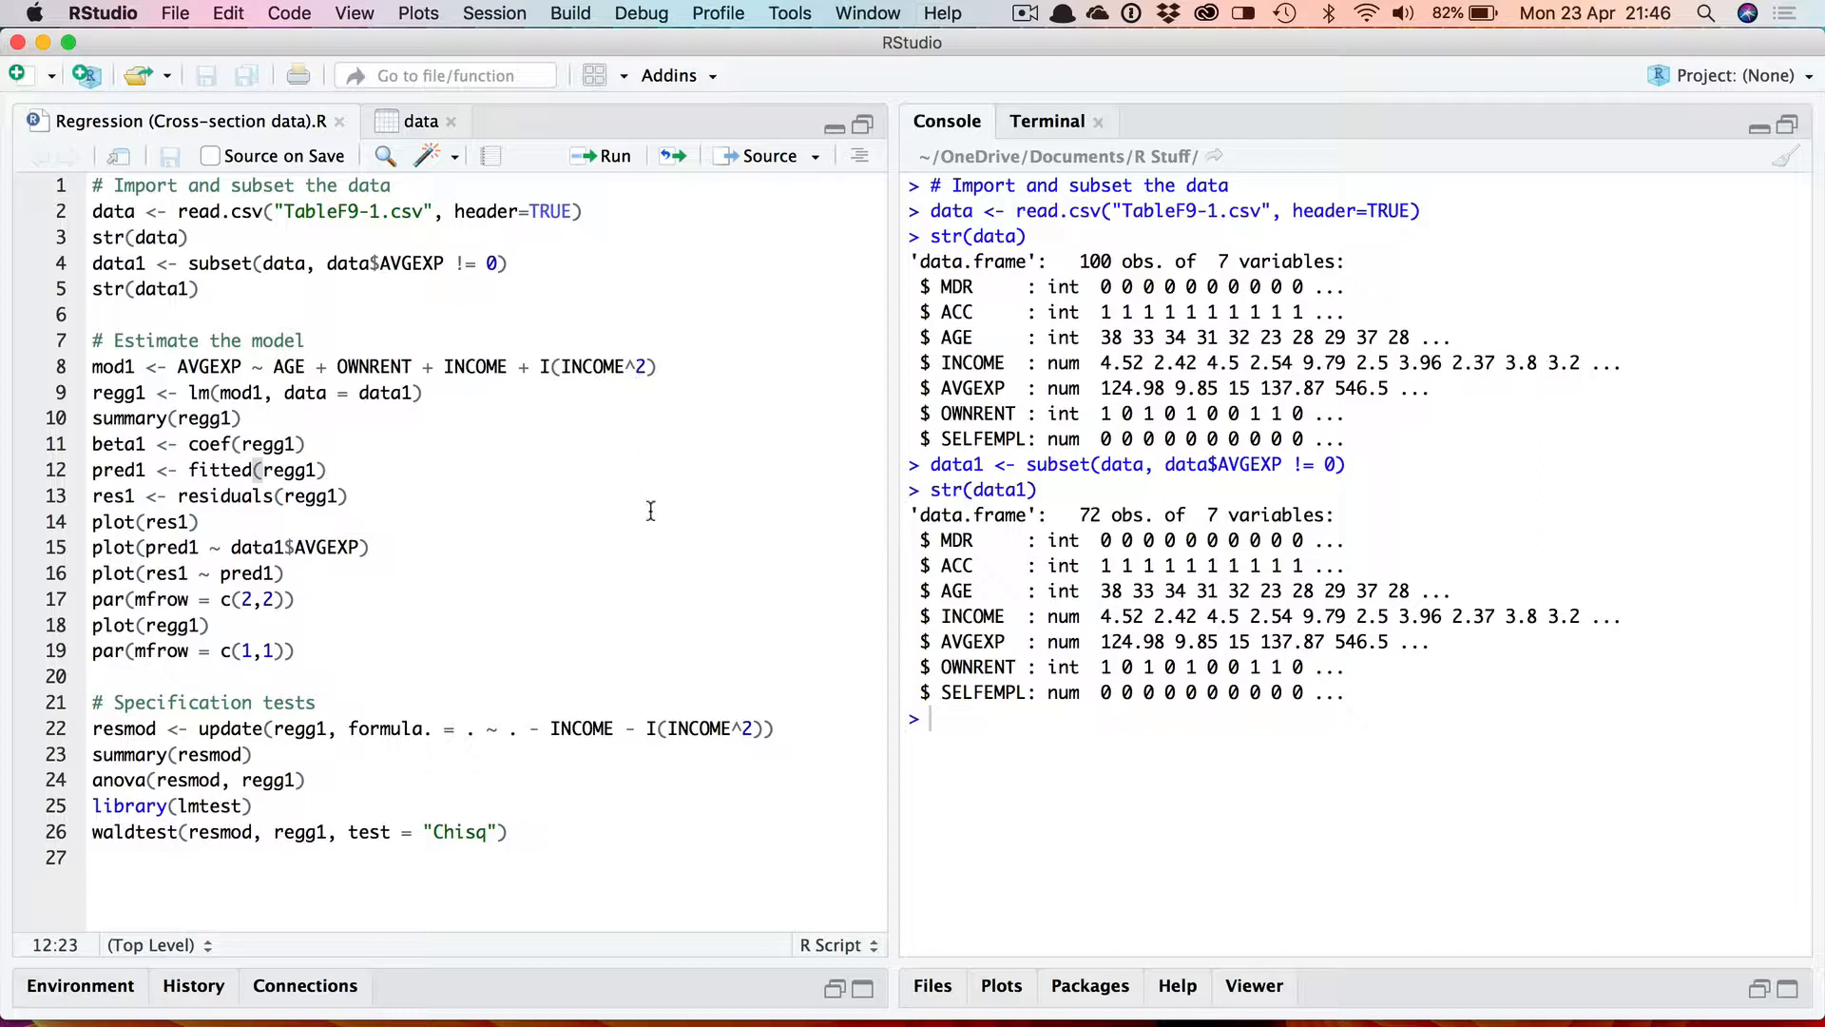
{"action": "mouse_move", "coordinate": [646, 418]}
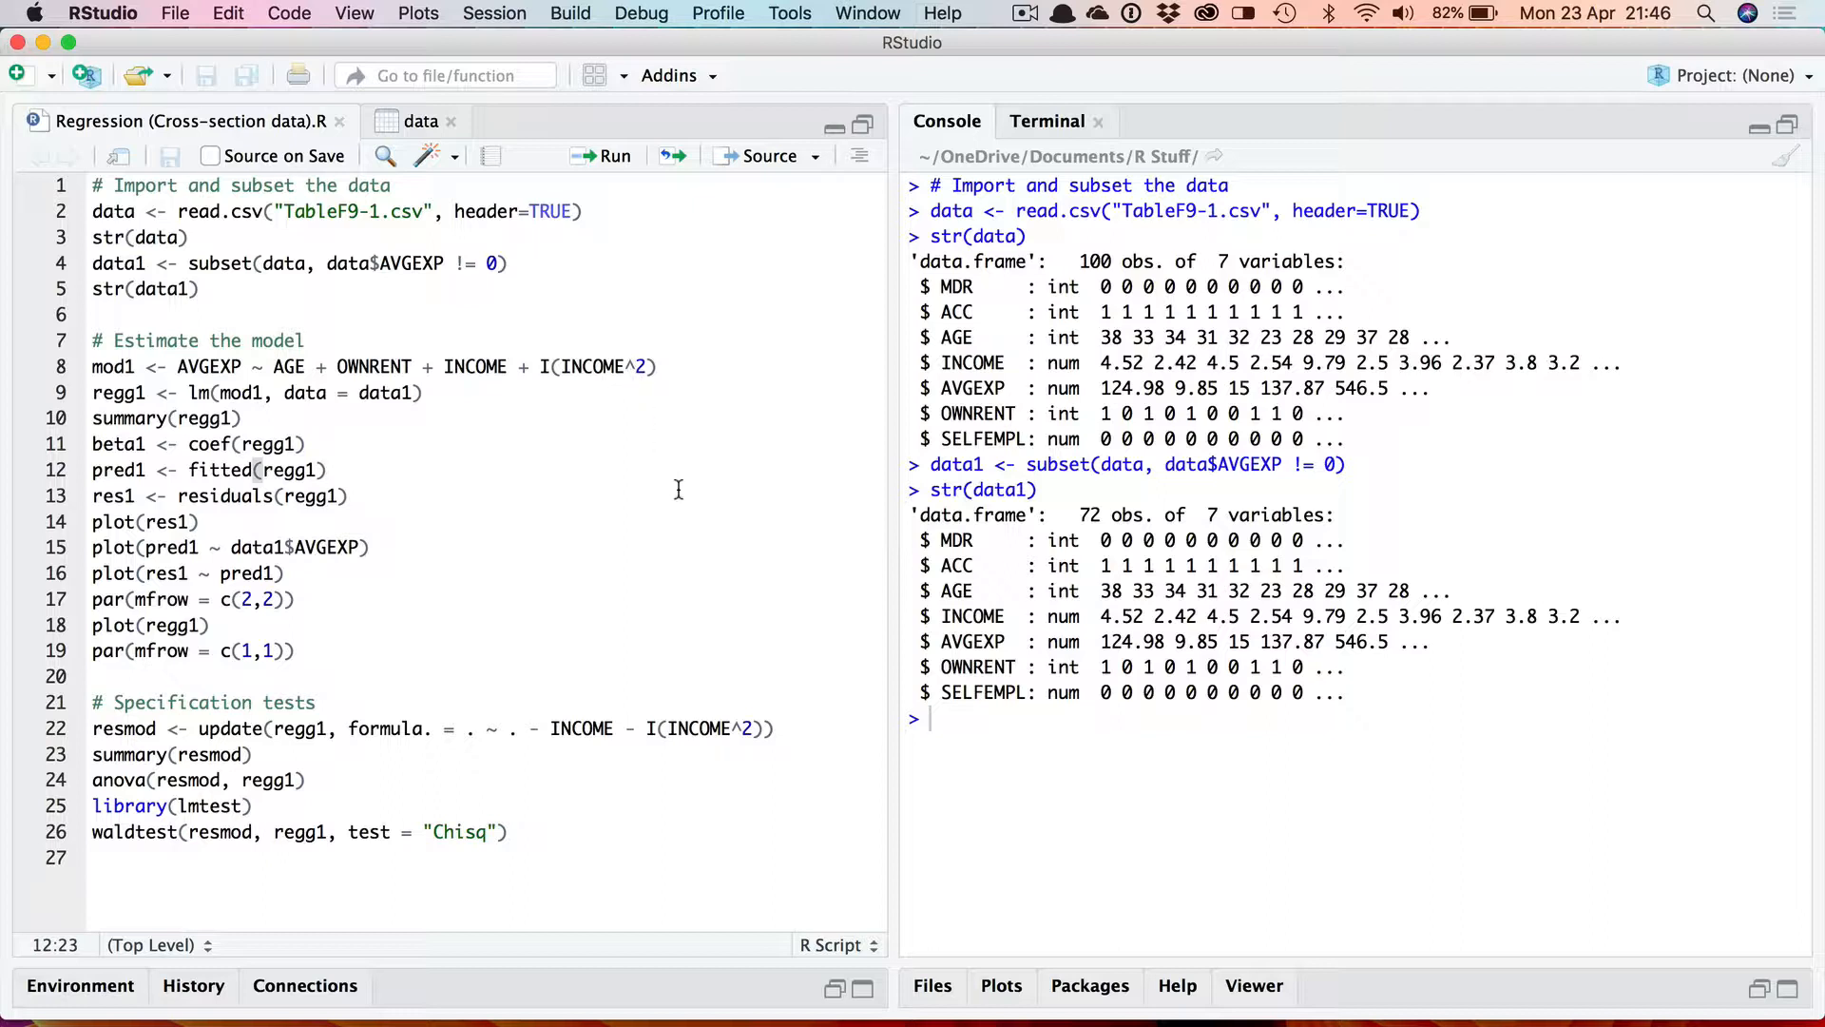
{"action": "mouse_move", "coordinate": [732, 469]}
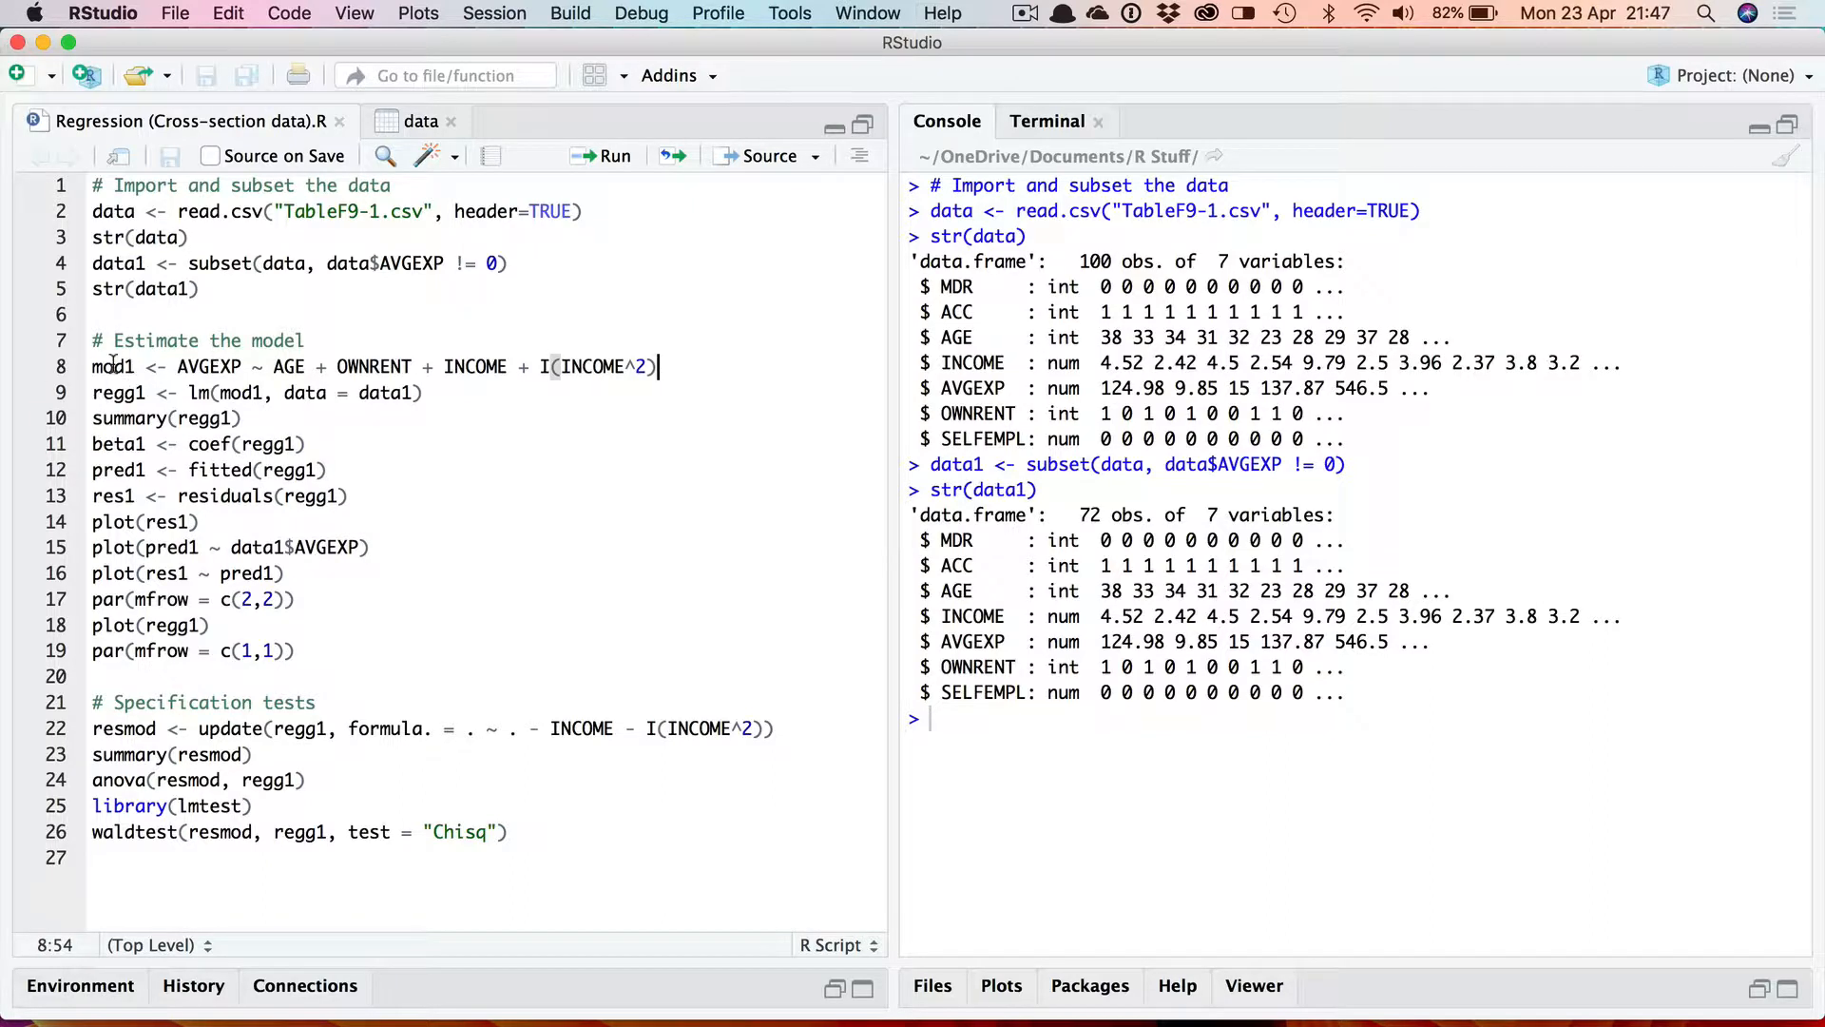
{"action": "mouse_move", "coordinate": [244, 399]}
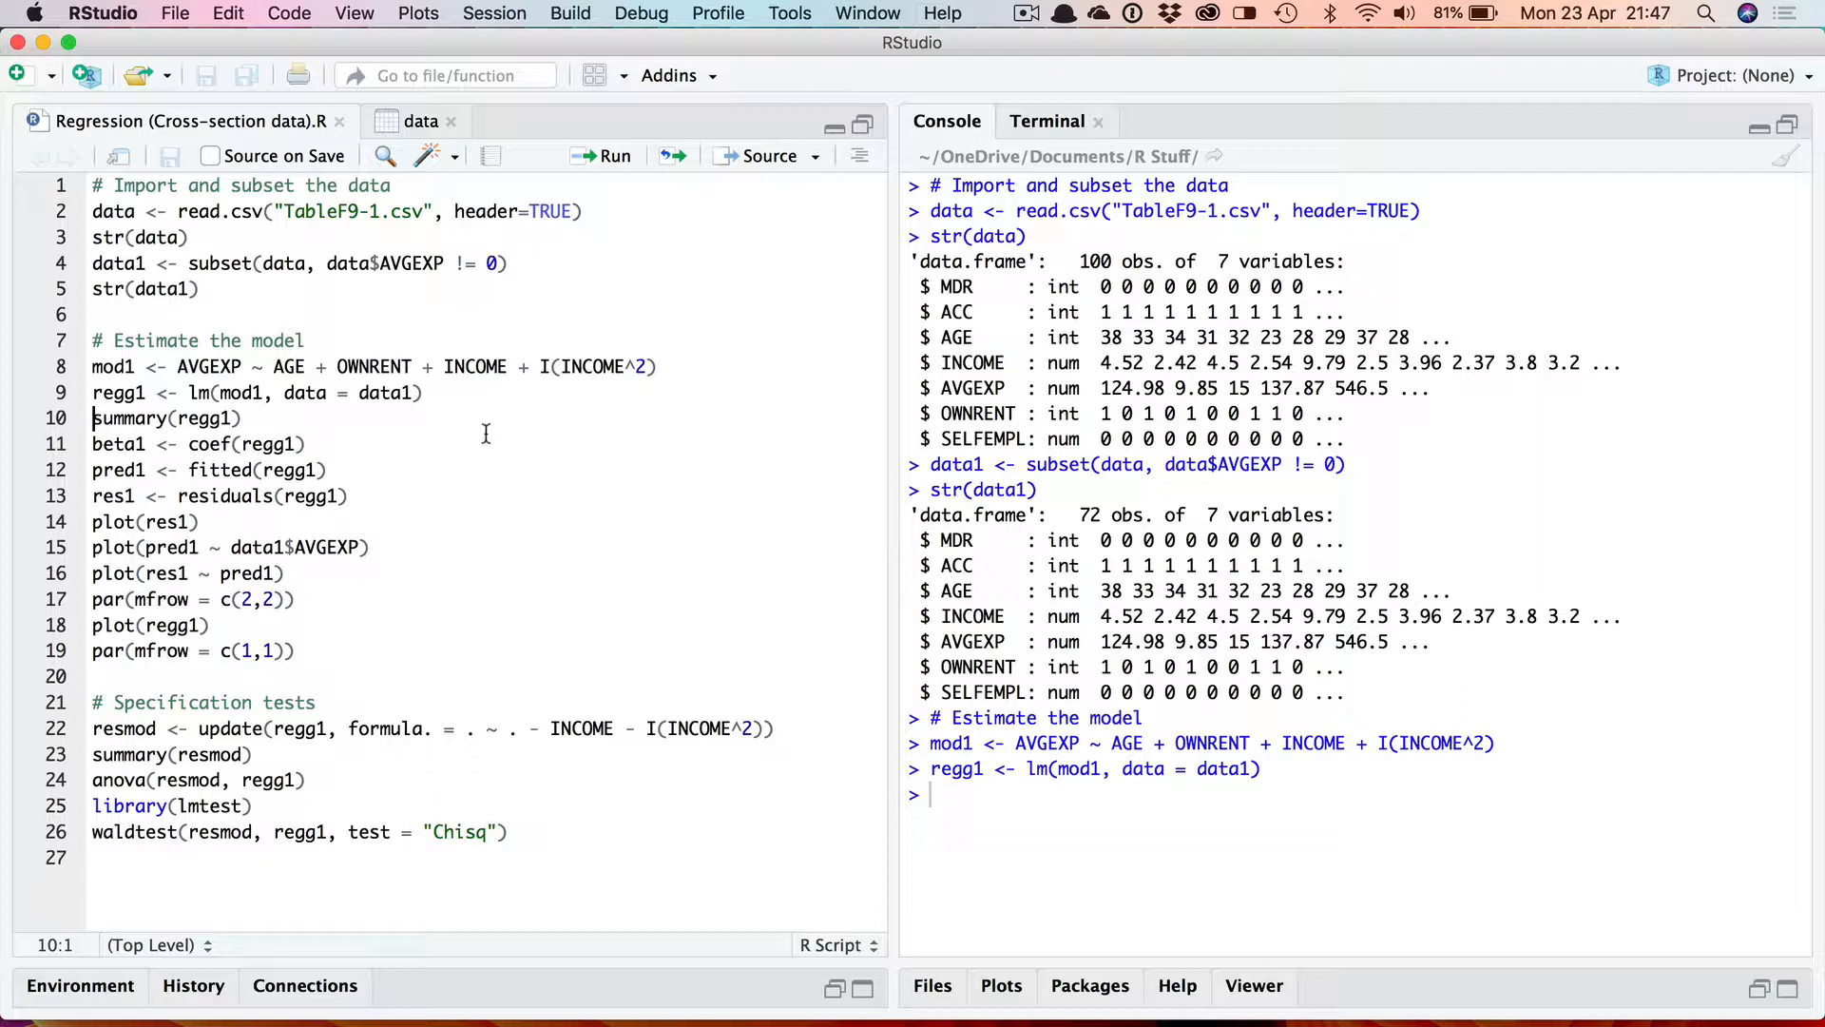
{"action": "mouse_move", "coordinate": [213, 371]}
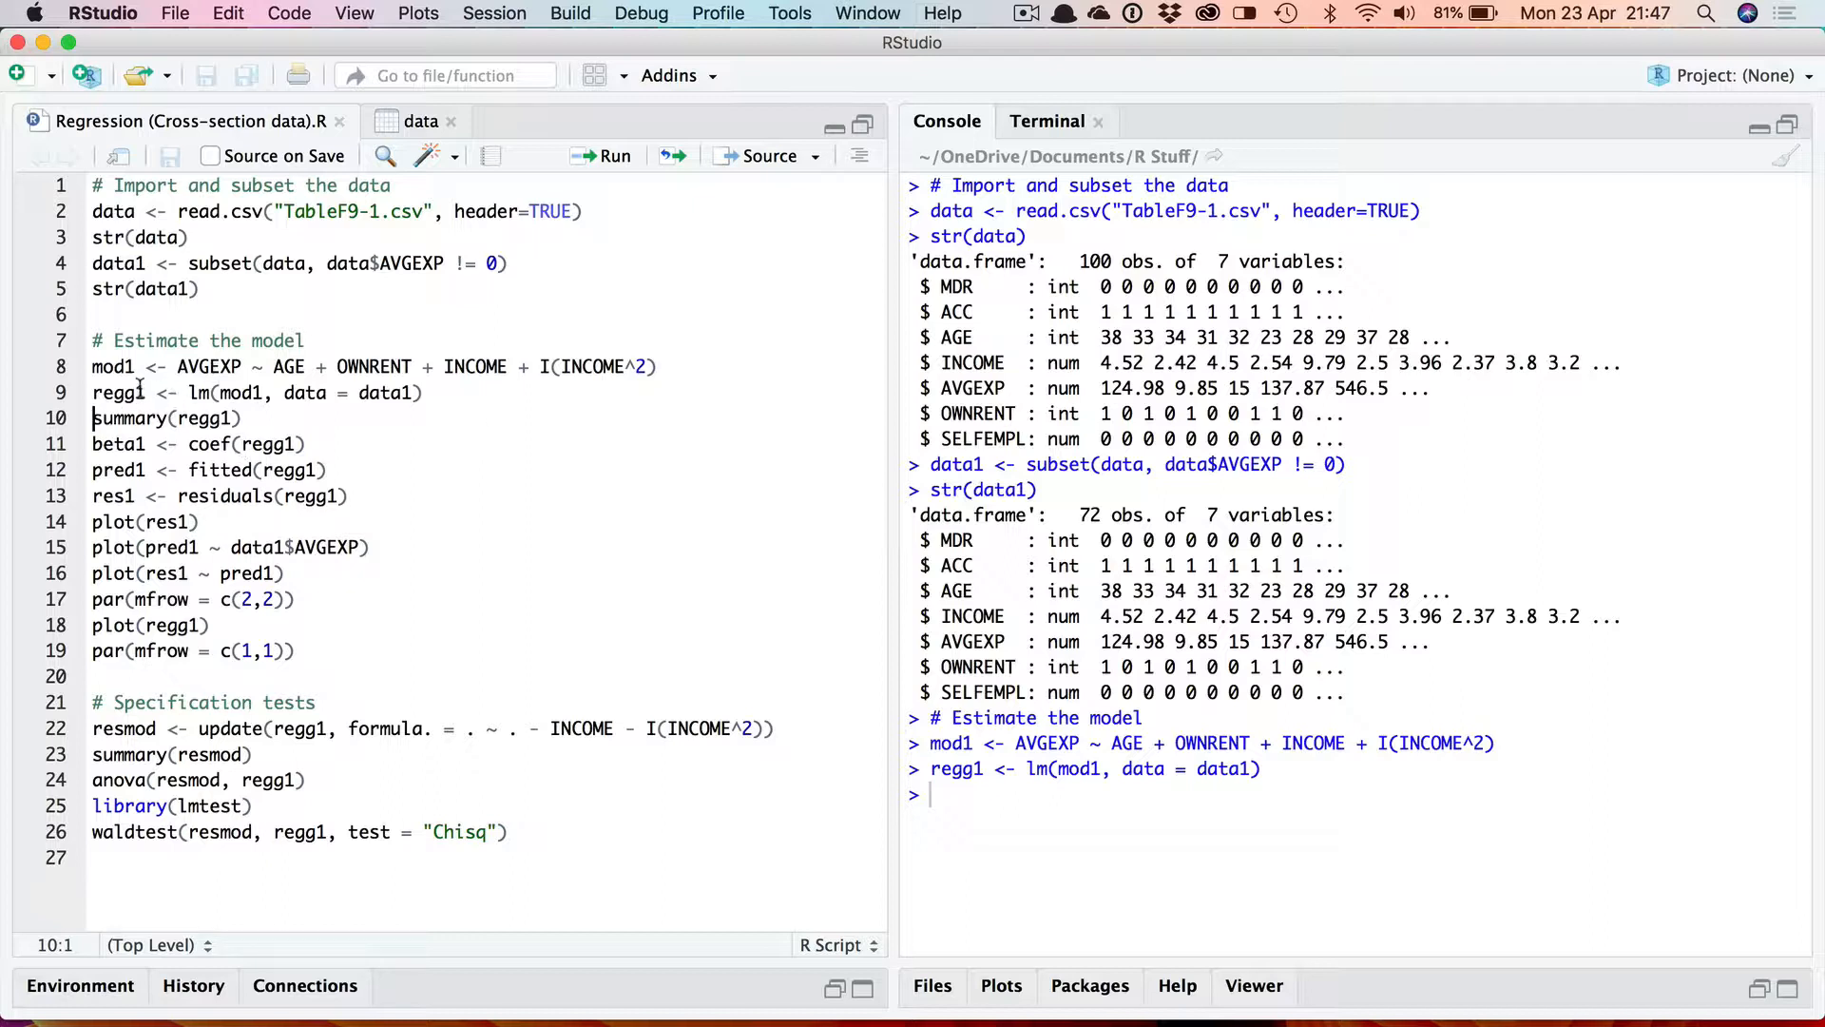
{"action": "mouse_move", "coordinate": [443, 500]}
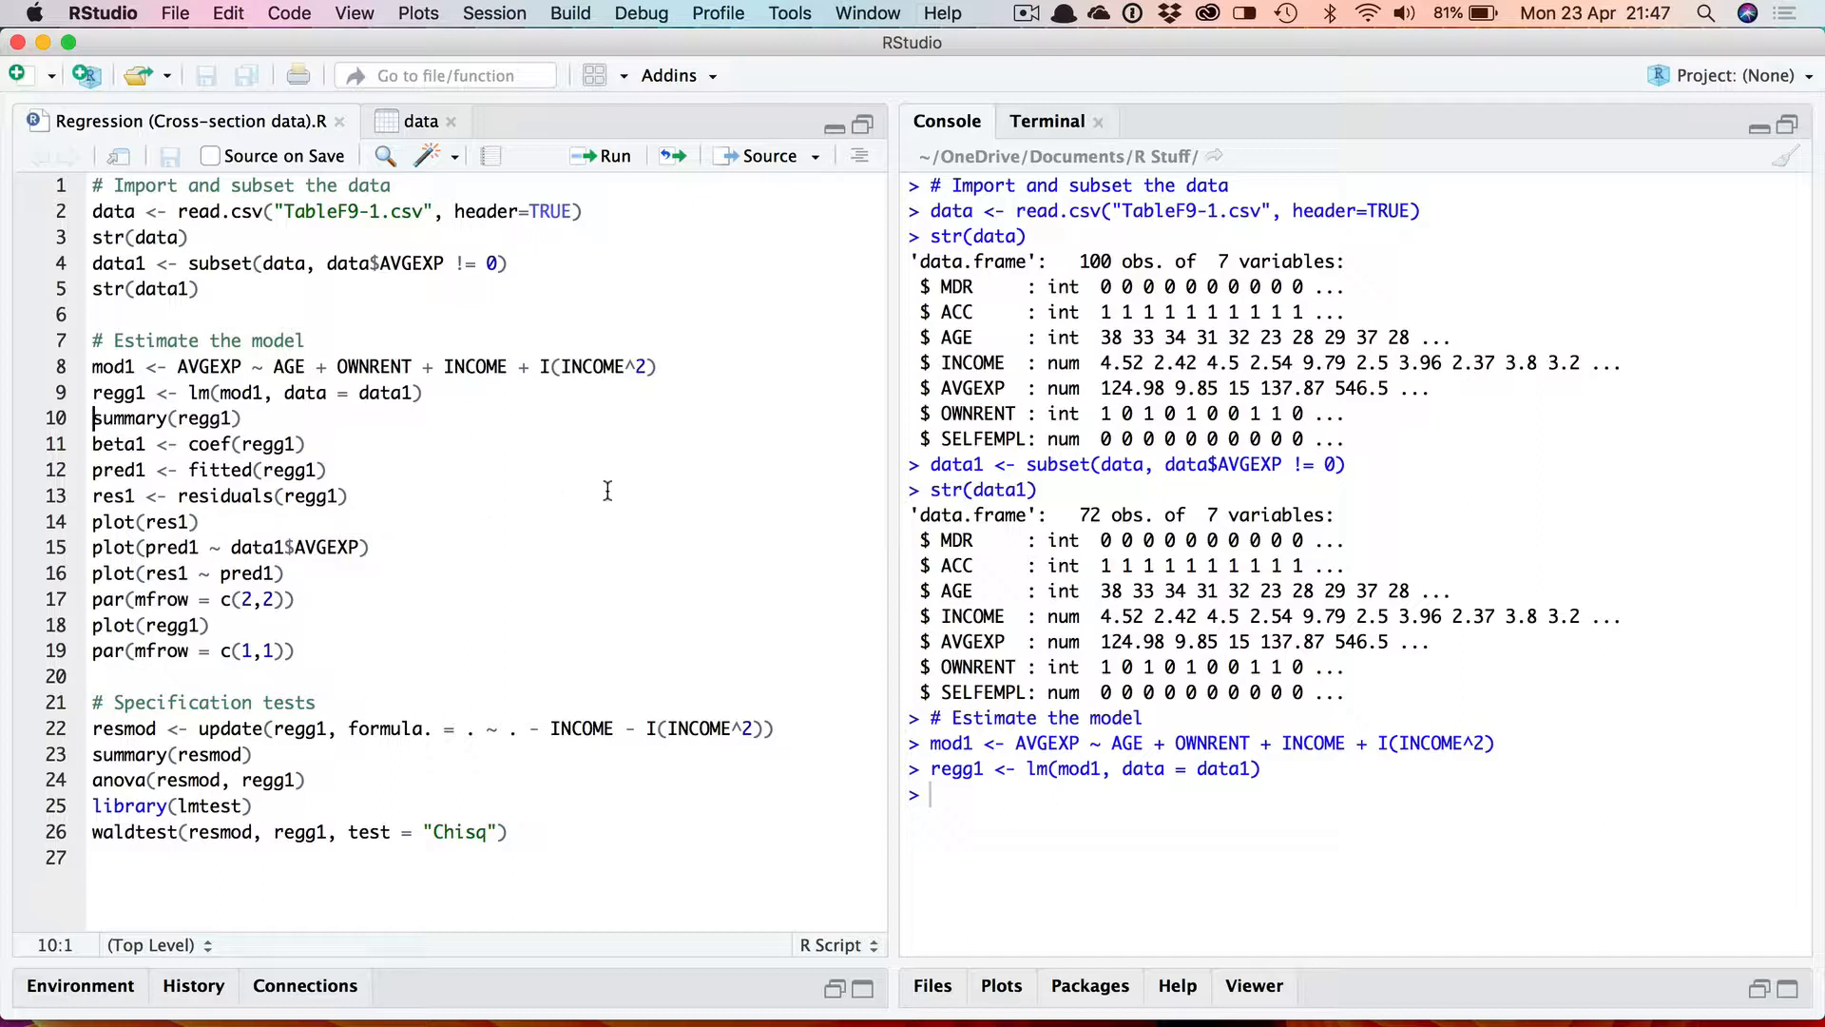
{"action": "mouse_move", "coordinate": [143, 984]}
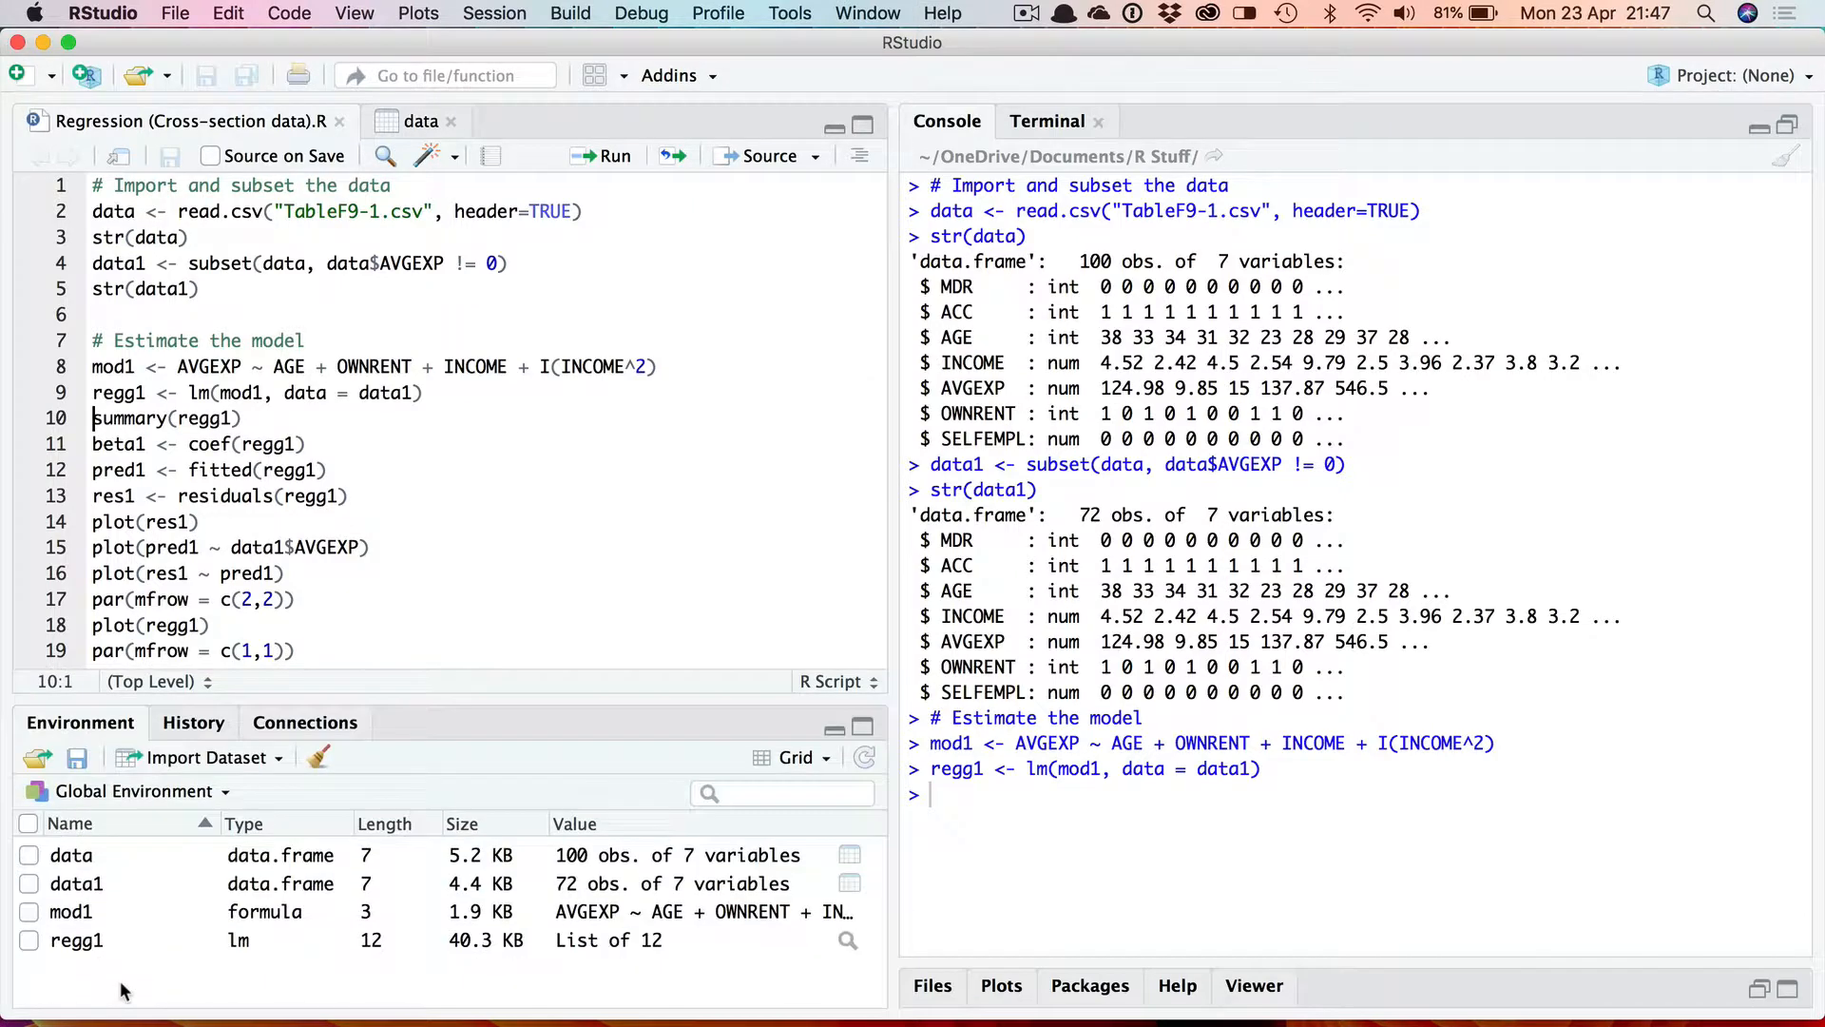
{"action": "mouse_move", "coordinate": [258, 952]}
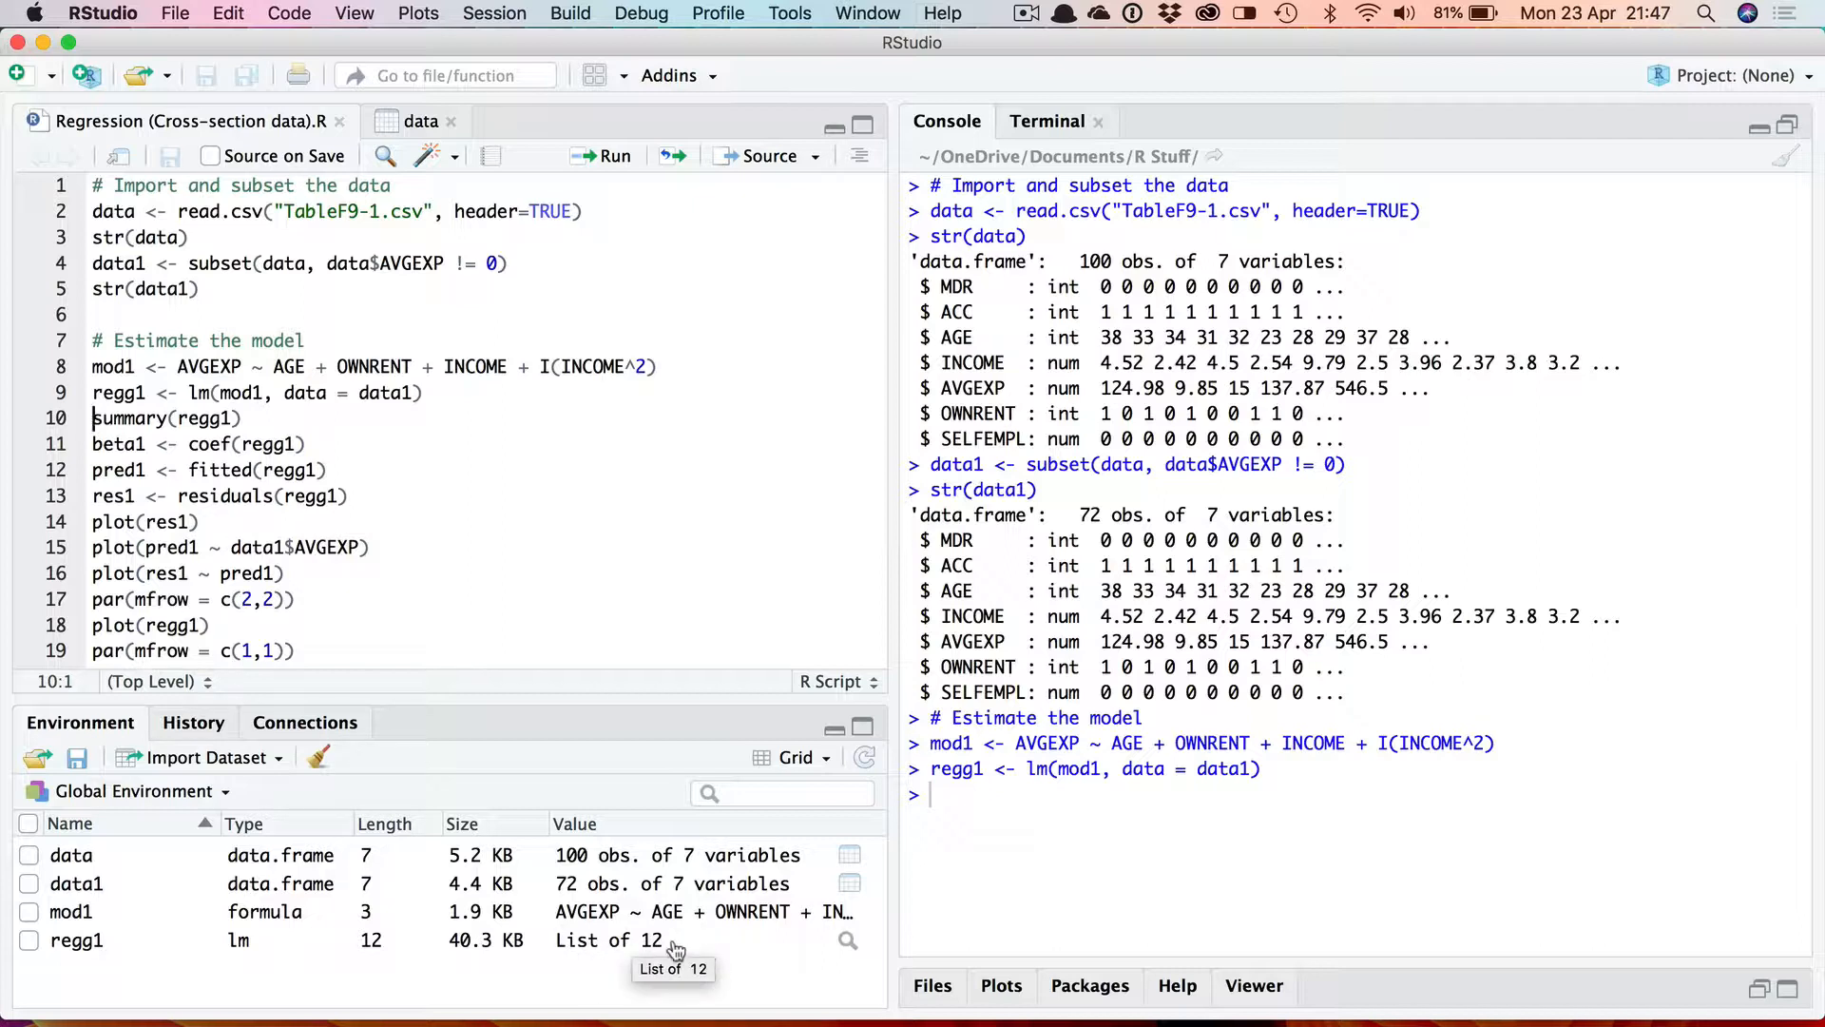
{"action": "mouse_move", "coordinate": [713, 548]}
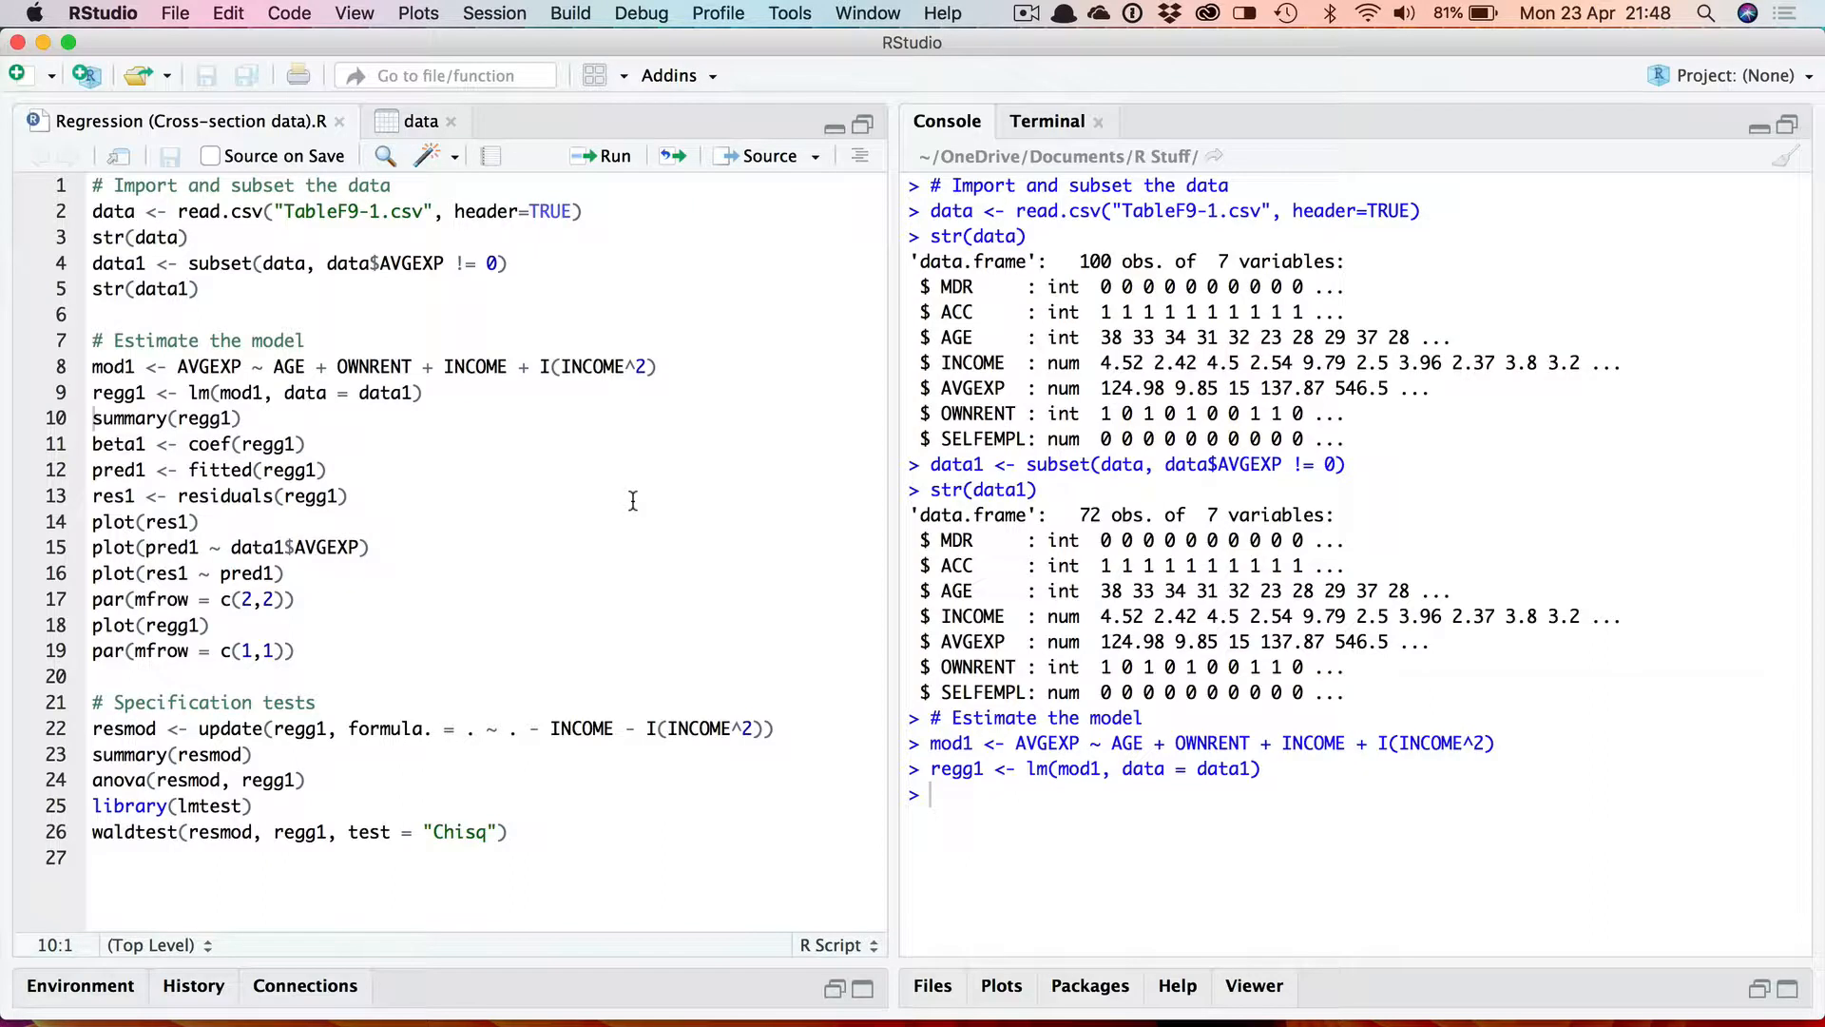
{"action": "mouse_move", "coordinate": [629, 469]}
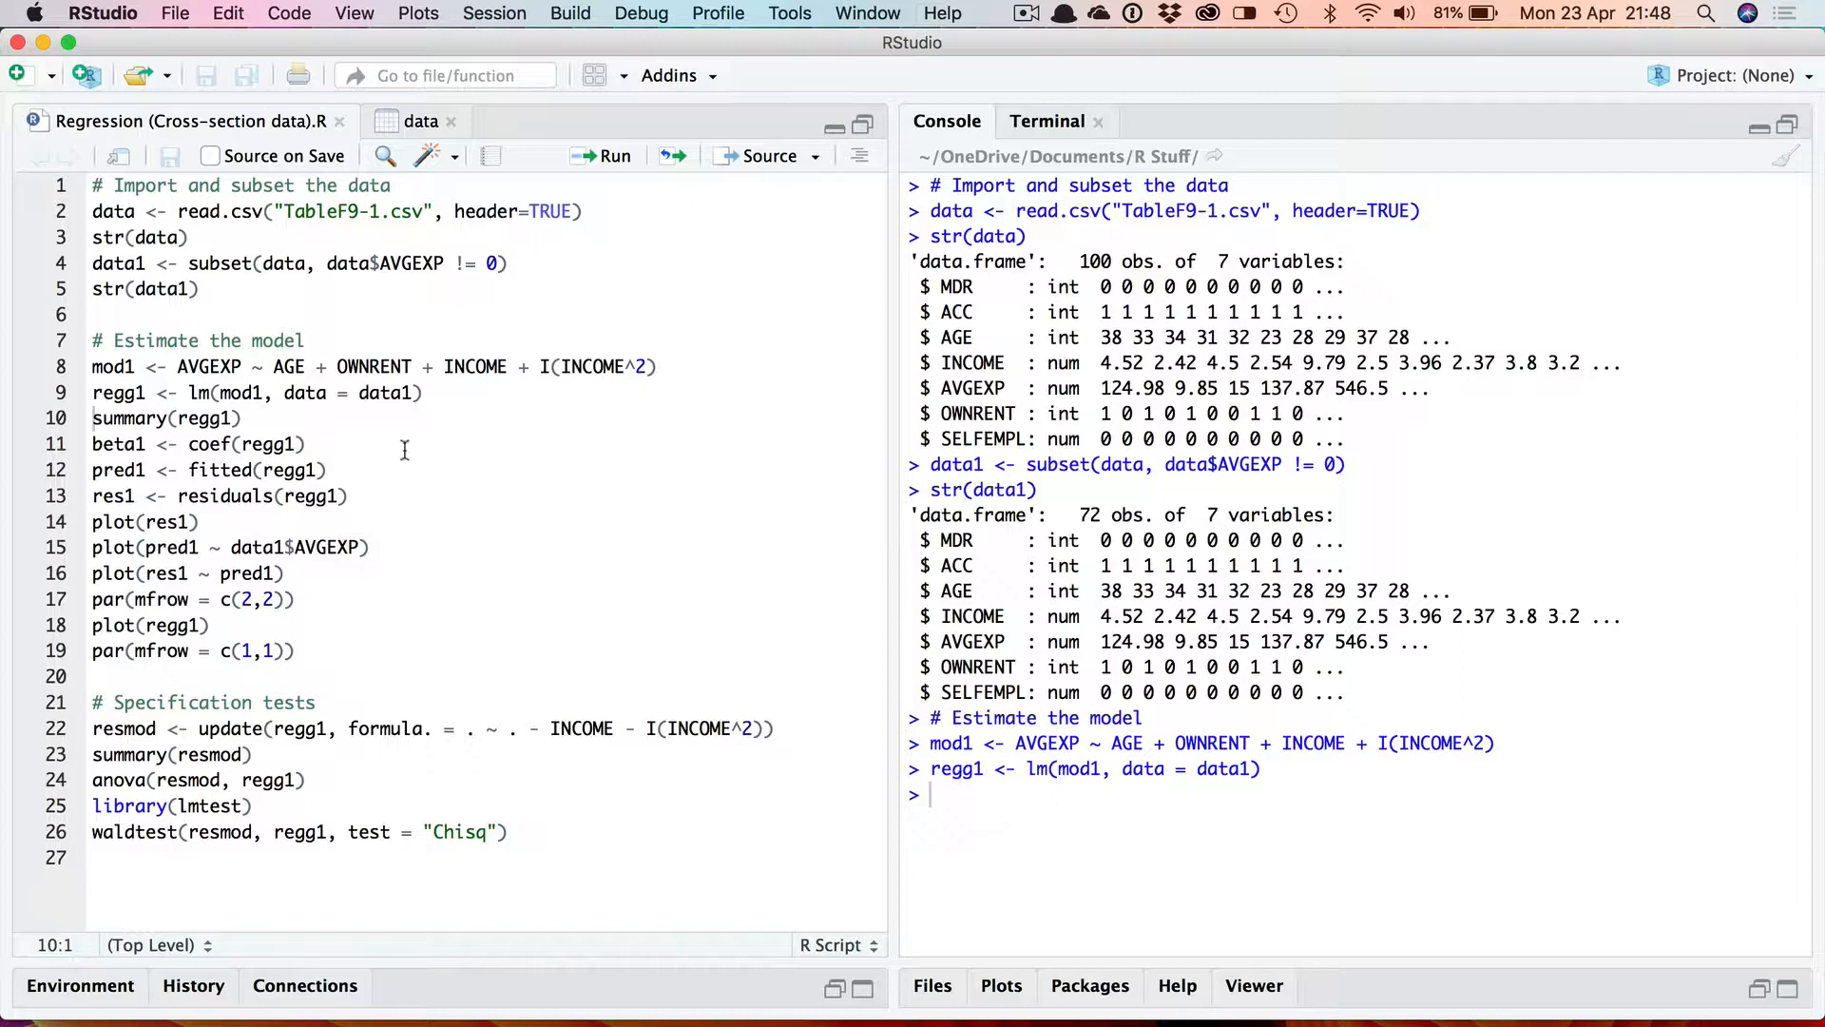
{"action": "mouse_move", "coordinate": [136, 397]}
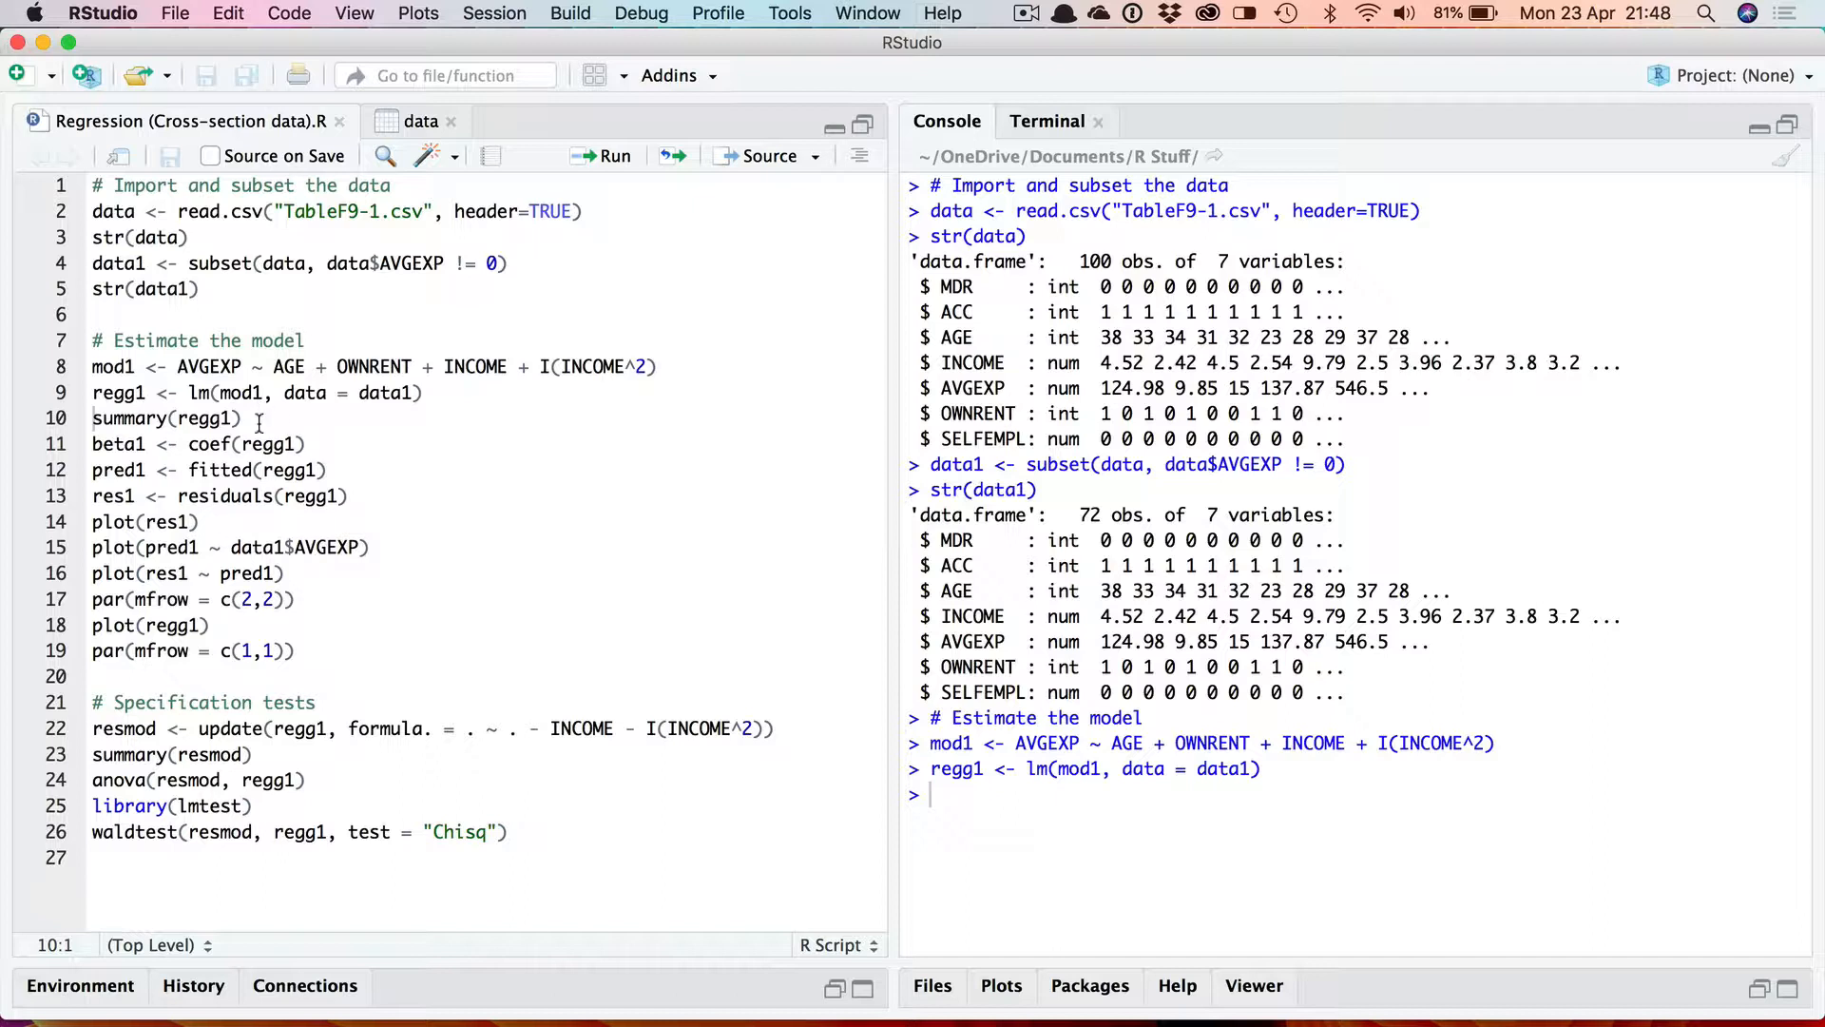
{"action": "mouse_move", "coordinate": [133, 419]}
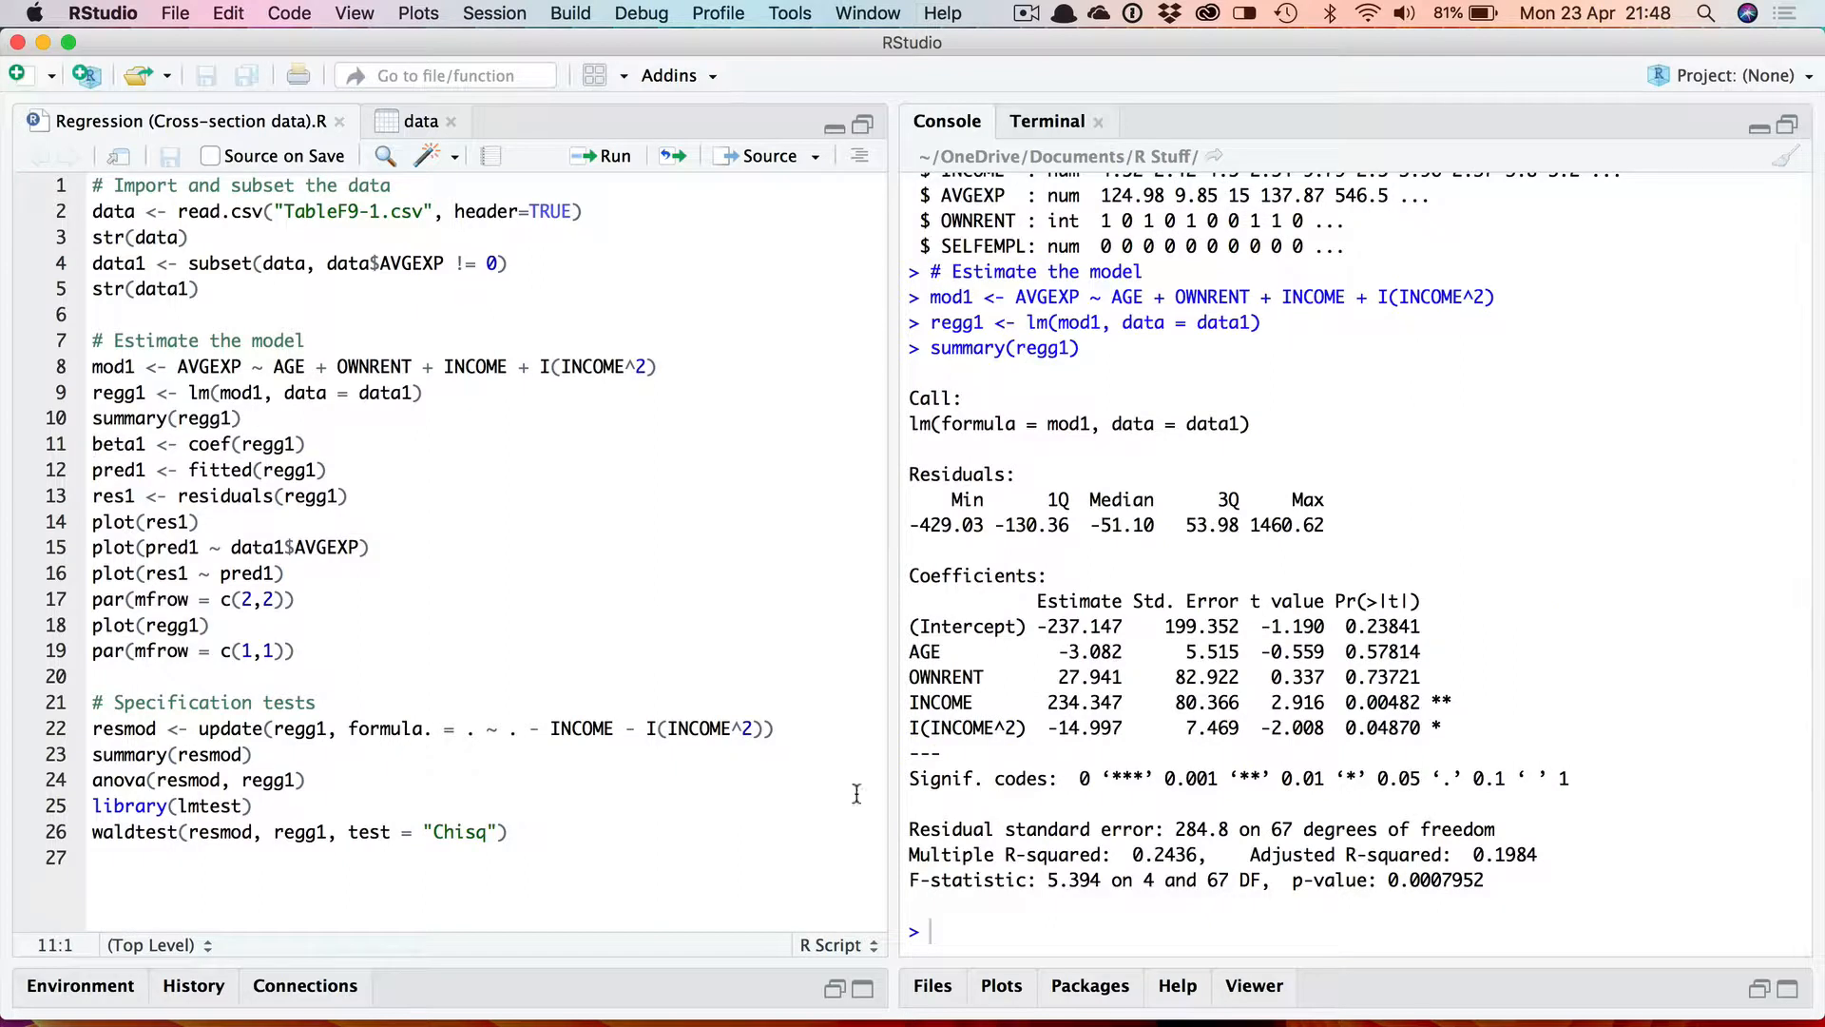
{"action": "mouse_move", "coordinate": [966, 624]}
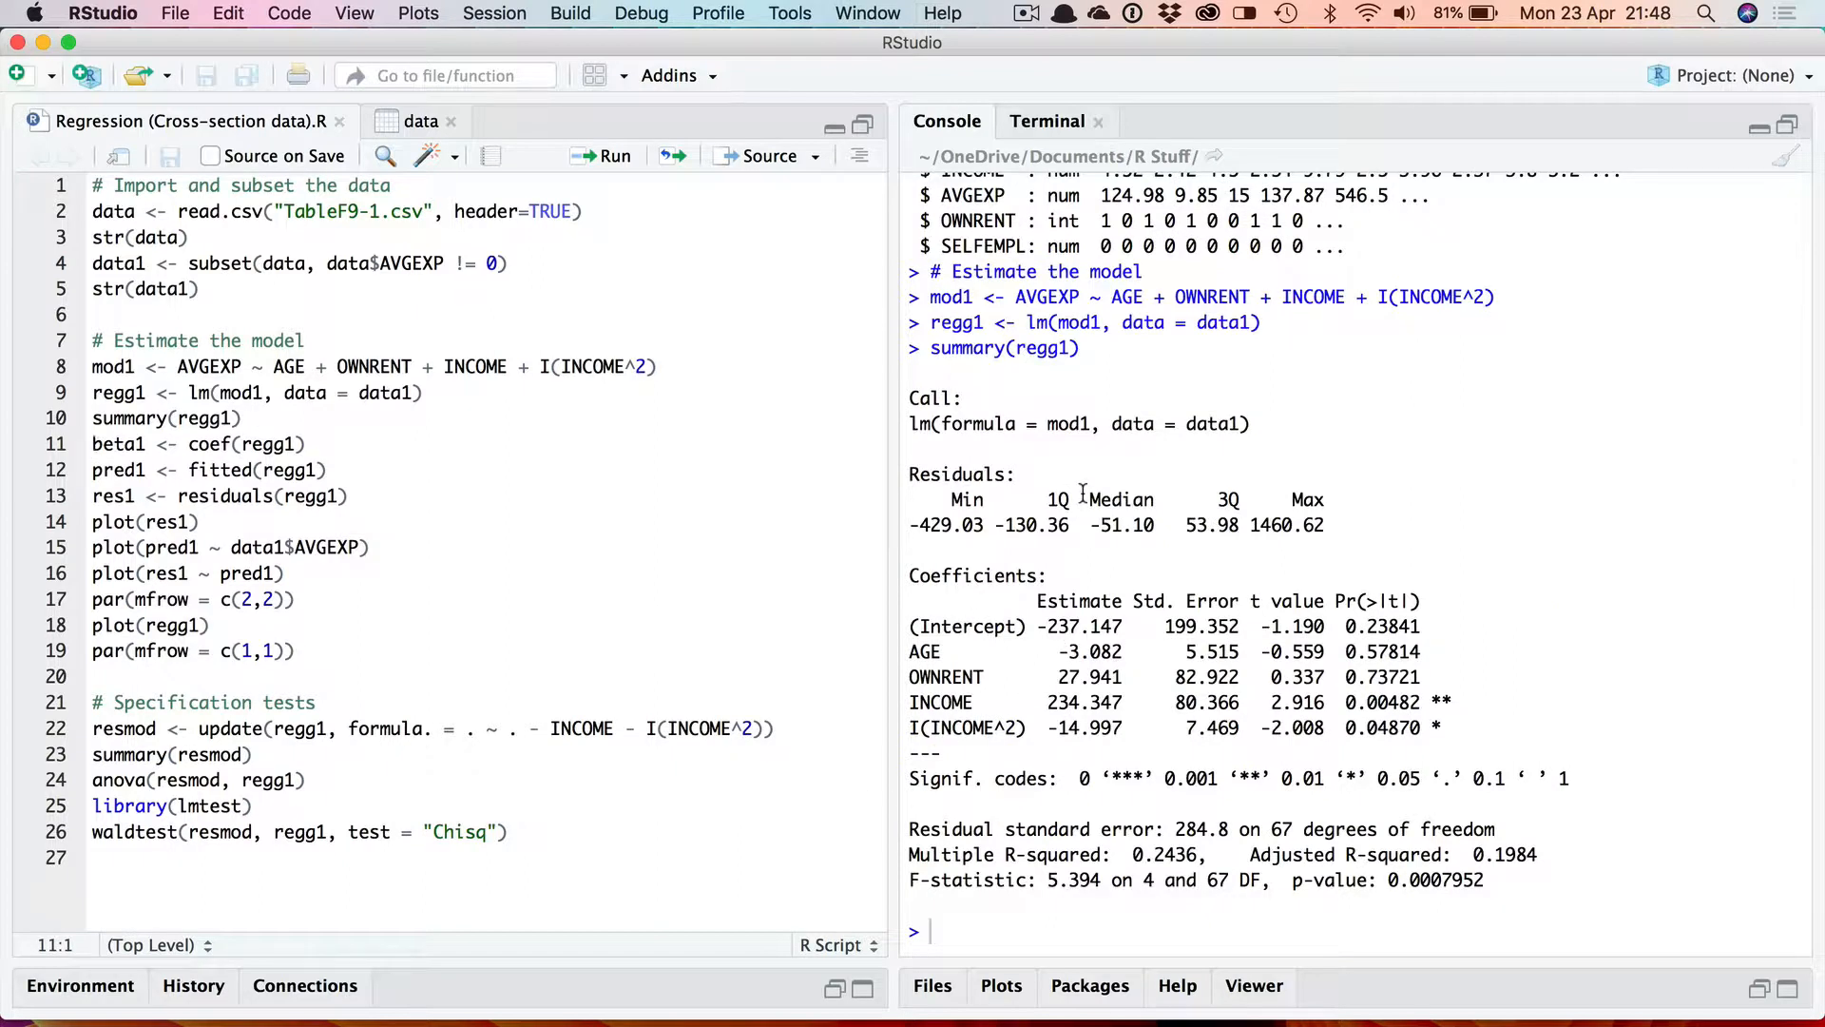
{"action": "mouse_move", "coordinate": [1014, 502]}
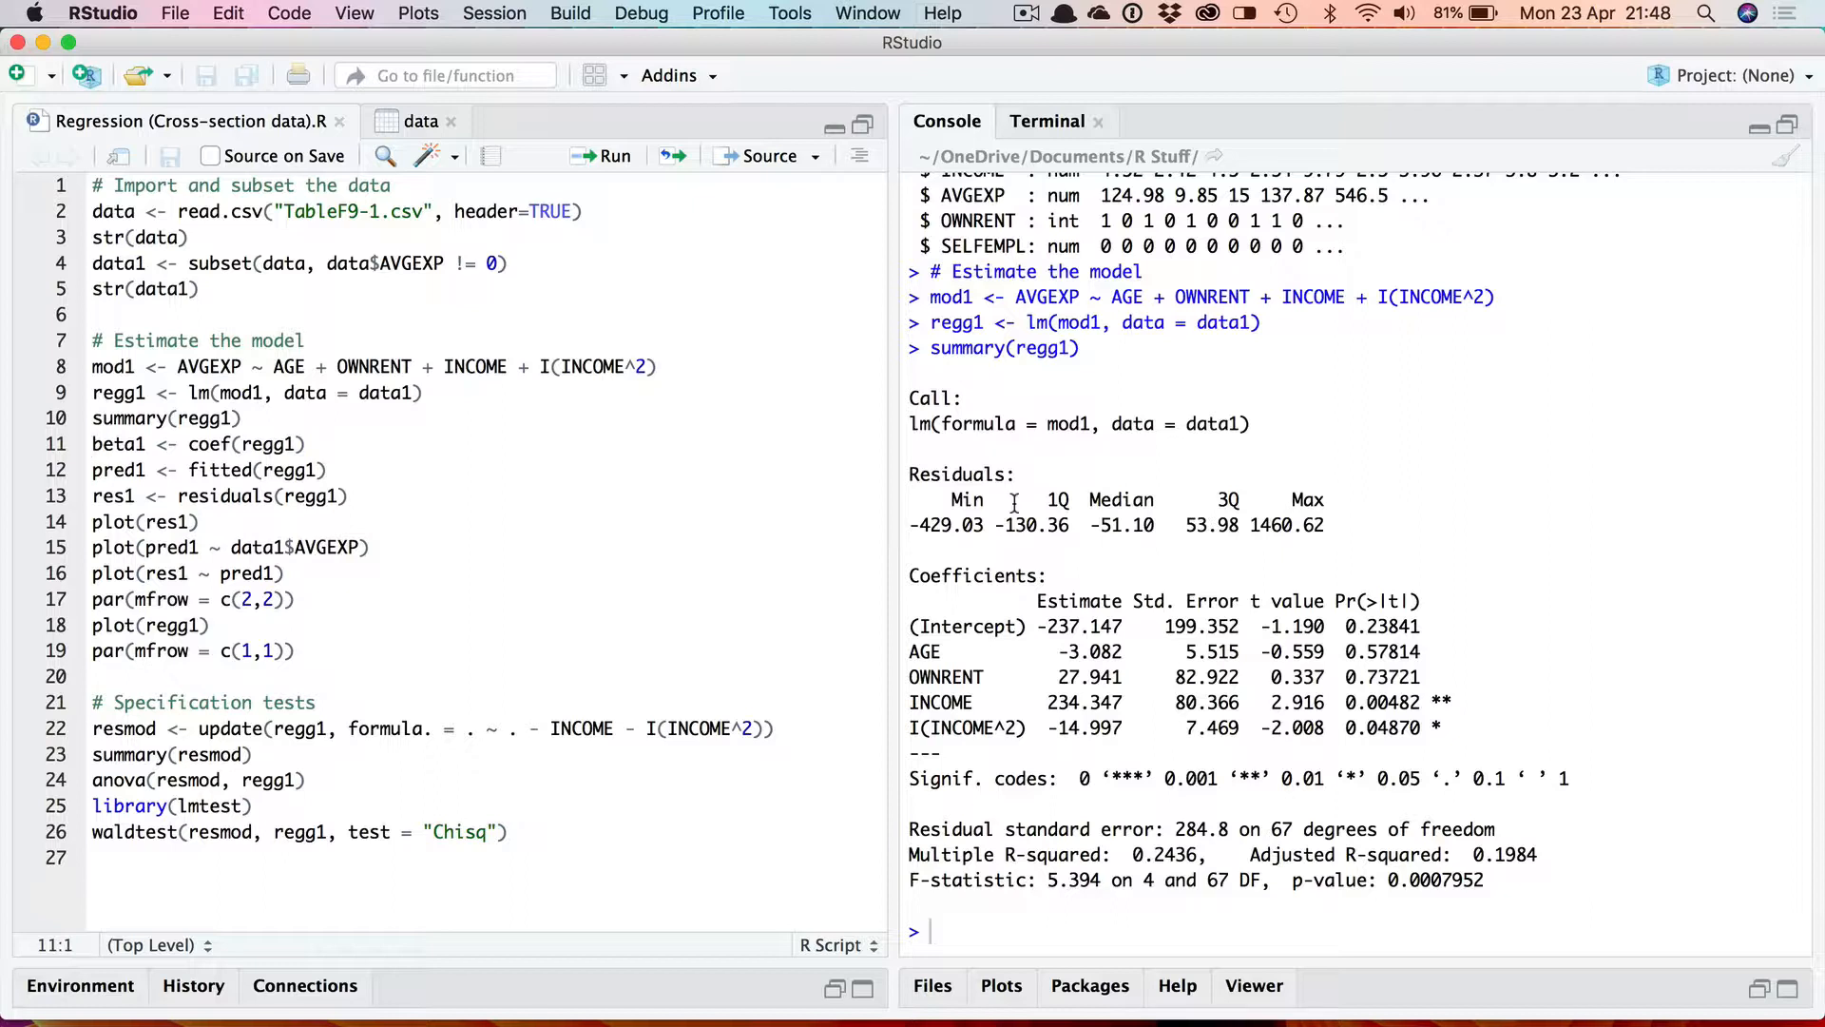
{"action": "mouse_move", "coordinate": [1010, 424]}
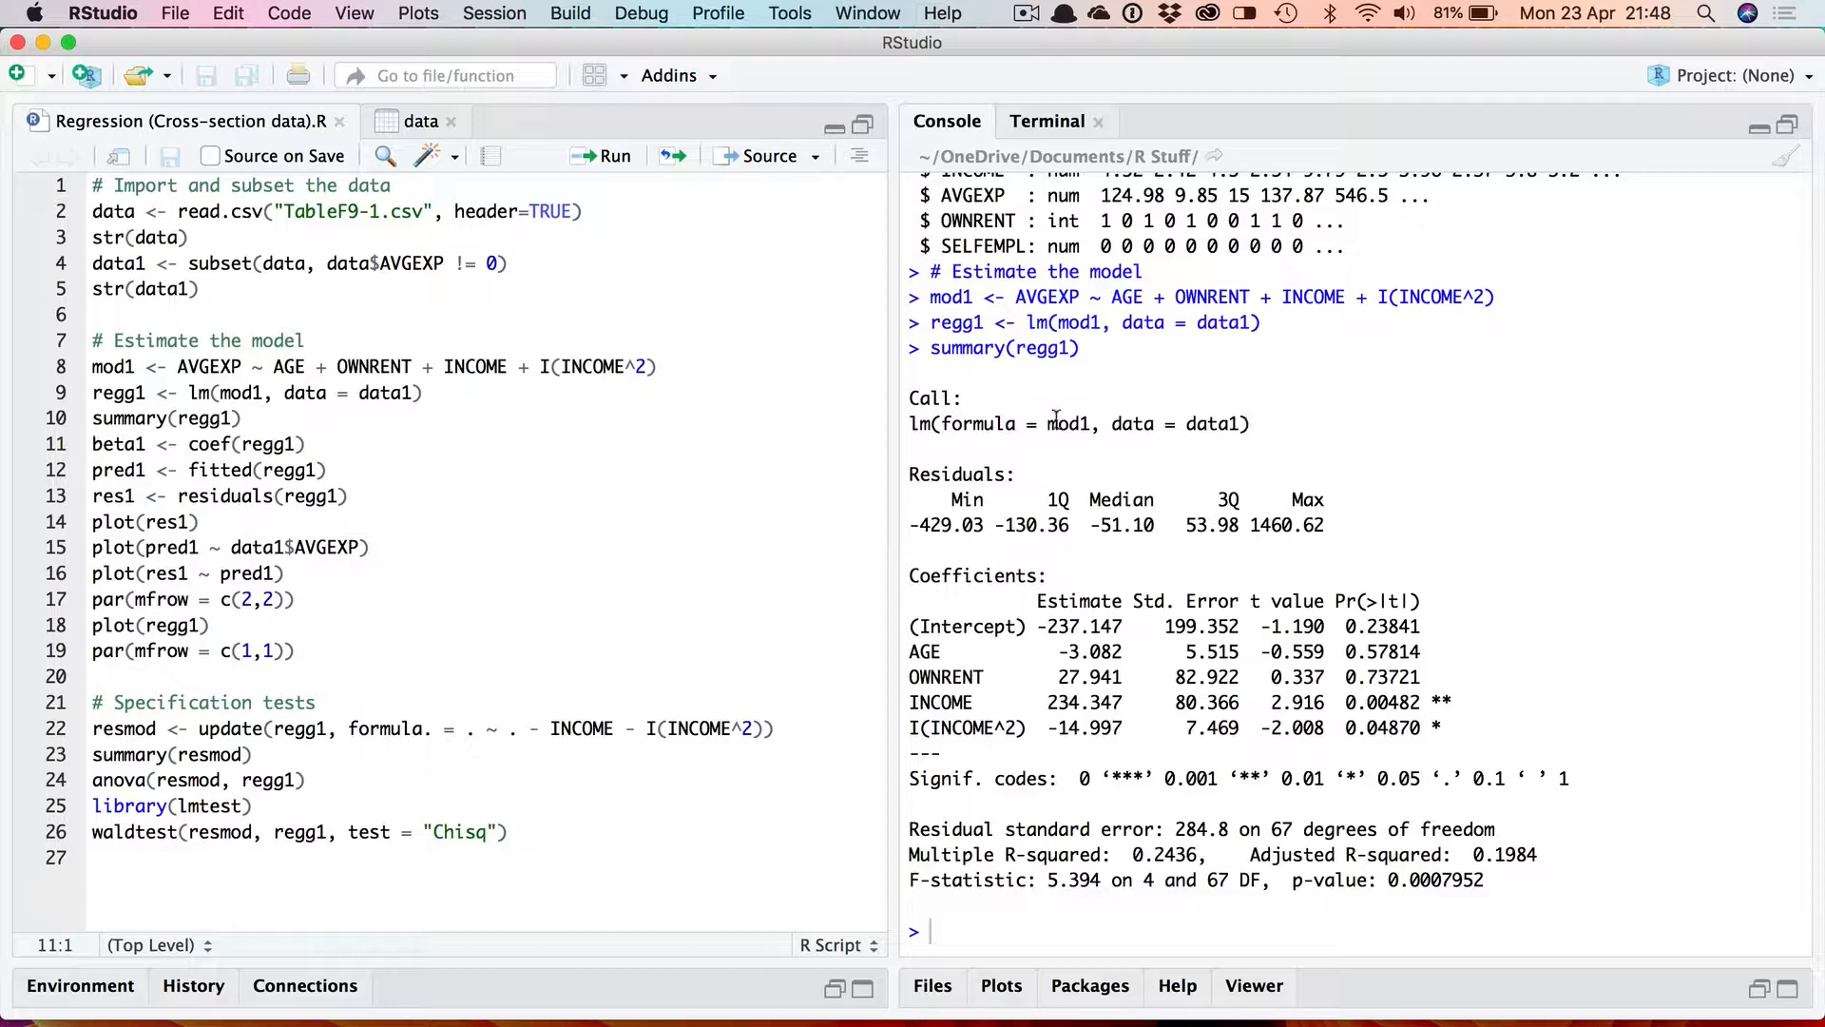
{"action": "mouse_move", "coordinate": [1036, 422]}
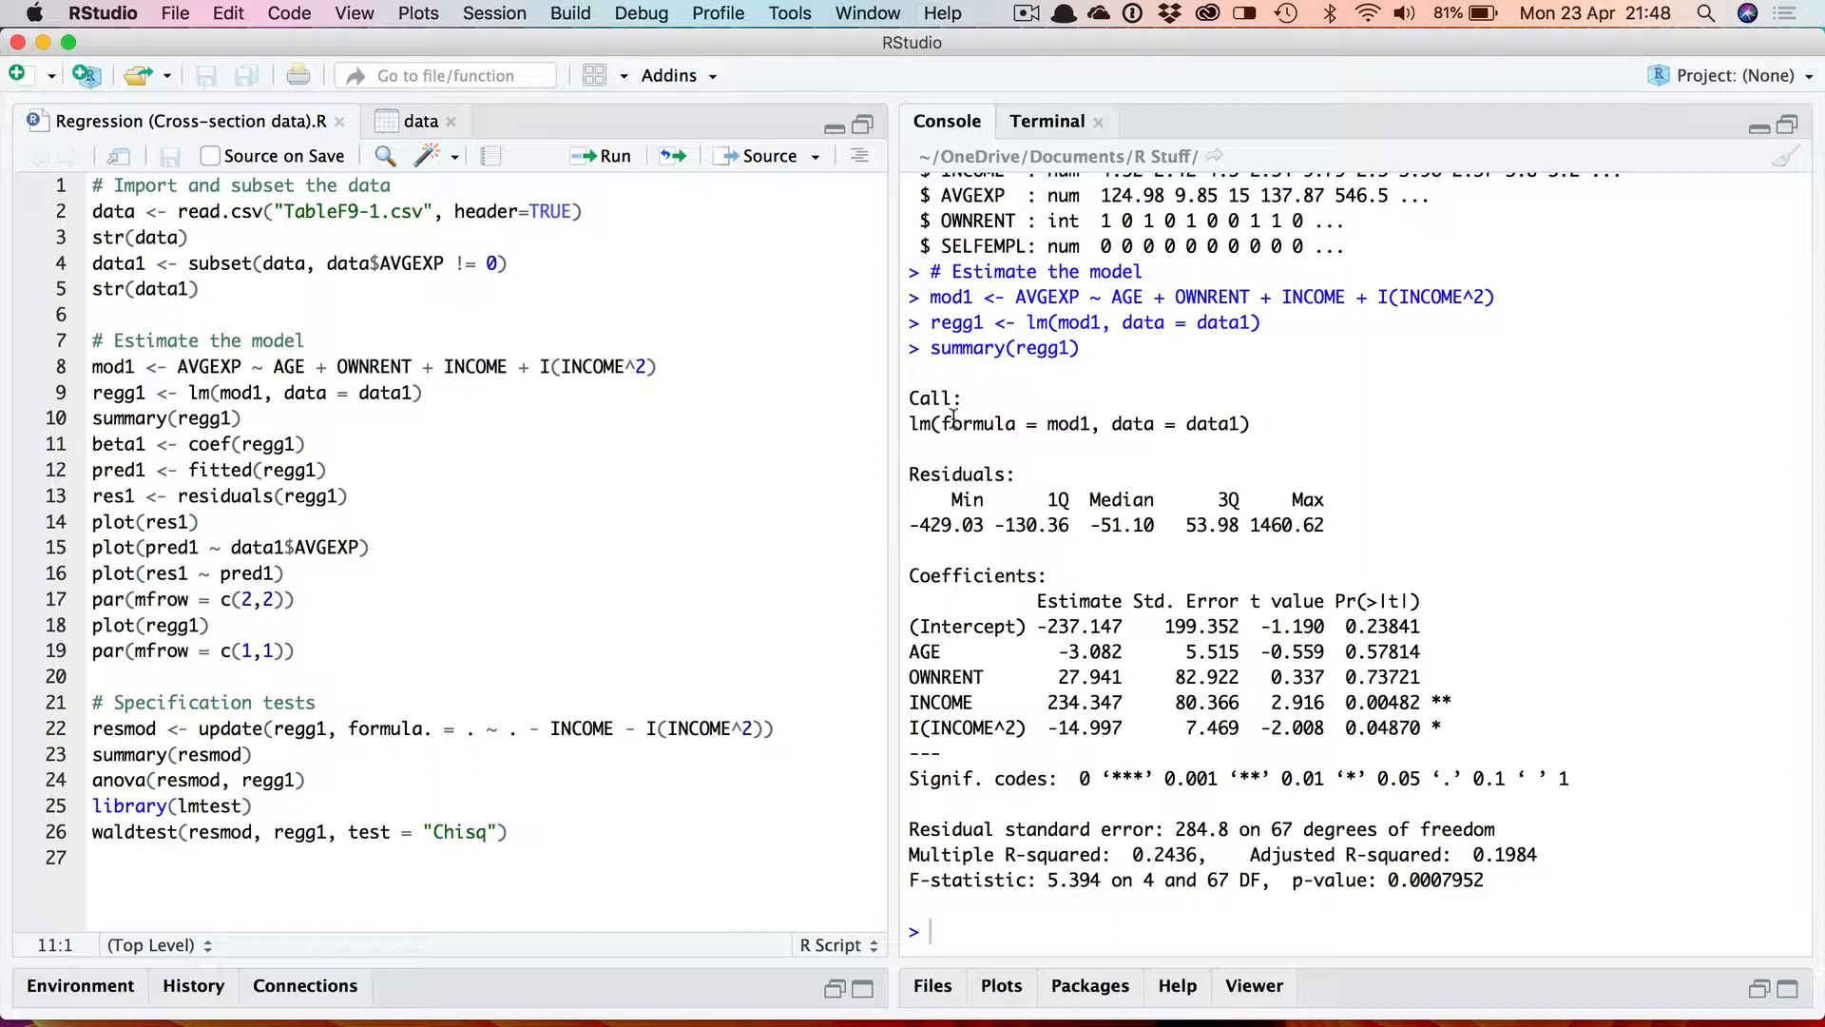
{"action": "mouse_move", "coordinate": [1042, 675]}
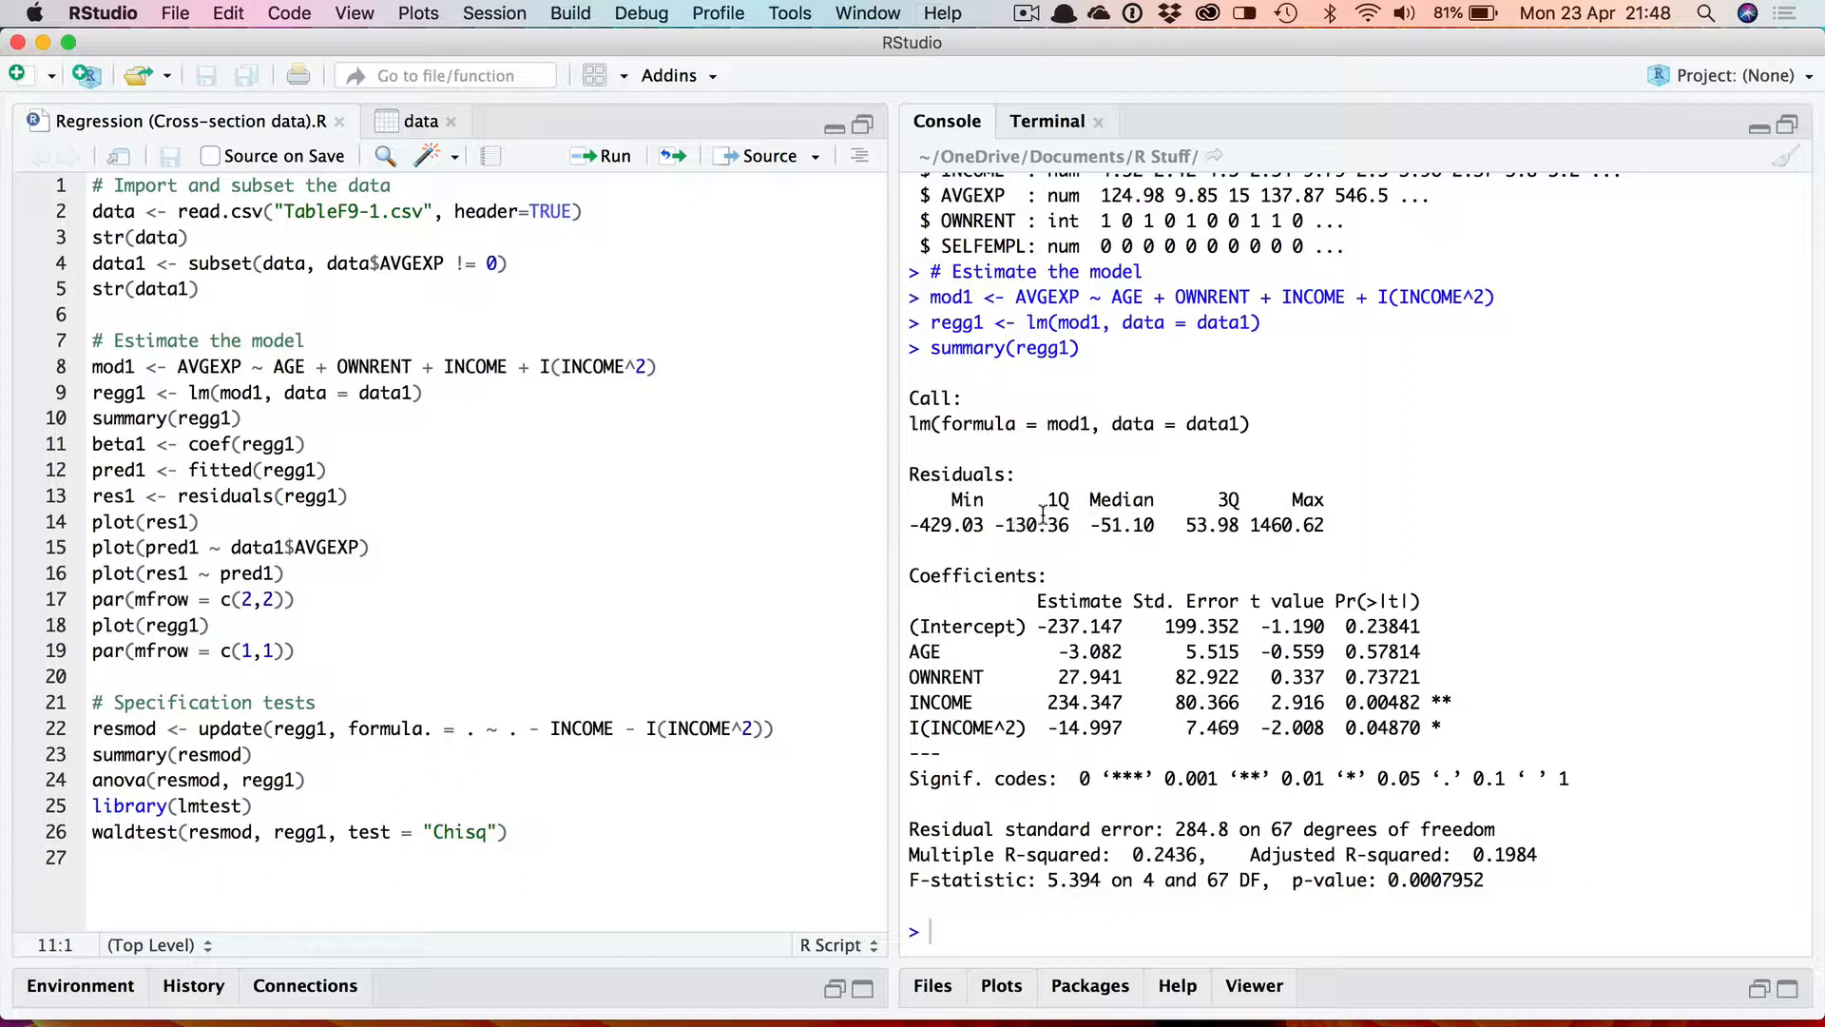
{"action": "mouse_move", "coordinate": [959, 635]}
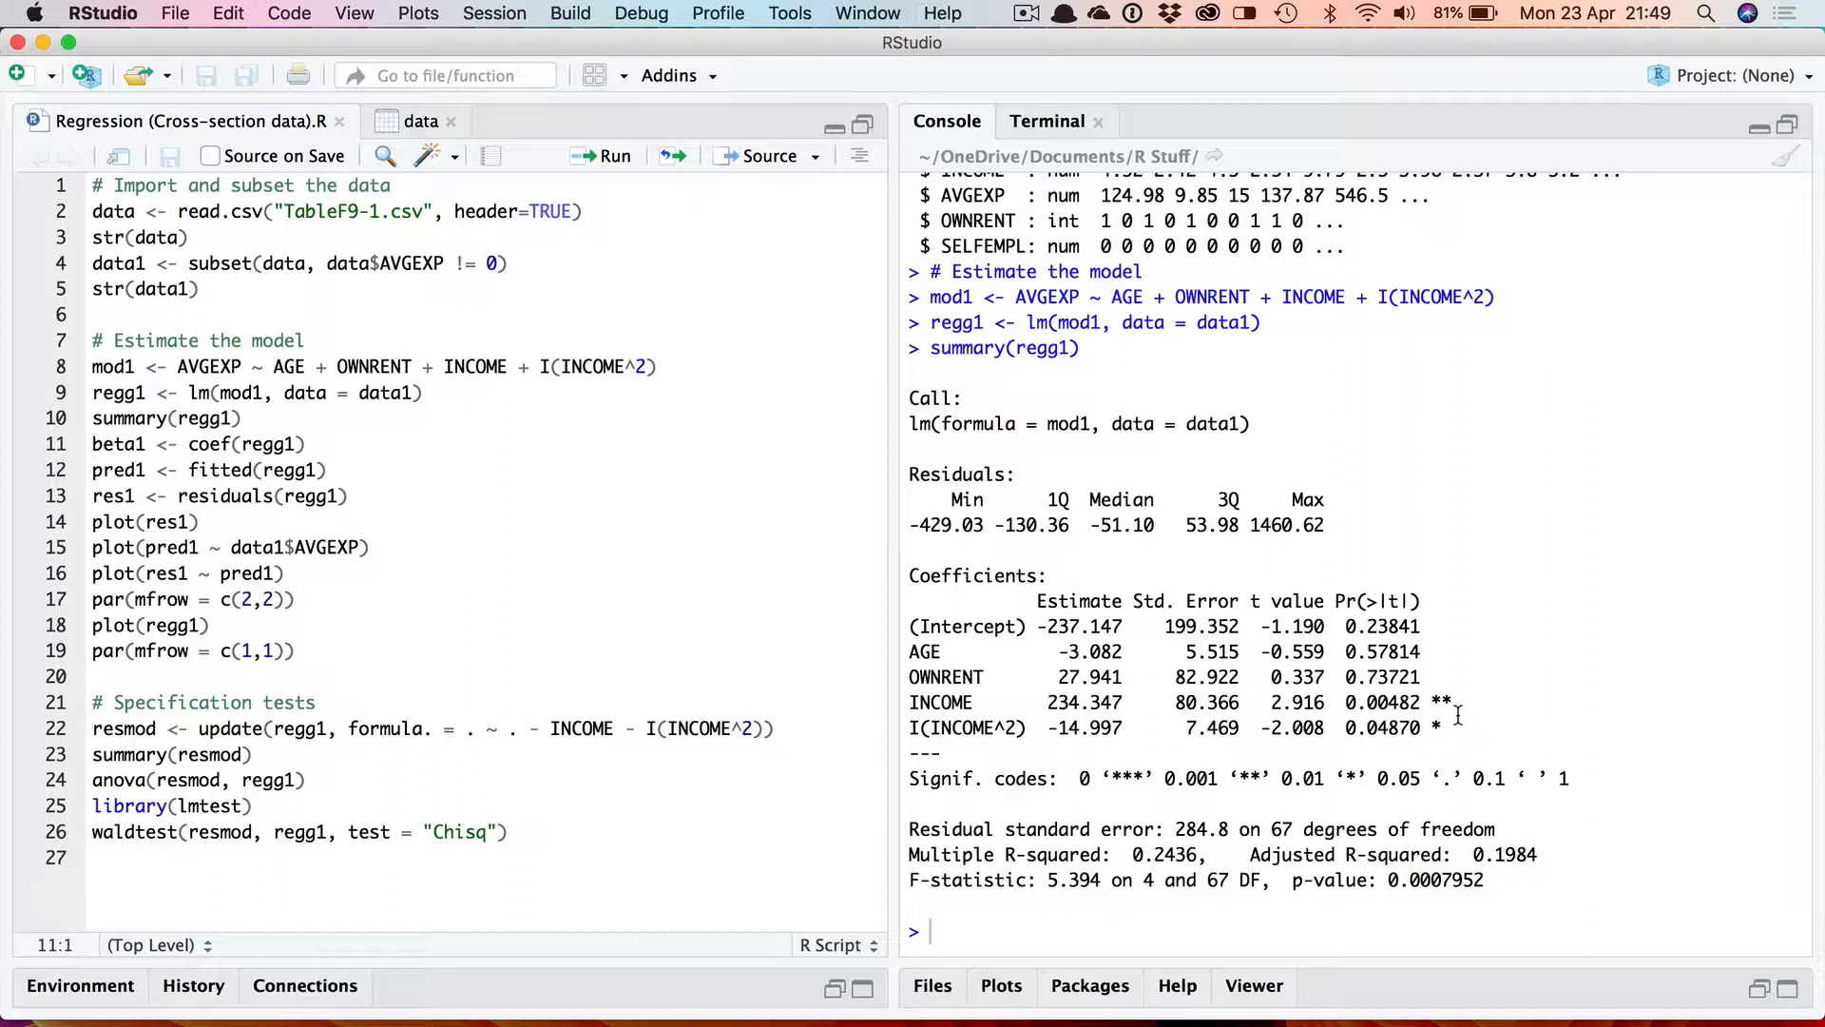
{"action": "mouse_move", "coordinate": [1452, 728]}
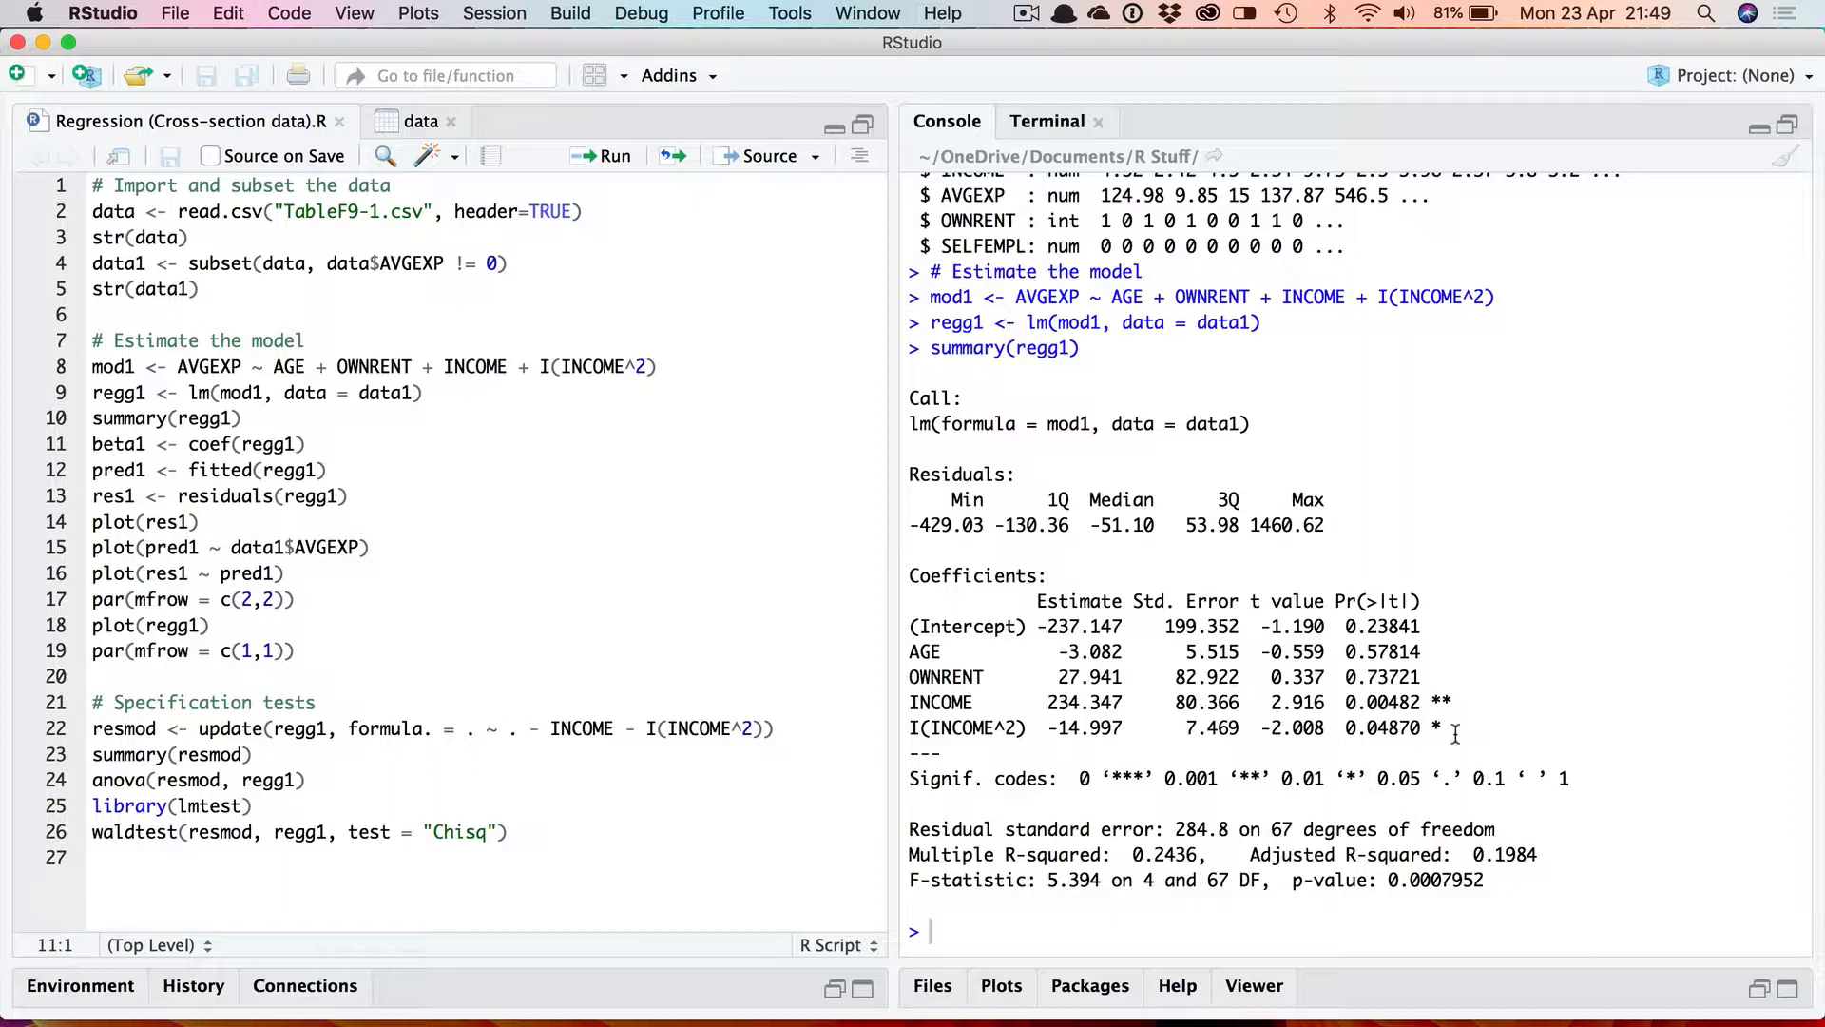
{"action": "mouse_move", "coordinate": [1324, 768]}
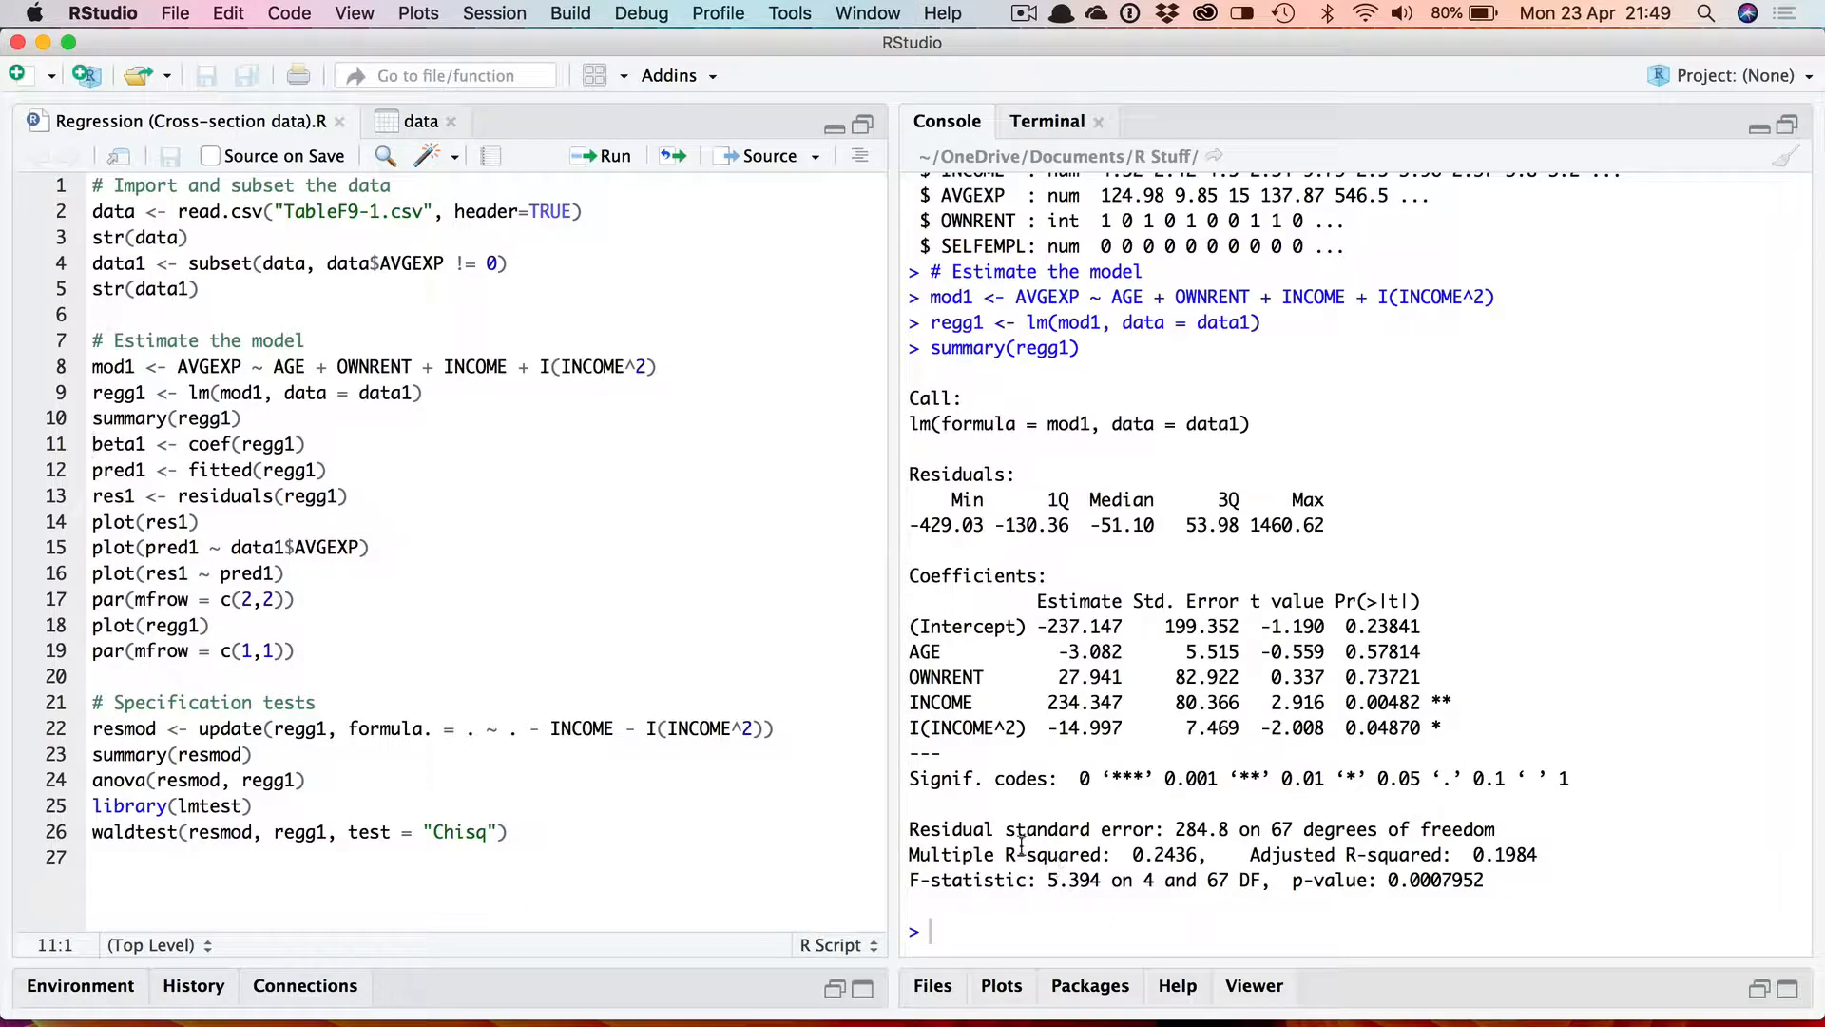
{"action": "mouse_move", "coordinate": [1036, 844]}
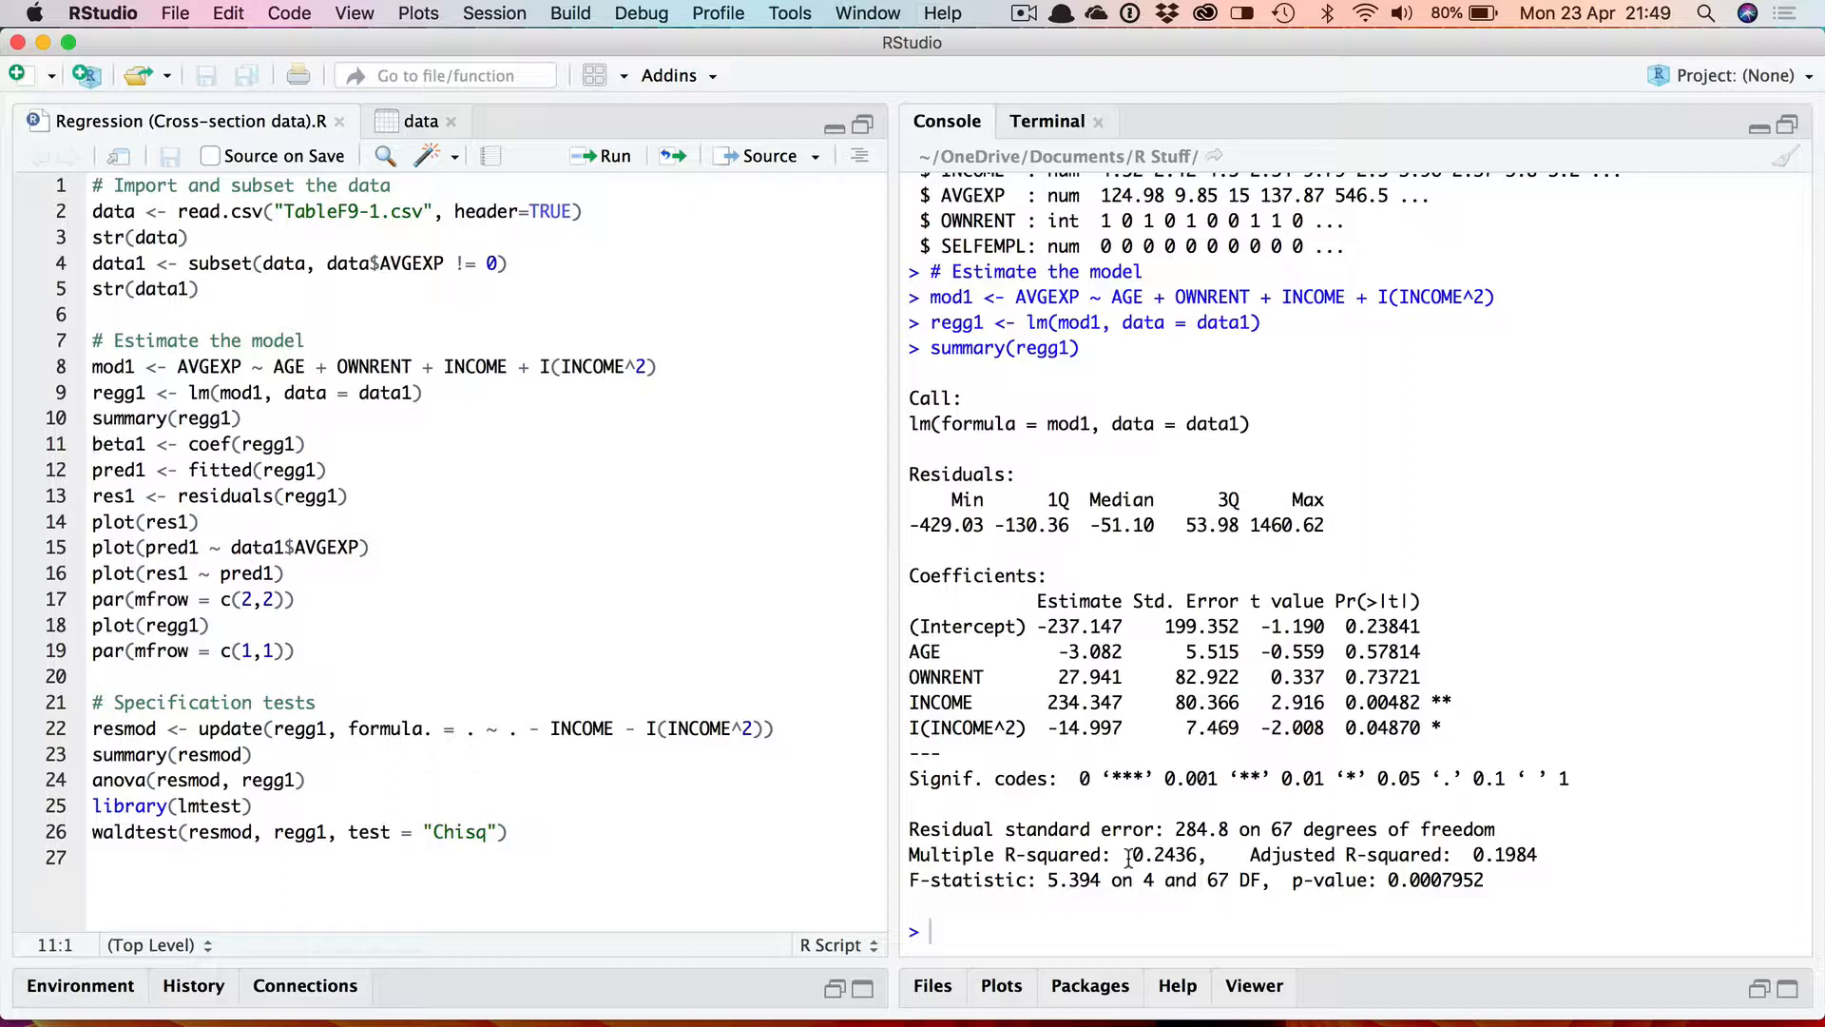
{"action": "mouse_move", "coordinate": [816, 675]}
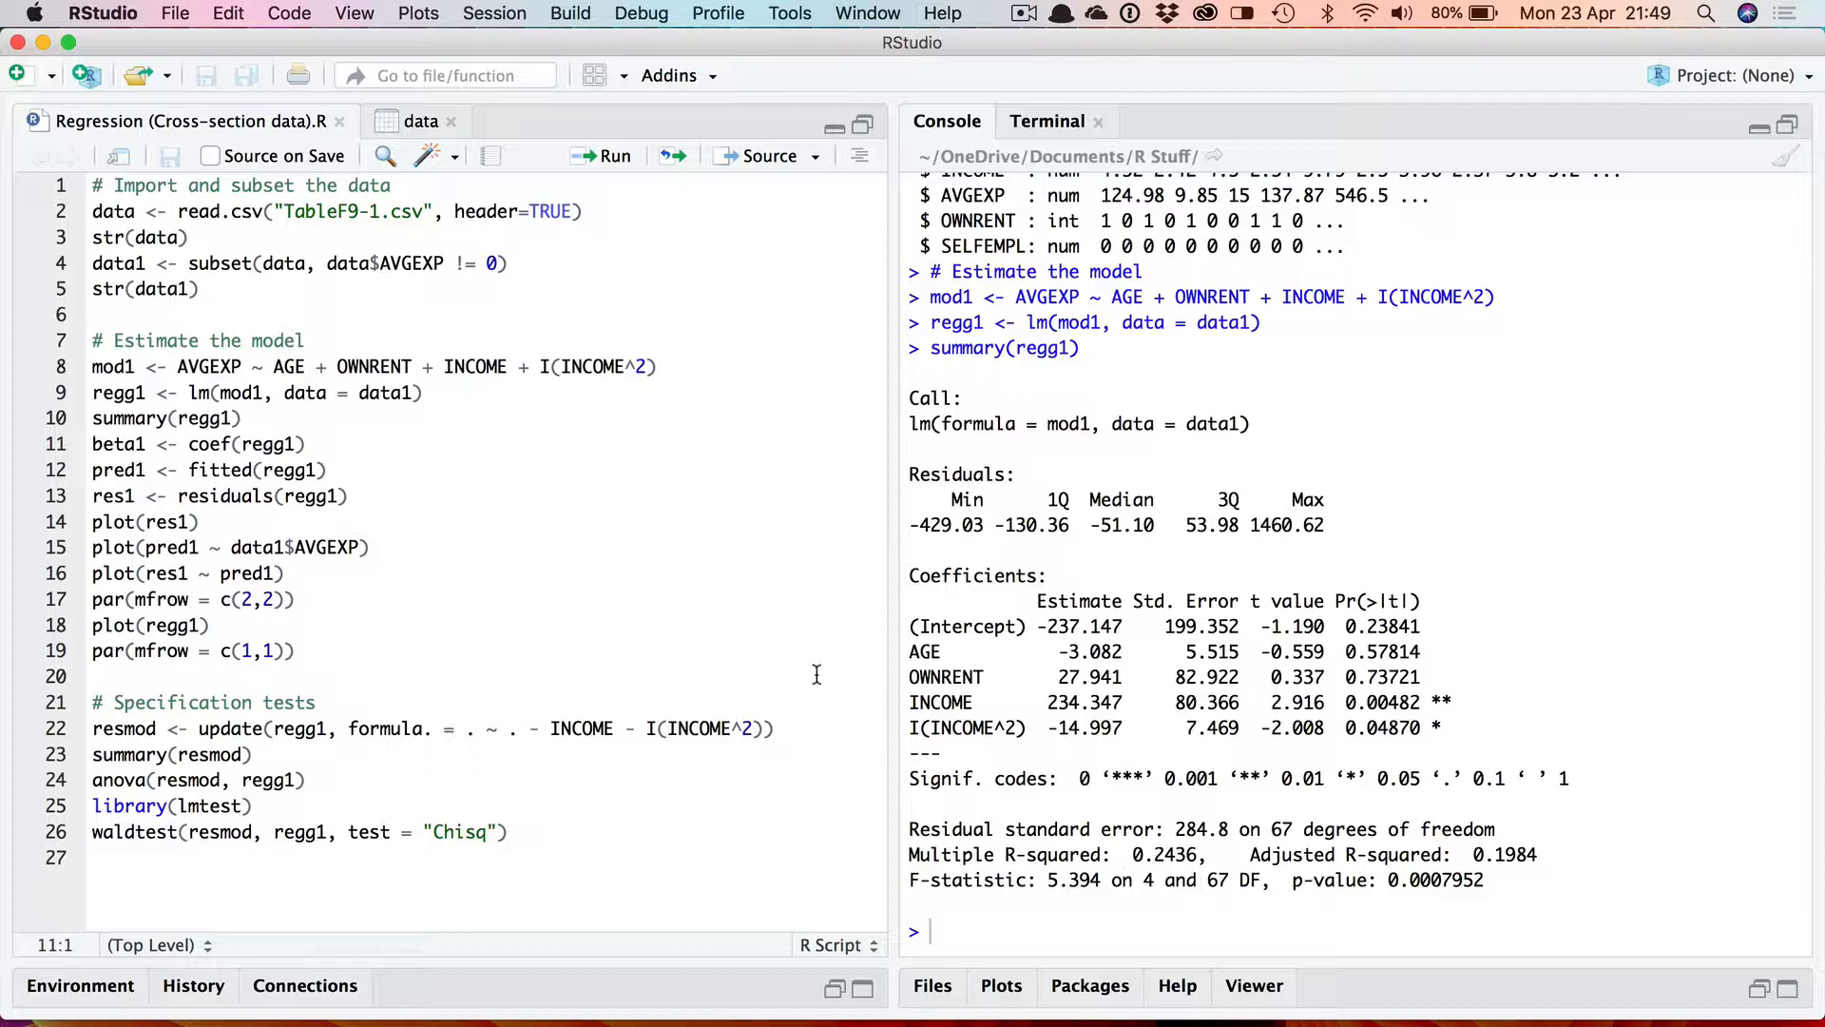
{"action": "mouse_move", "coordinate": [553, 563]}
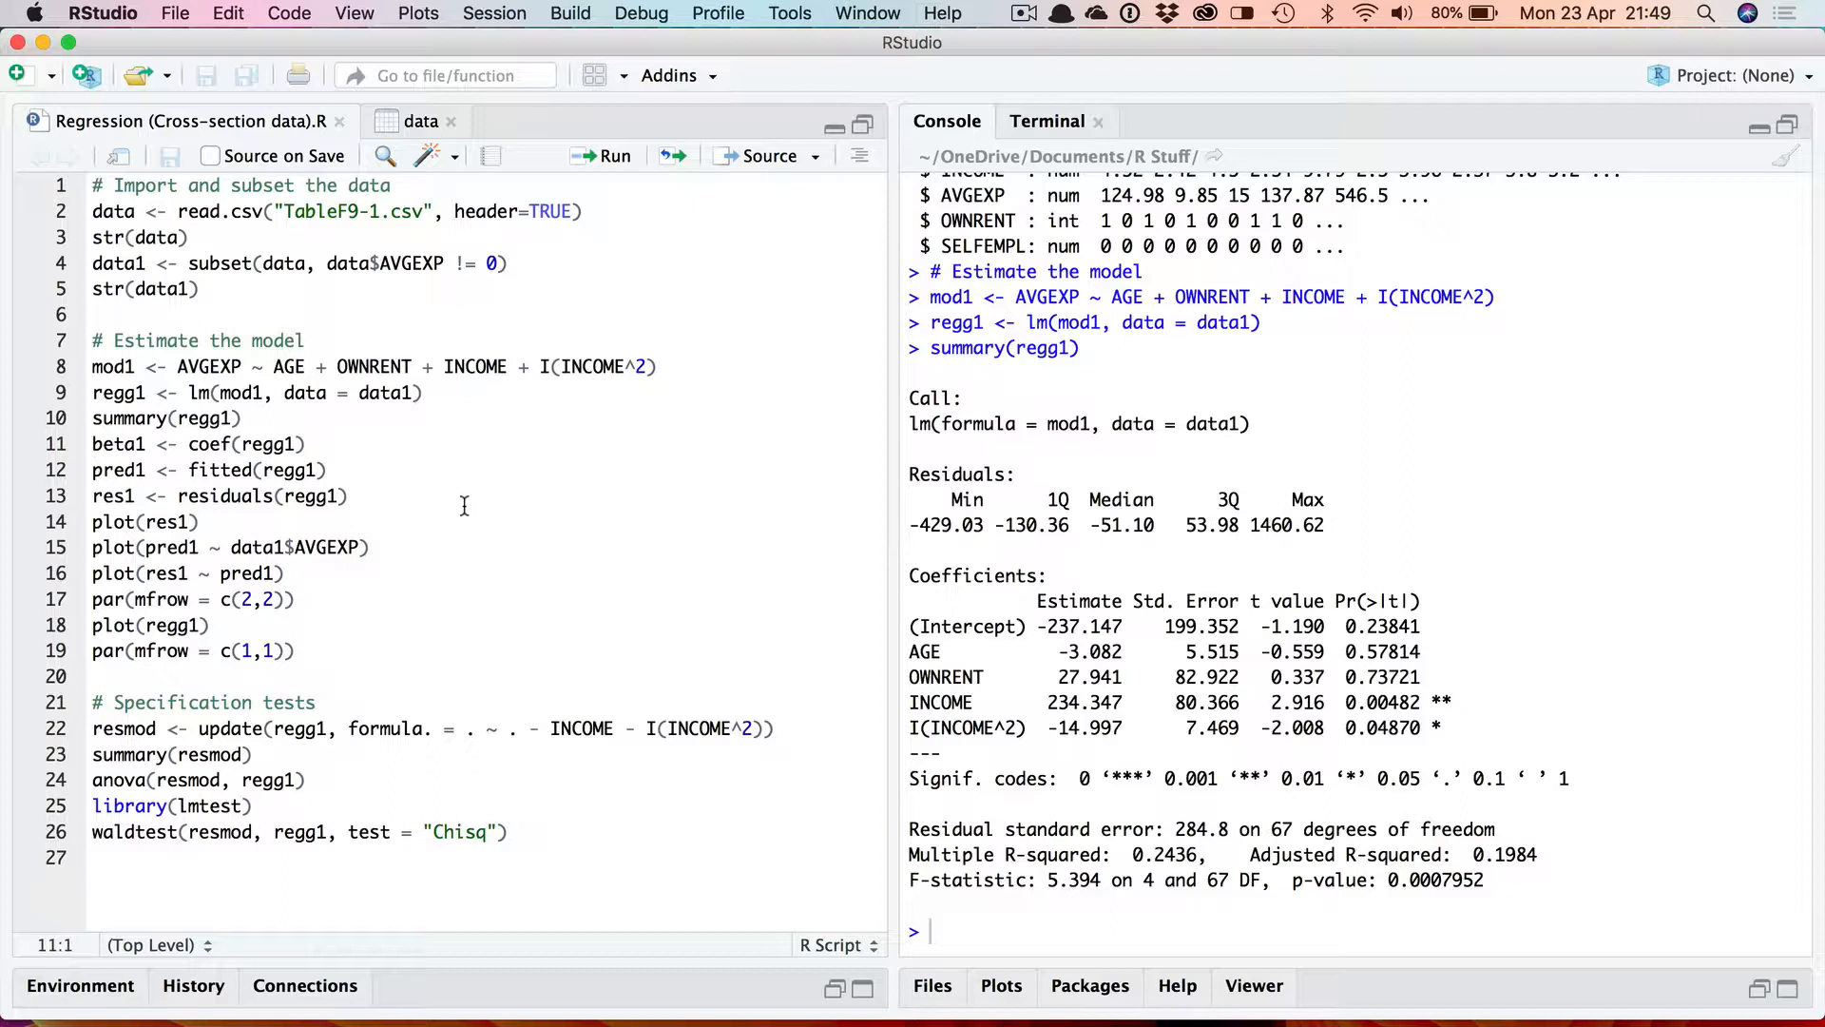
{"action": "mouse_move", "coordinate": [879, 611]}
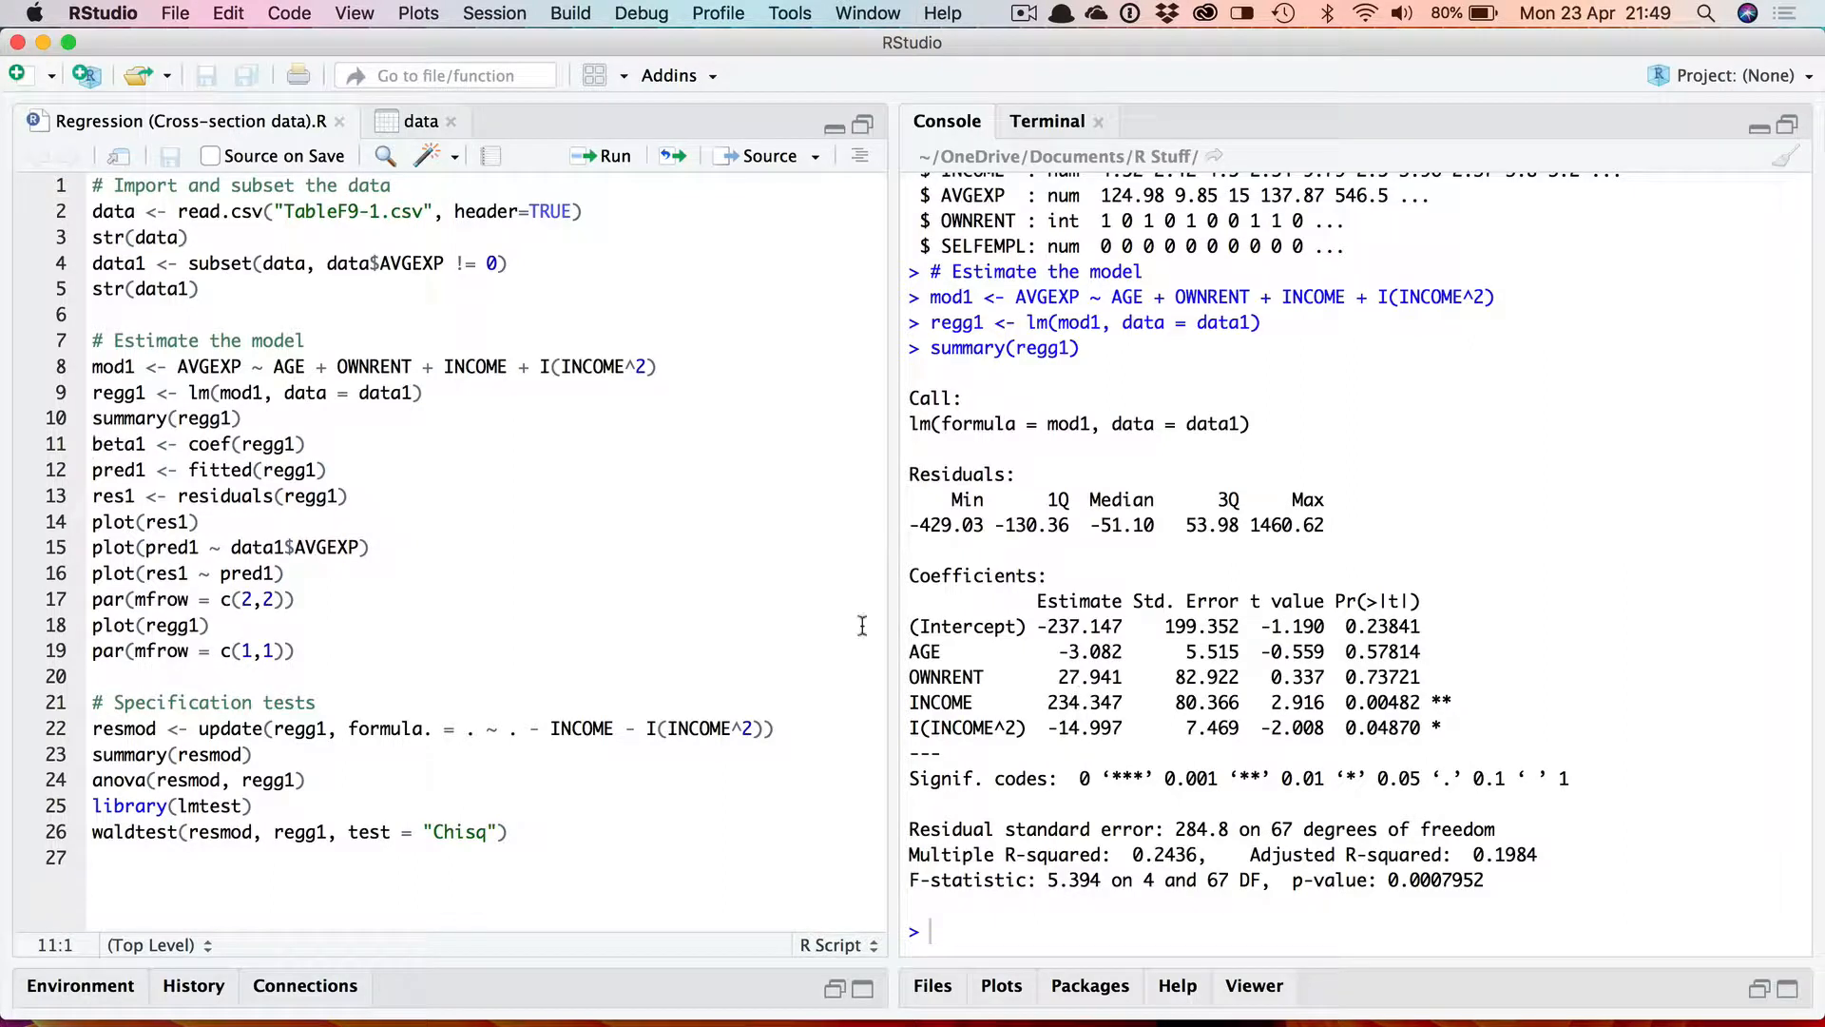
{"action": "mouse_move", "coordinate": [232, 451]}
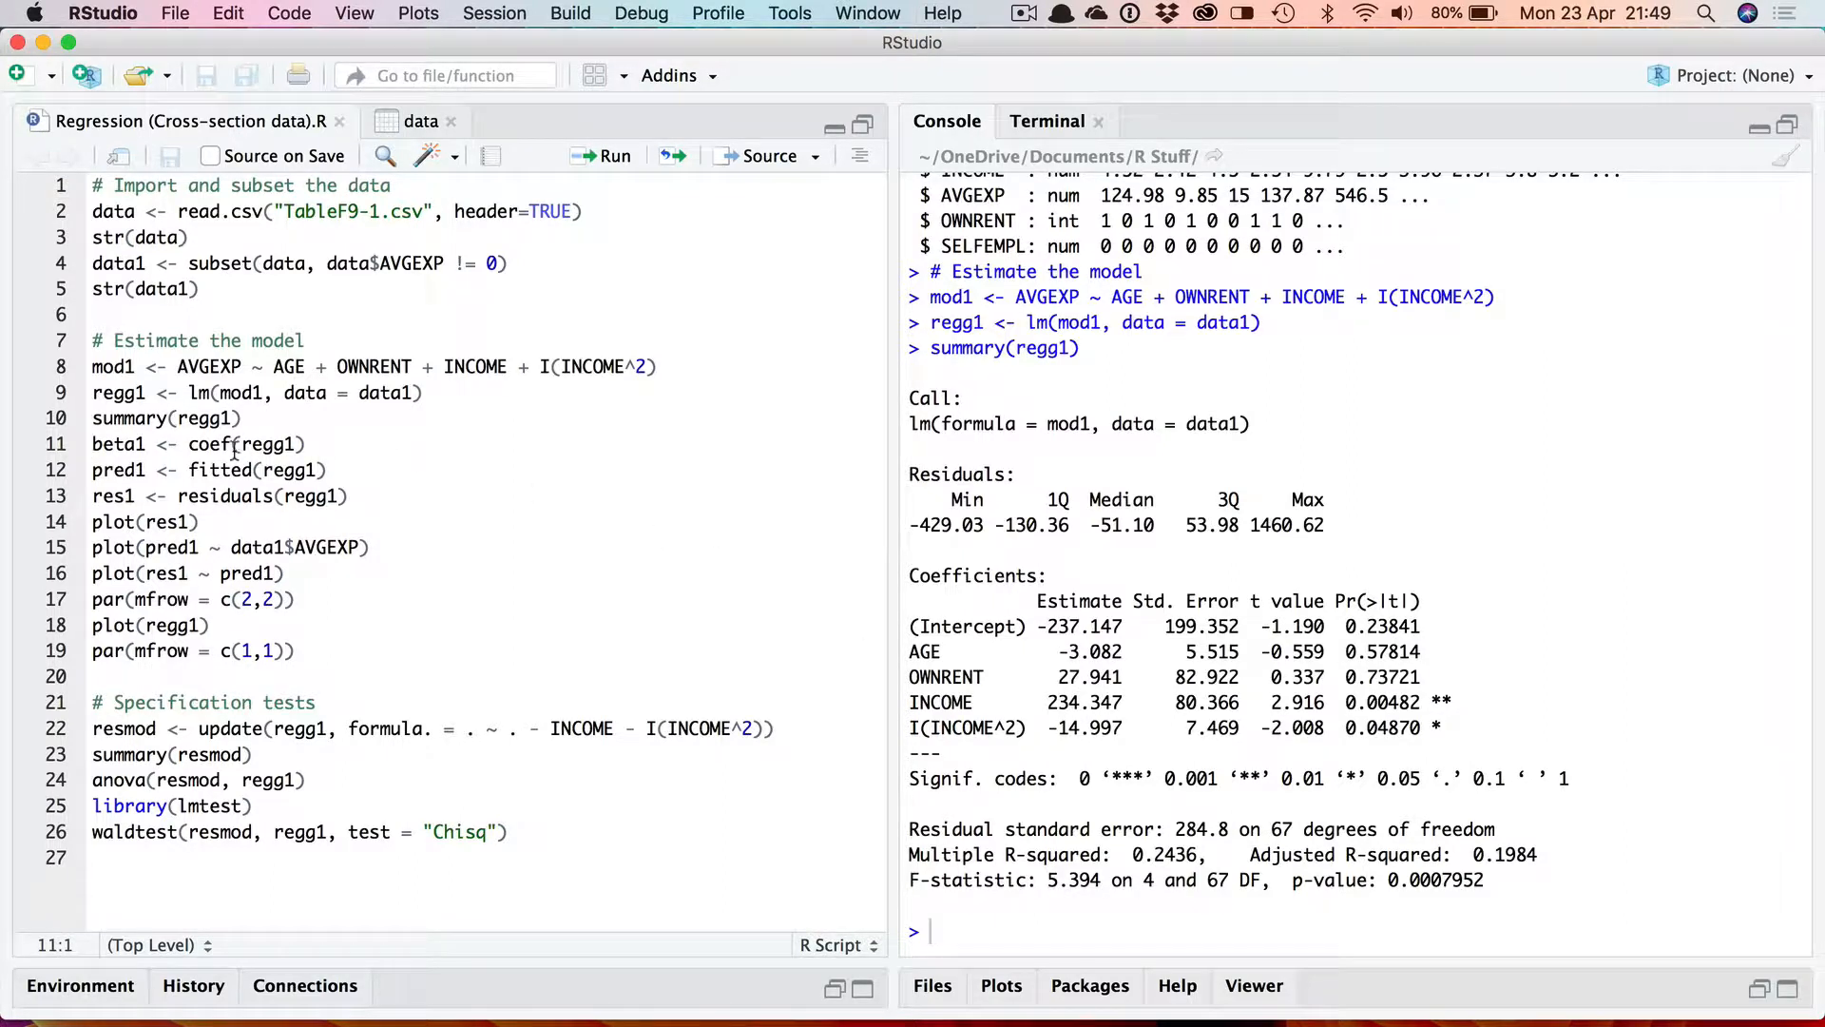
{"action": "mouse_move", "coordinate": [329, 446]}
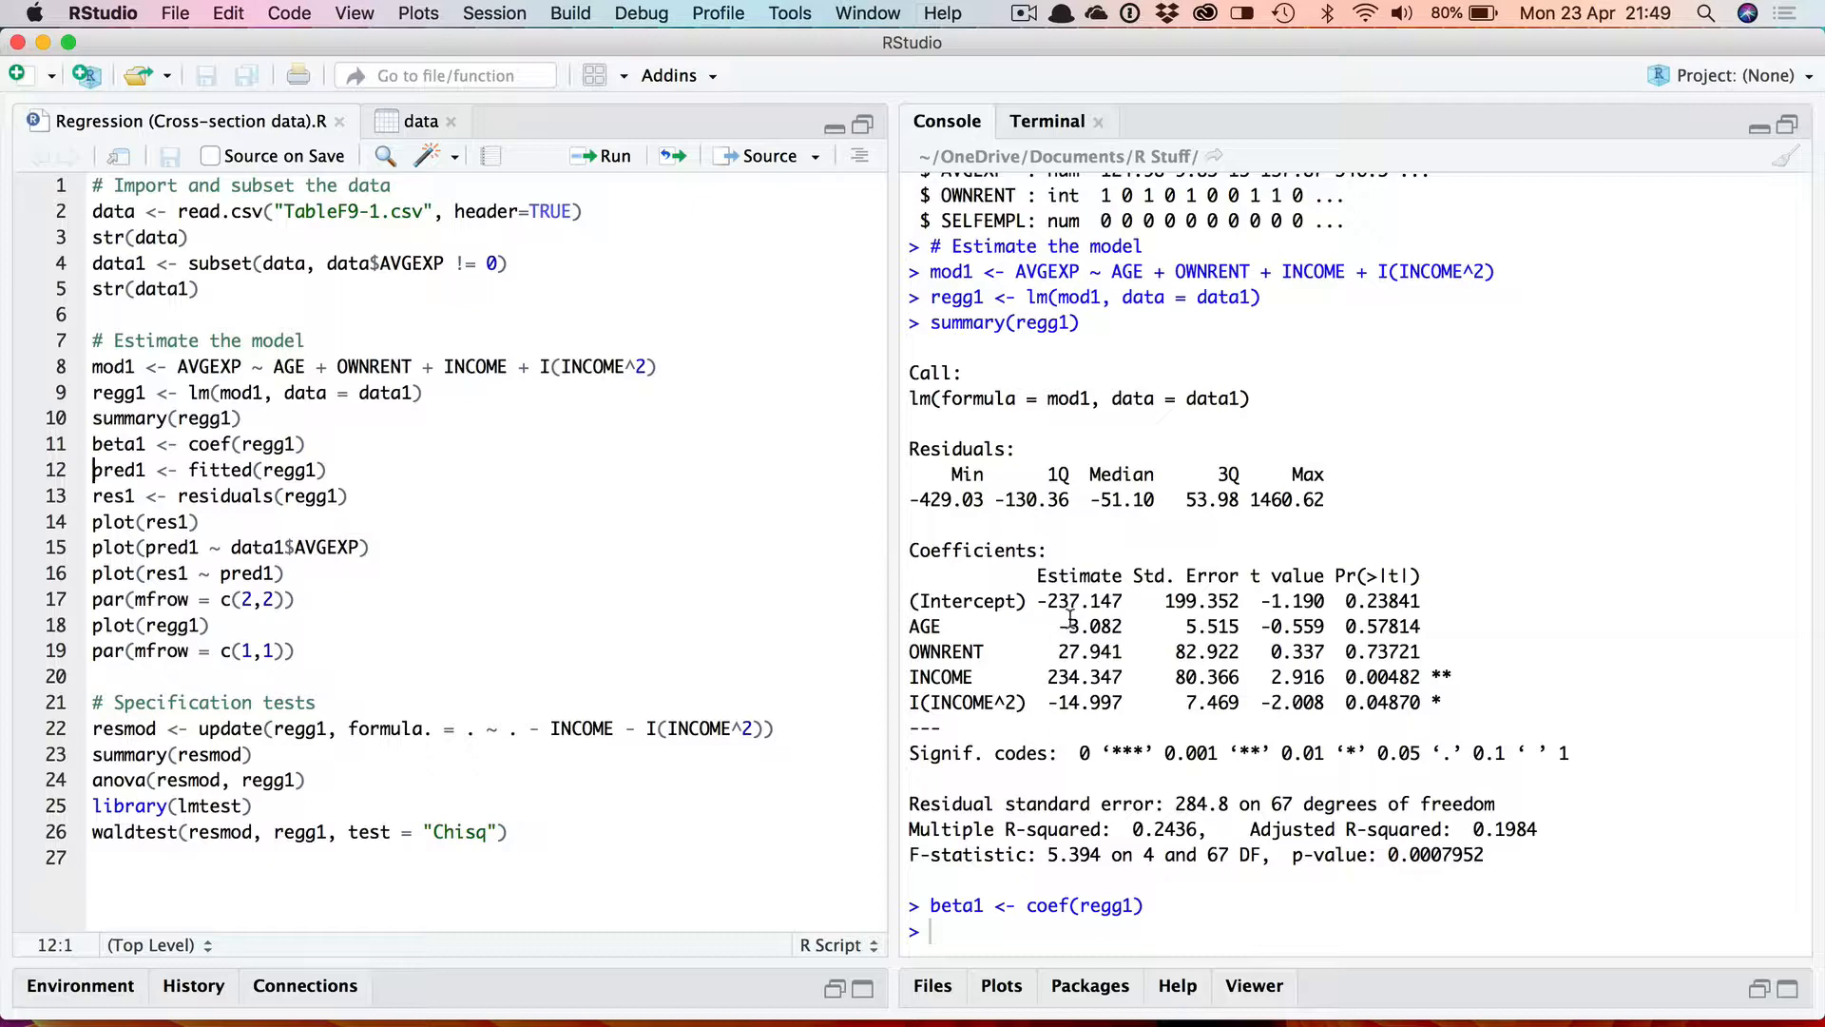
{"action": "mouse_move", "coordinate": [149, 985]}
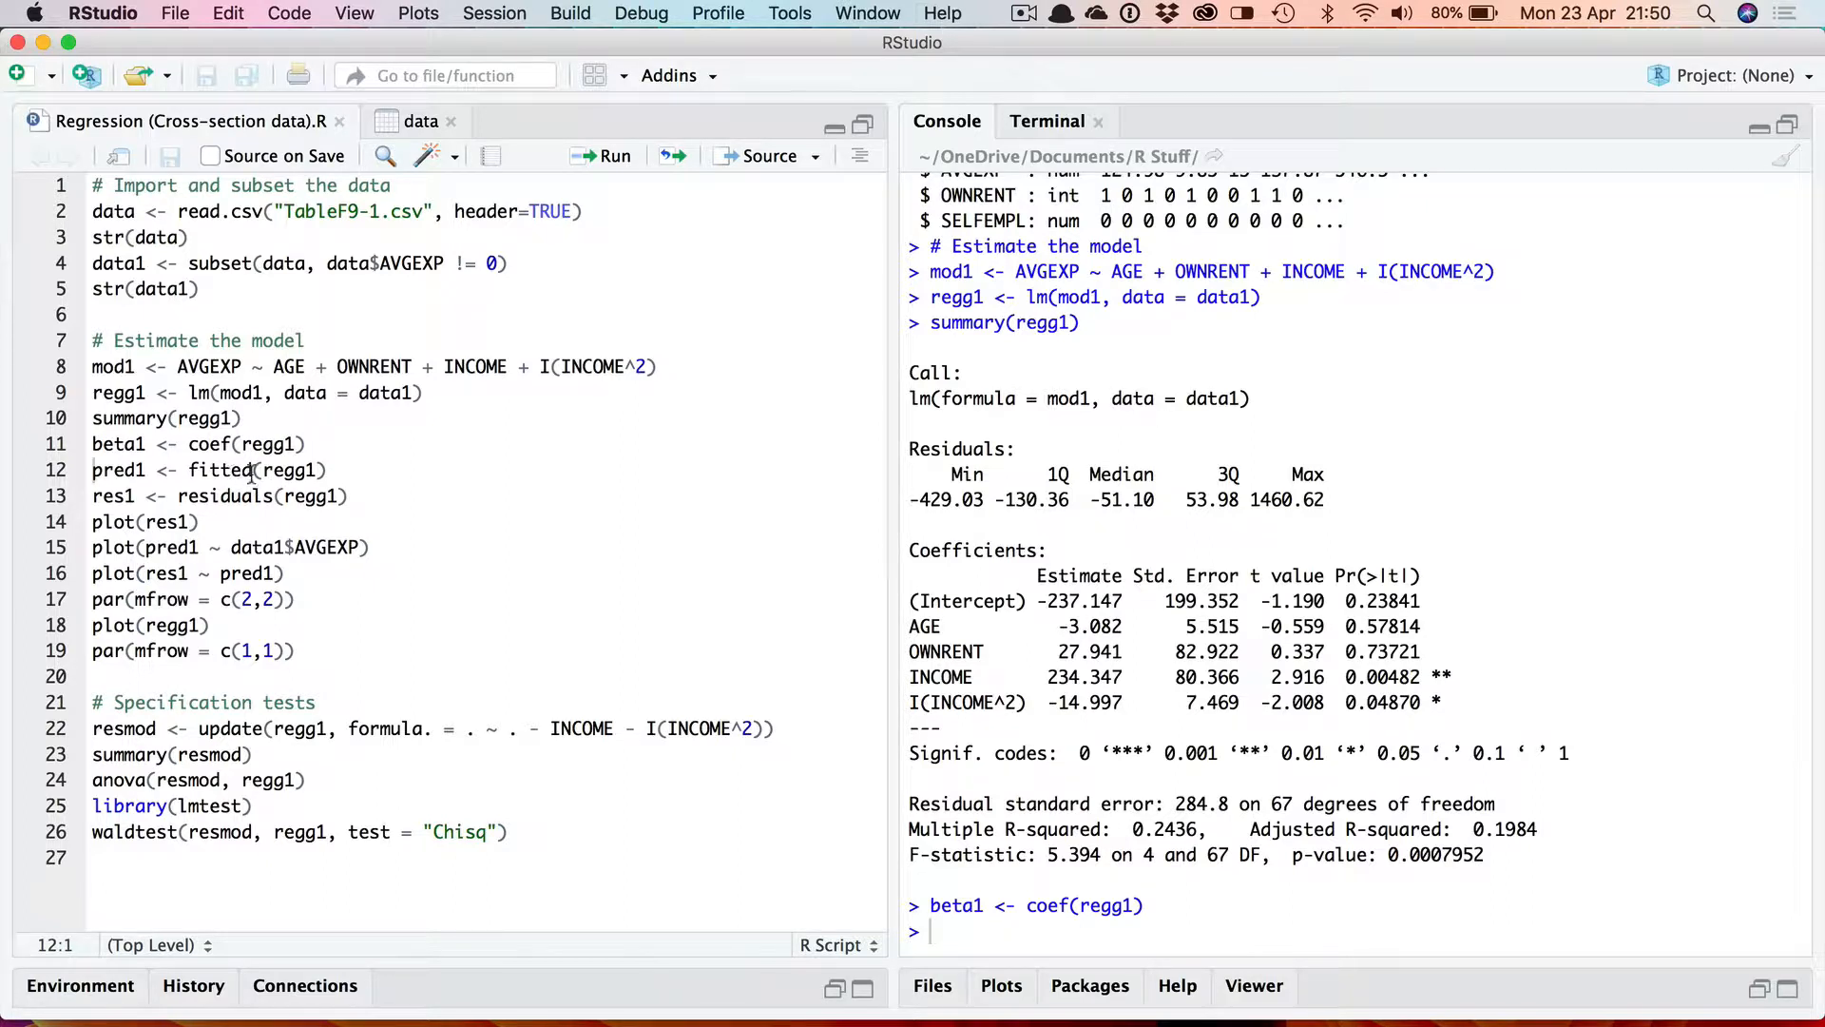
Step: Store regg1's coefficients as beta1 and fitted values as pred1
{"action": "left_click", "coordinate": [331, 469]}
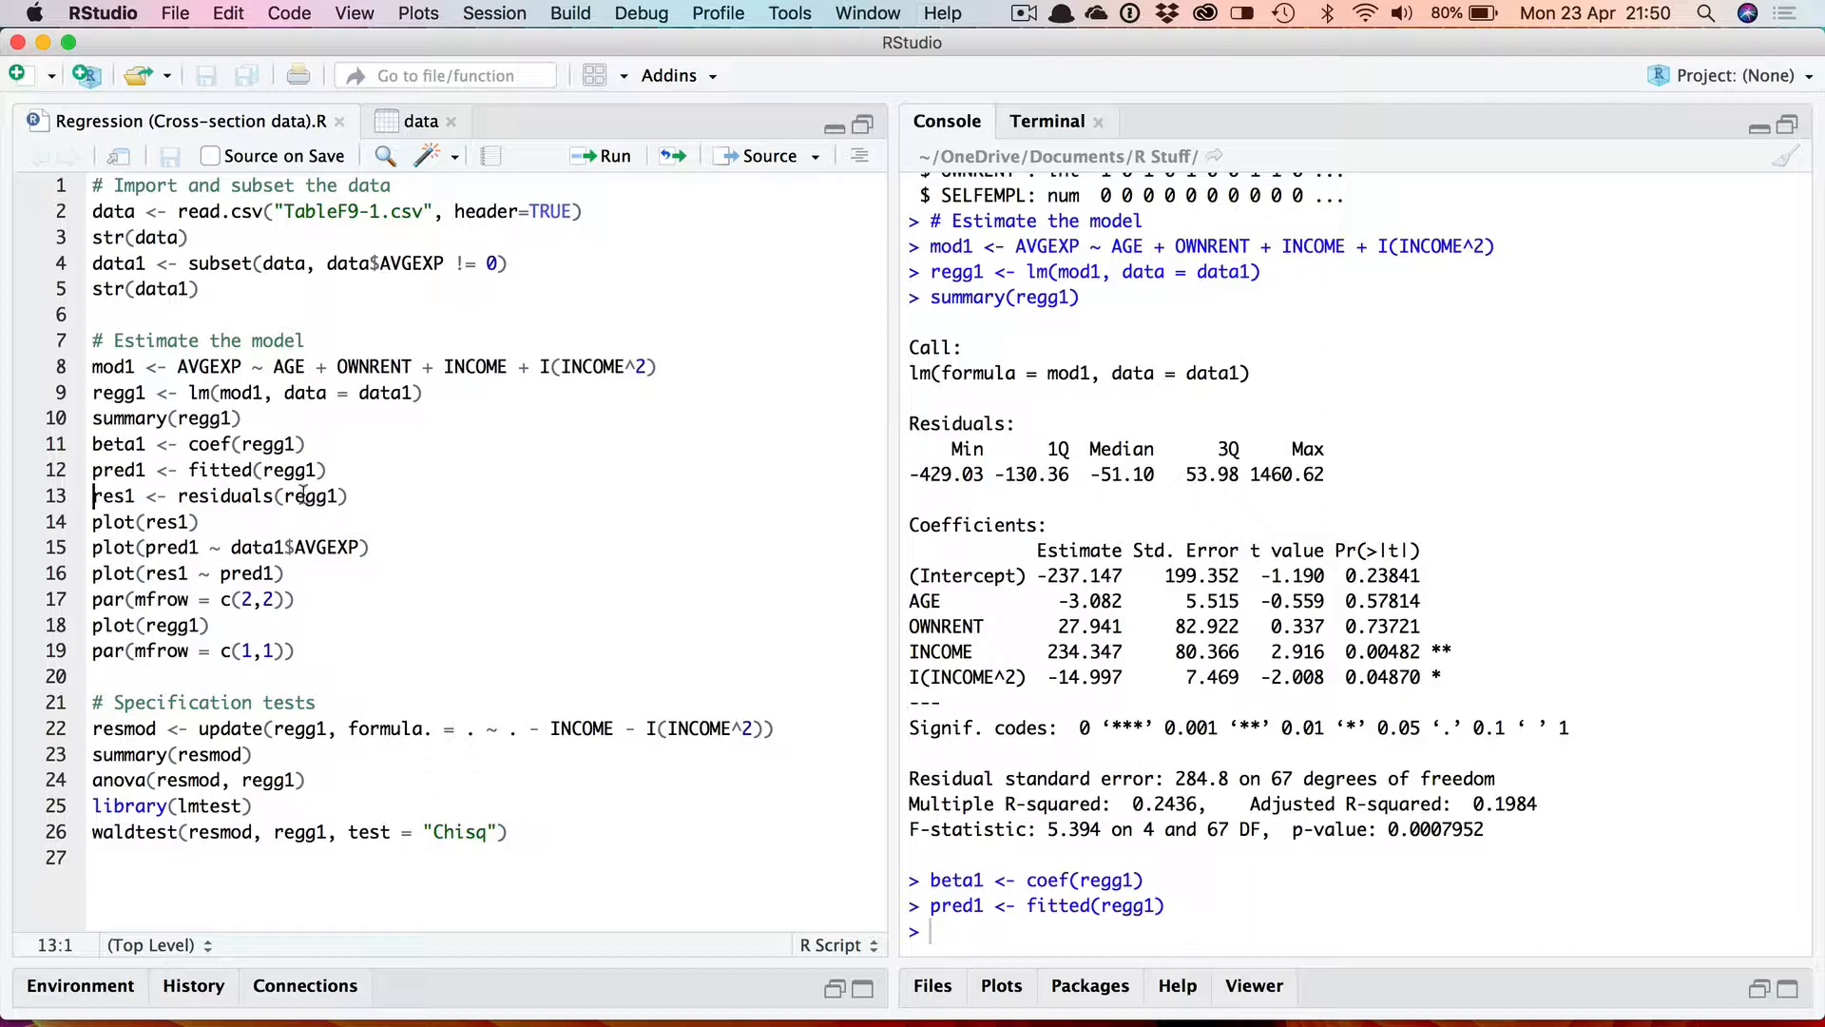
{"action": "mouse_move", "coordinate": [370, 496]}
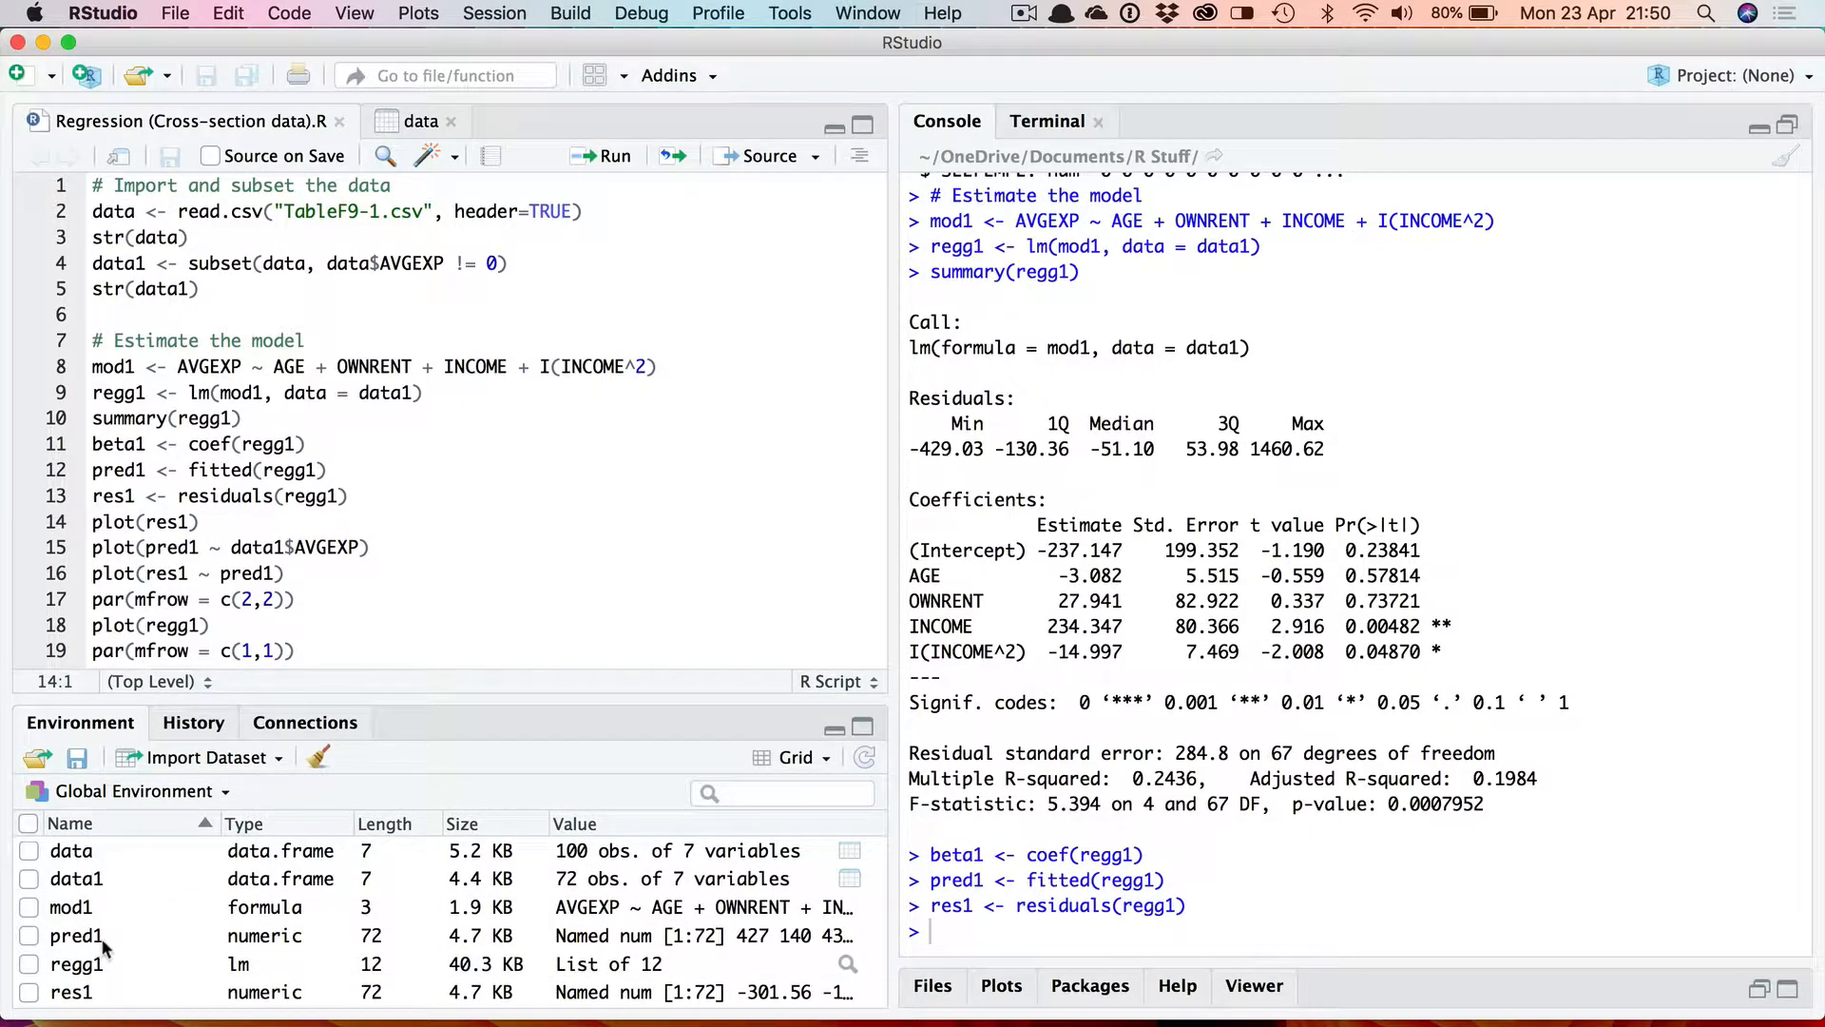
{"action": "mouse_move", "coordinate": [403, 965]}
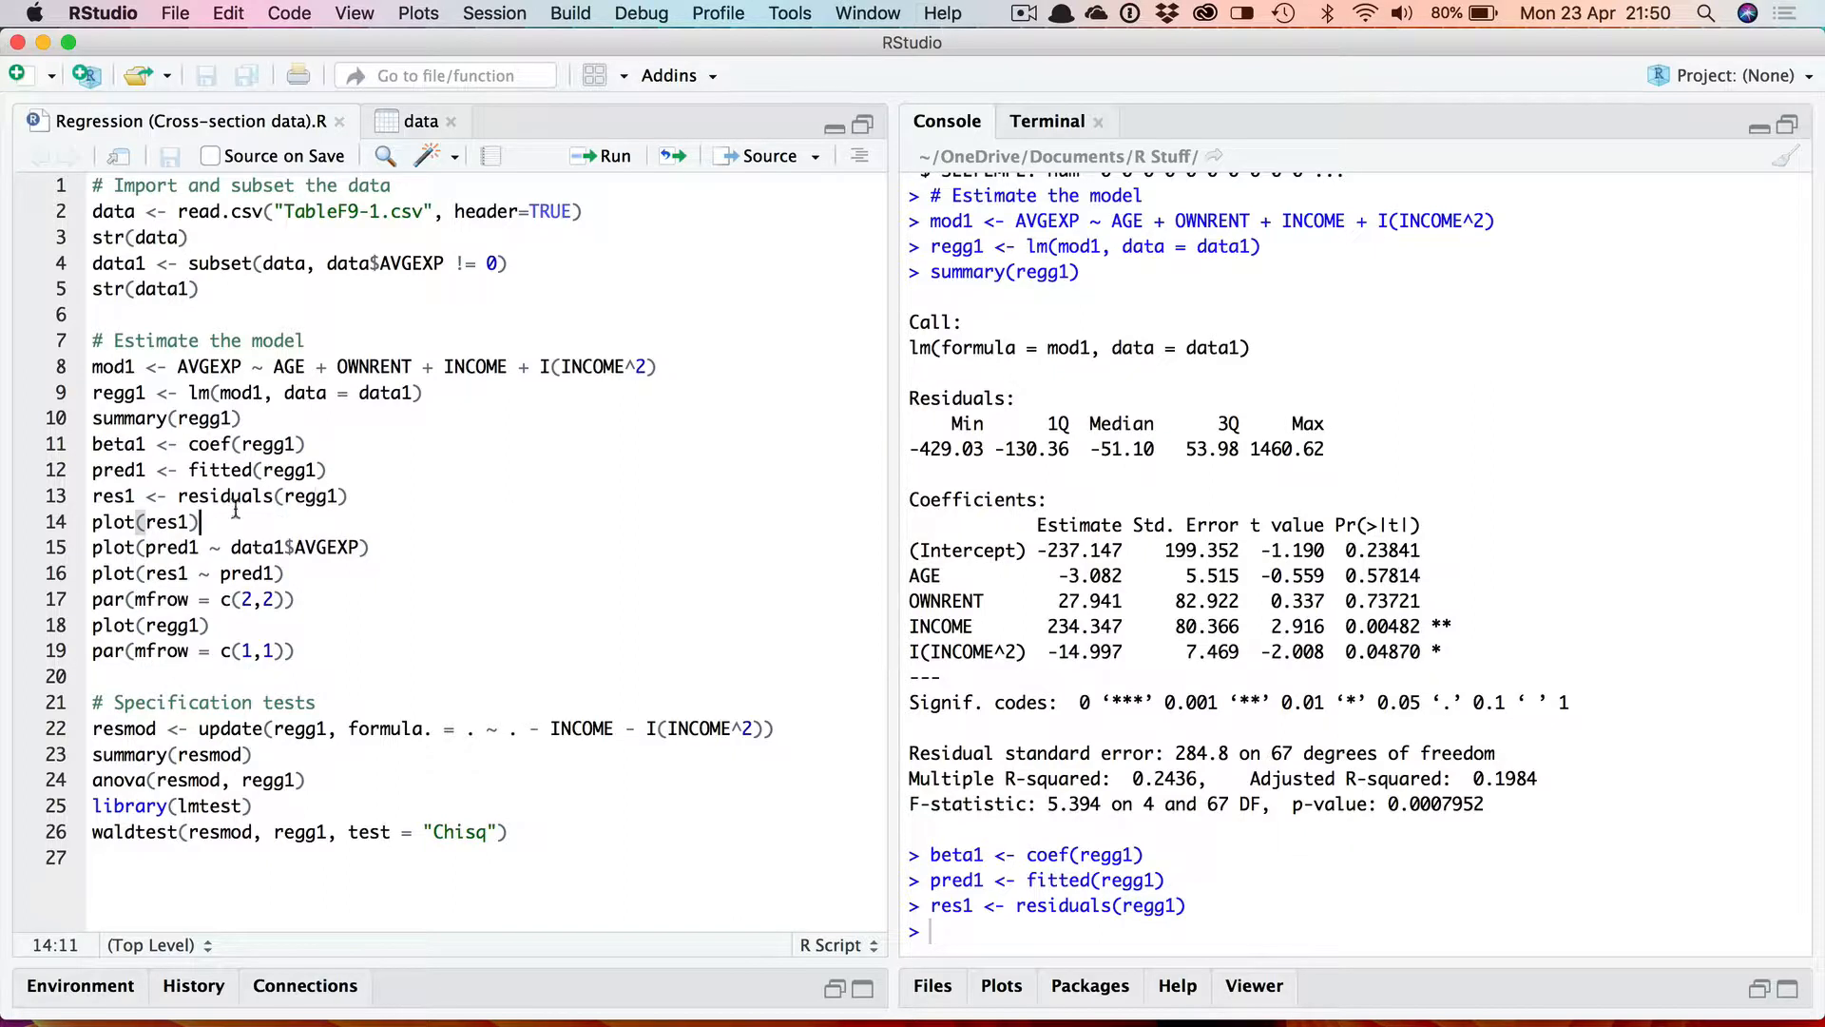
{"action": "mouse_move", "coordinate": [236, 521]}
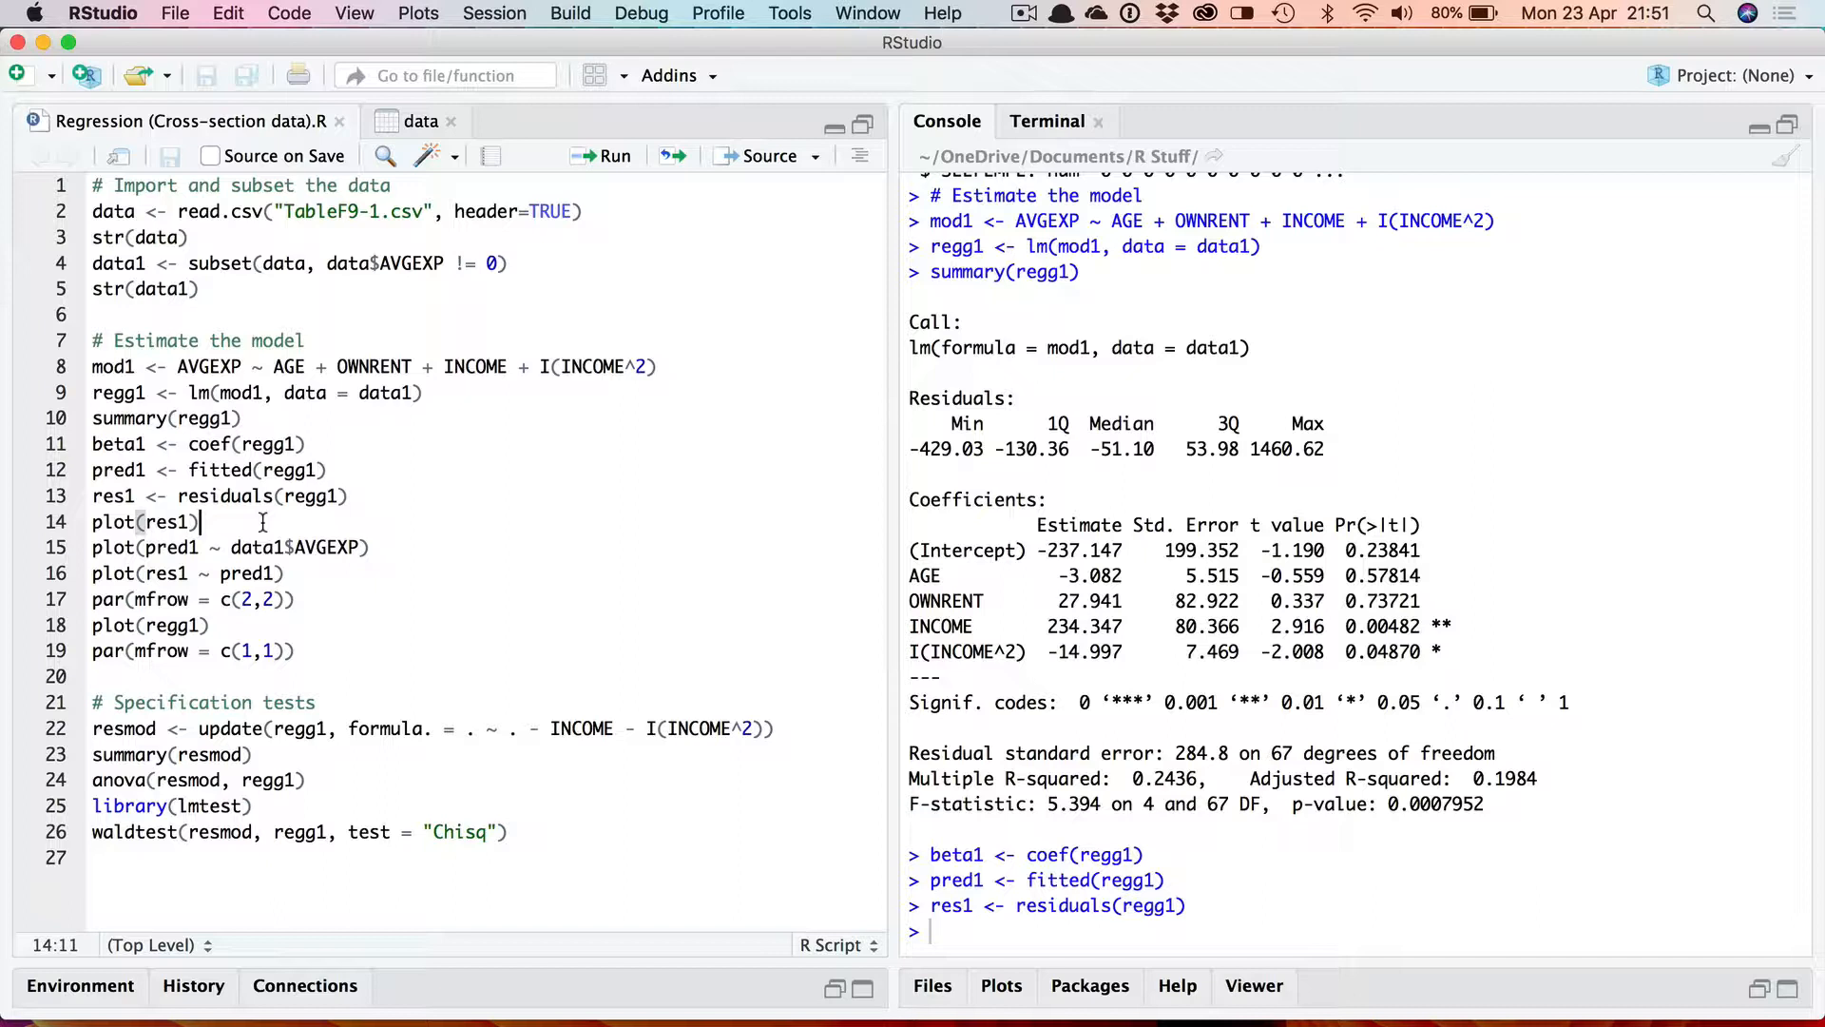
{"action": "mouse_move", "coordinate": [382, 531]}
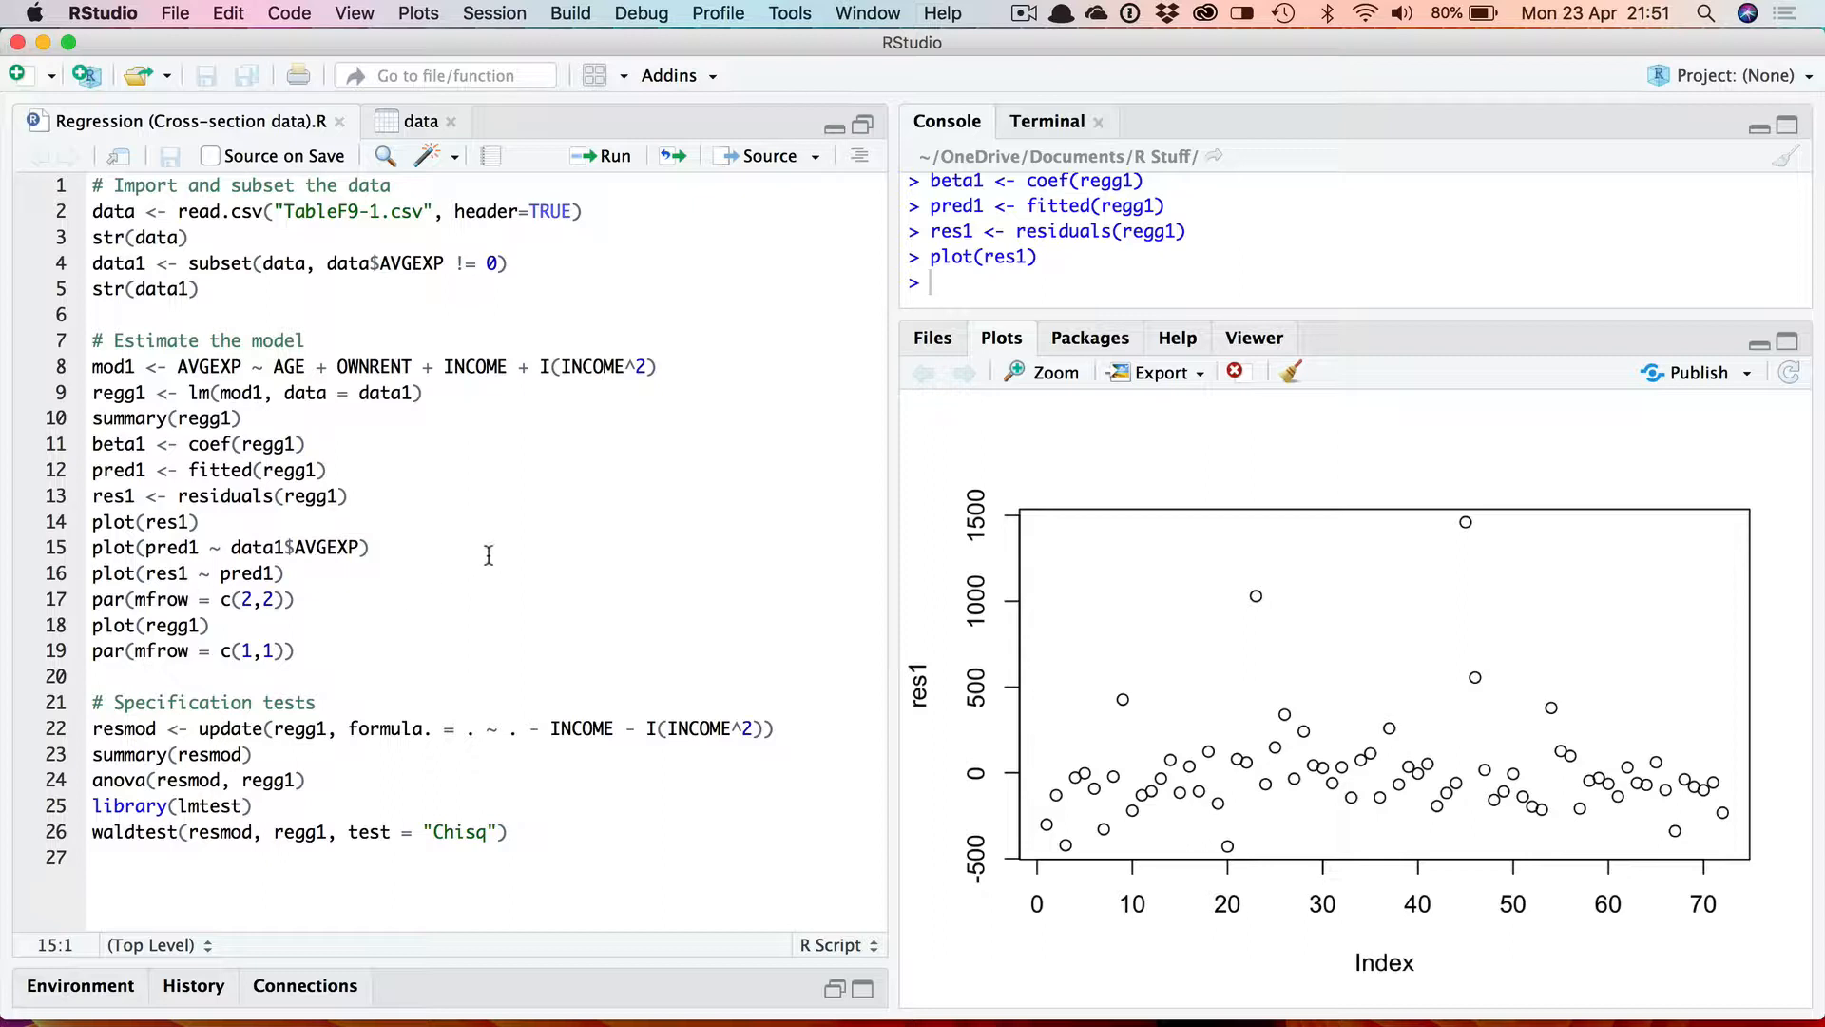
{"action": "mouse_move", "coordinate": [962, 678]}
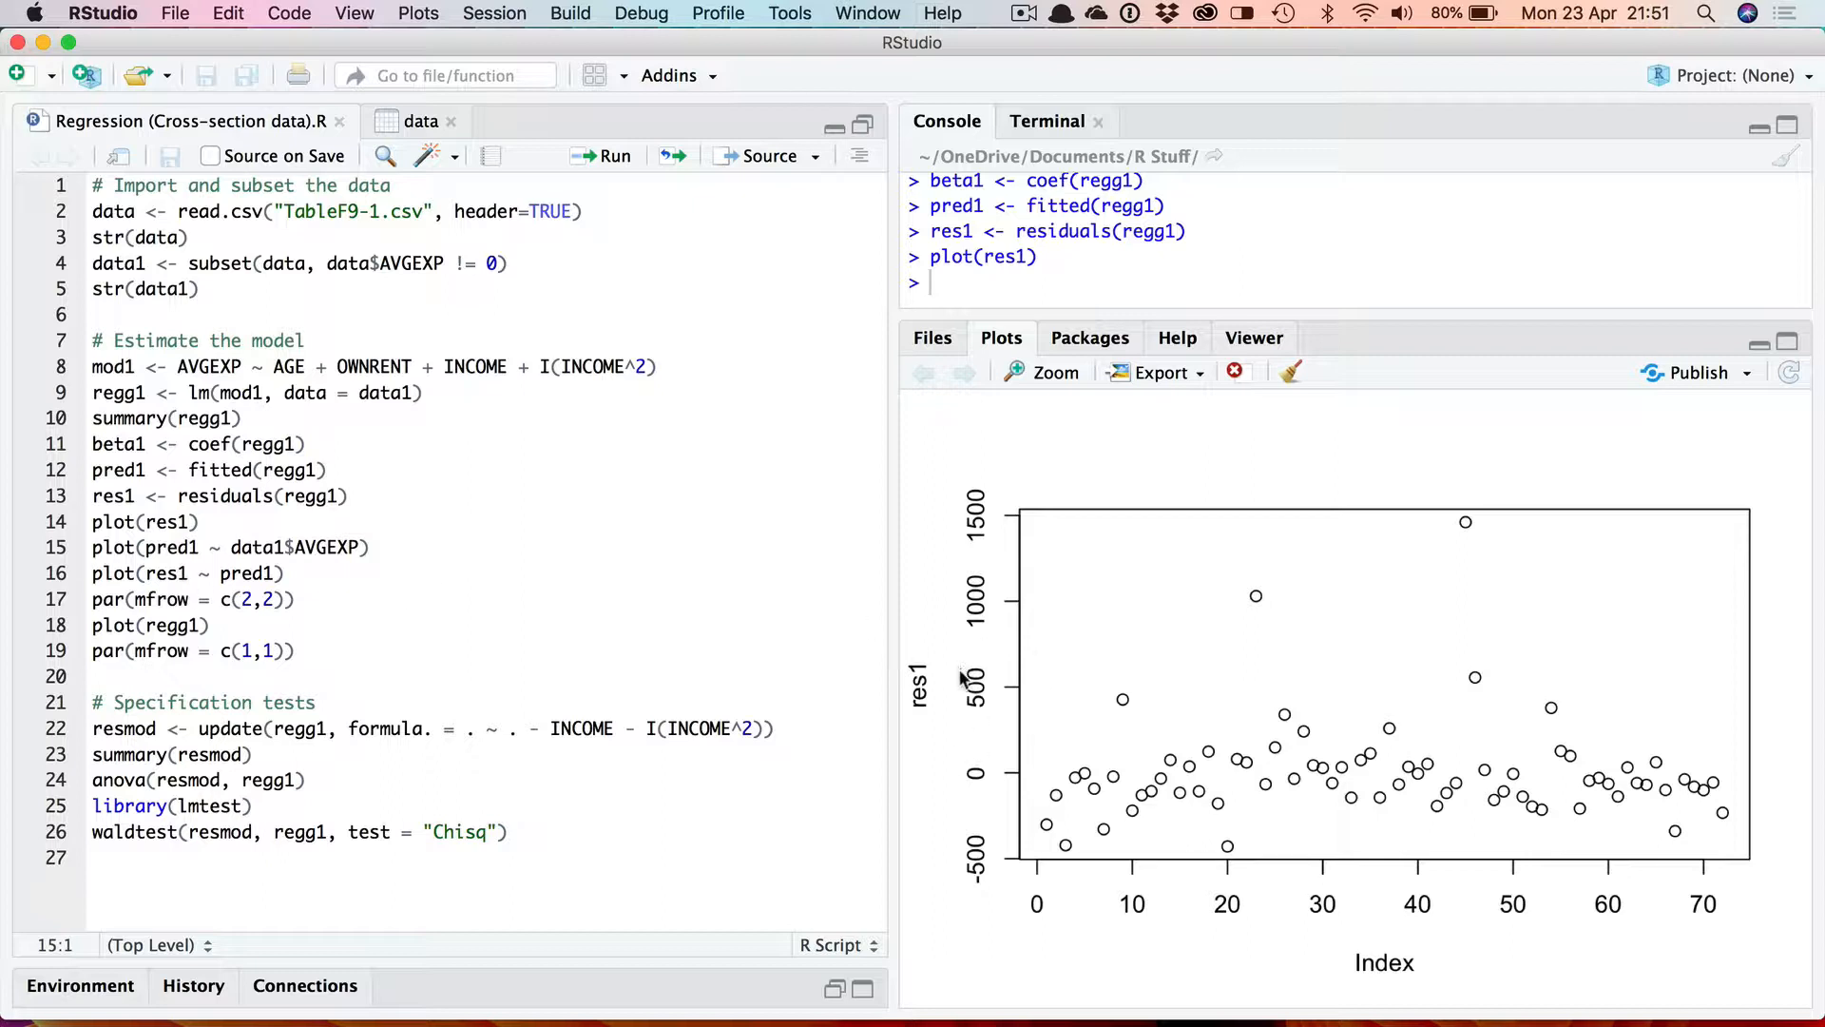
{"action": "mouse_move", "coordinate": [989, 762]}
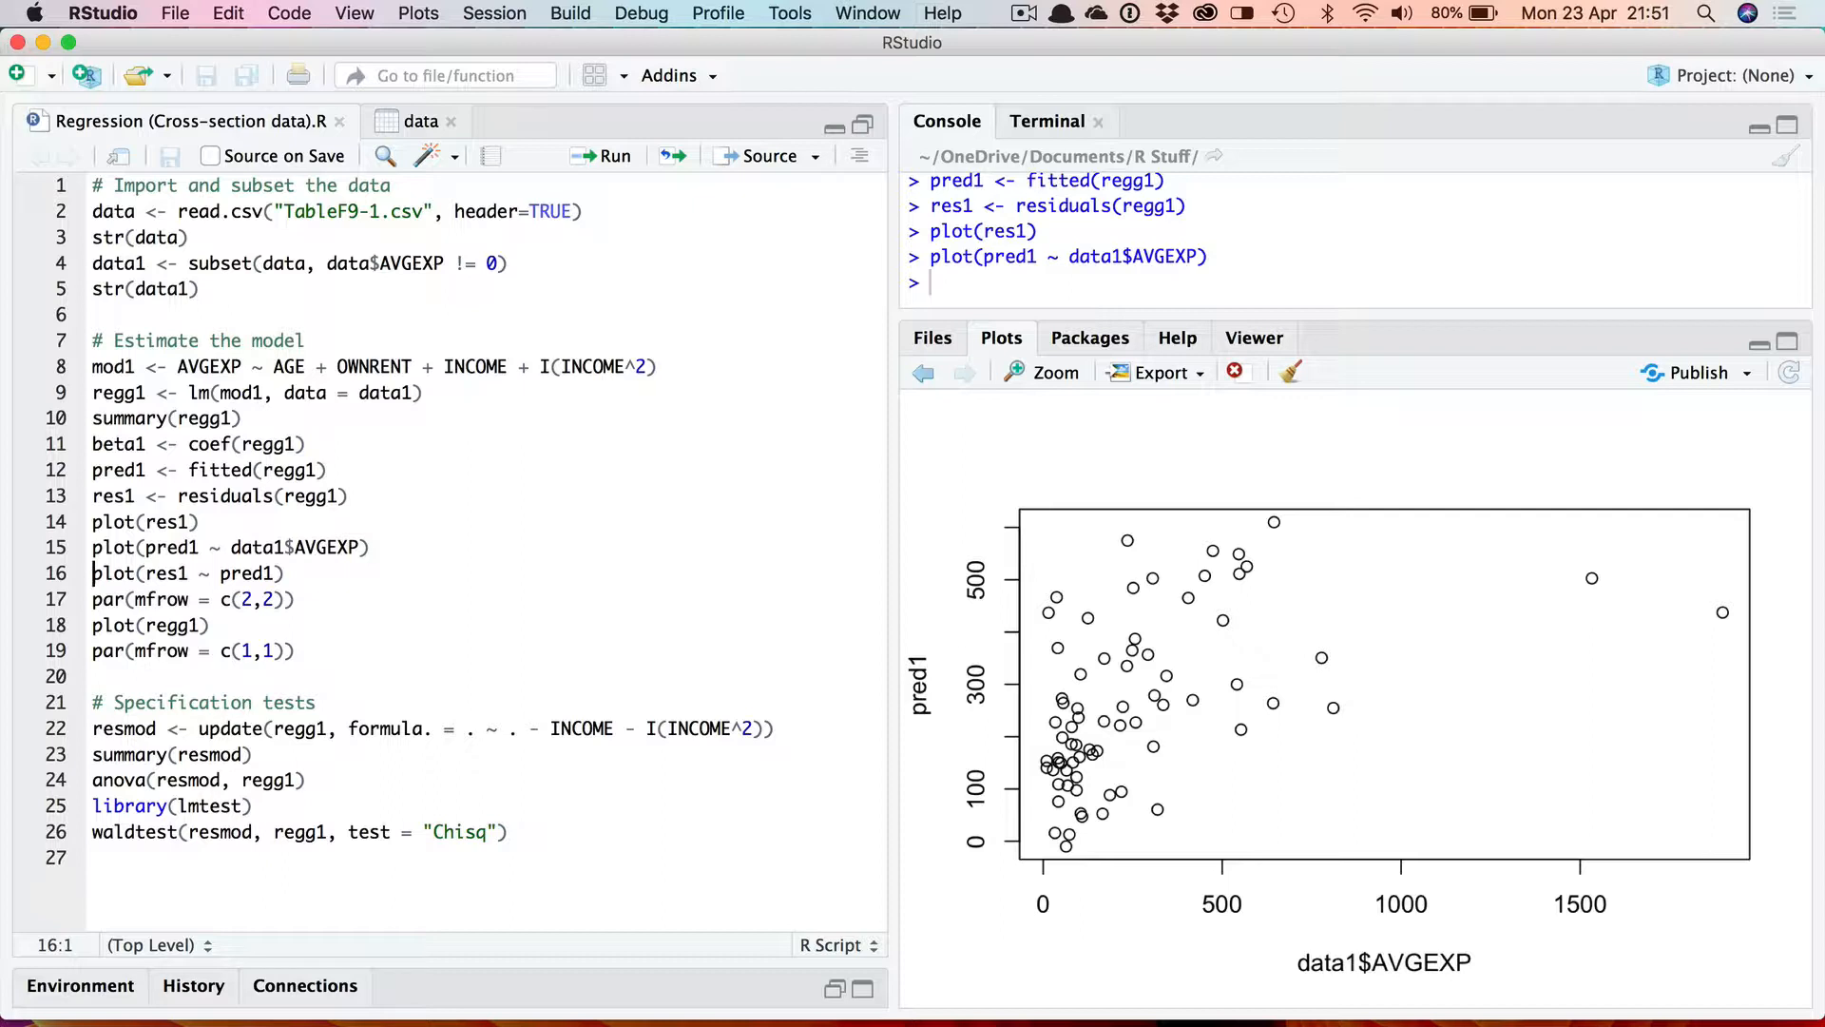
{"action": "mouse_move", "coordinate": [306, 588]}
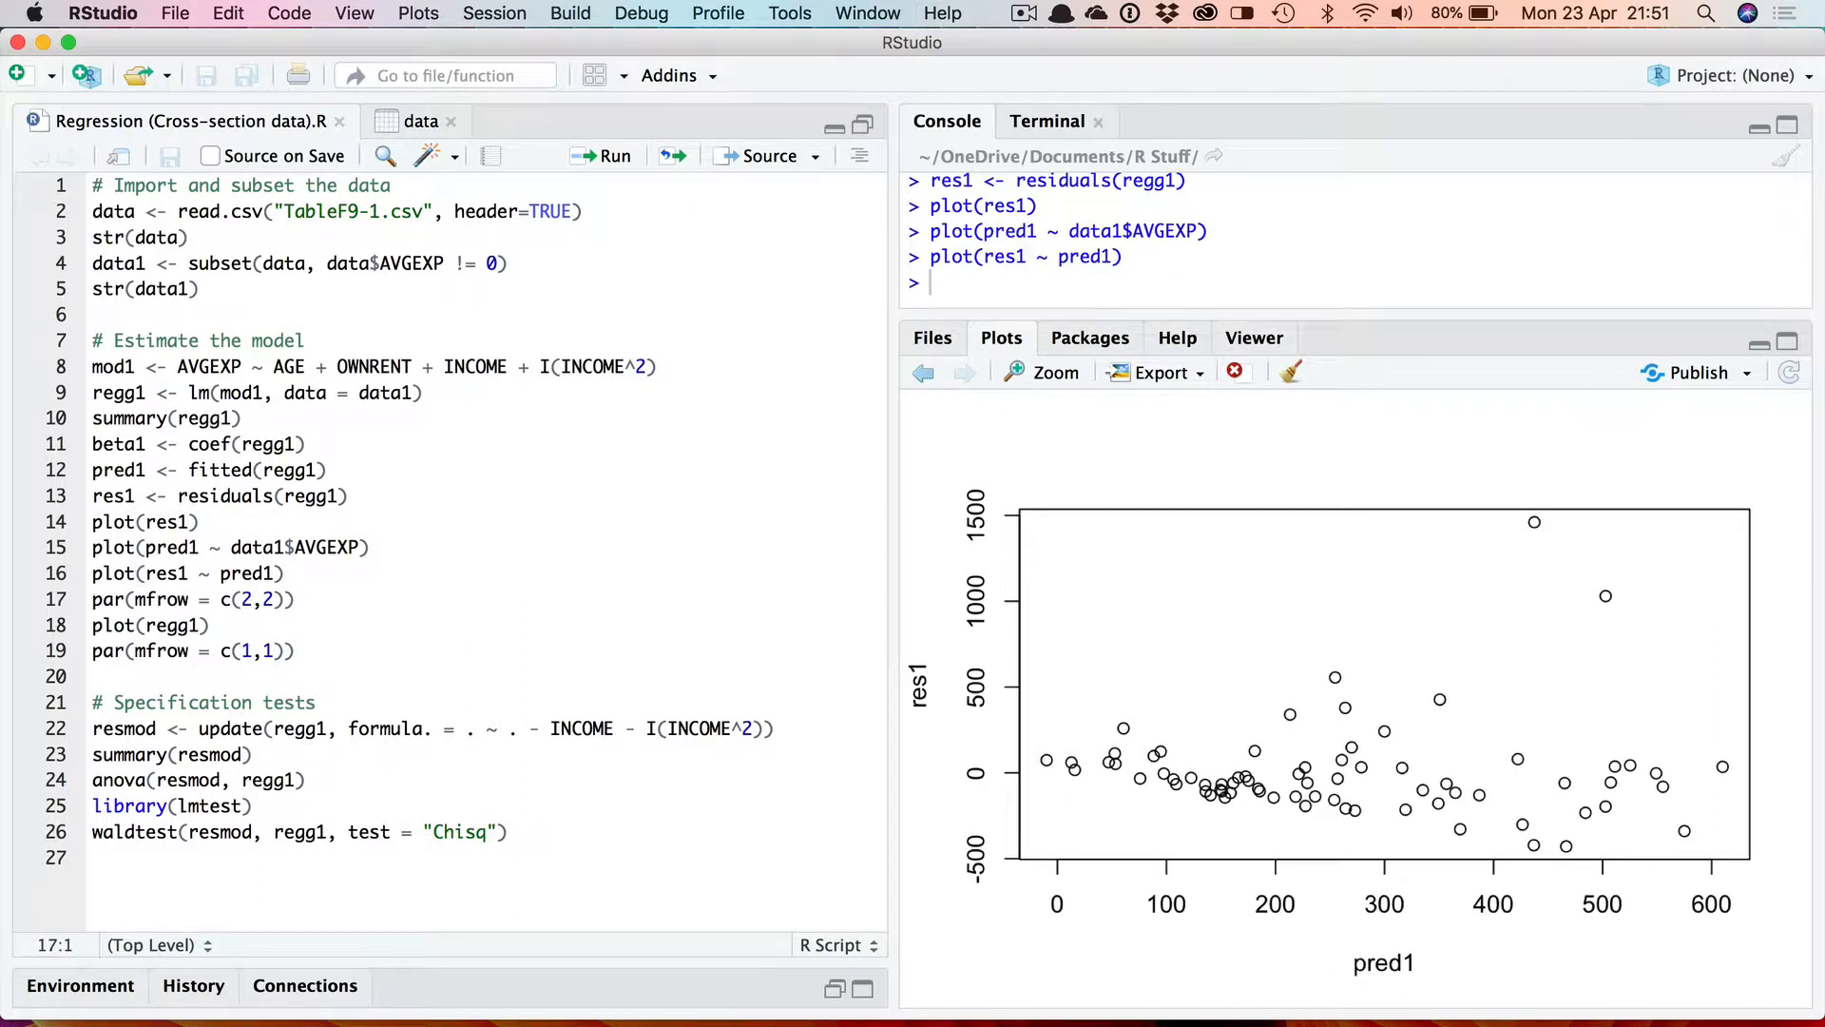
{"action": "mouse_move", "coordinate": [1236, 625]}
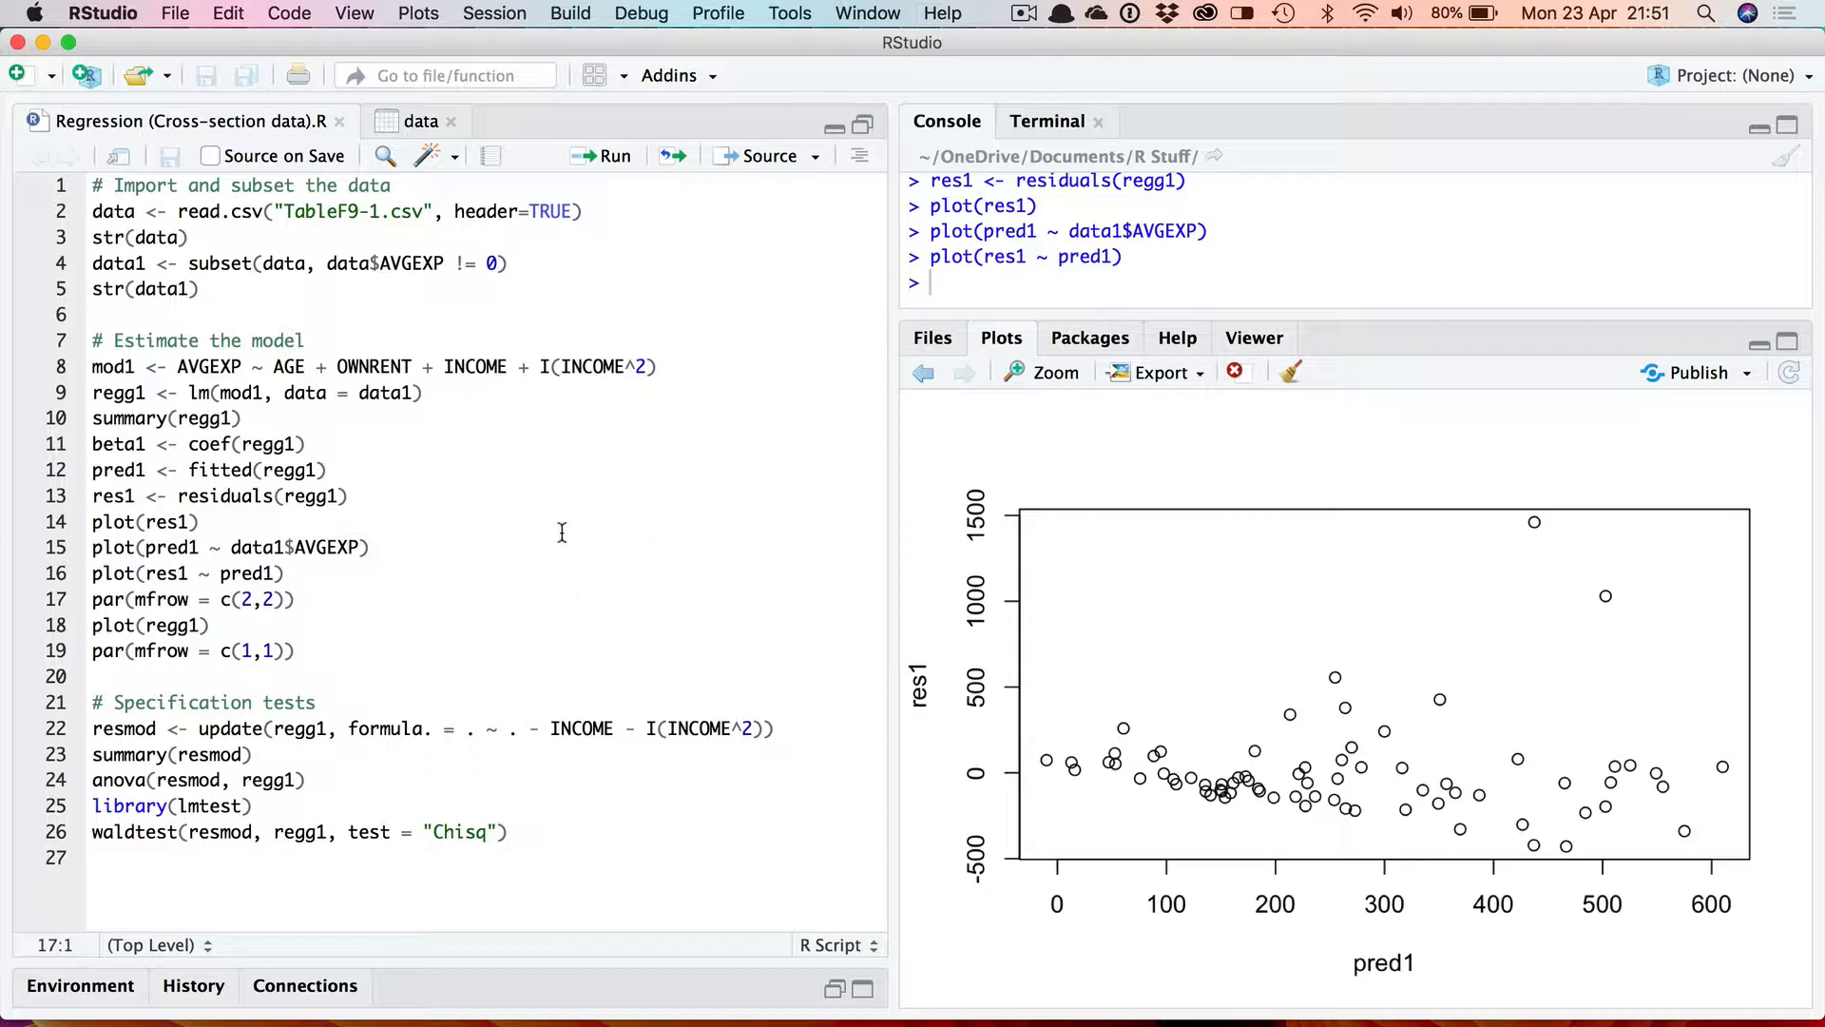
{"action": "mouse_move", "coordinate": [494, 517]}
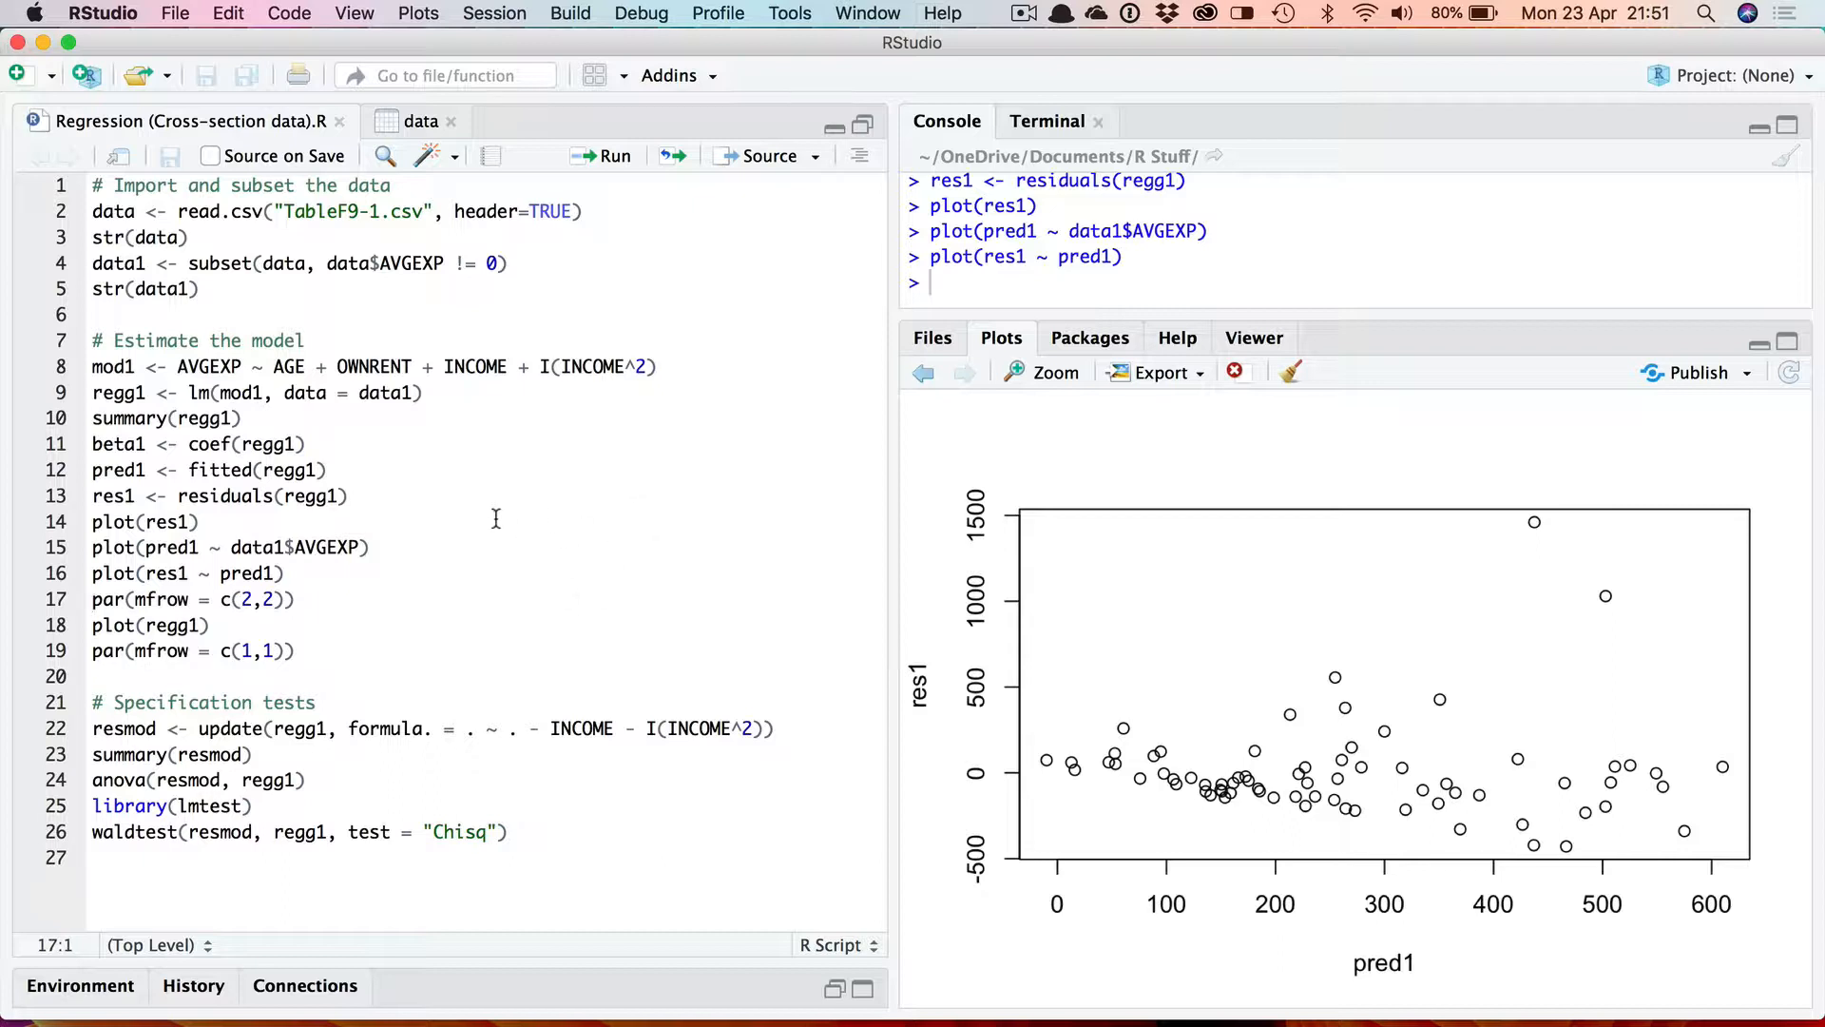
{"action": "mouse_move", "coordinate": [532, 538]}
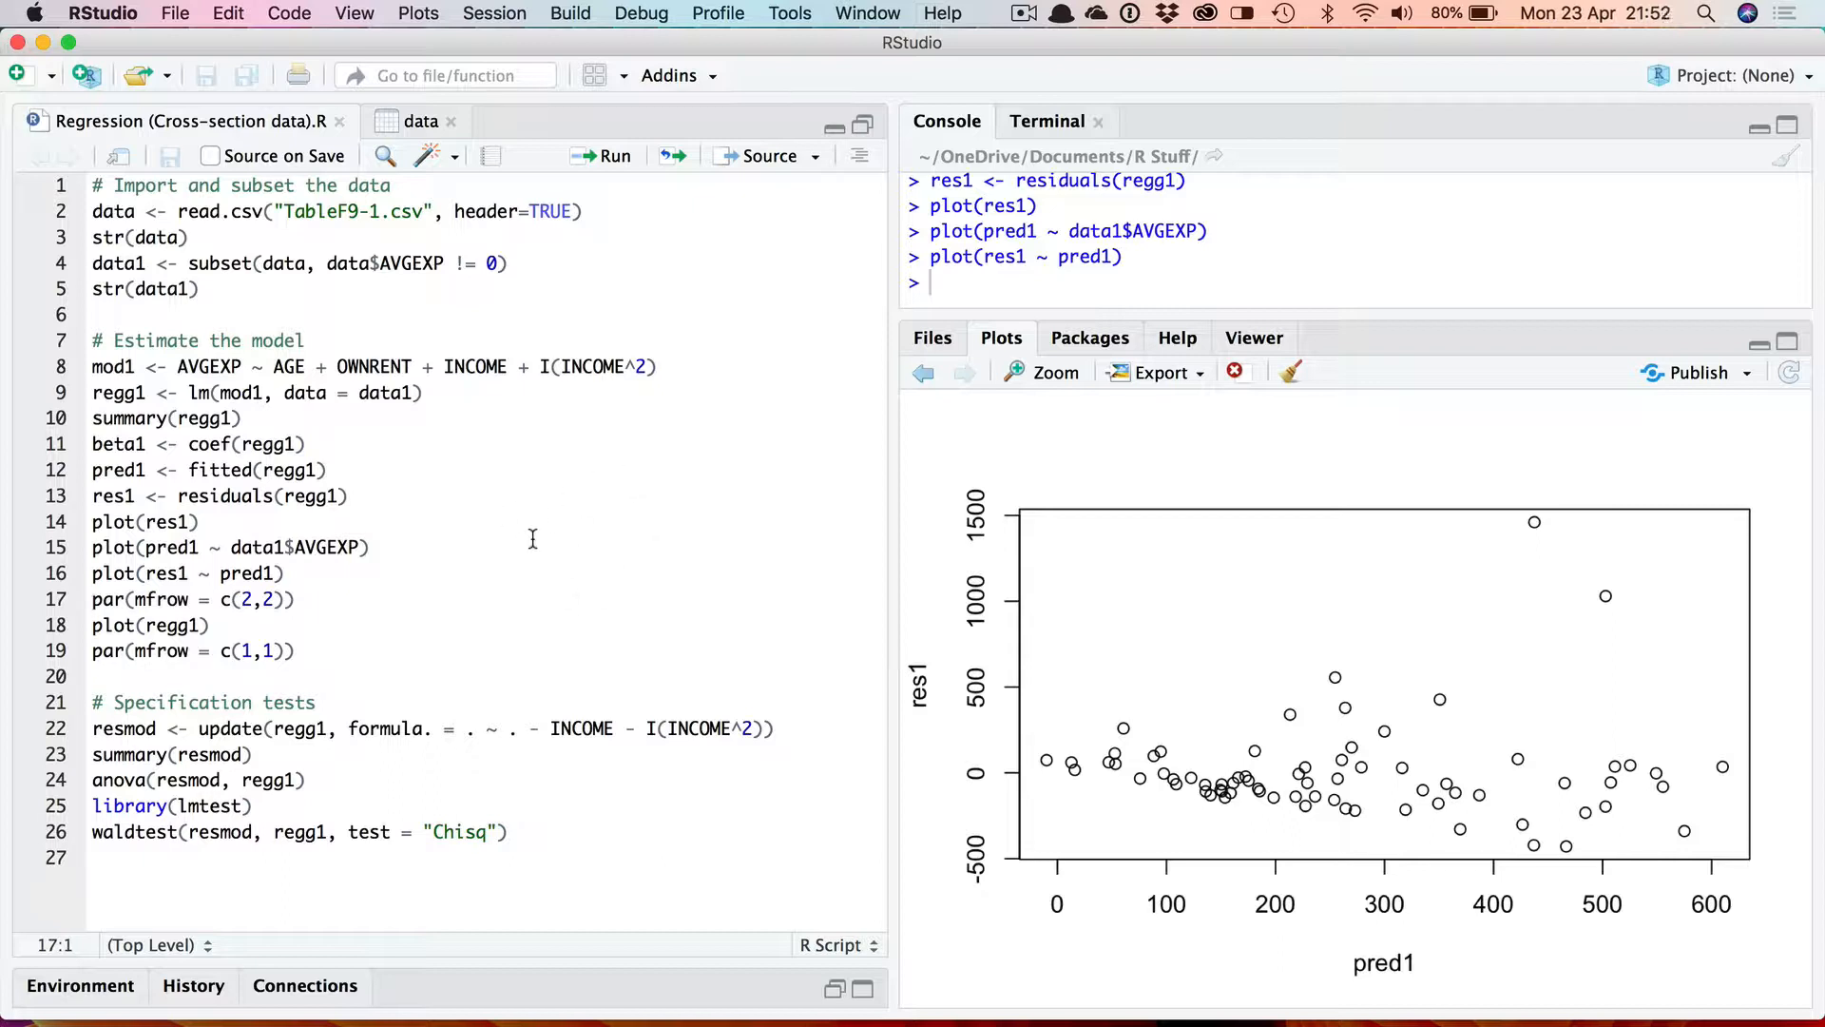
{"action": "mouse_move", "coordinate": [105, 392]}
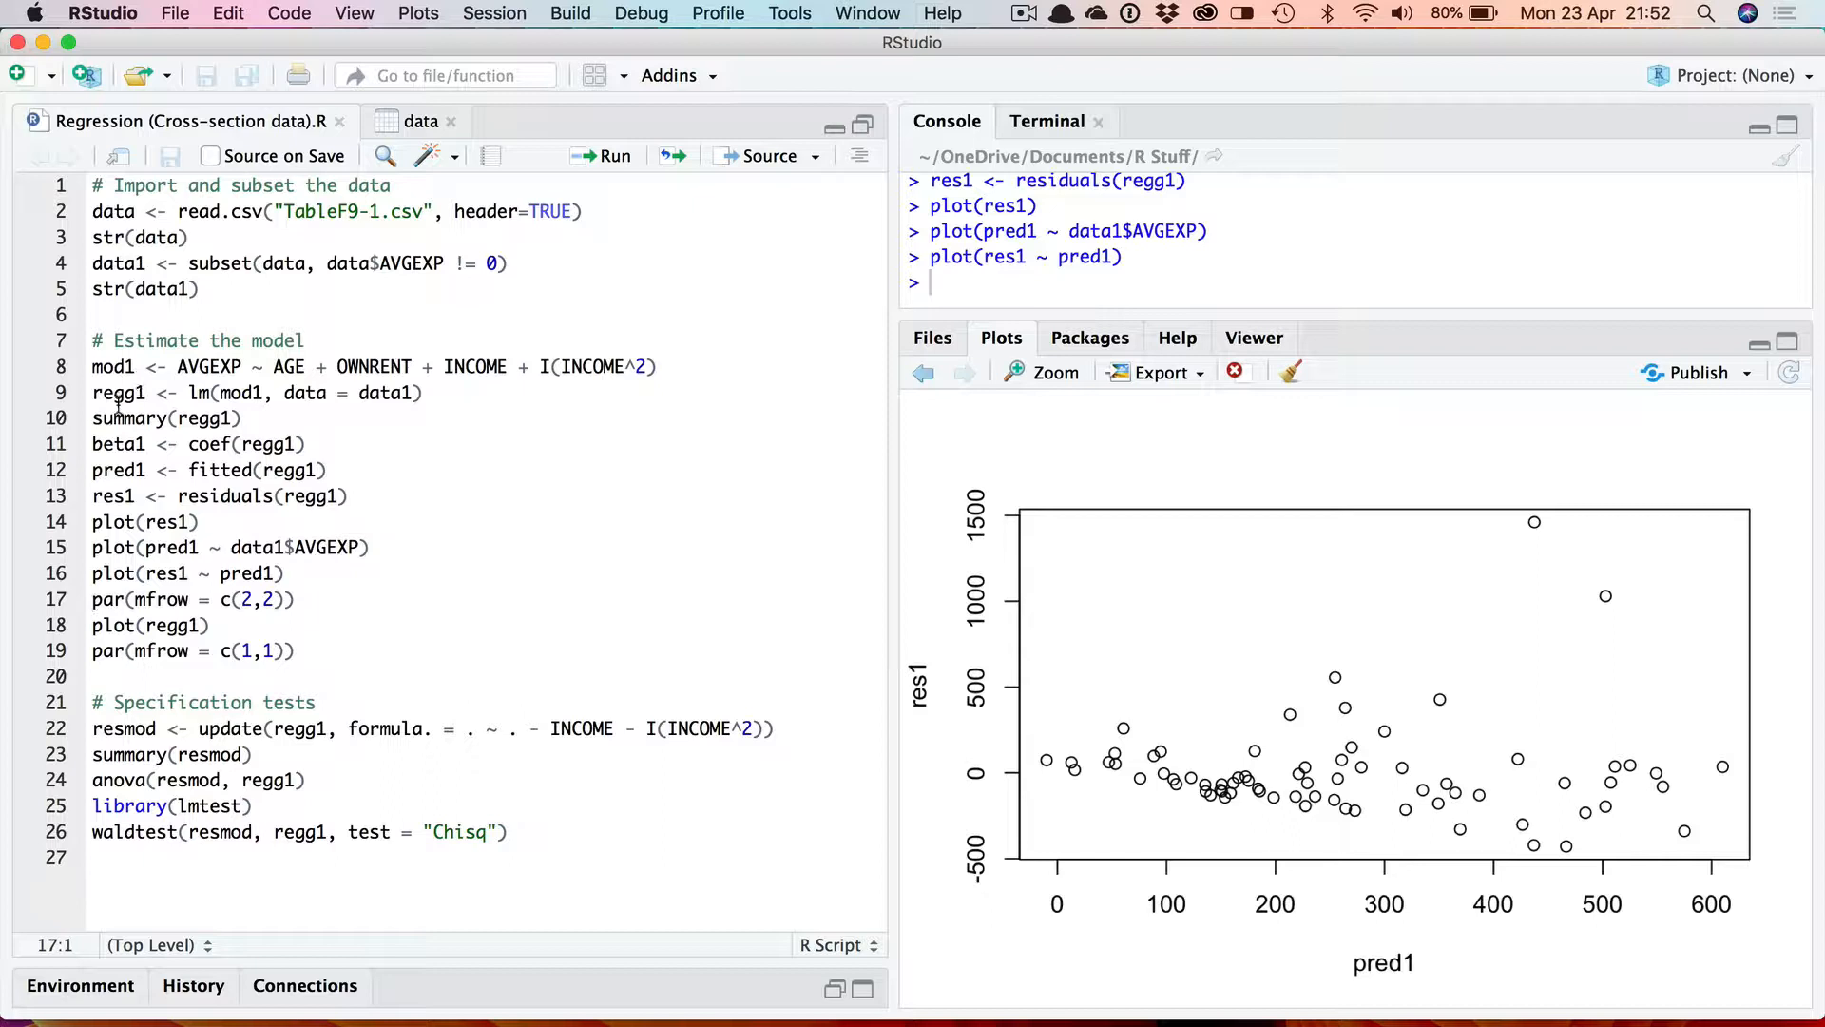
{"action": "mouse_move", "coordinate": [508, 557]}
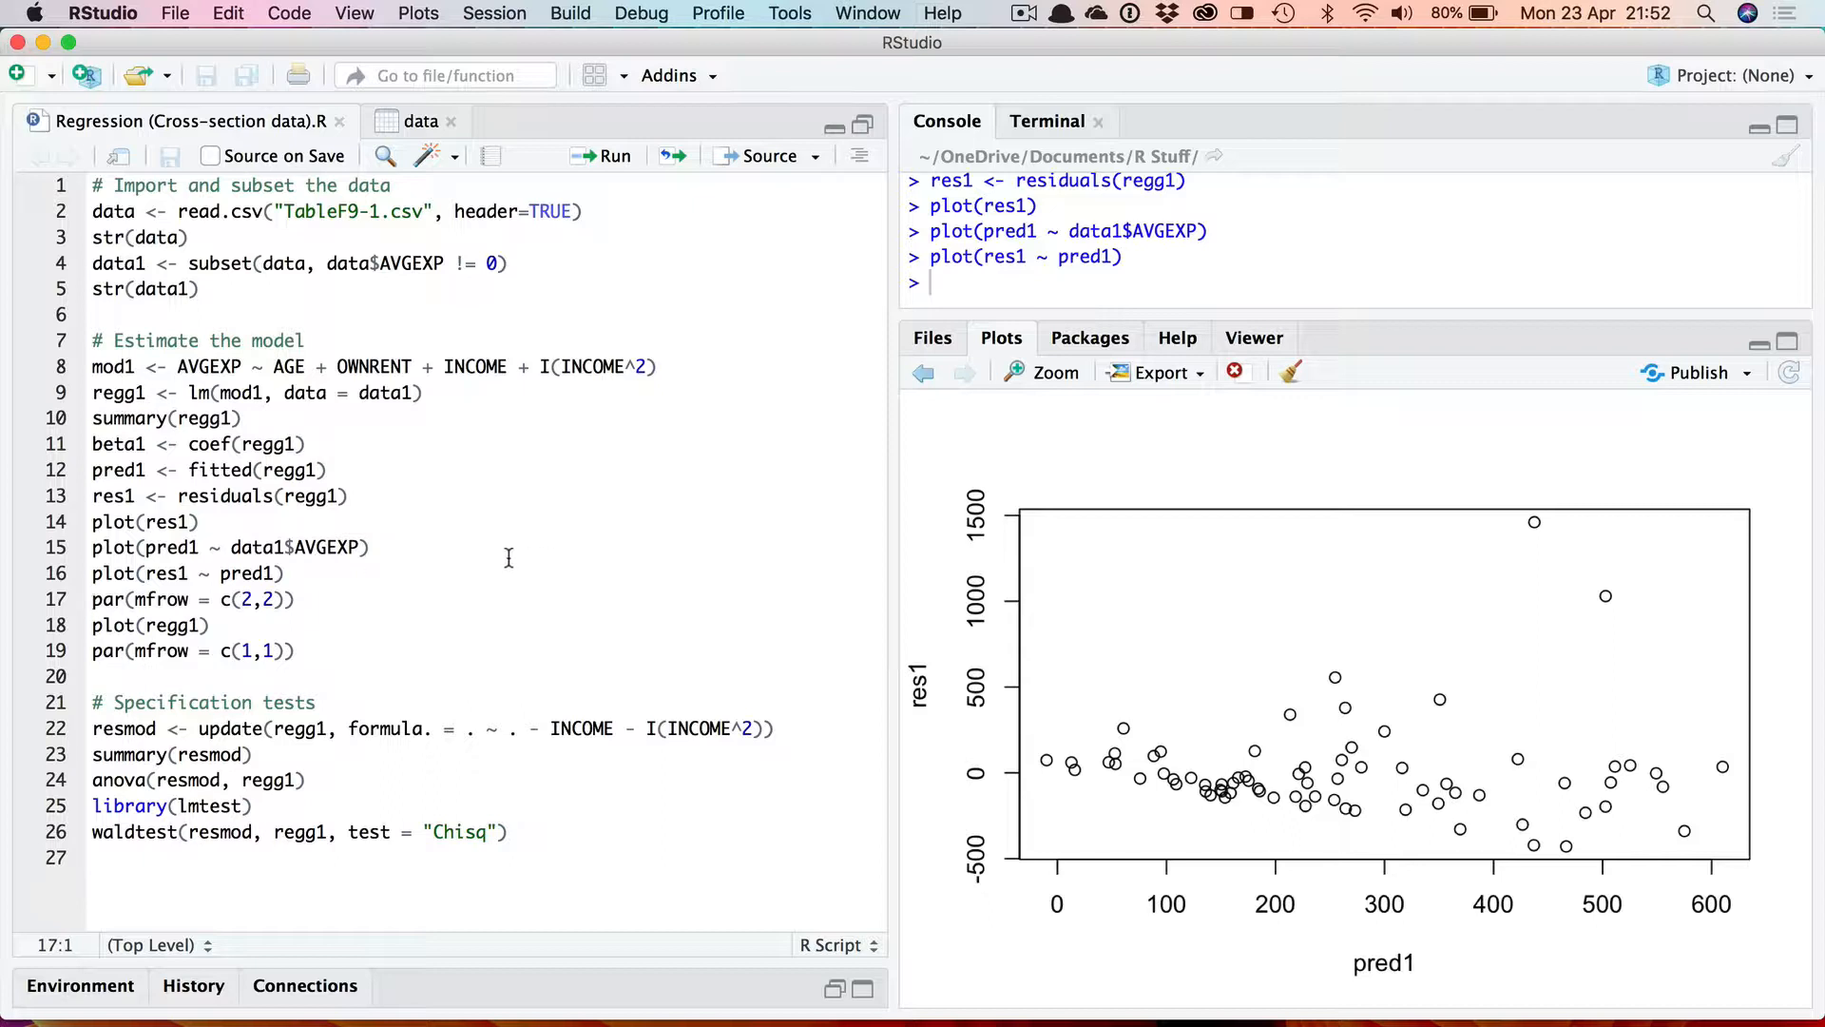
{"action": "mouse_move", "coordinate": [587, 569]}
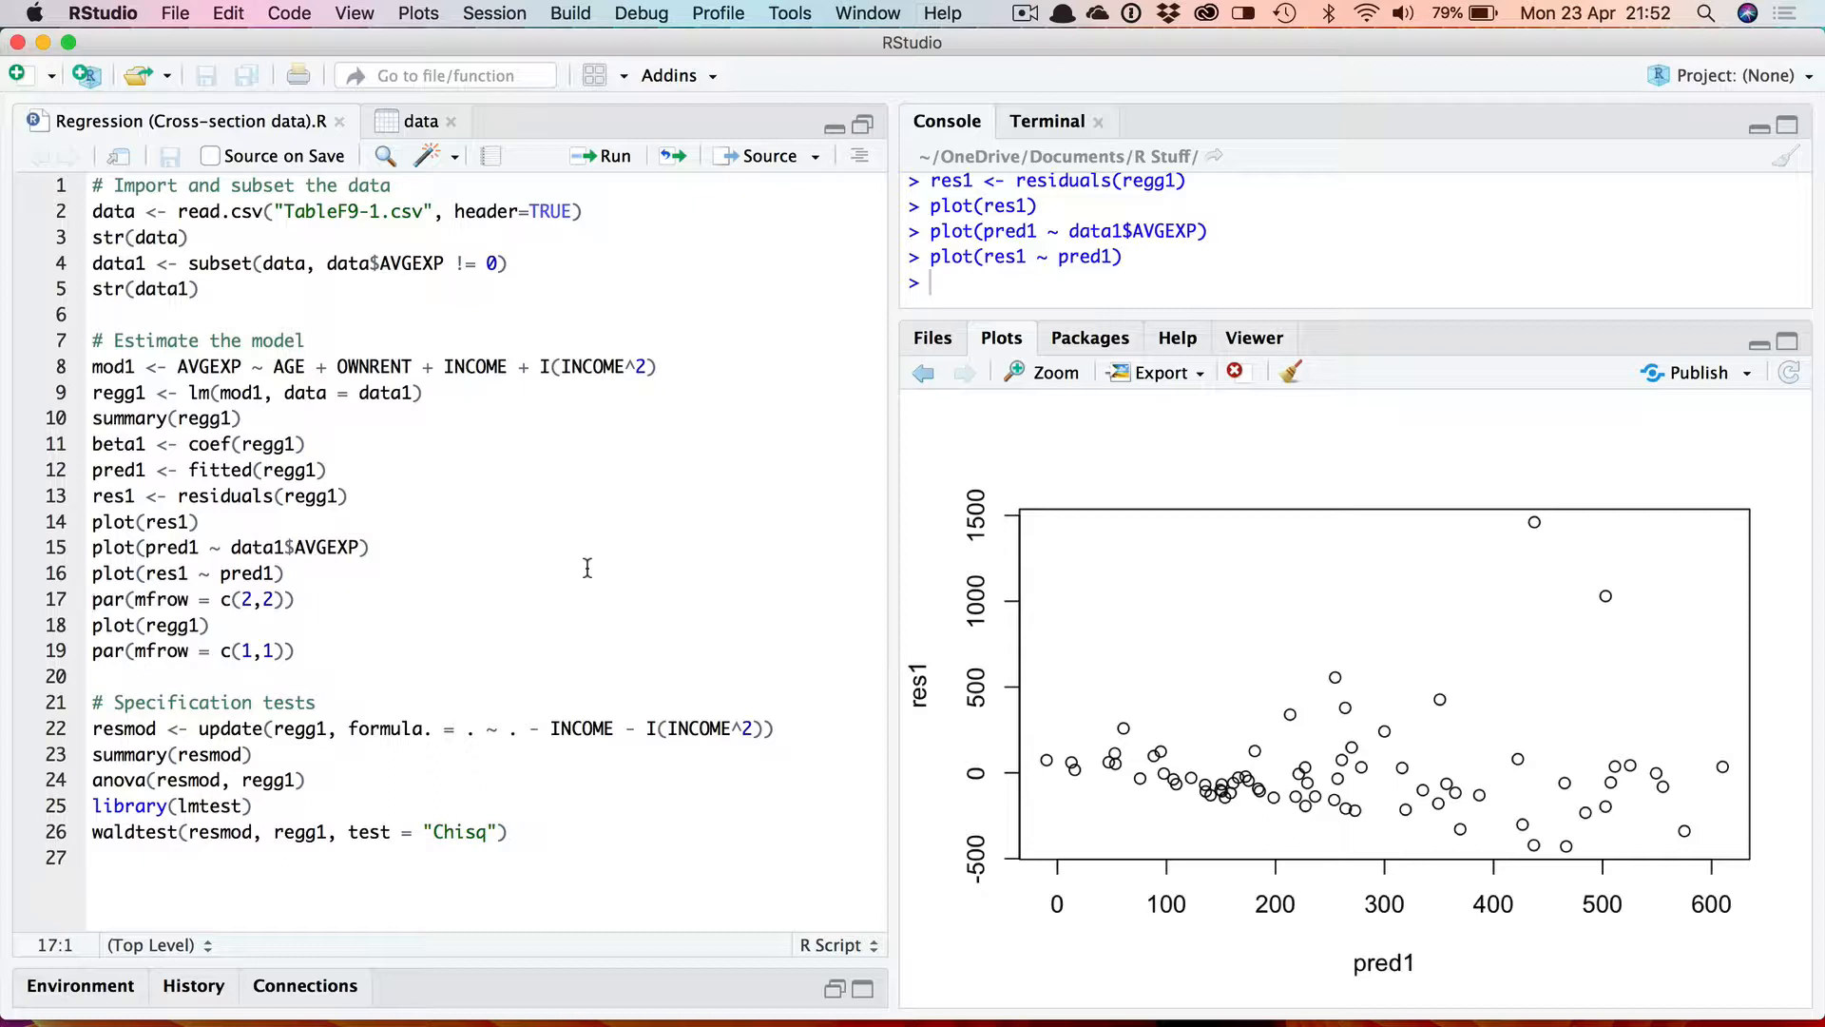
{"action": "mouse_move", "coordinate": [316, 603]}
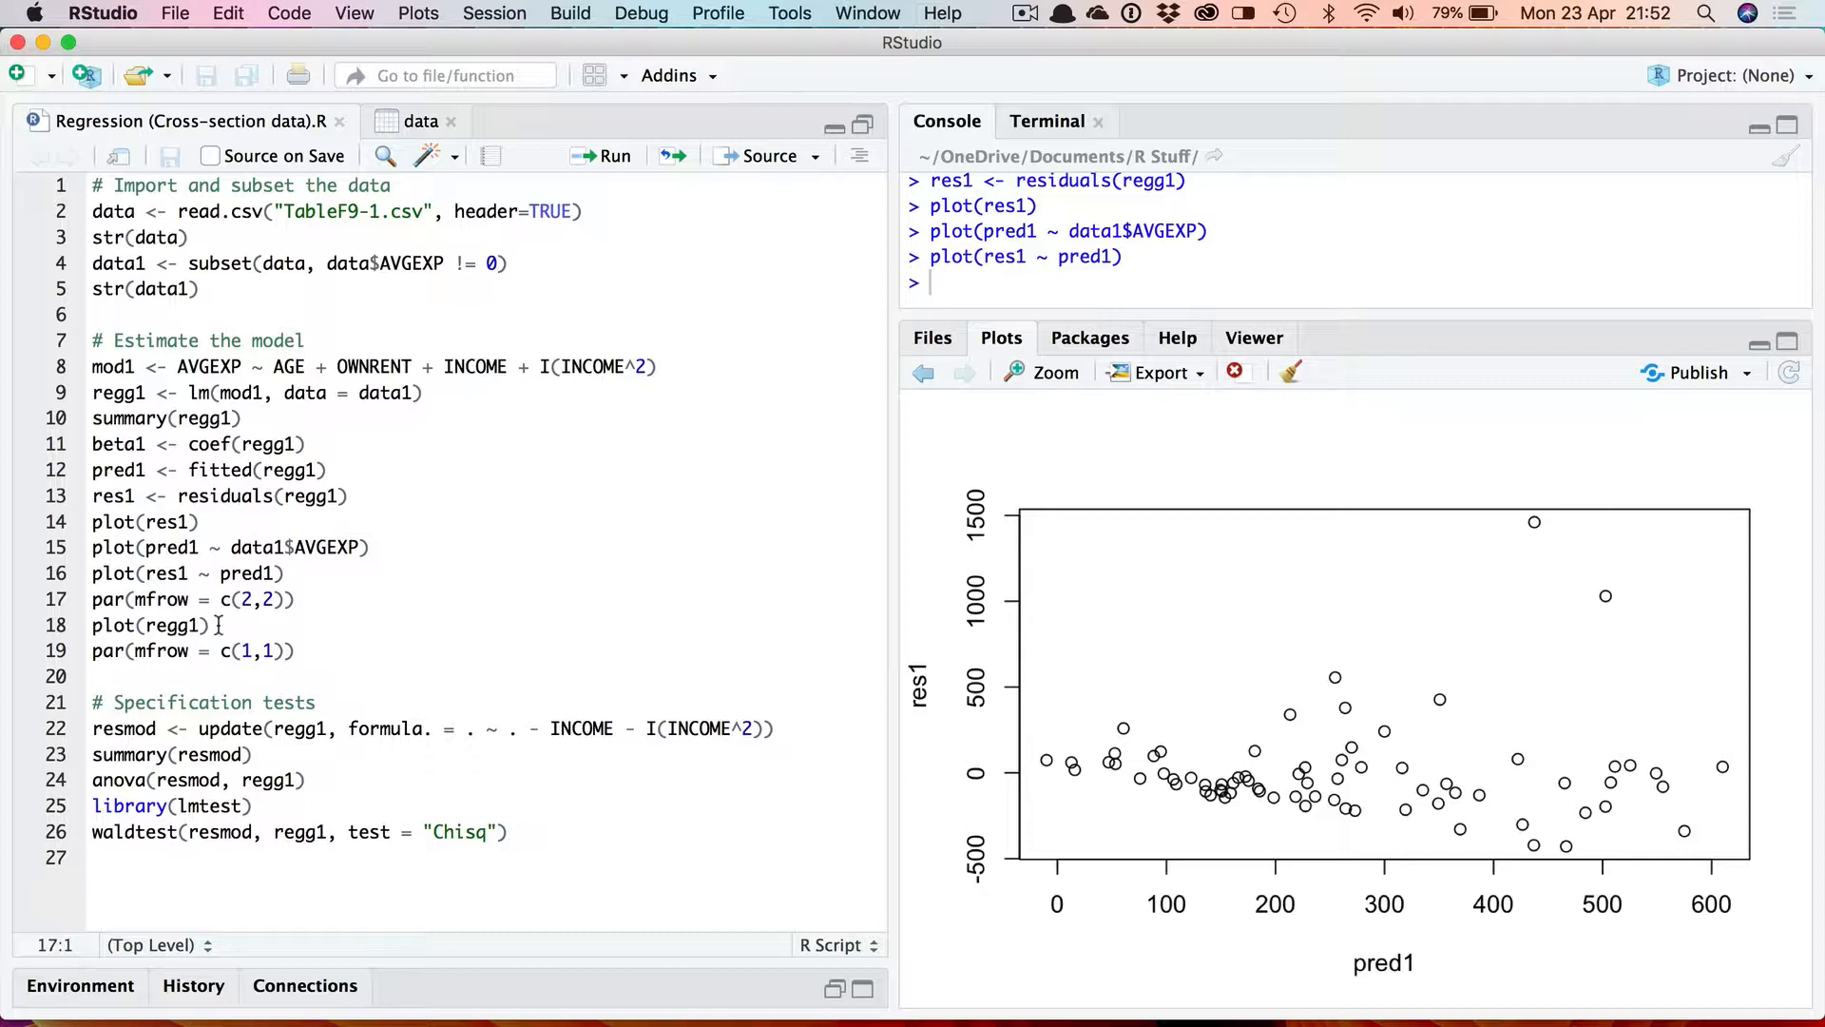
{"action": "mouse_move", "coordinate": [325, 637]}
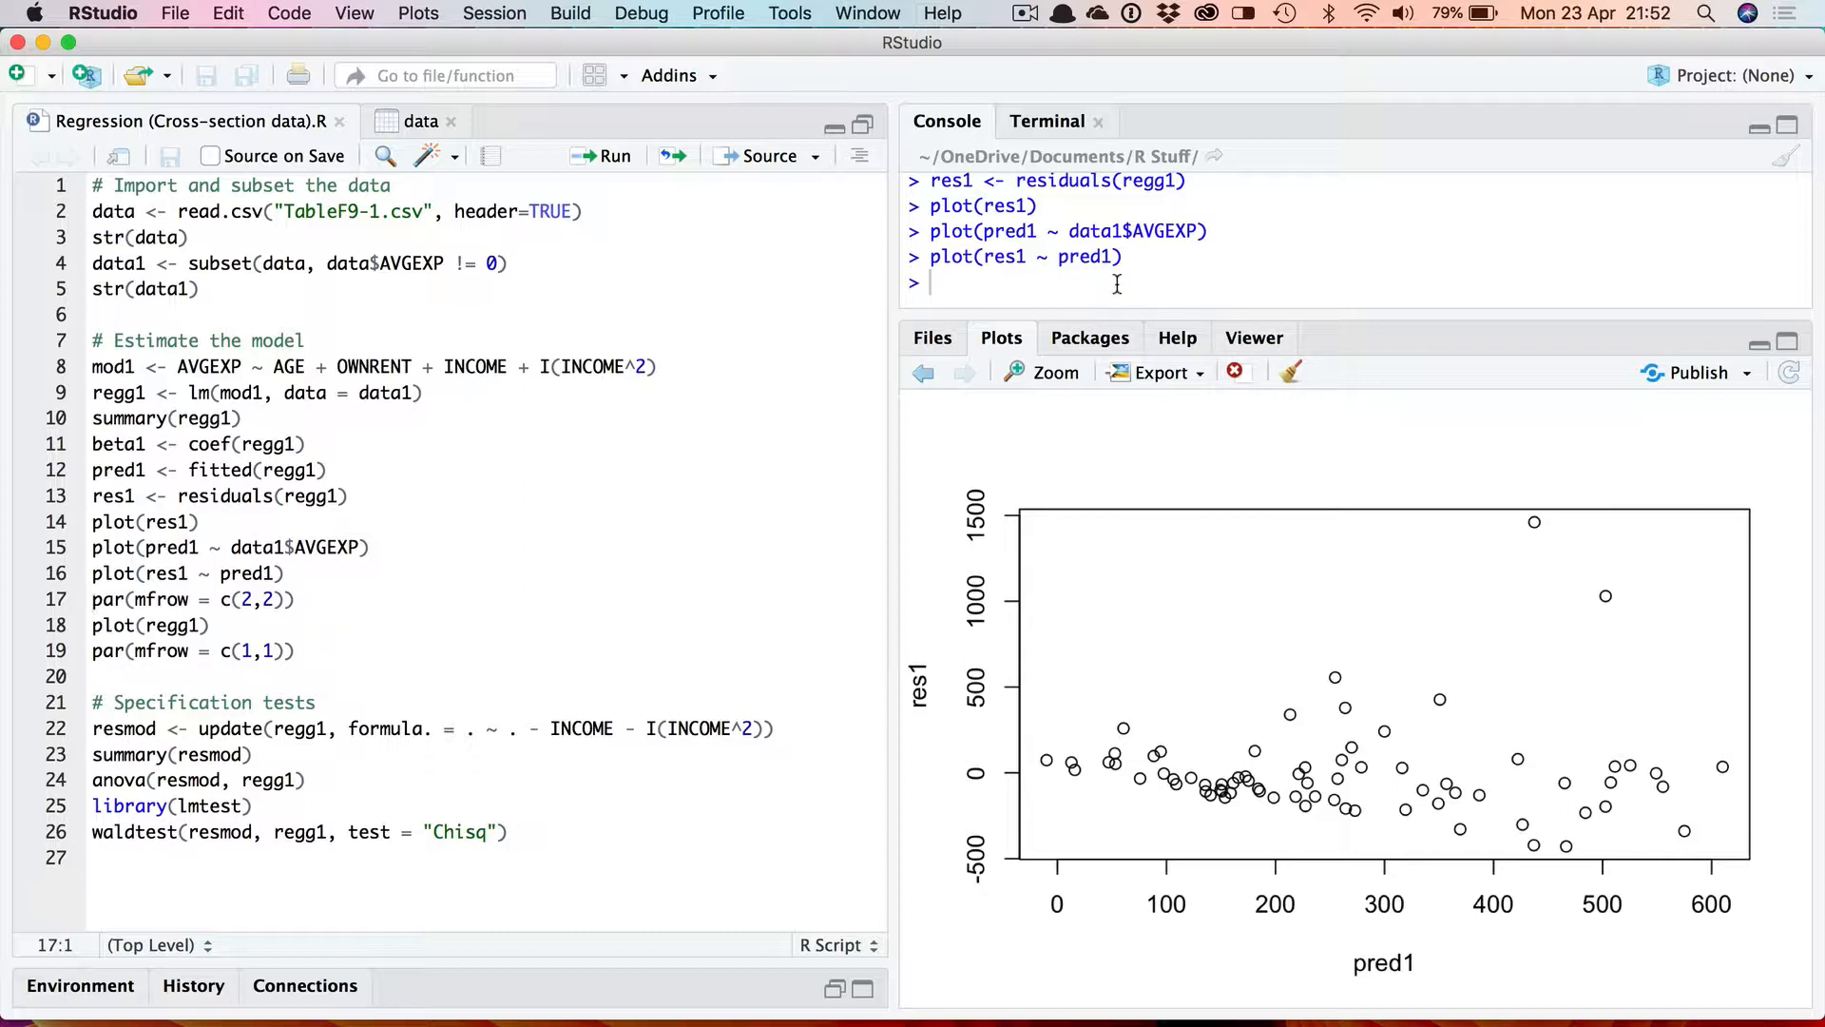
{"action": "mouse_move", "coordinate": [861, 496]}
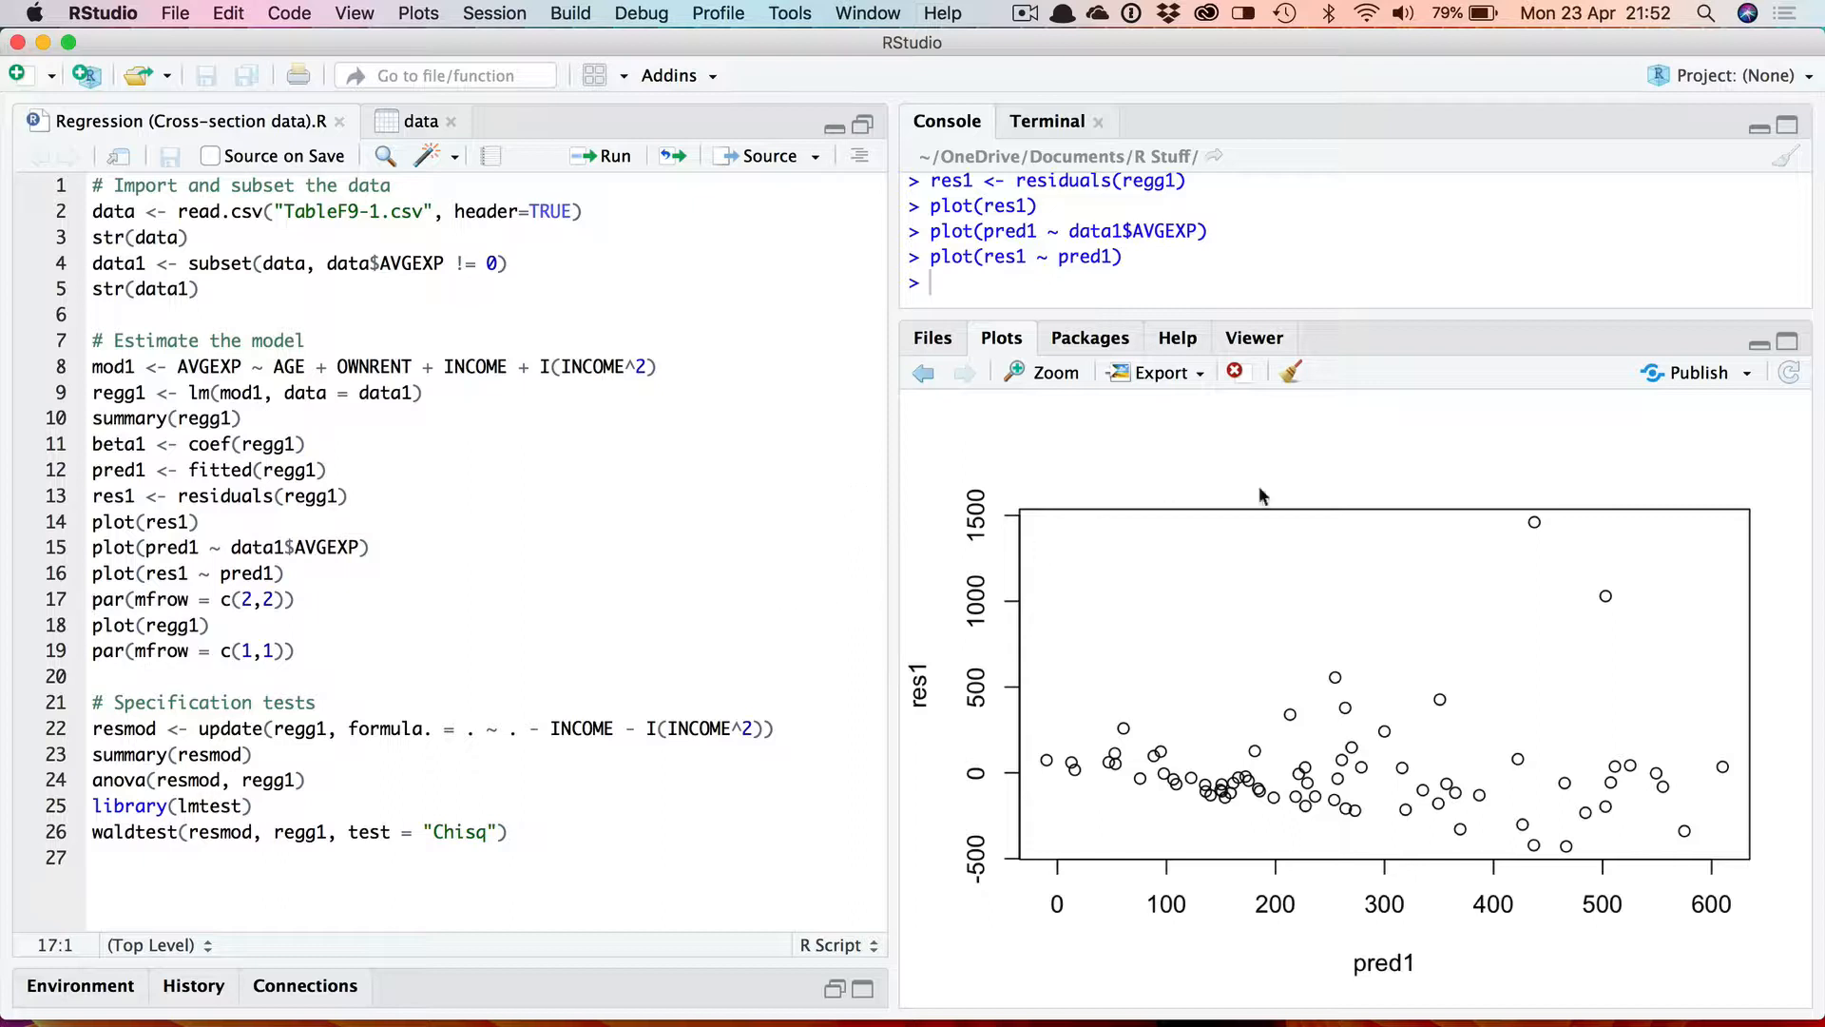
{"action": "mouse_move", "coordinate": [1382, 559]}
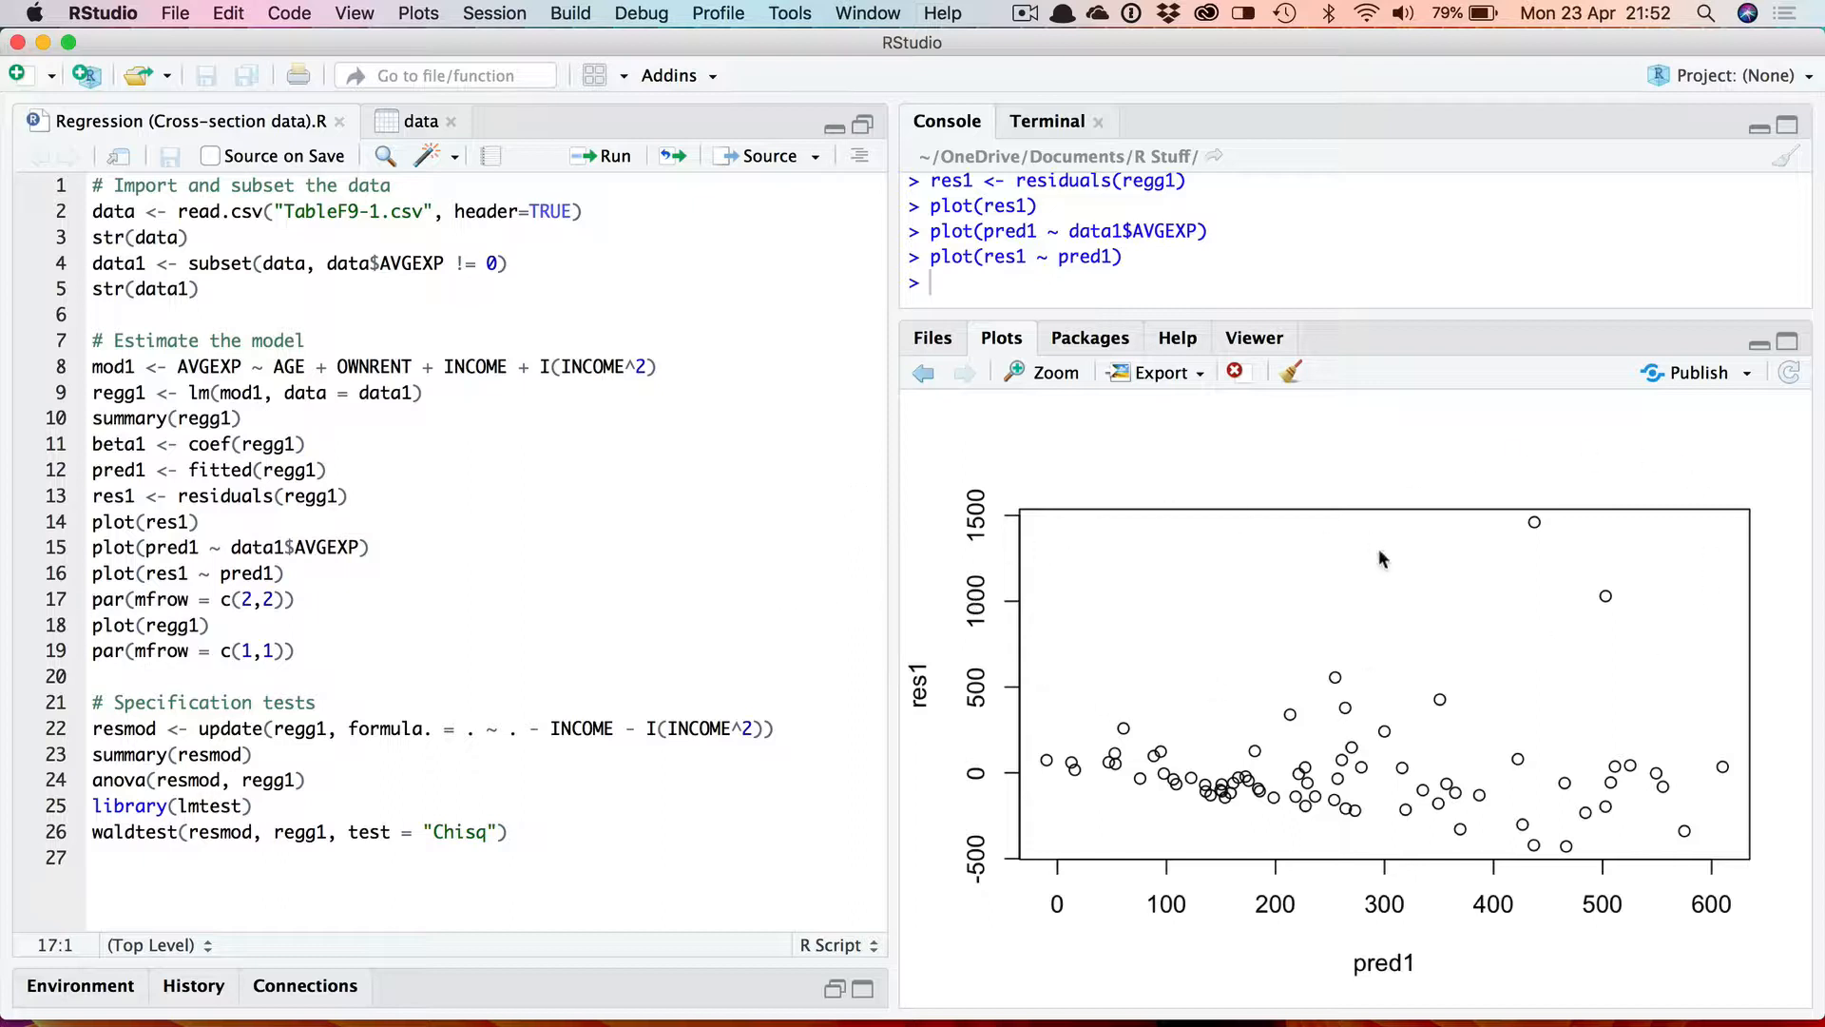
{"action": "mouse_move", "coordinate": [1669, 532]}
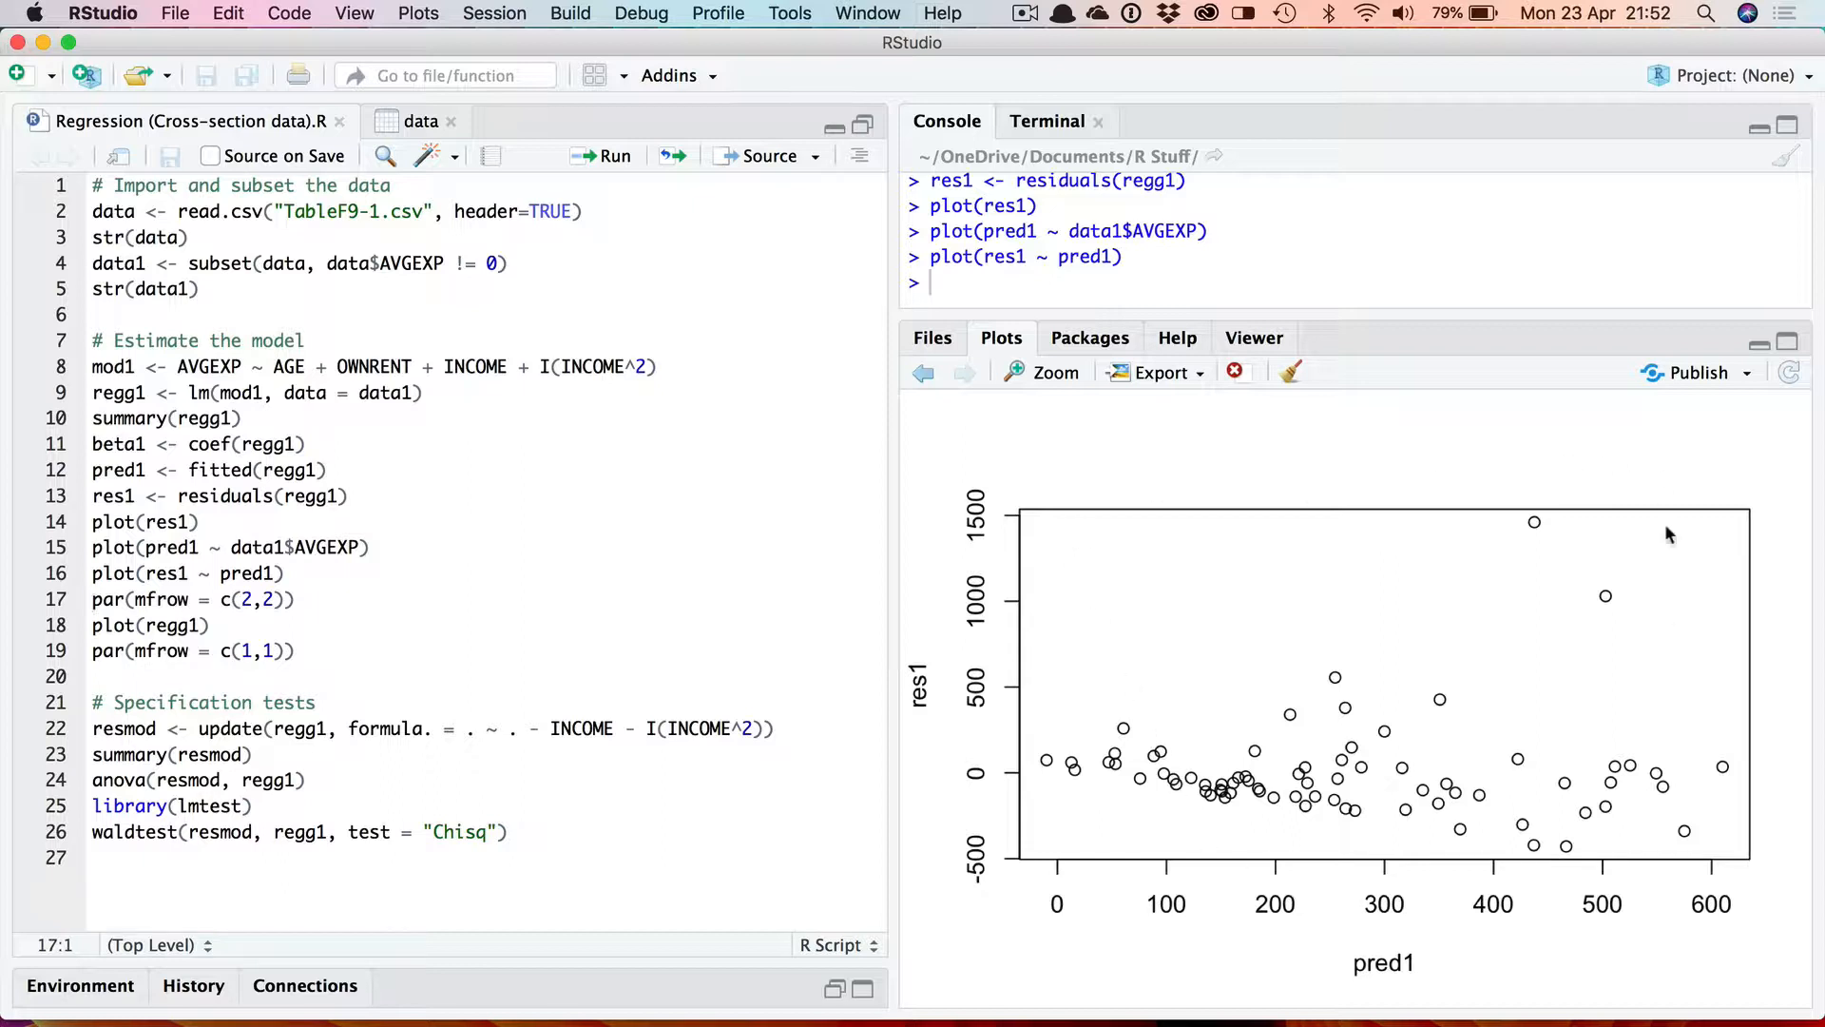
{"action": "mouse_move", "coordinate": [1231, 858]}
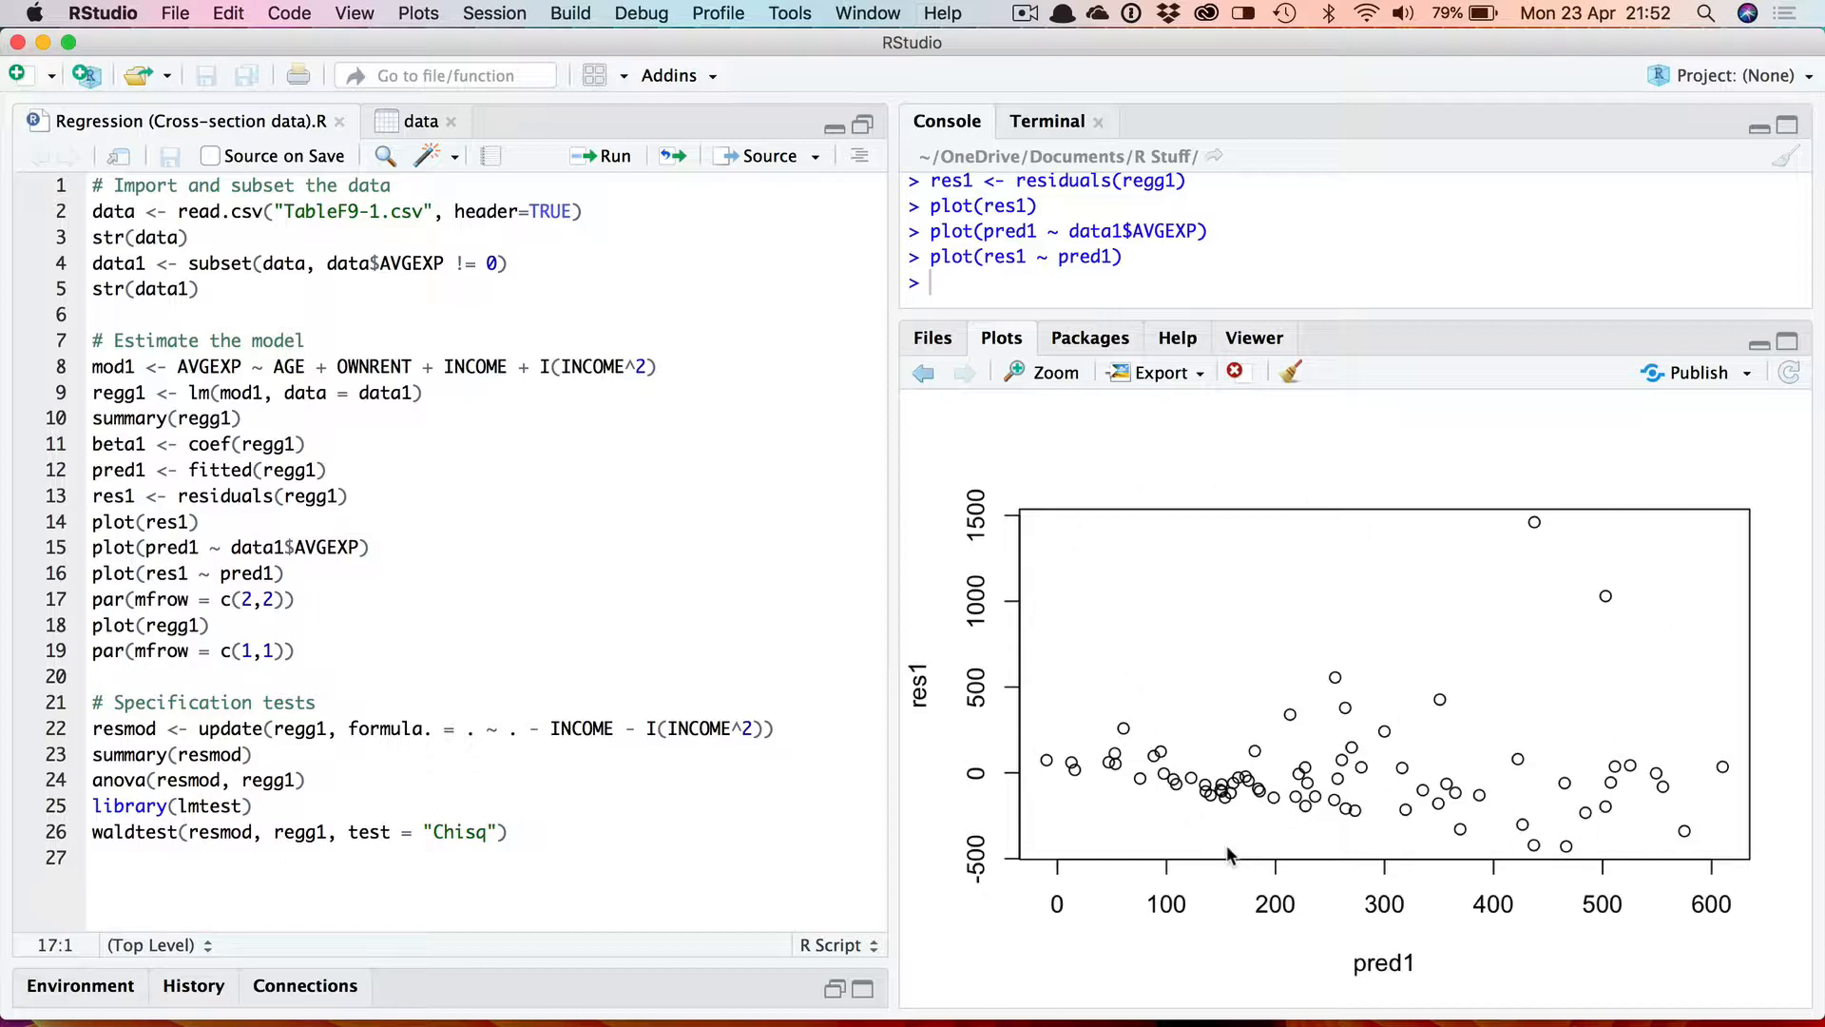
{"action": "mouse_move", "coordinate": [492, 593]}
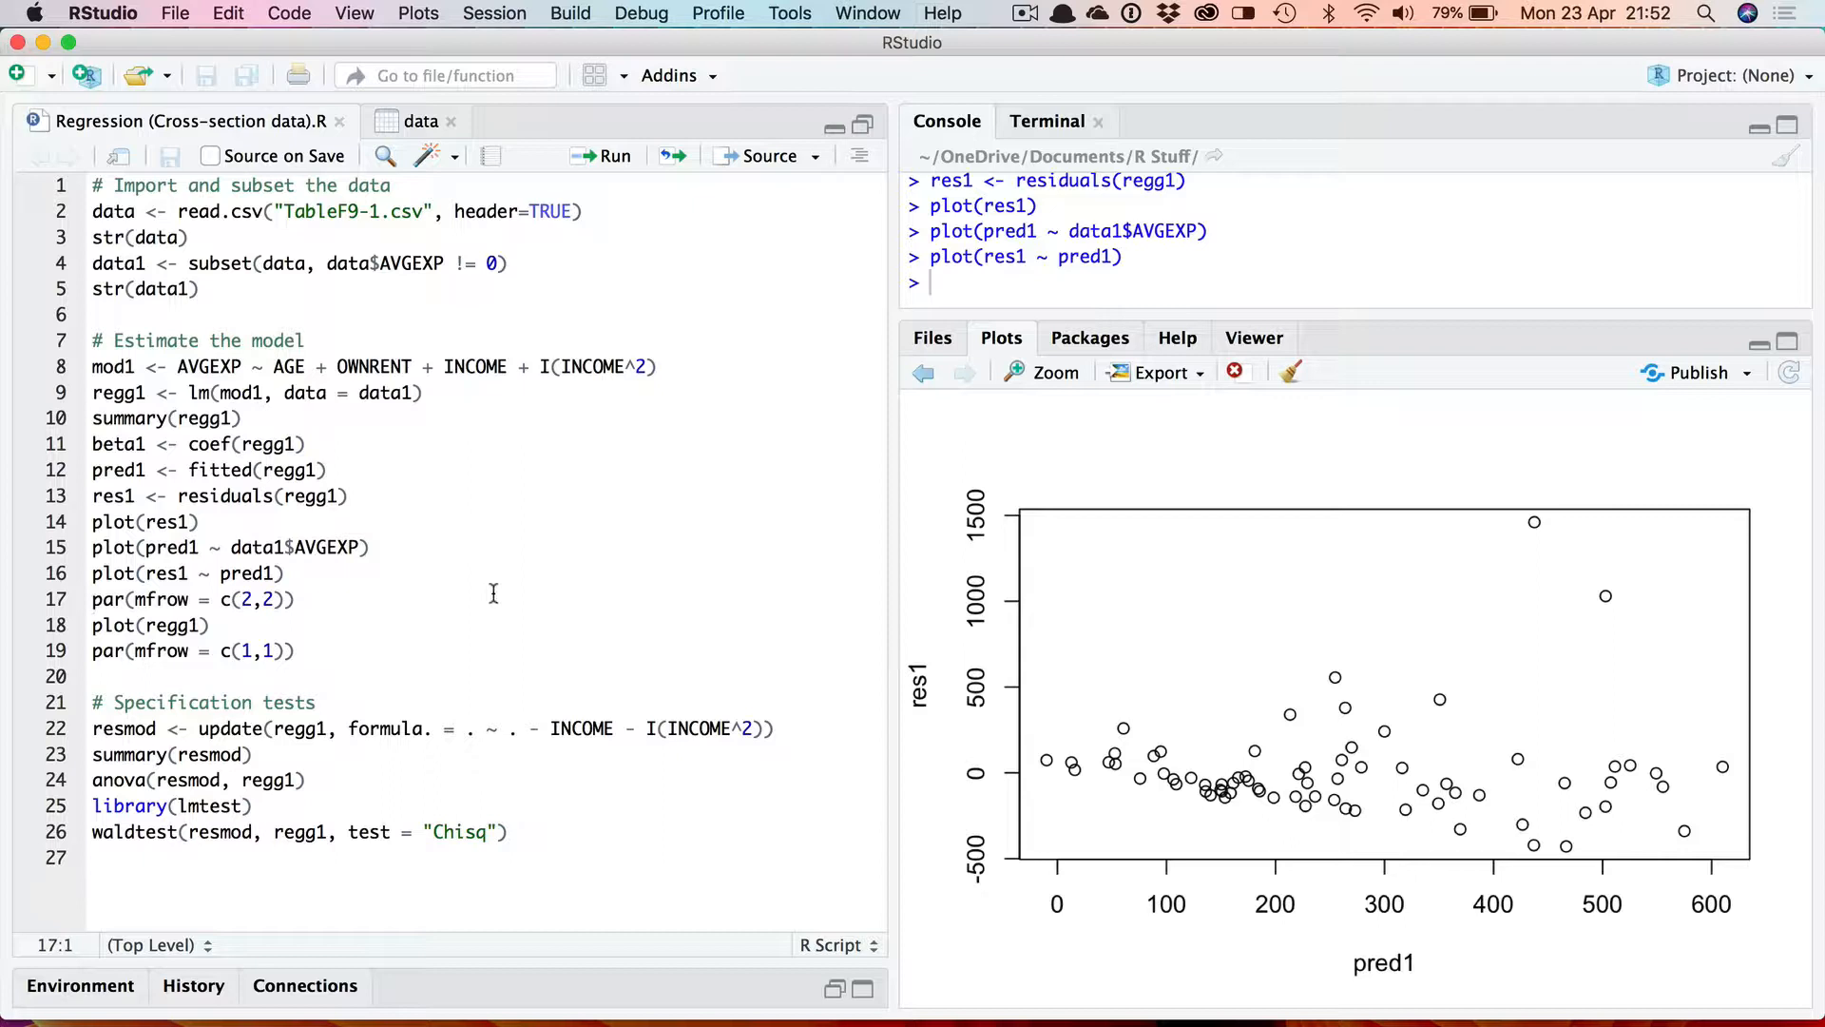
{"action": "mouse_move", "coordinate": [431, 631]}
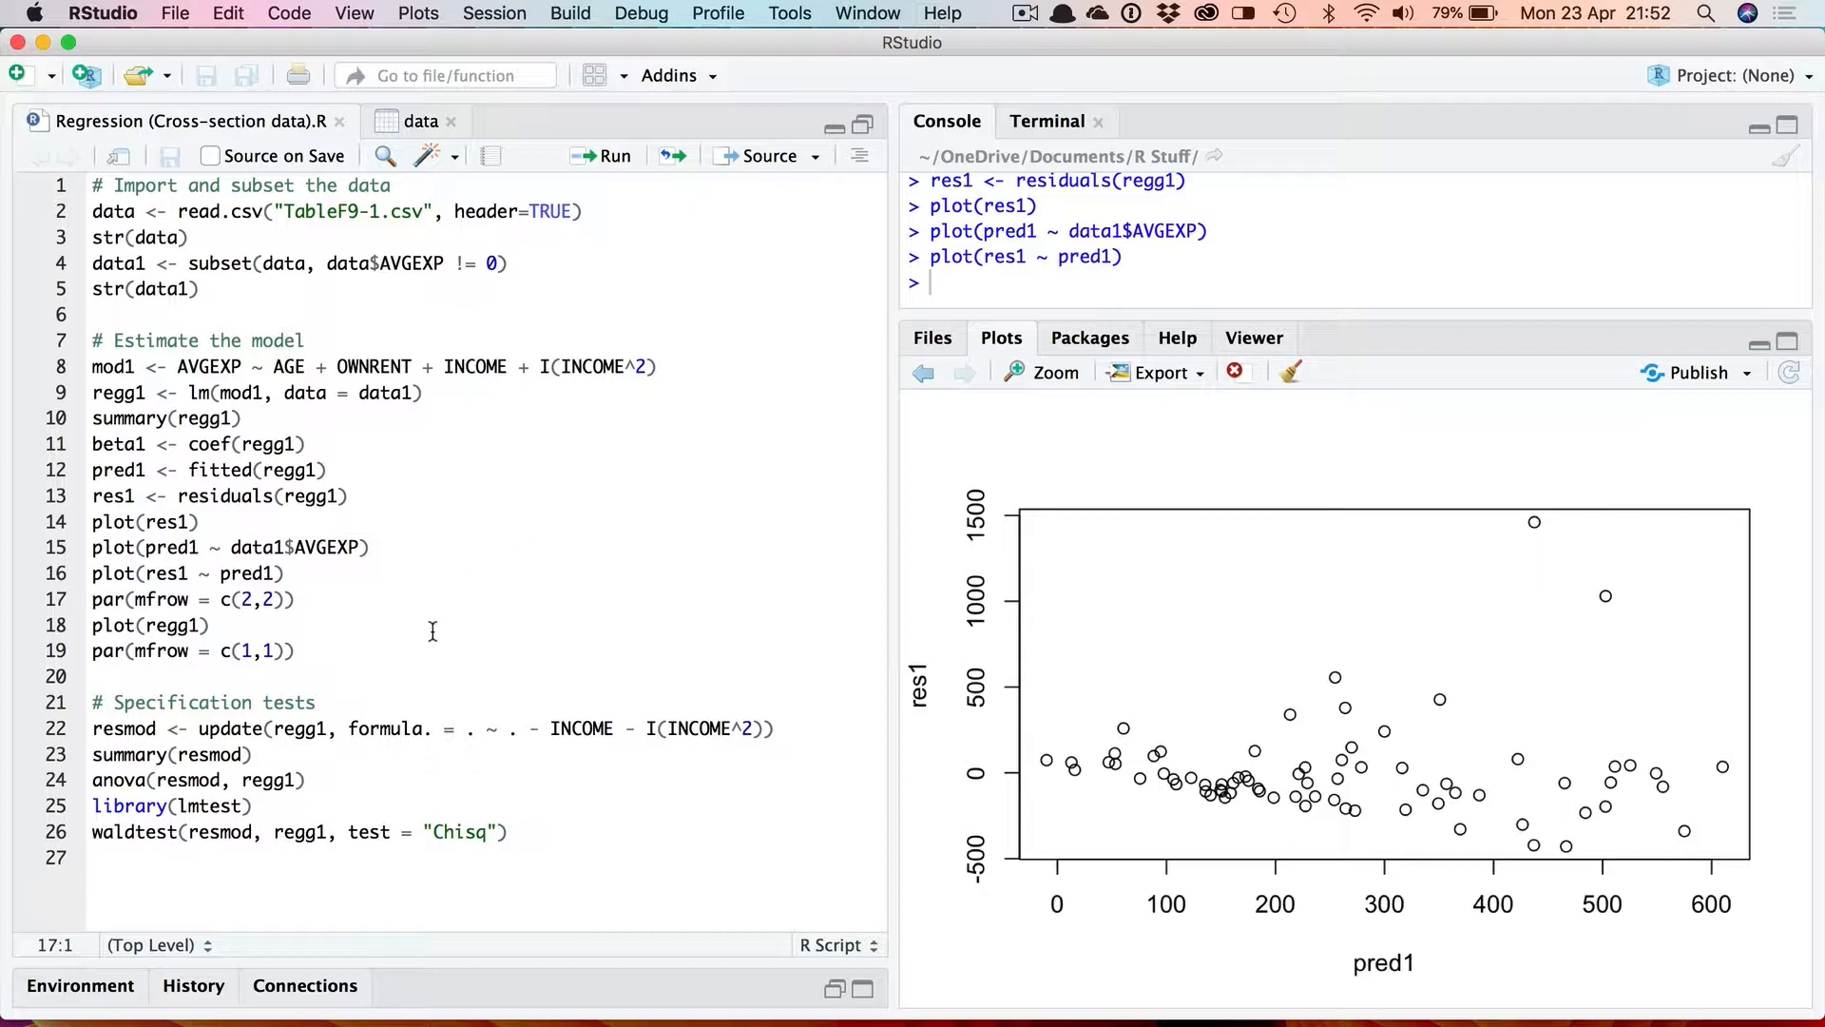
{"action": "mouse_move", "coordinate": [918, 573]}
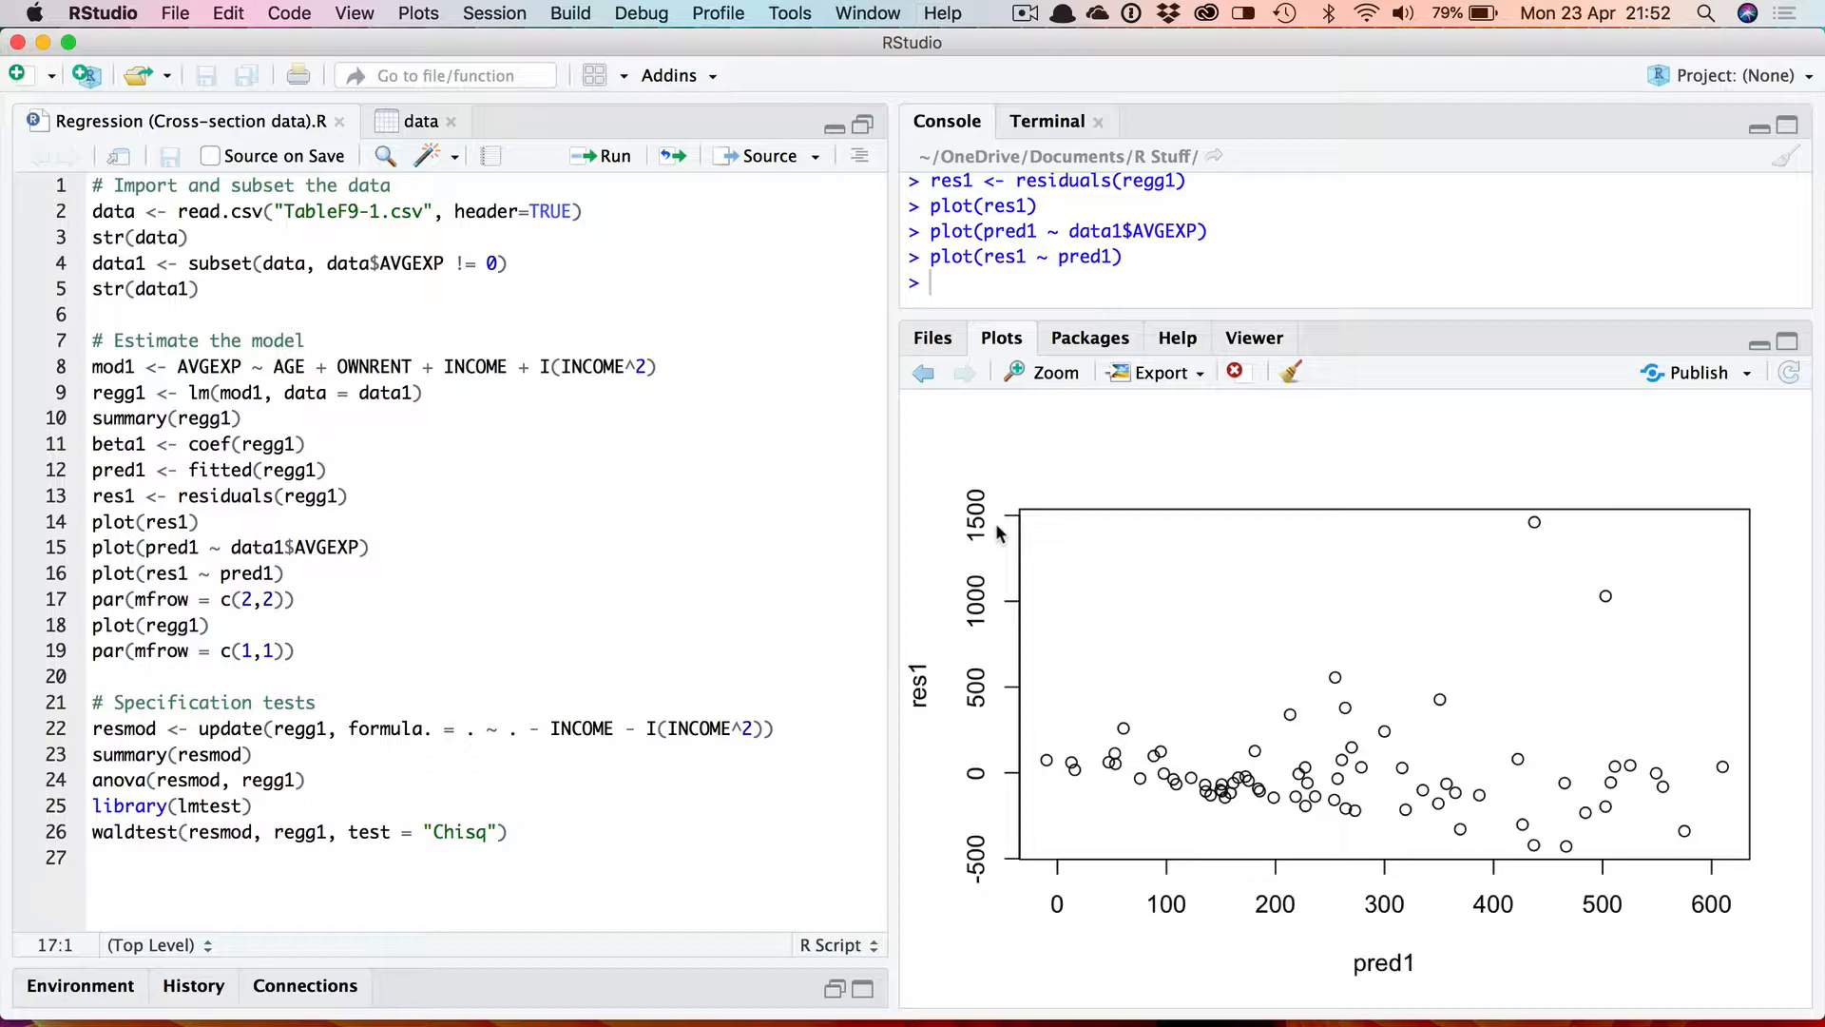
{"action": "mouse_move", "coordinate": [1150, 590]}
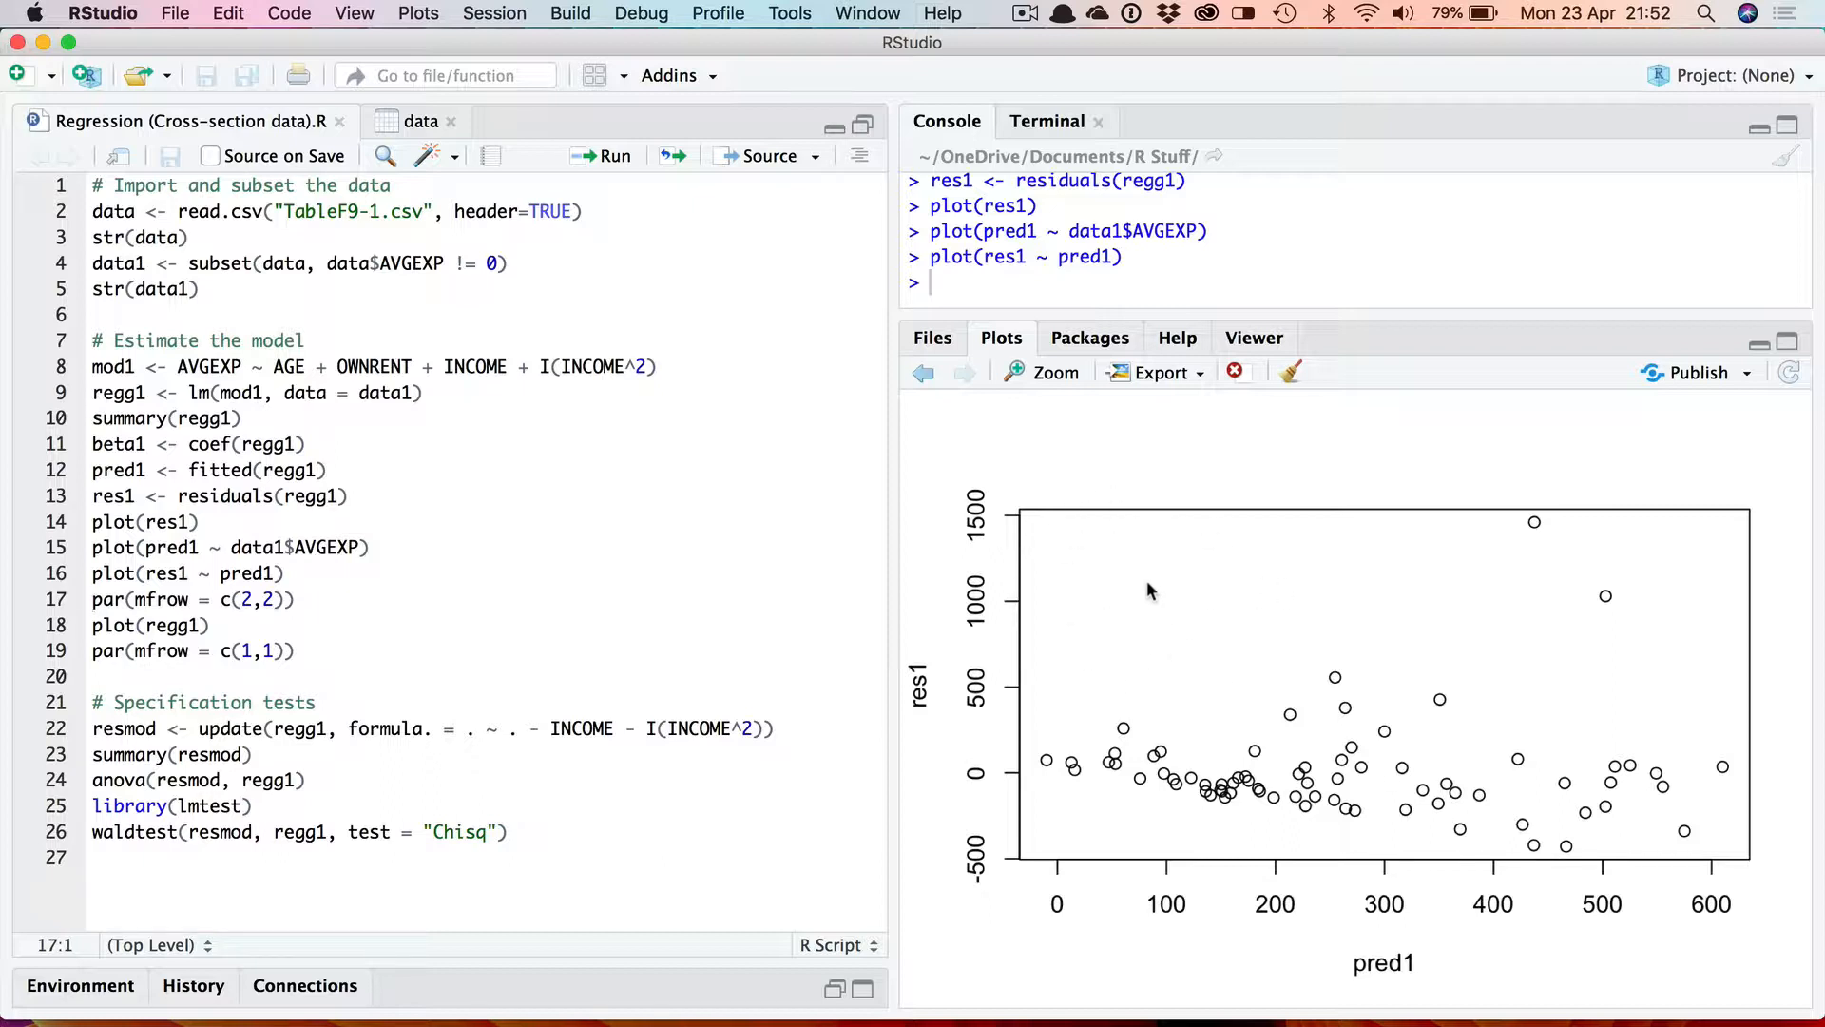
{"action": "mouse_move", "coordinate": [1325, 567]}
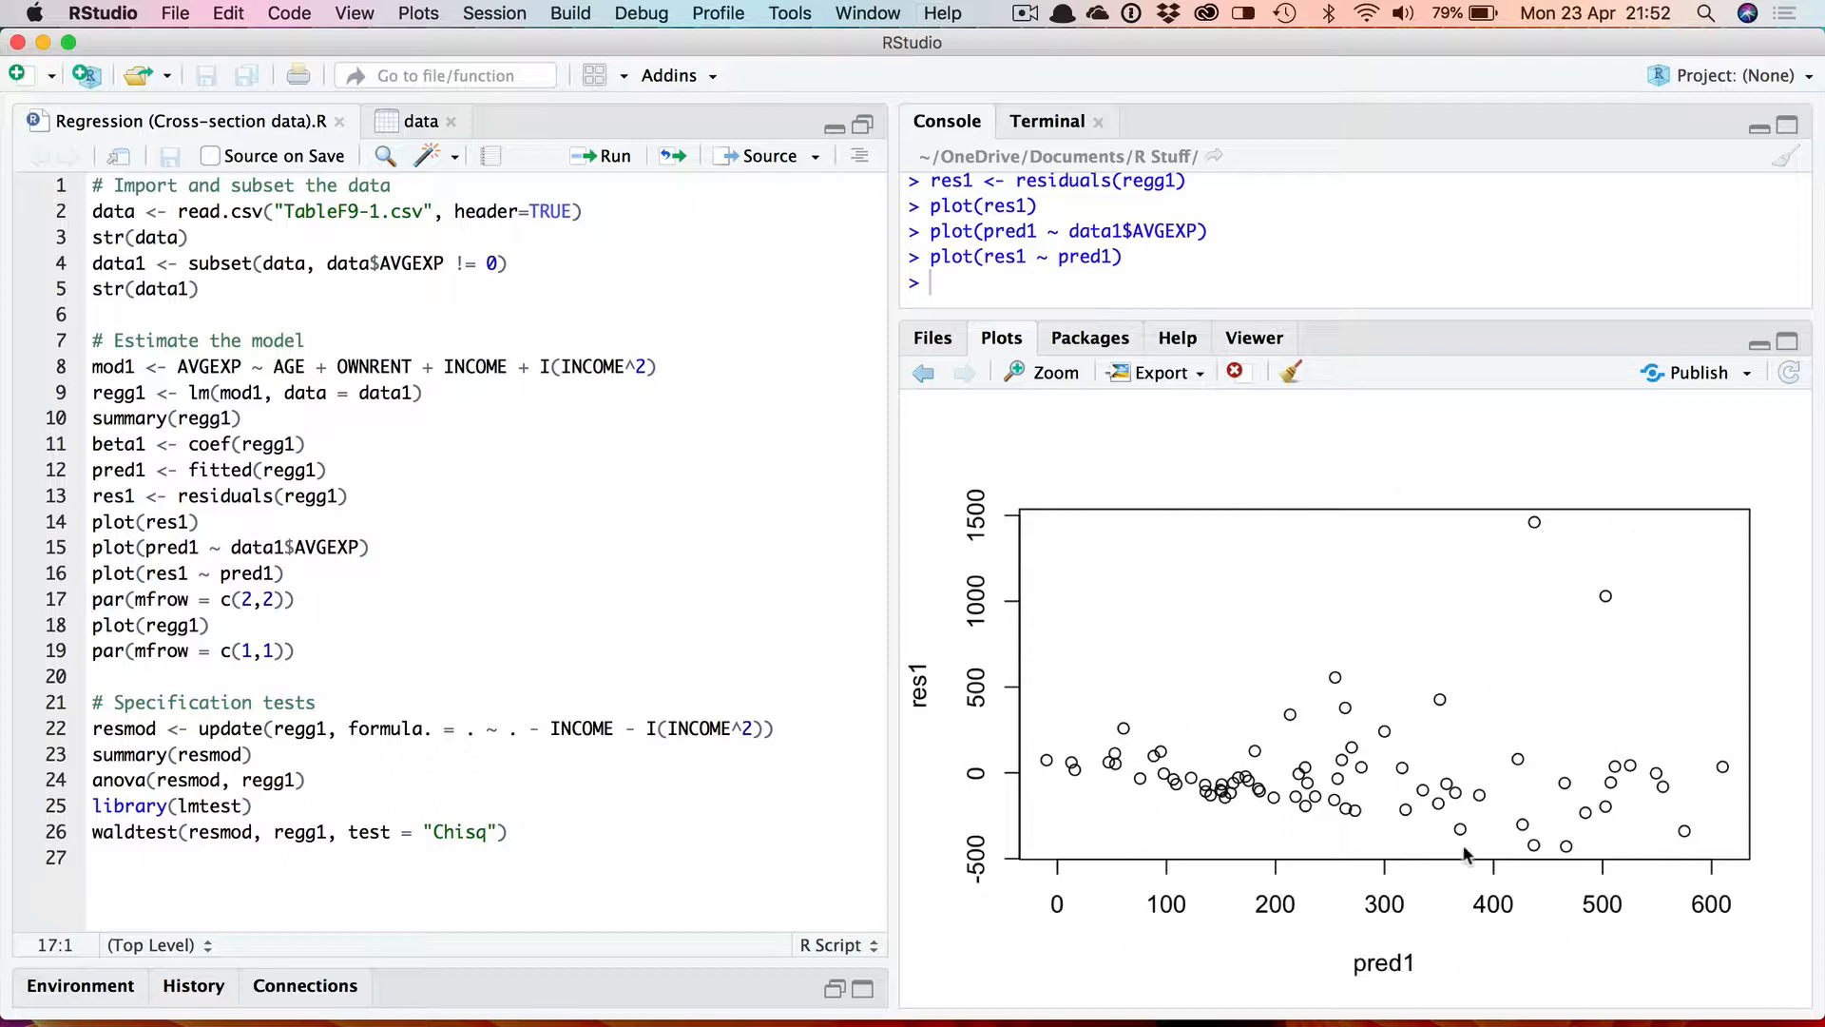
{"action": "mouse_move", "coordinate": [645, 631]}
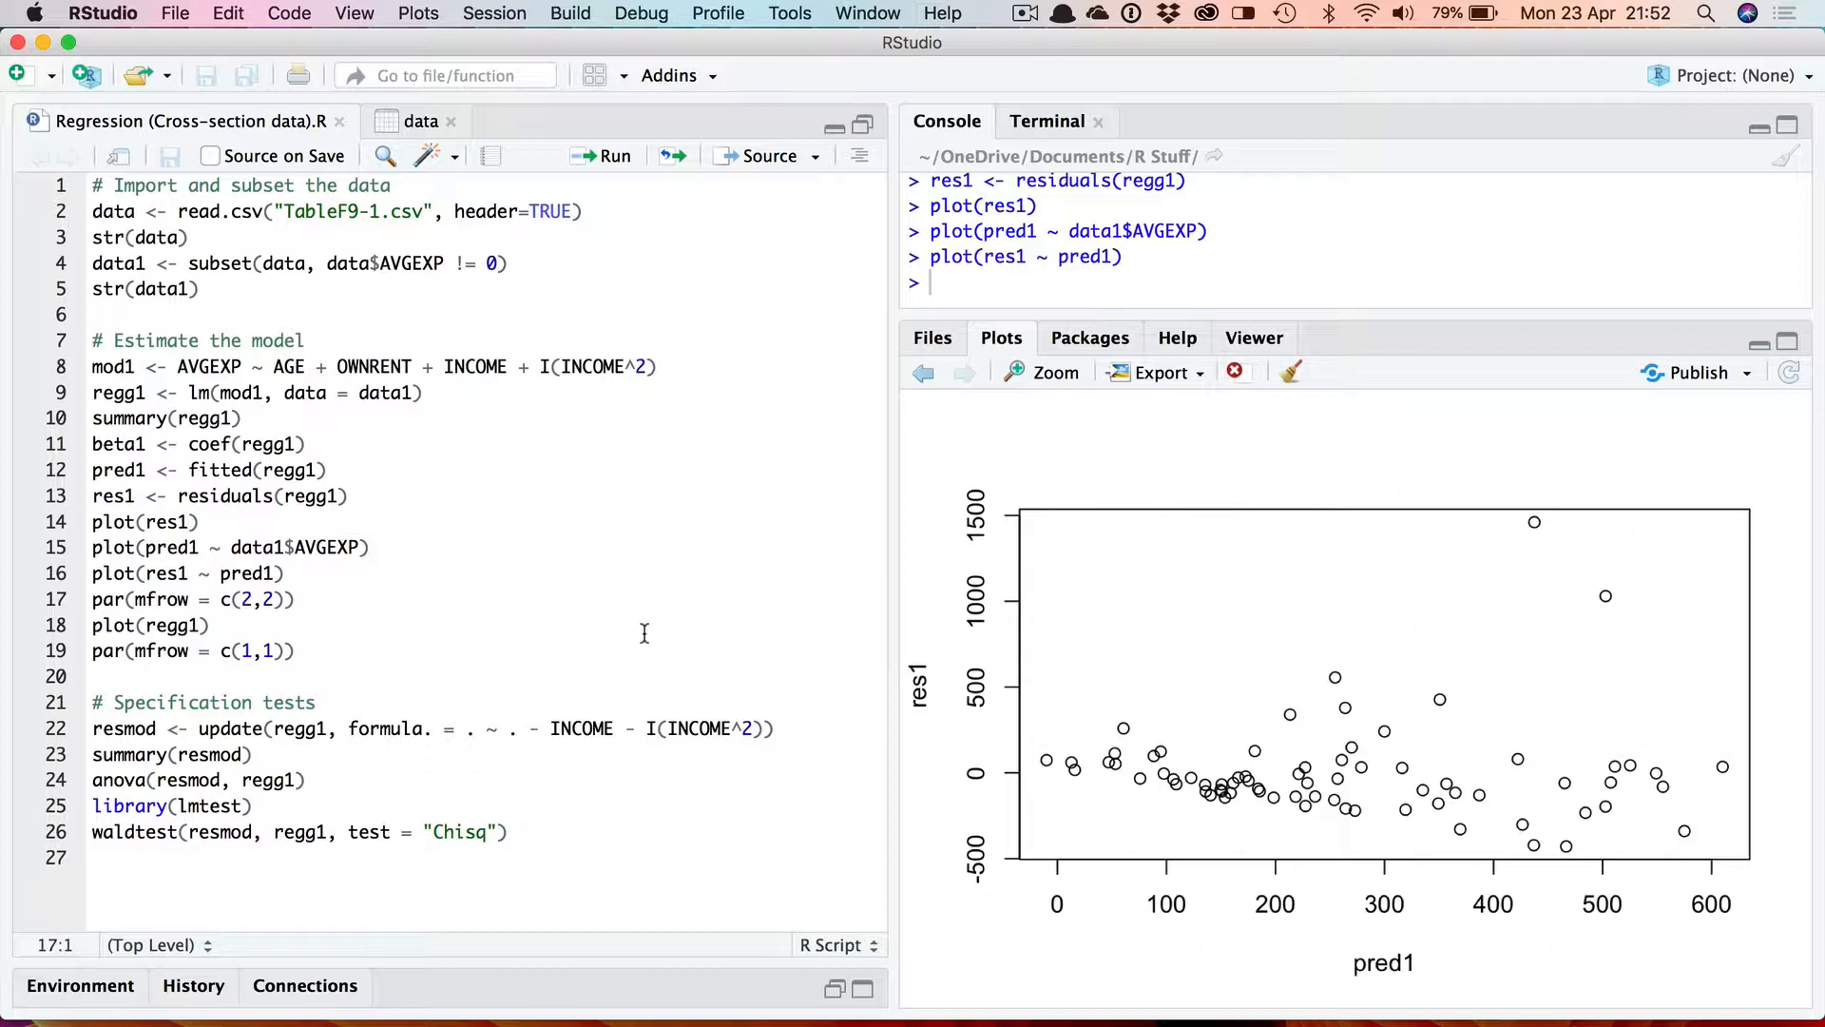
{"action": "mouse_move", "coordinate": [1331, 696]}
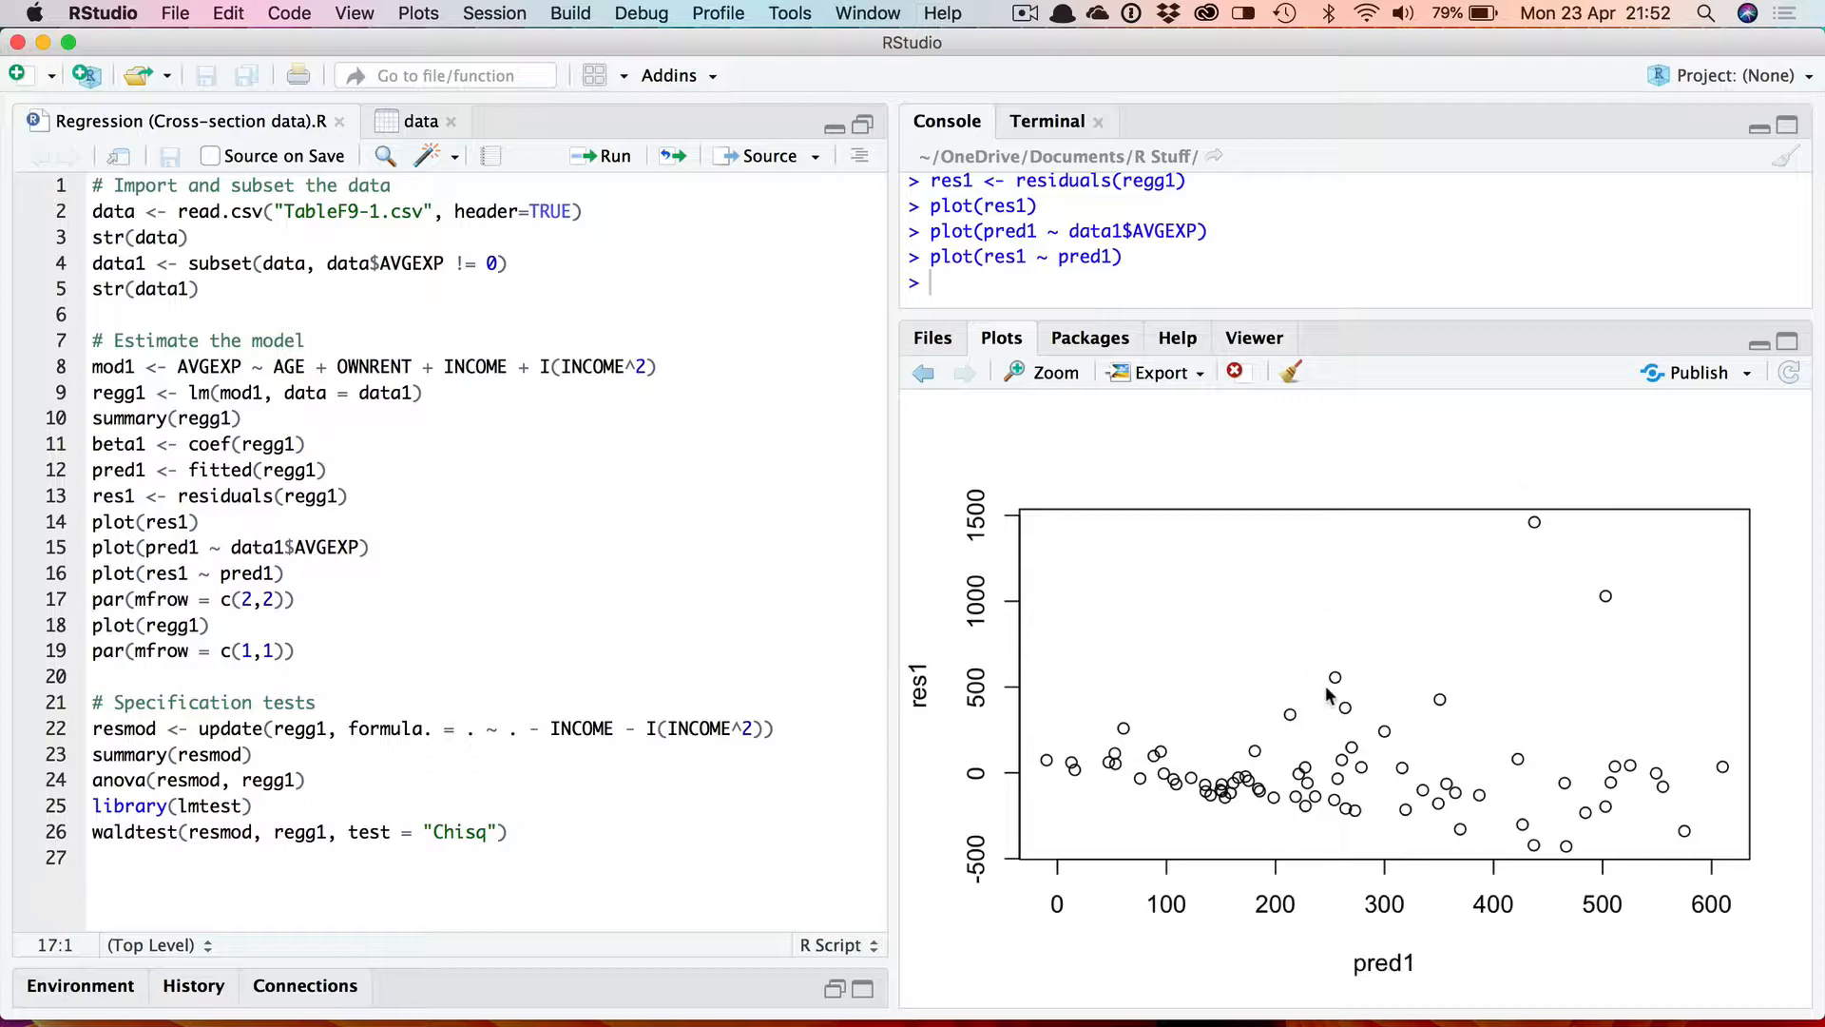
{"action": "mouse_move", "coordinate": [673, 538]}
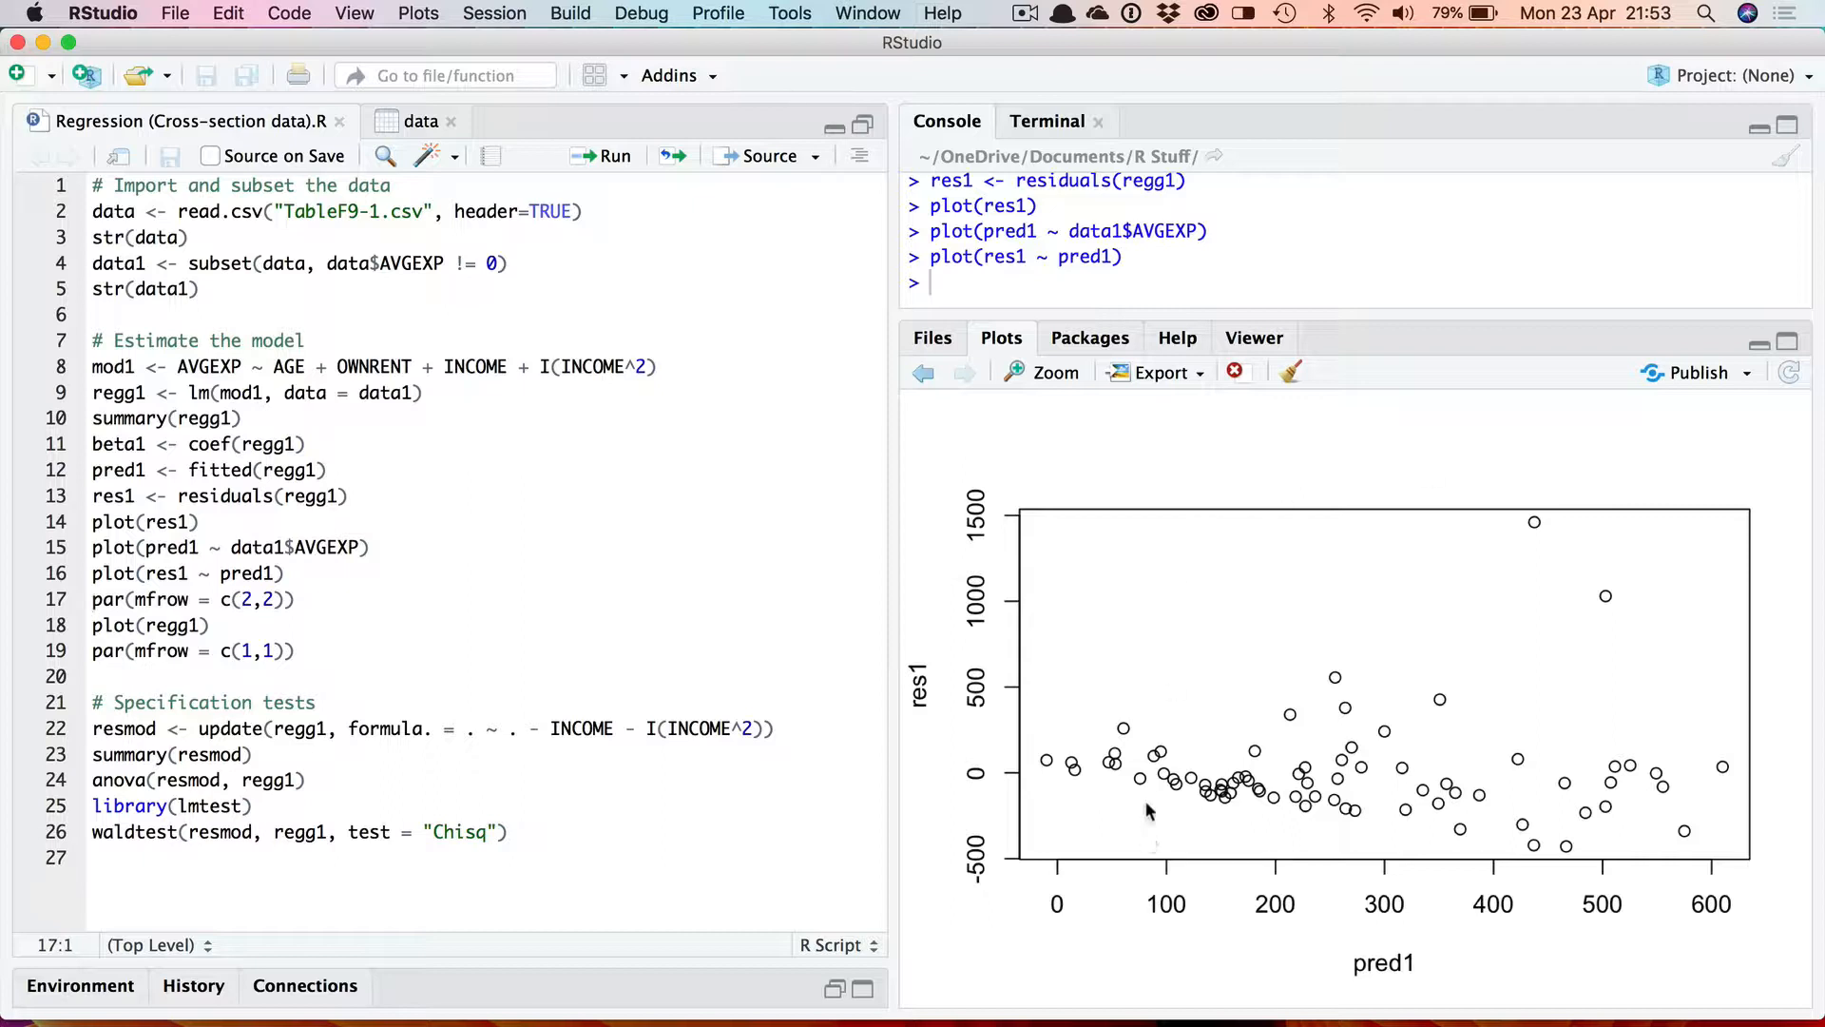
{"action": "mouse_move", "coordinate": [346, 624]}
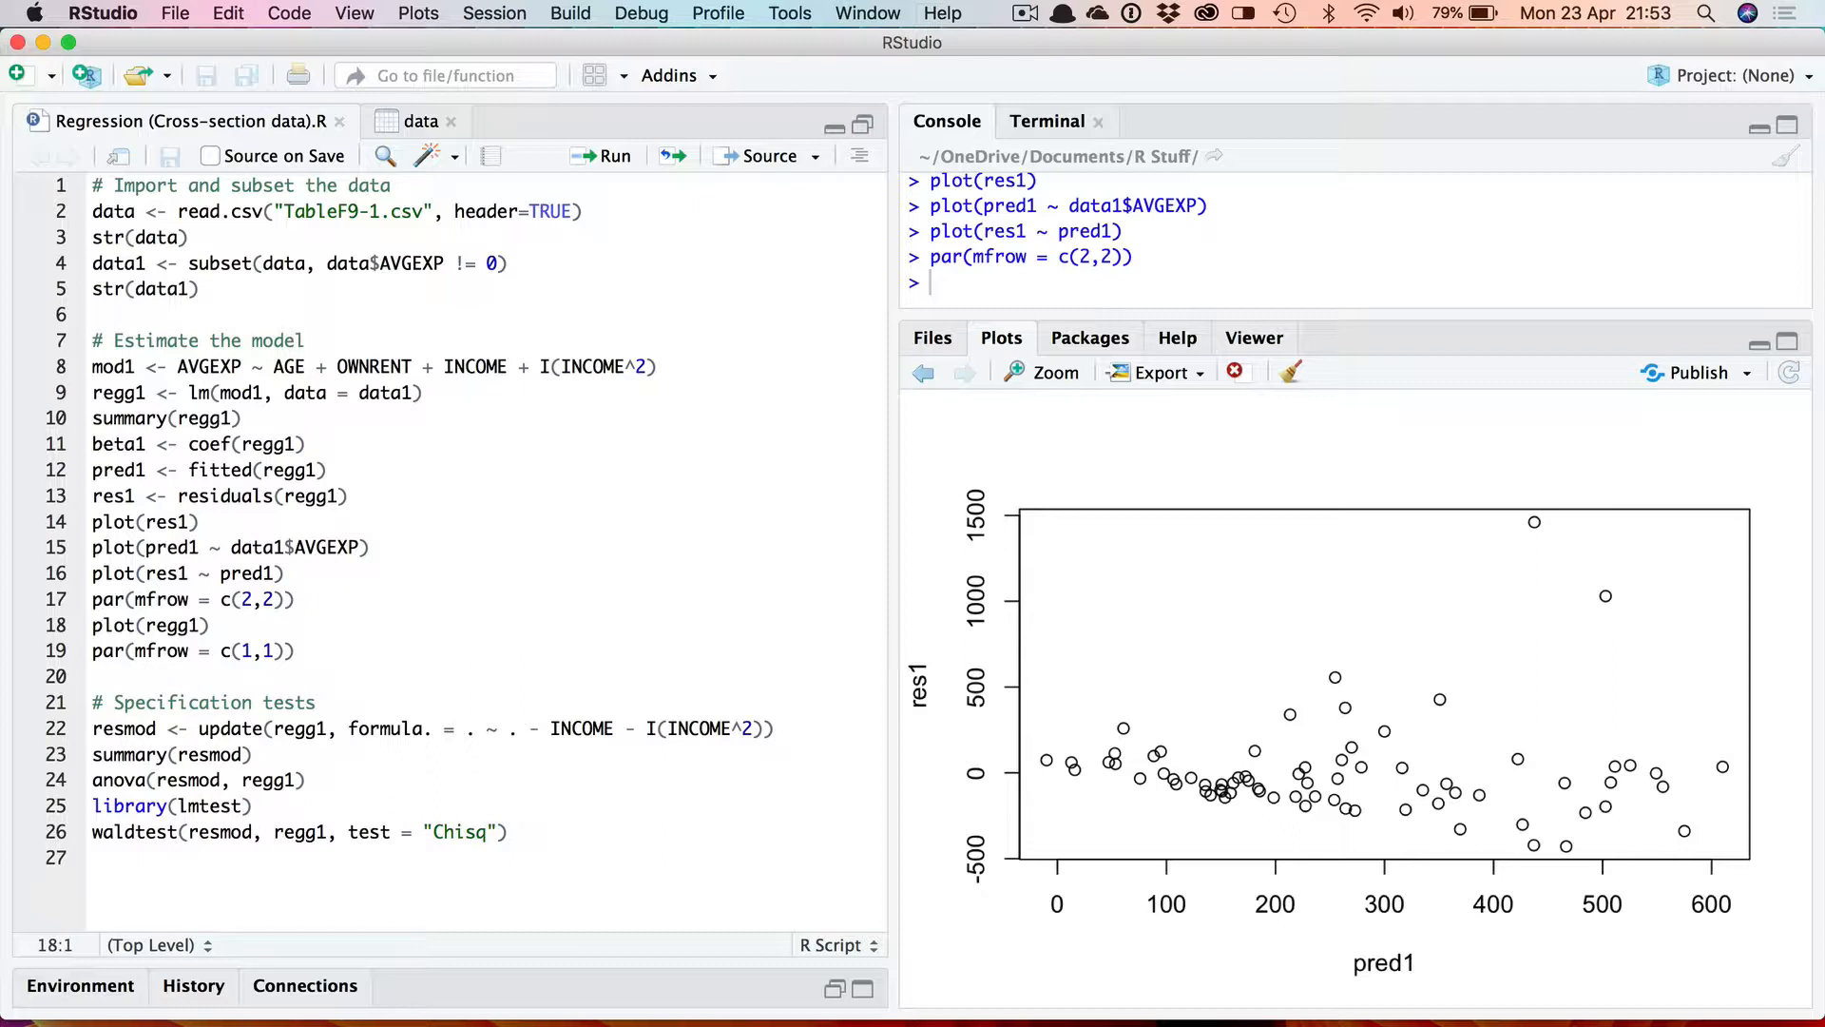
{"action": "mouse_move", "coordinate": [251, 644]}
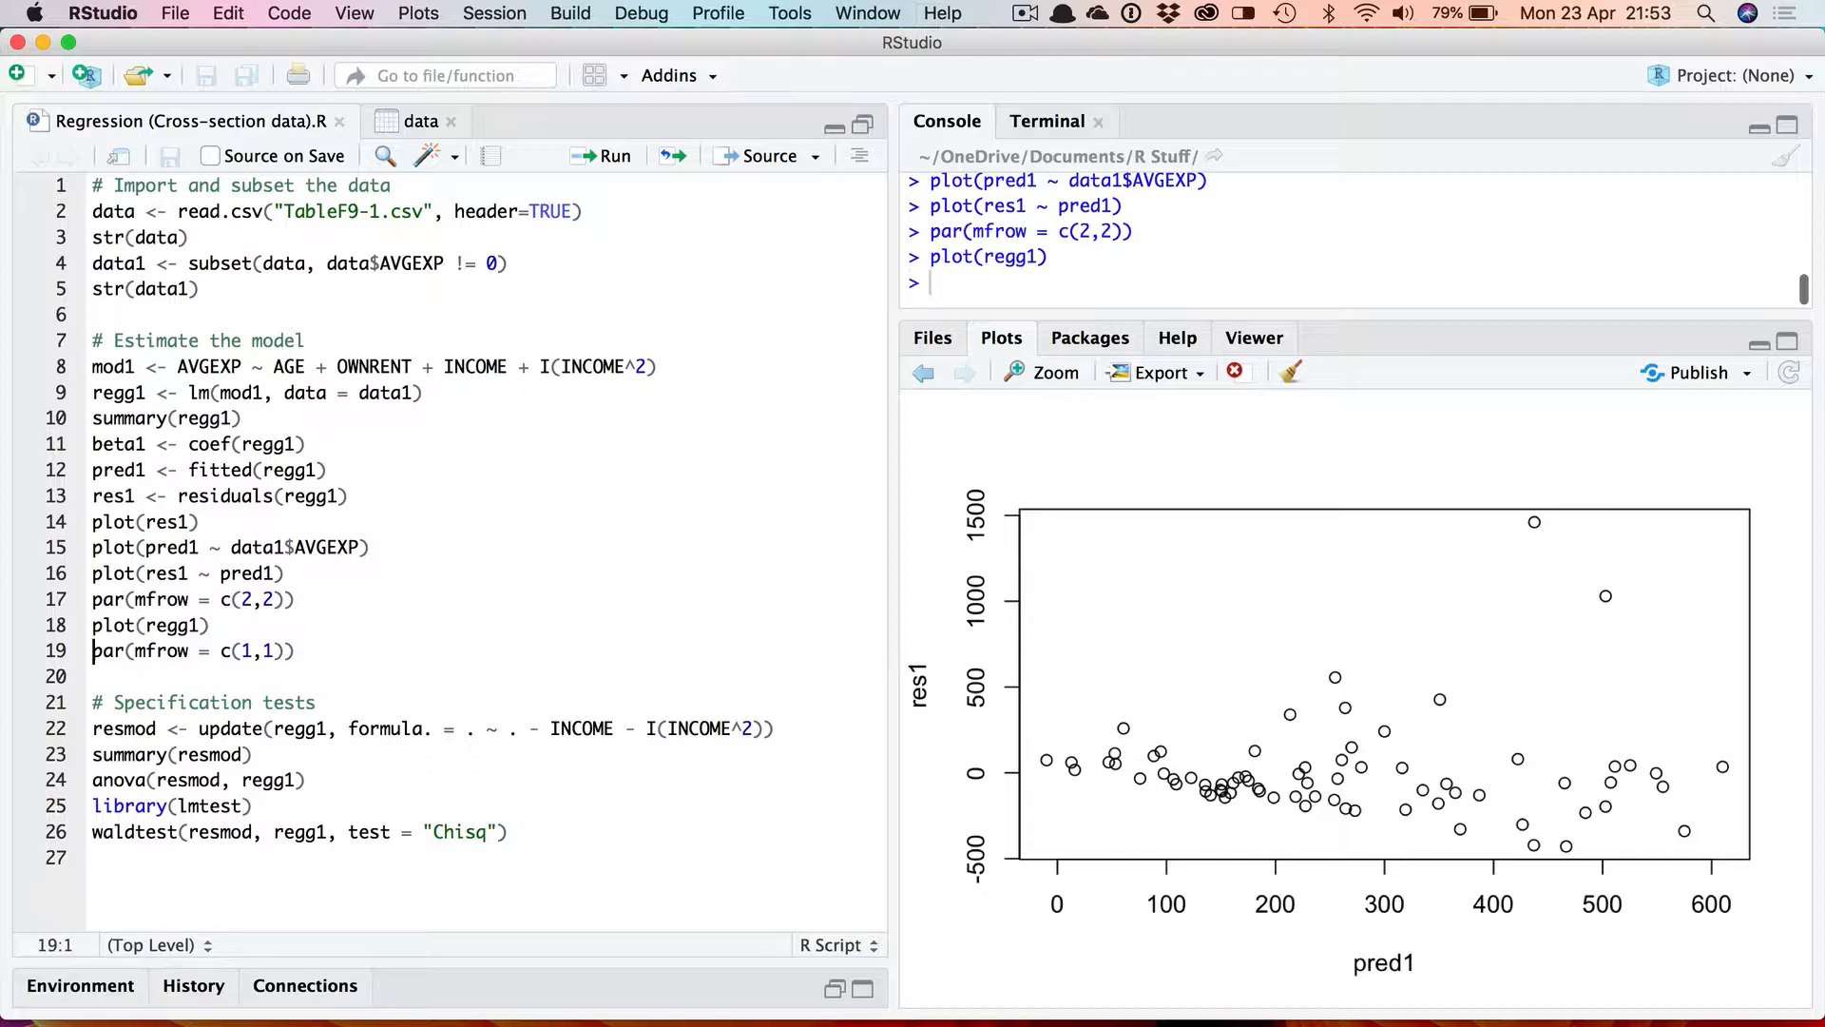
Step: Draw regg1's four diagnostic plots in a 2-by-2 grid via par(mfrow = c(2,2))
{"action": "left_click", "coordinate": [603, 154]}
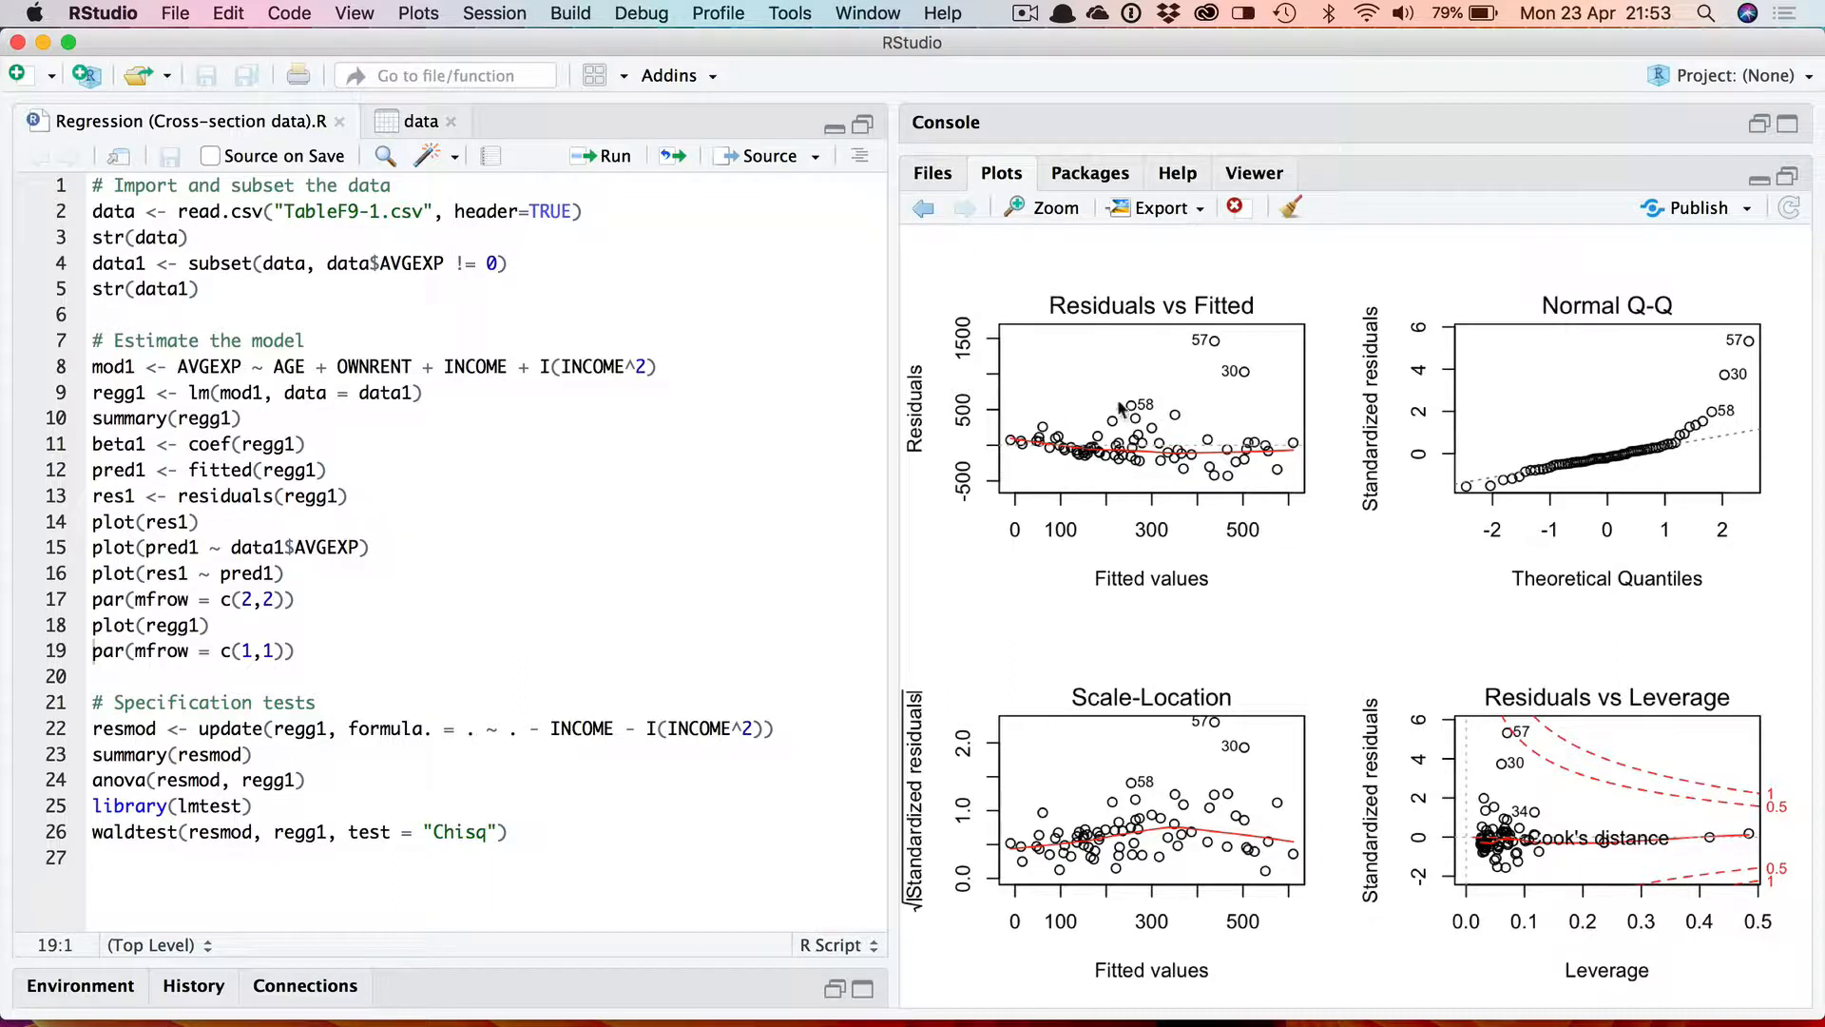
{"action": "mouse_move", "coordinate": [1173, 474]}
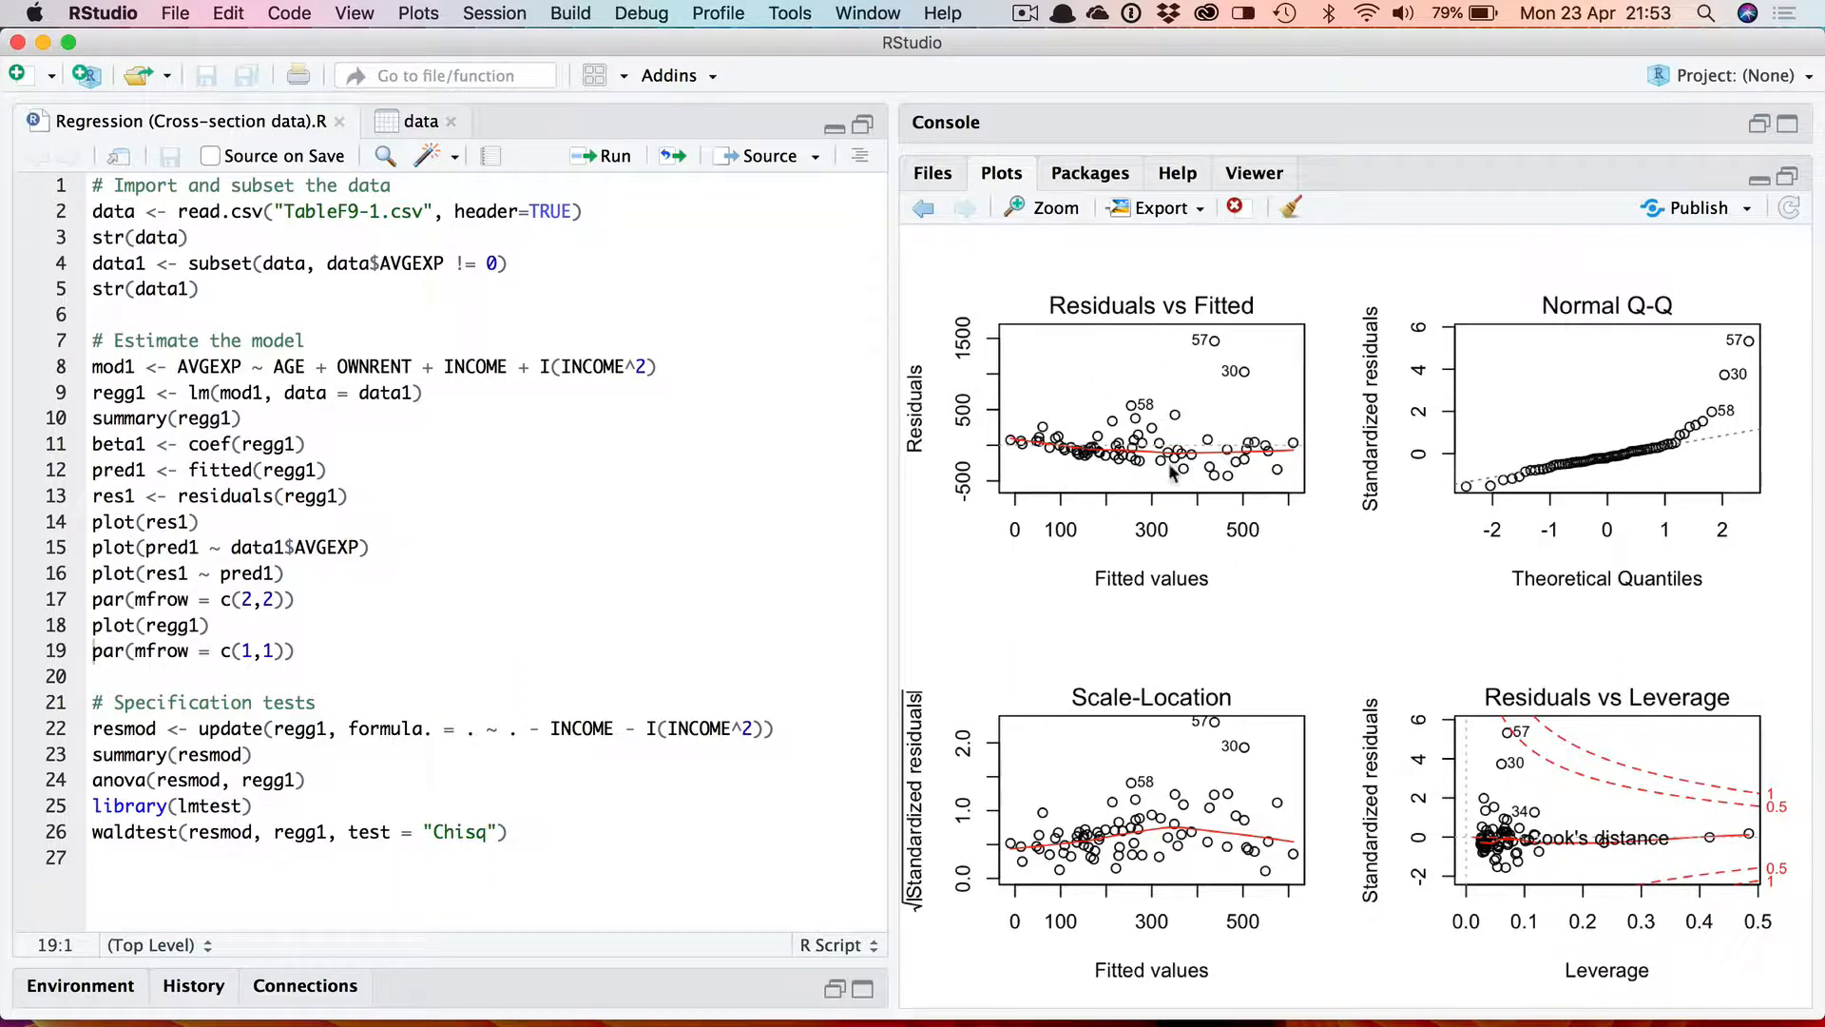
{"action": "mouse_move", "coordinate": [389, 516]}
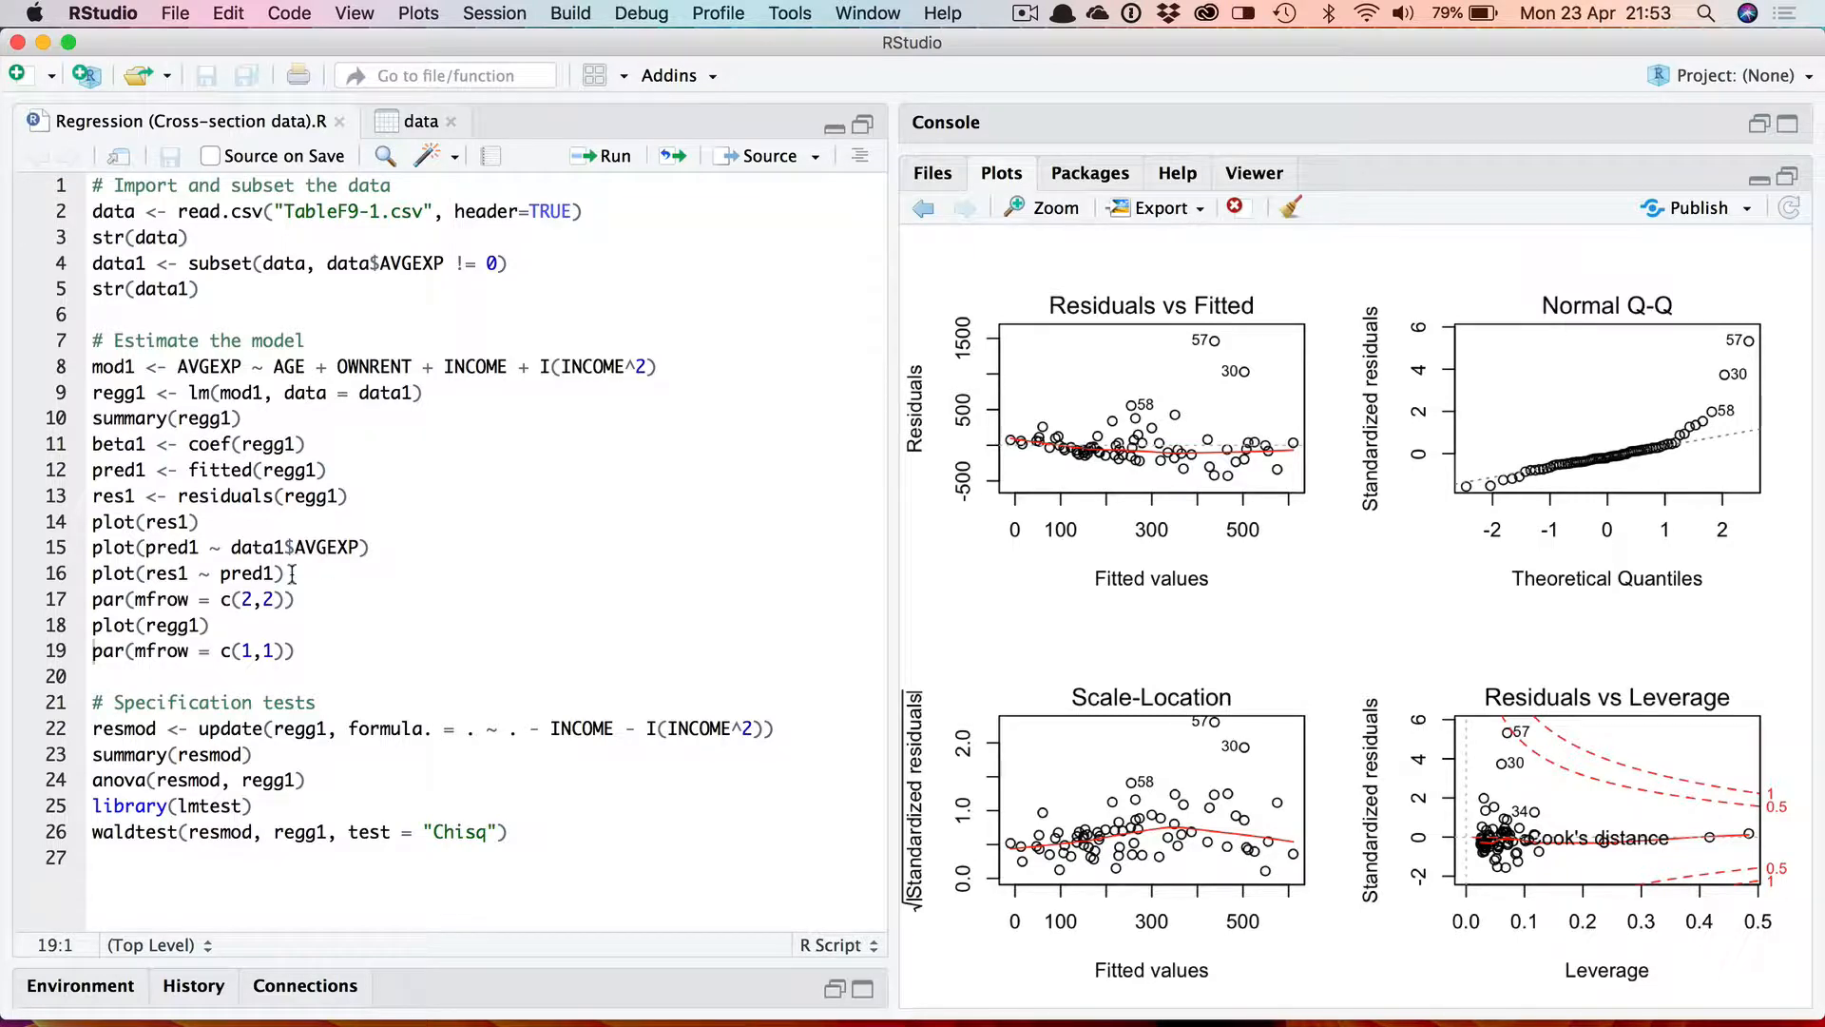
{"action": "mouse_move", "coordinate": [1614, 418]}
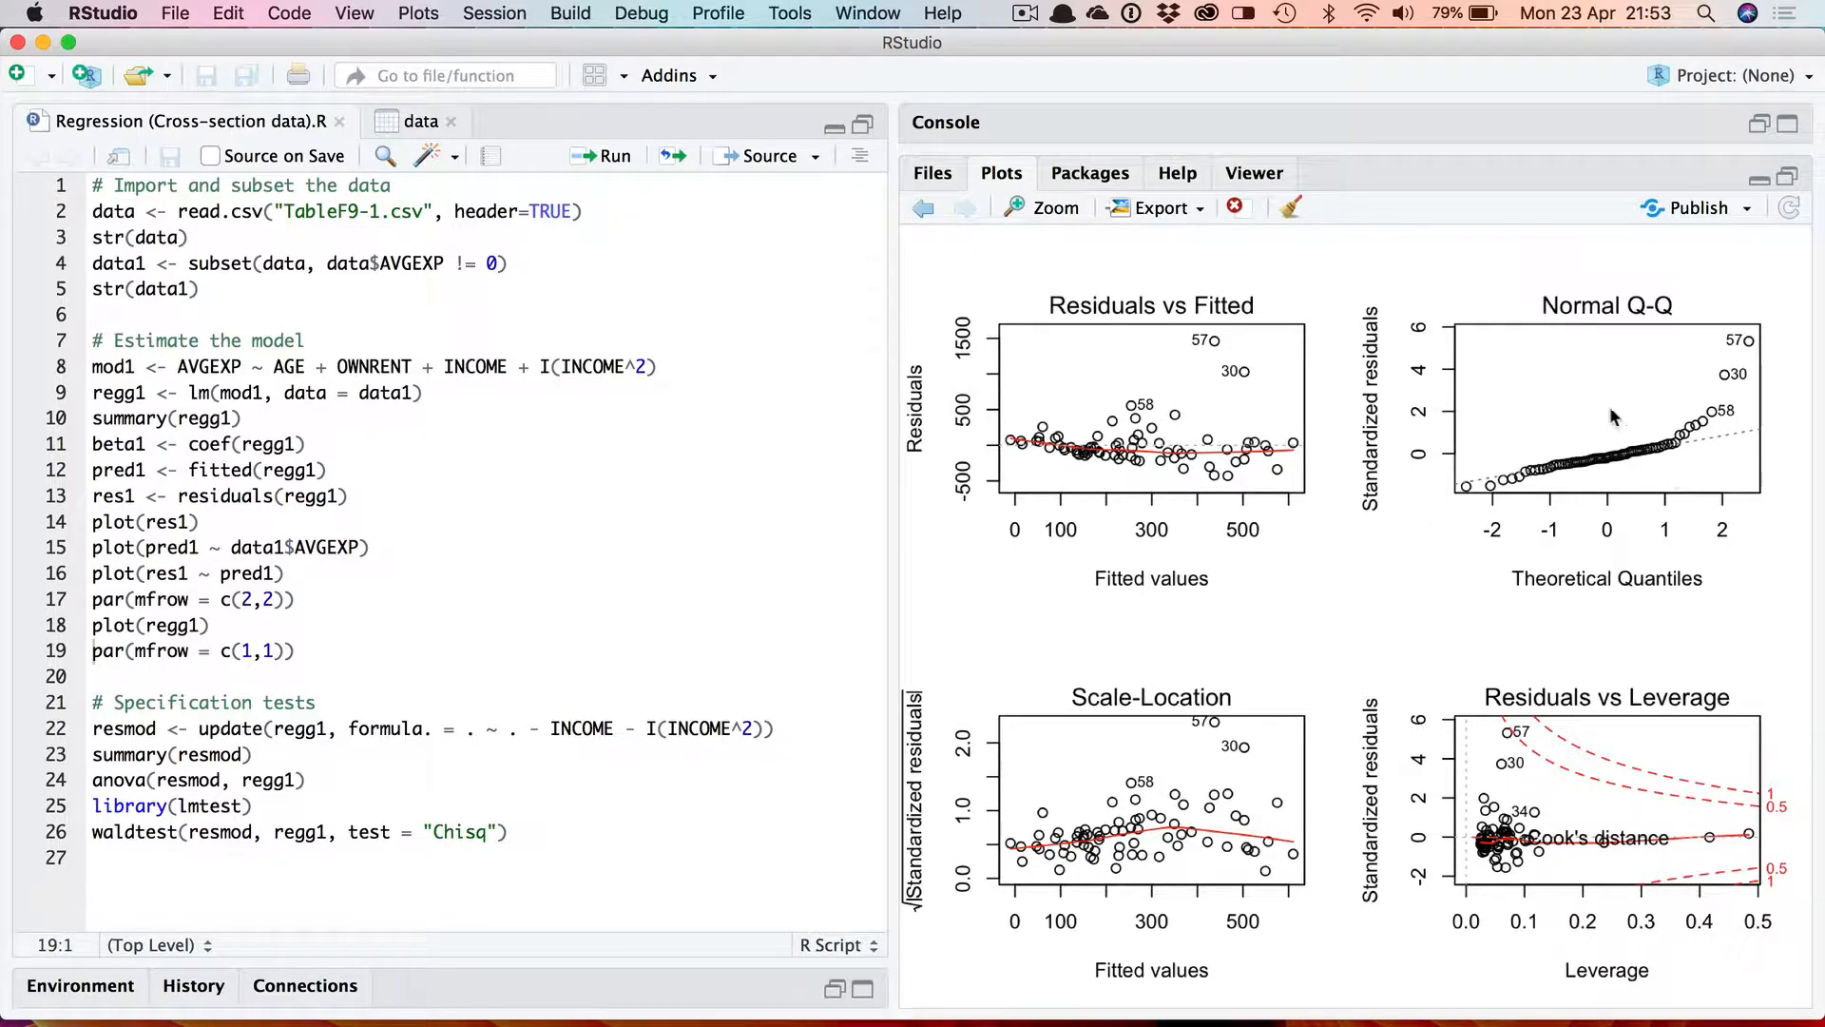
{"action": "mouse_move", "coordinate": [1548, 433]}
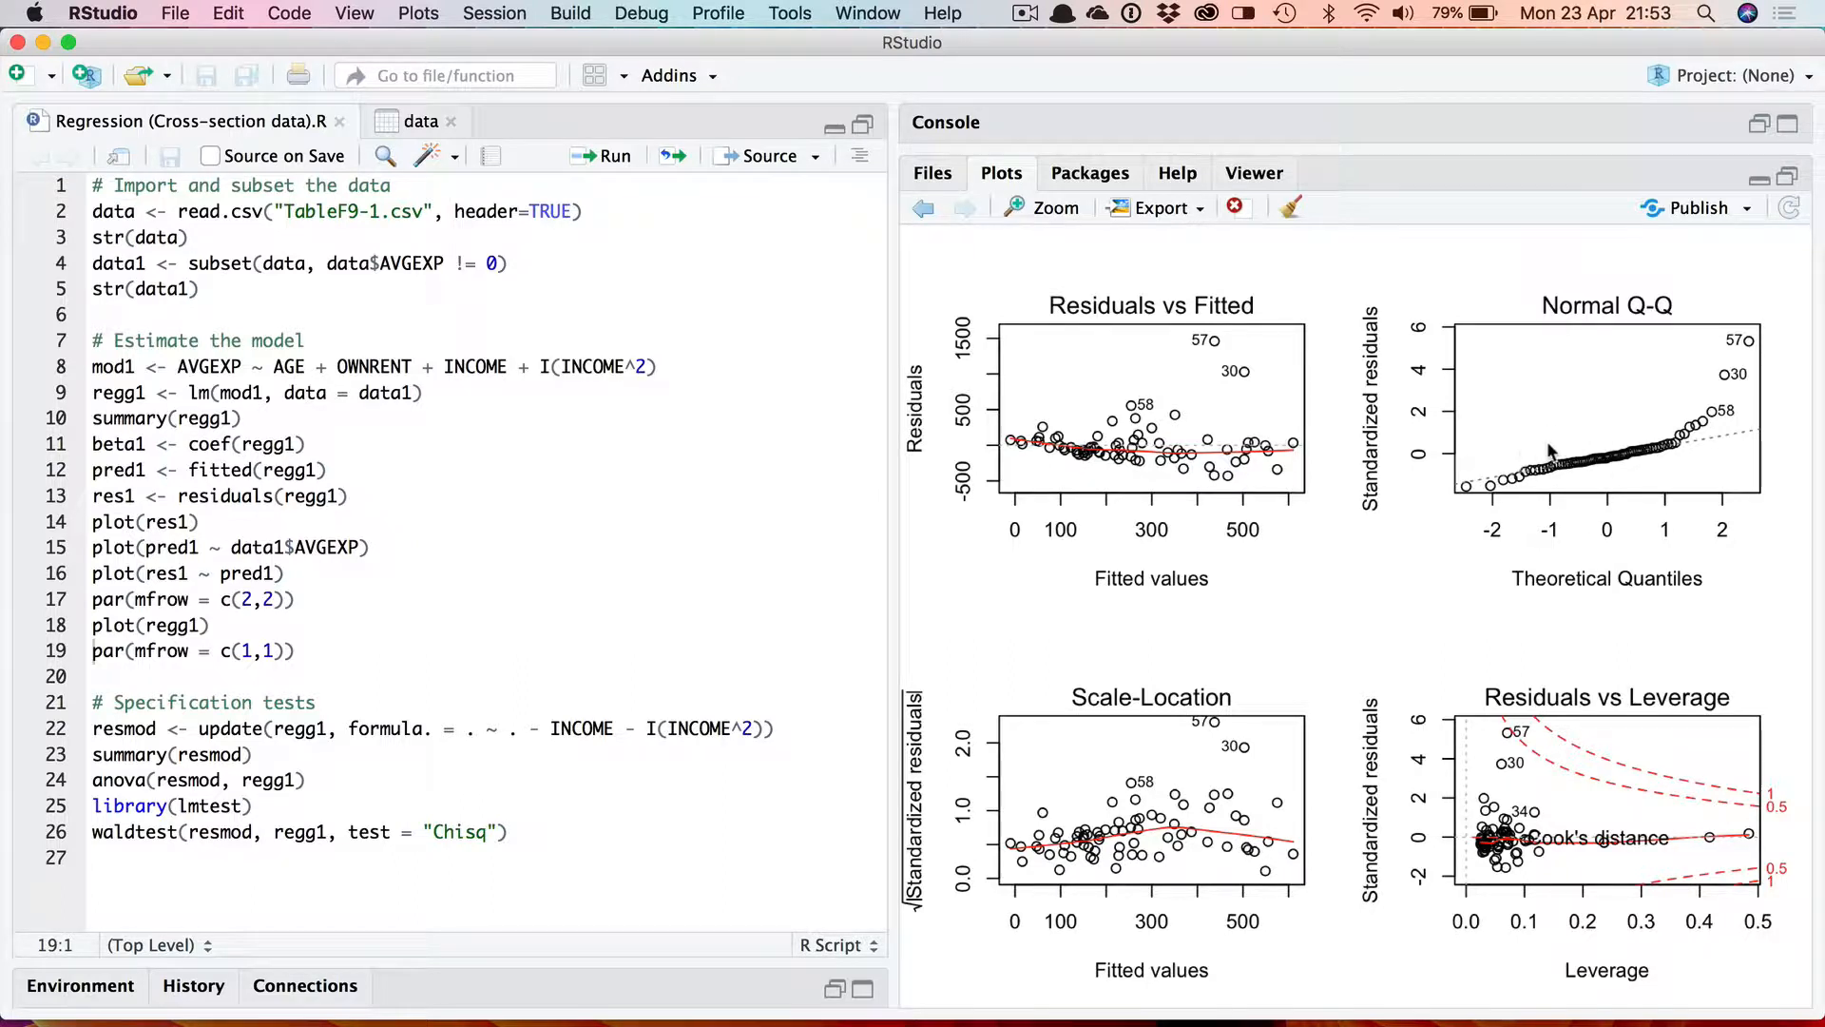
{"action": "mouse_move", "coordinate": [1262, 833]}
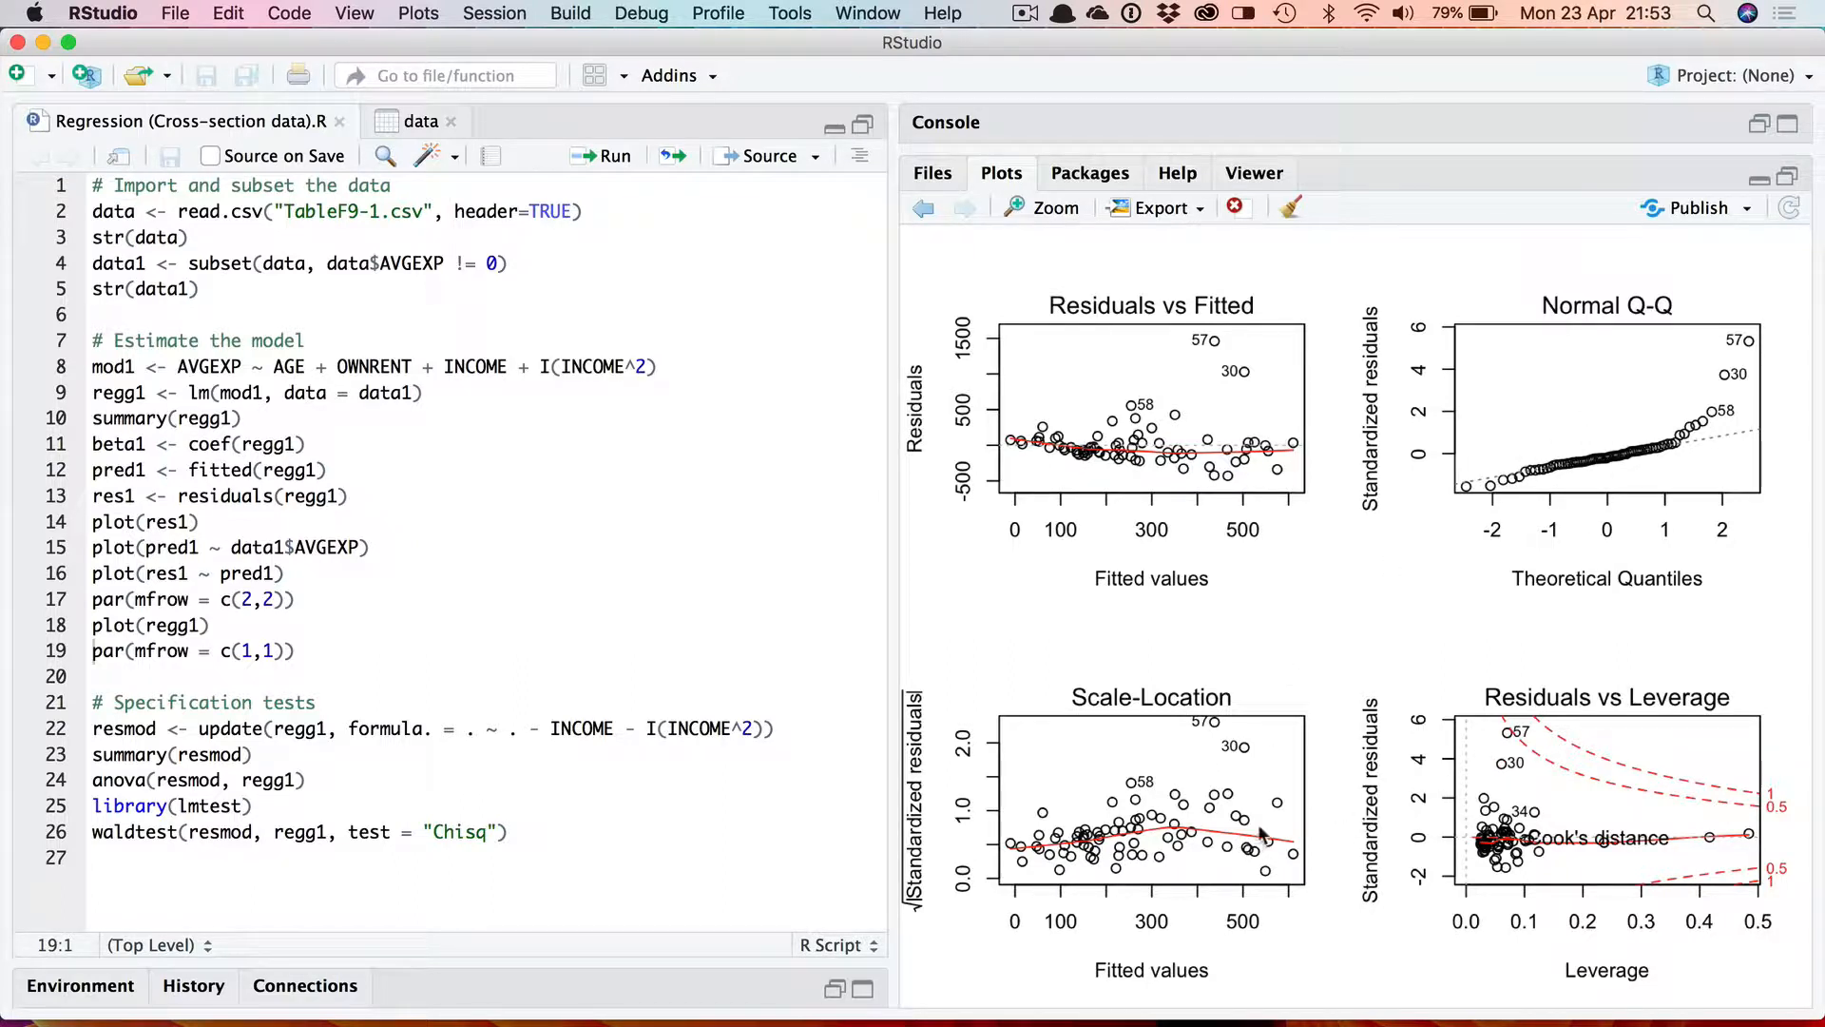
{"action": "mouse_move", "coordinate": [1244, 828]}
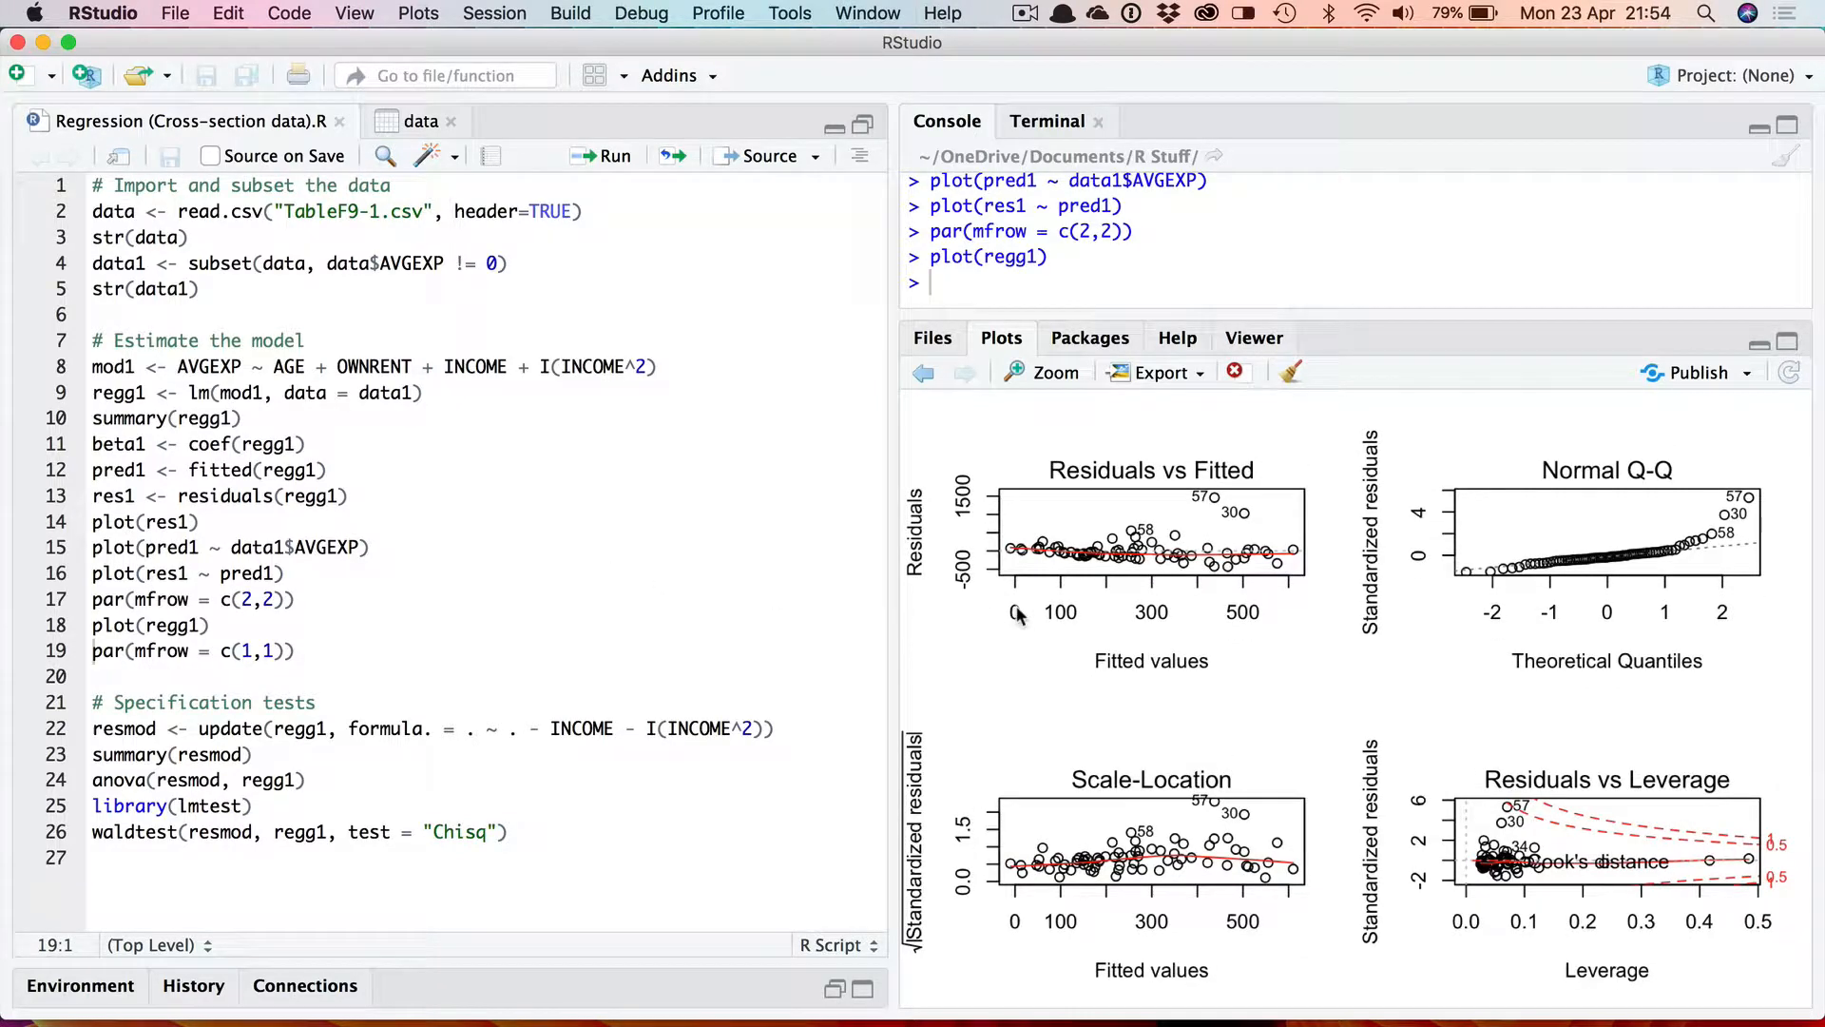
{"action": "mouse_move", "coordinate": [941, 591]}
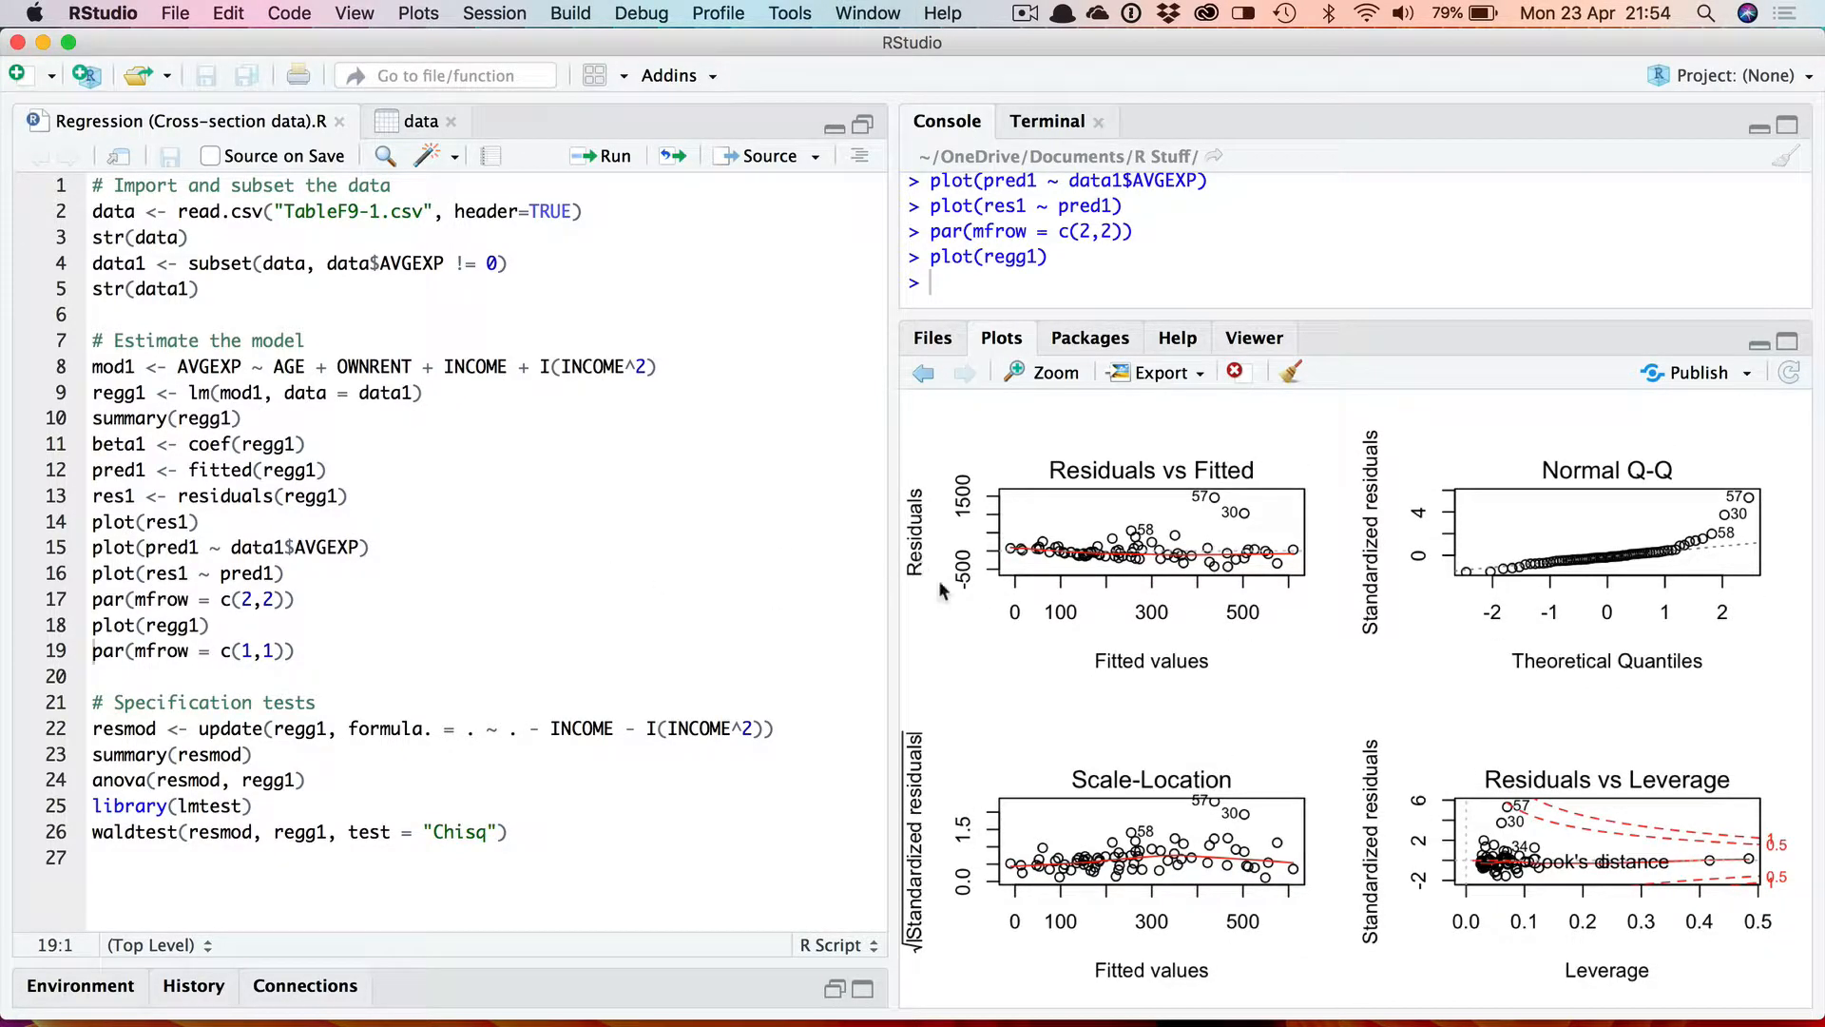
{"action": "mouse_move", "coordinate": [1202, 645]}
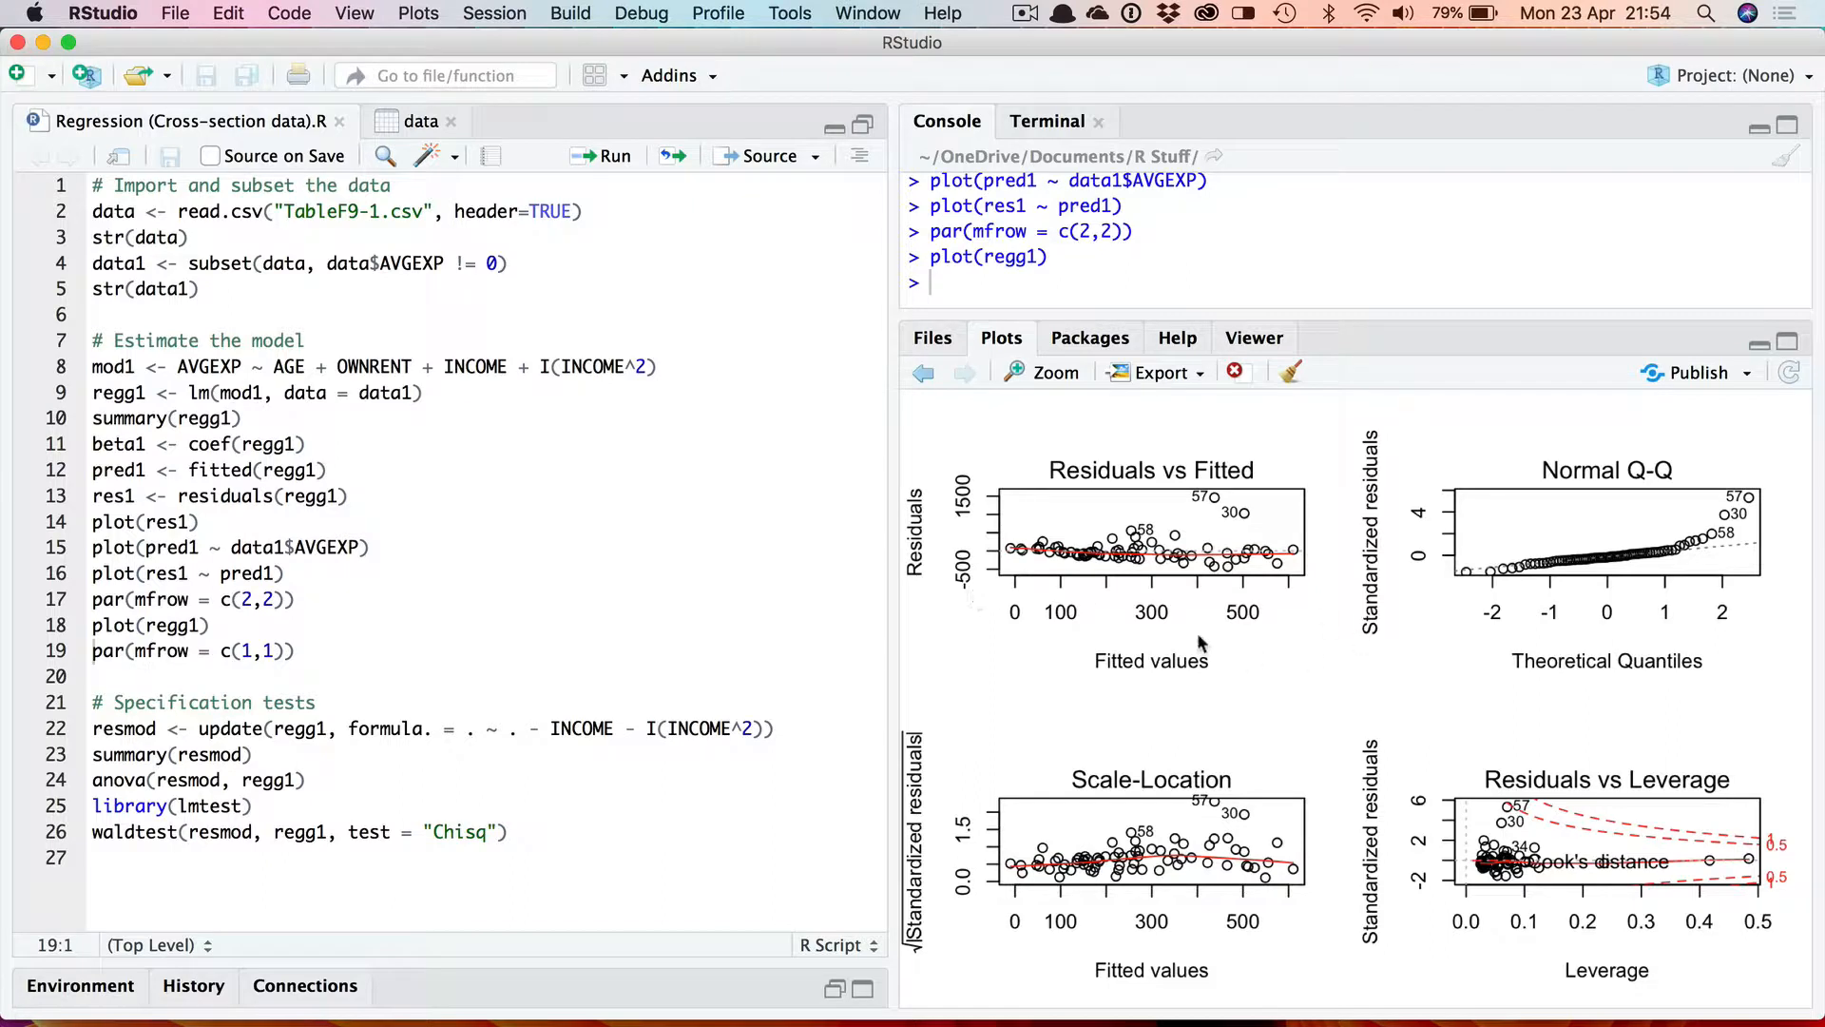
{"action": "mouse_move", "coordinate": [1523, 735]}
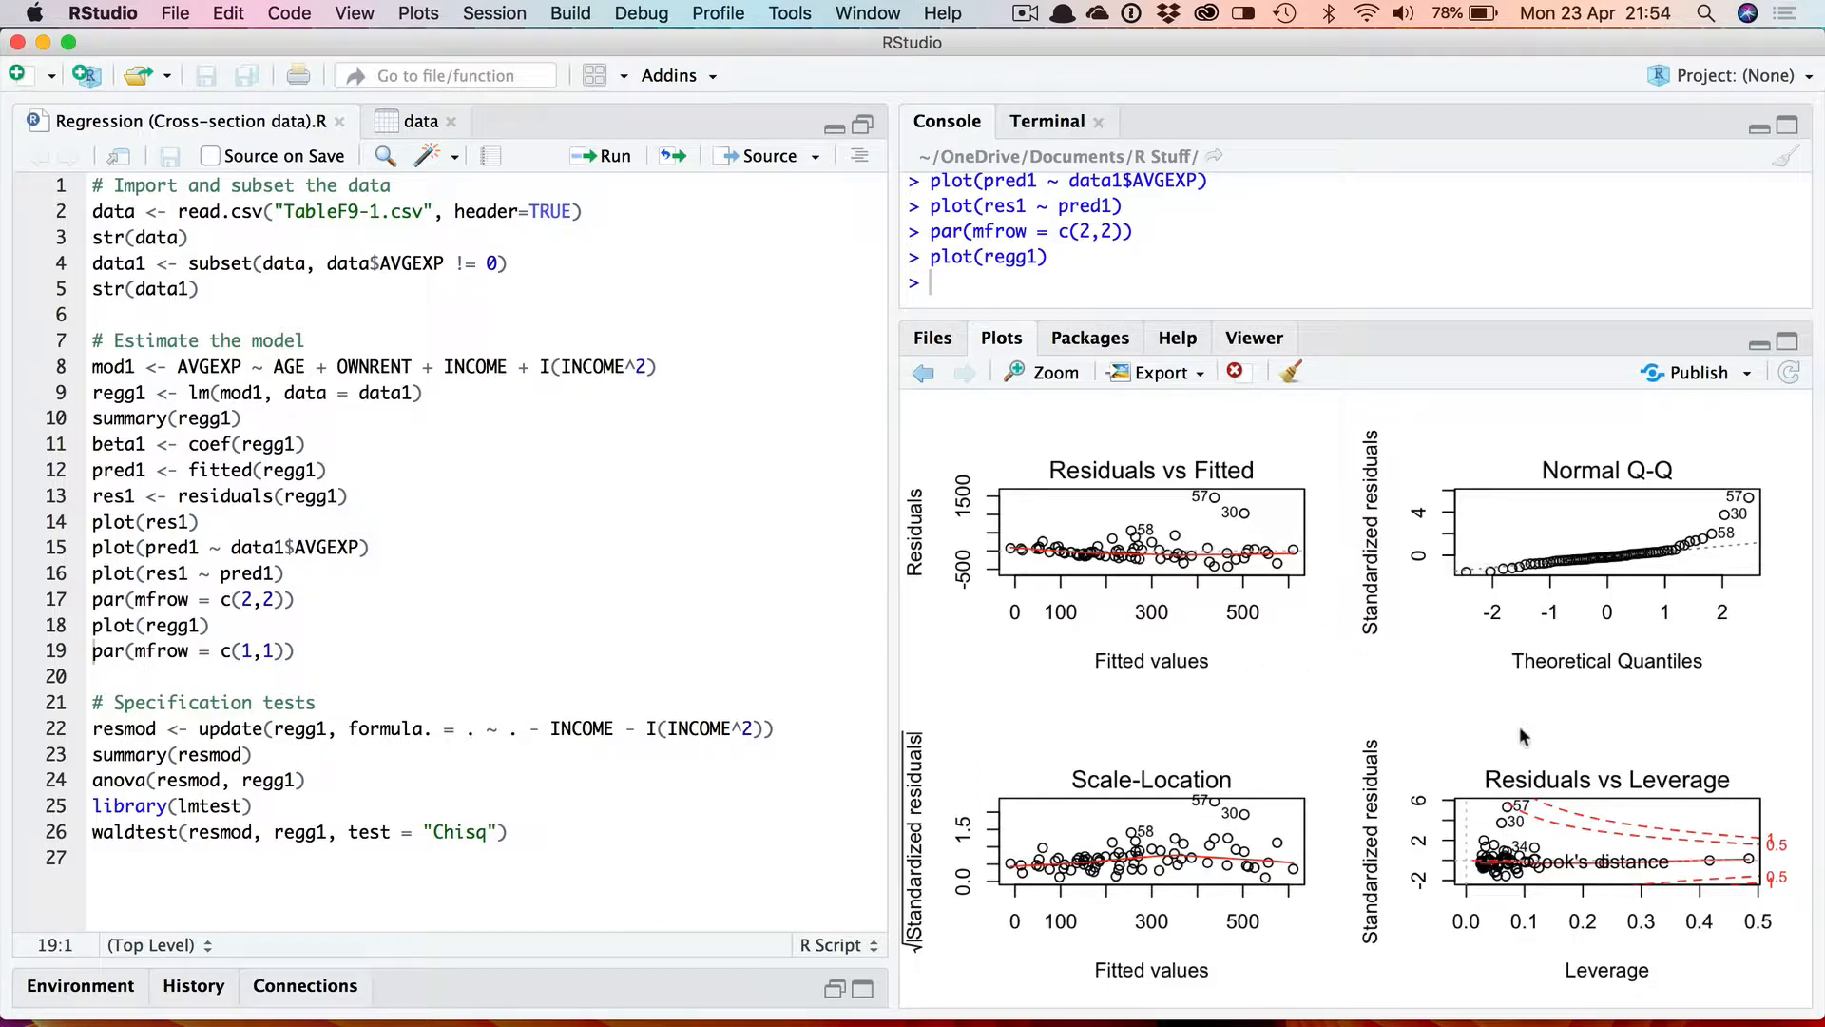
{"action": "mouse_move", "coordinate": [1308, 723]}
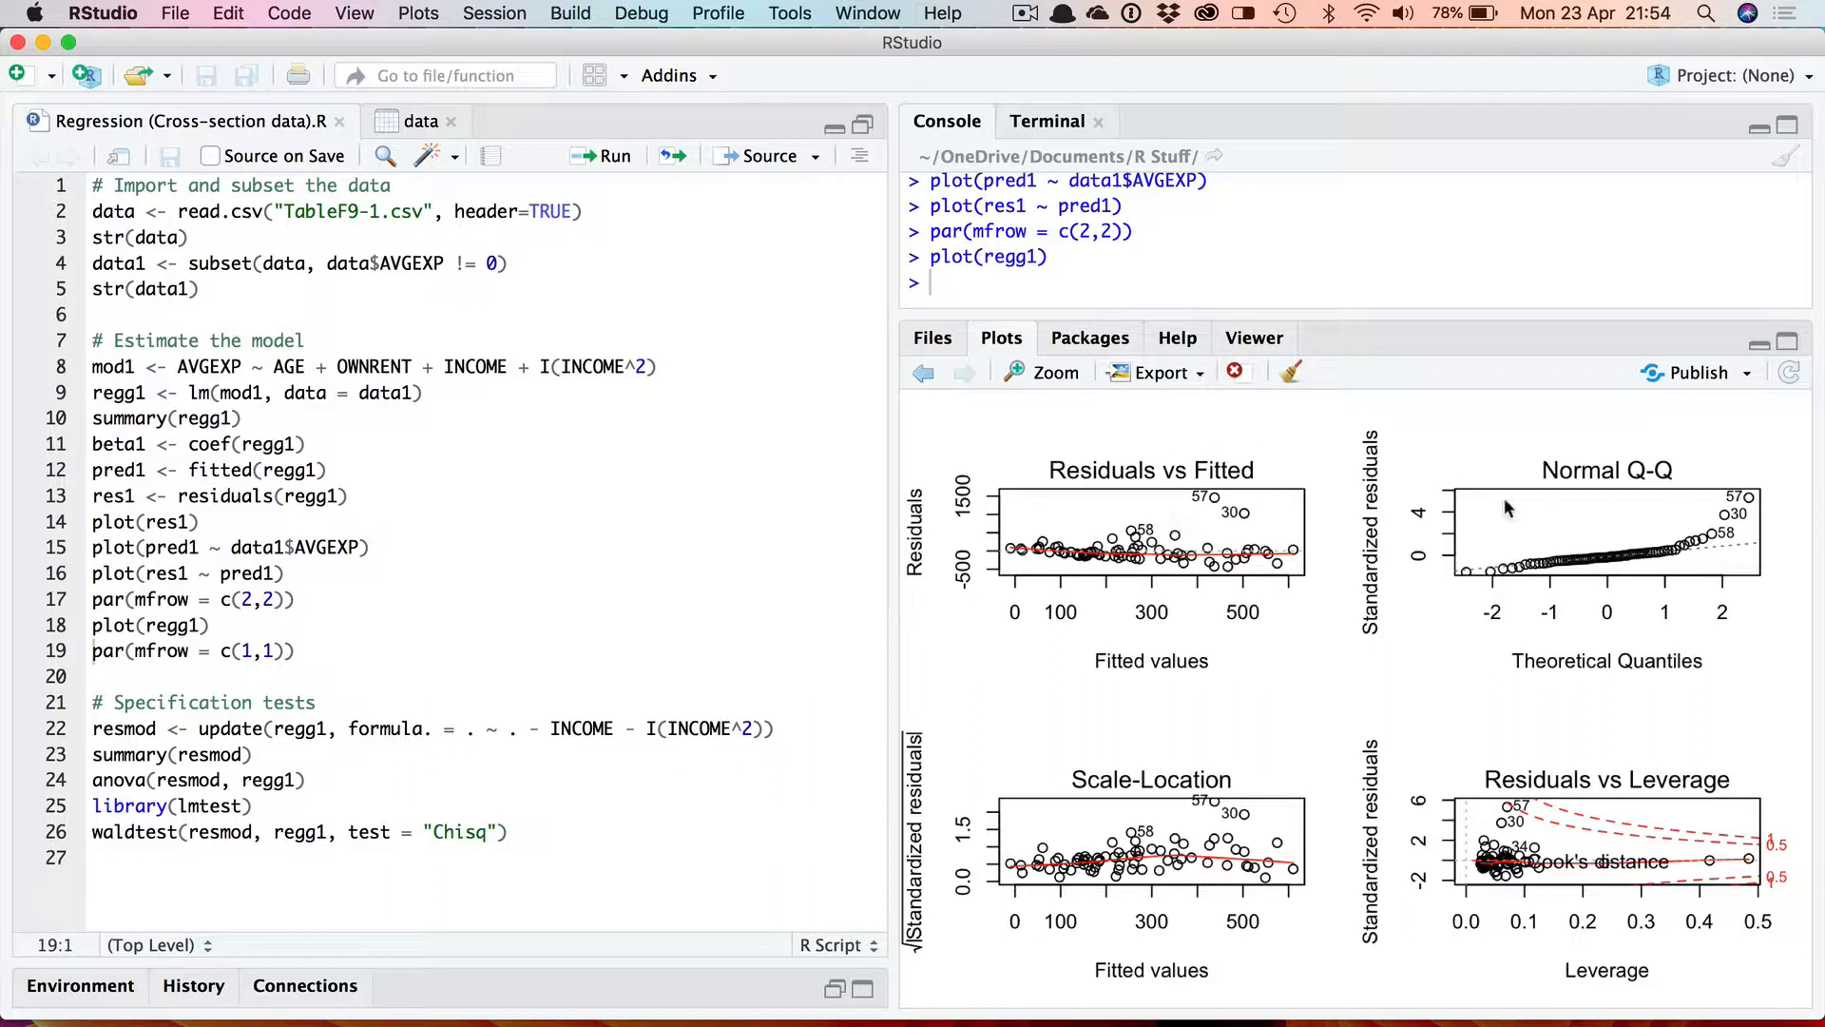
{"action": "mouse_move", "coordinate": [1367, 810]}
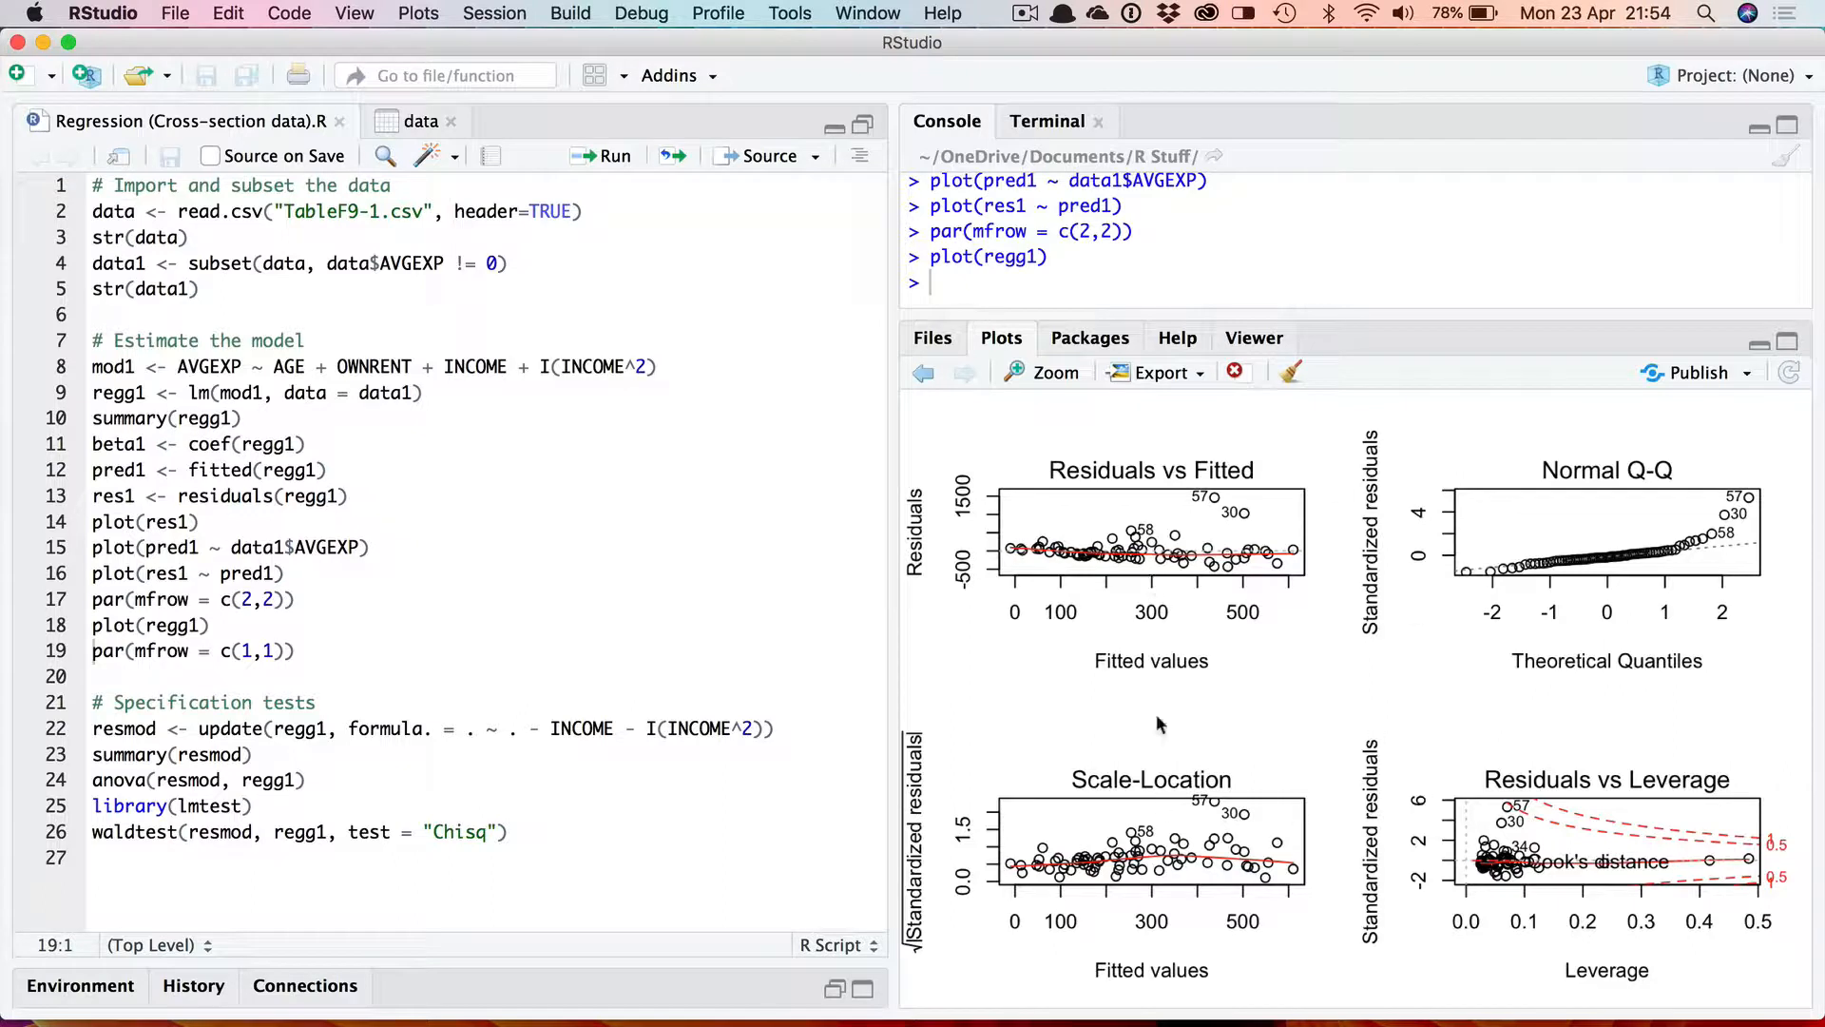
{"action": "left_click", "coordinate": [300, 650]}
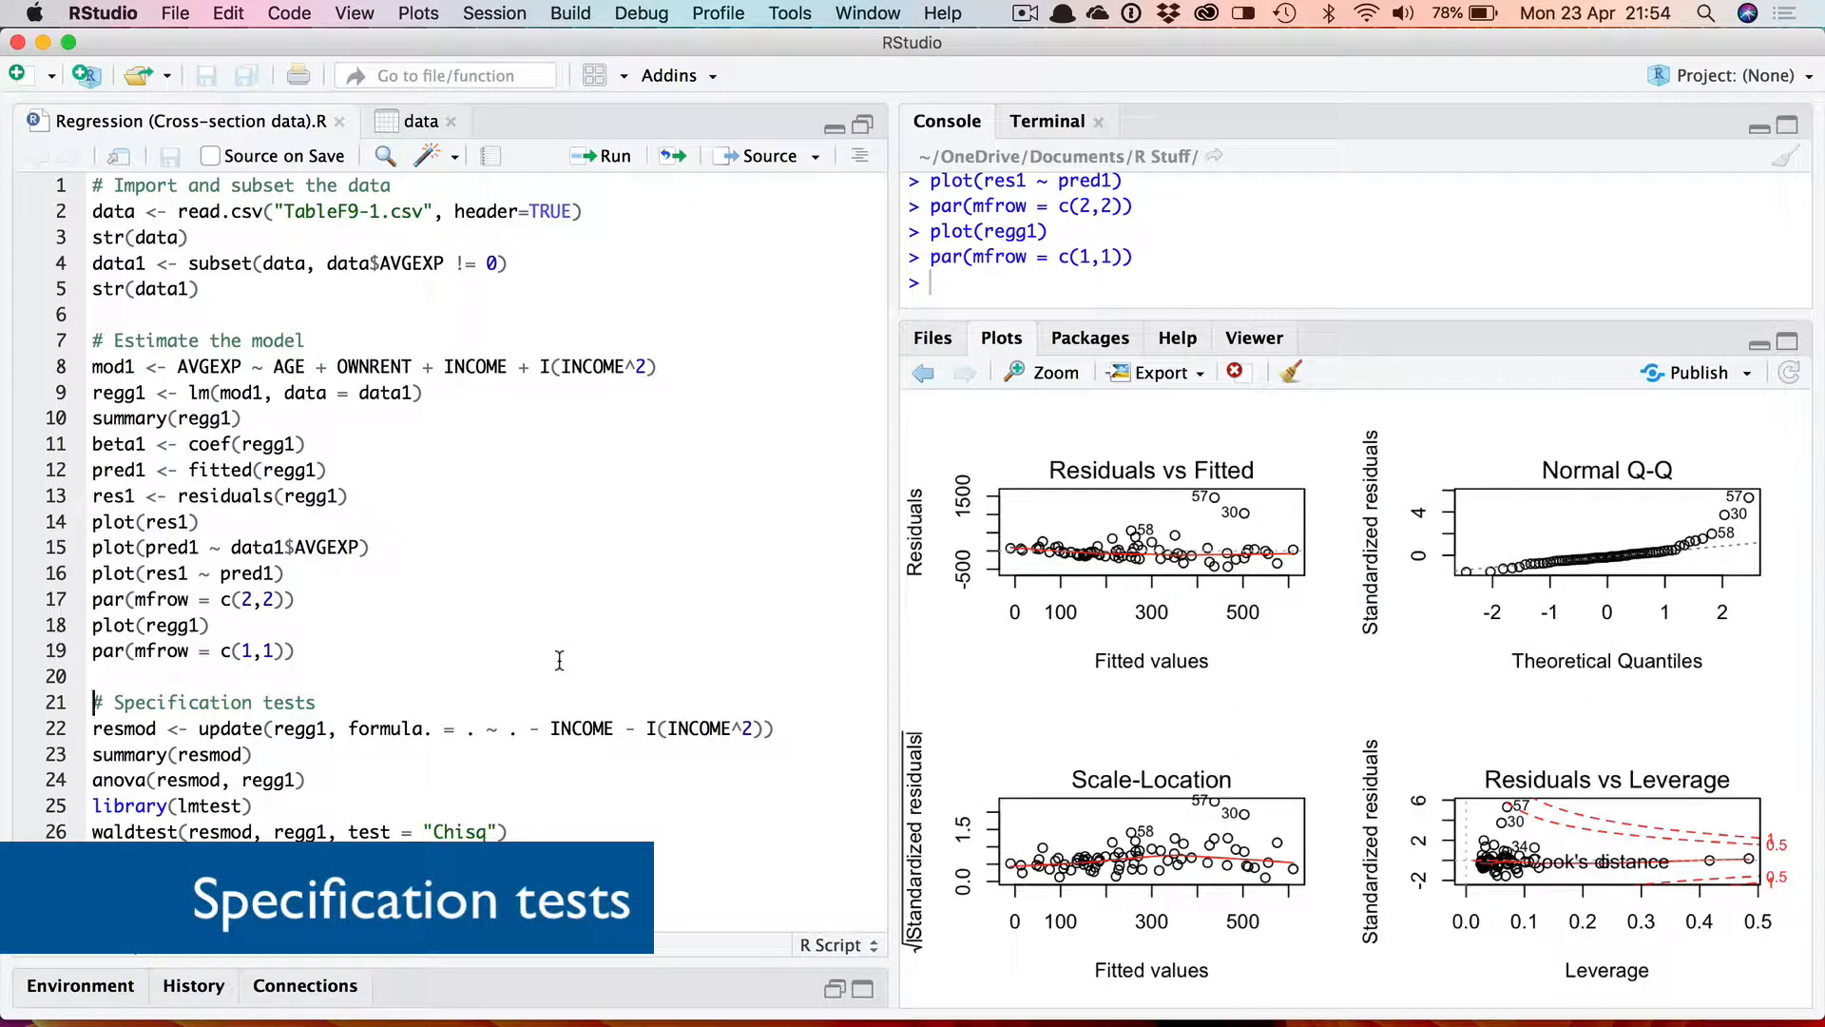
{"action": "mouse_move", "coordinate": [1746, 197]}
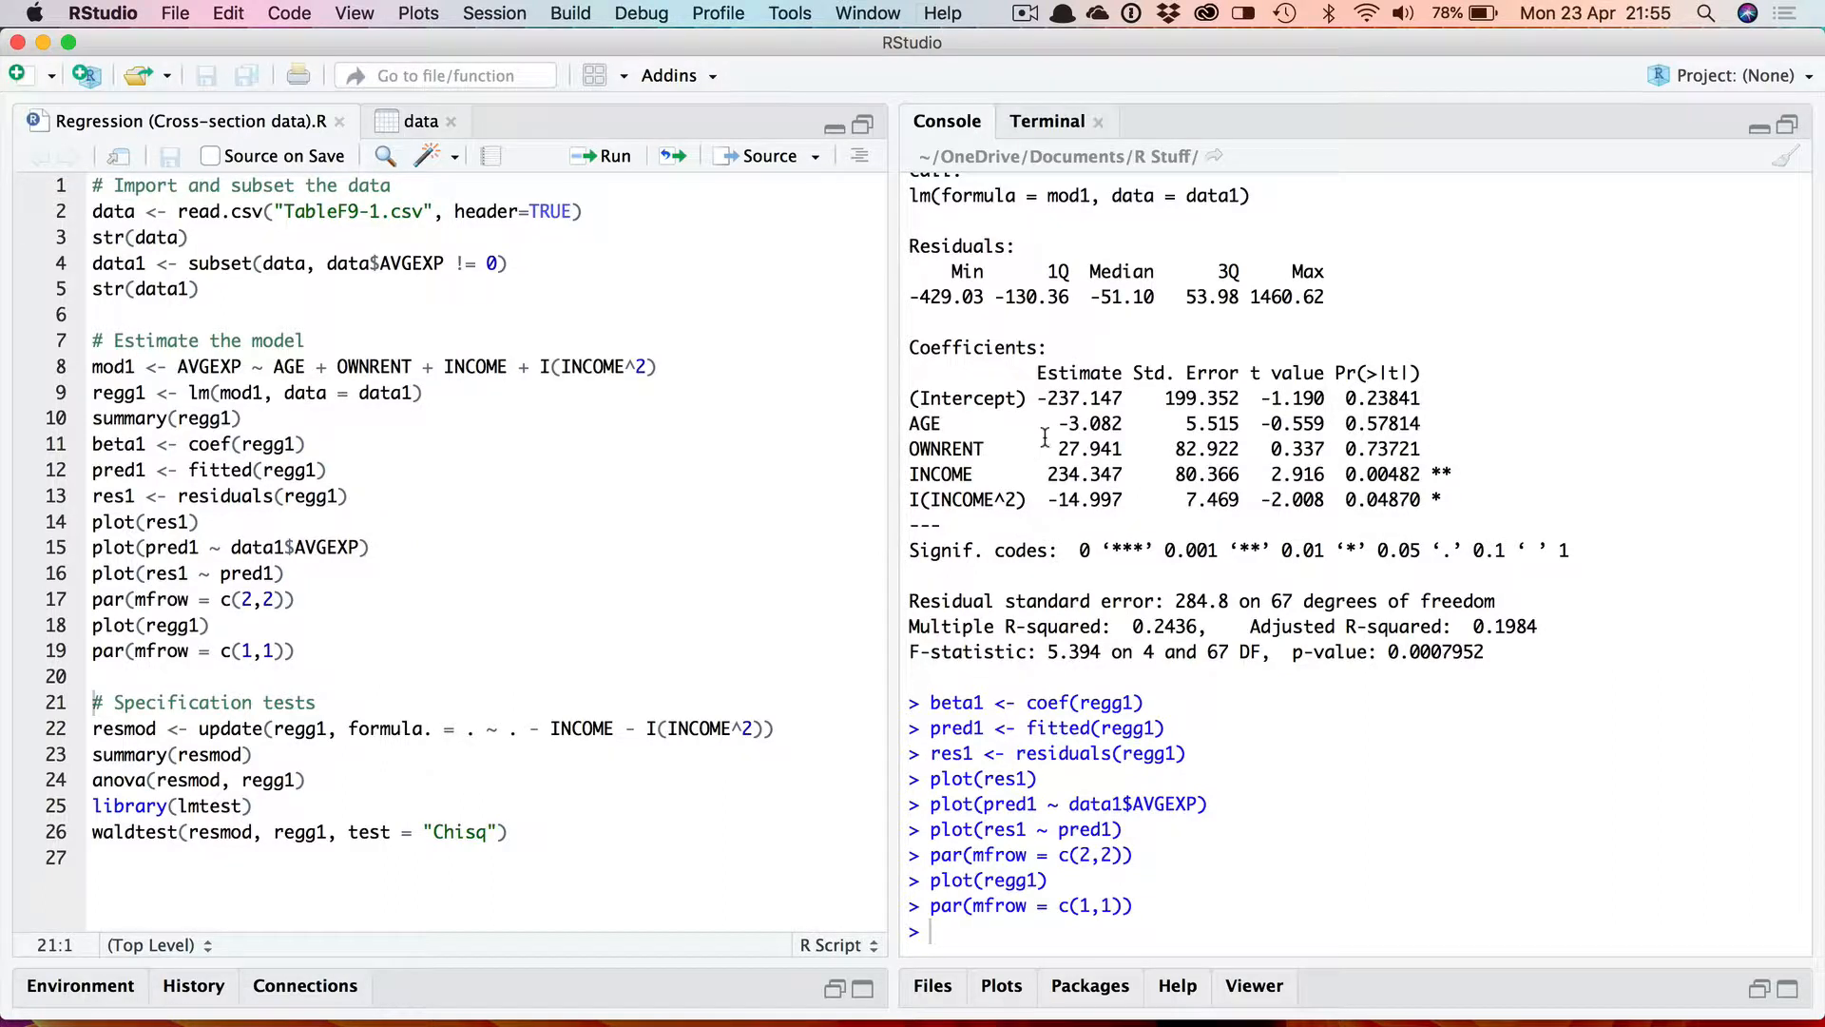
{"action": "mouse_move", "coordinate": [1307, 468]}
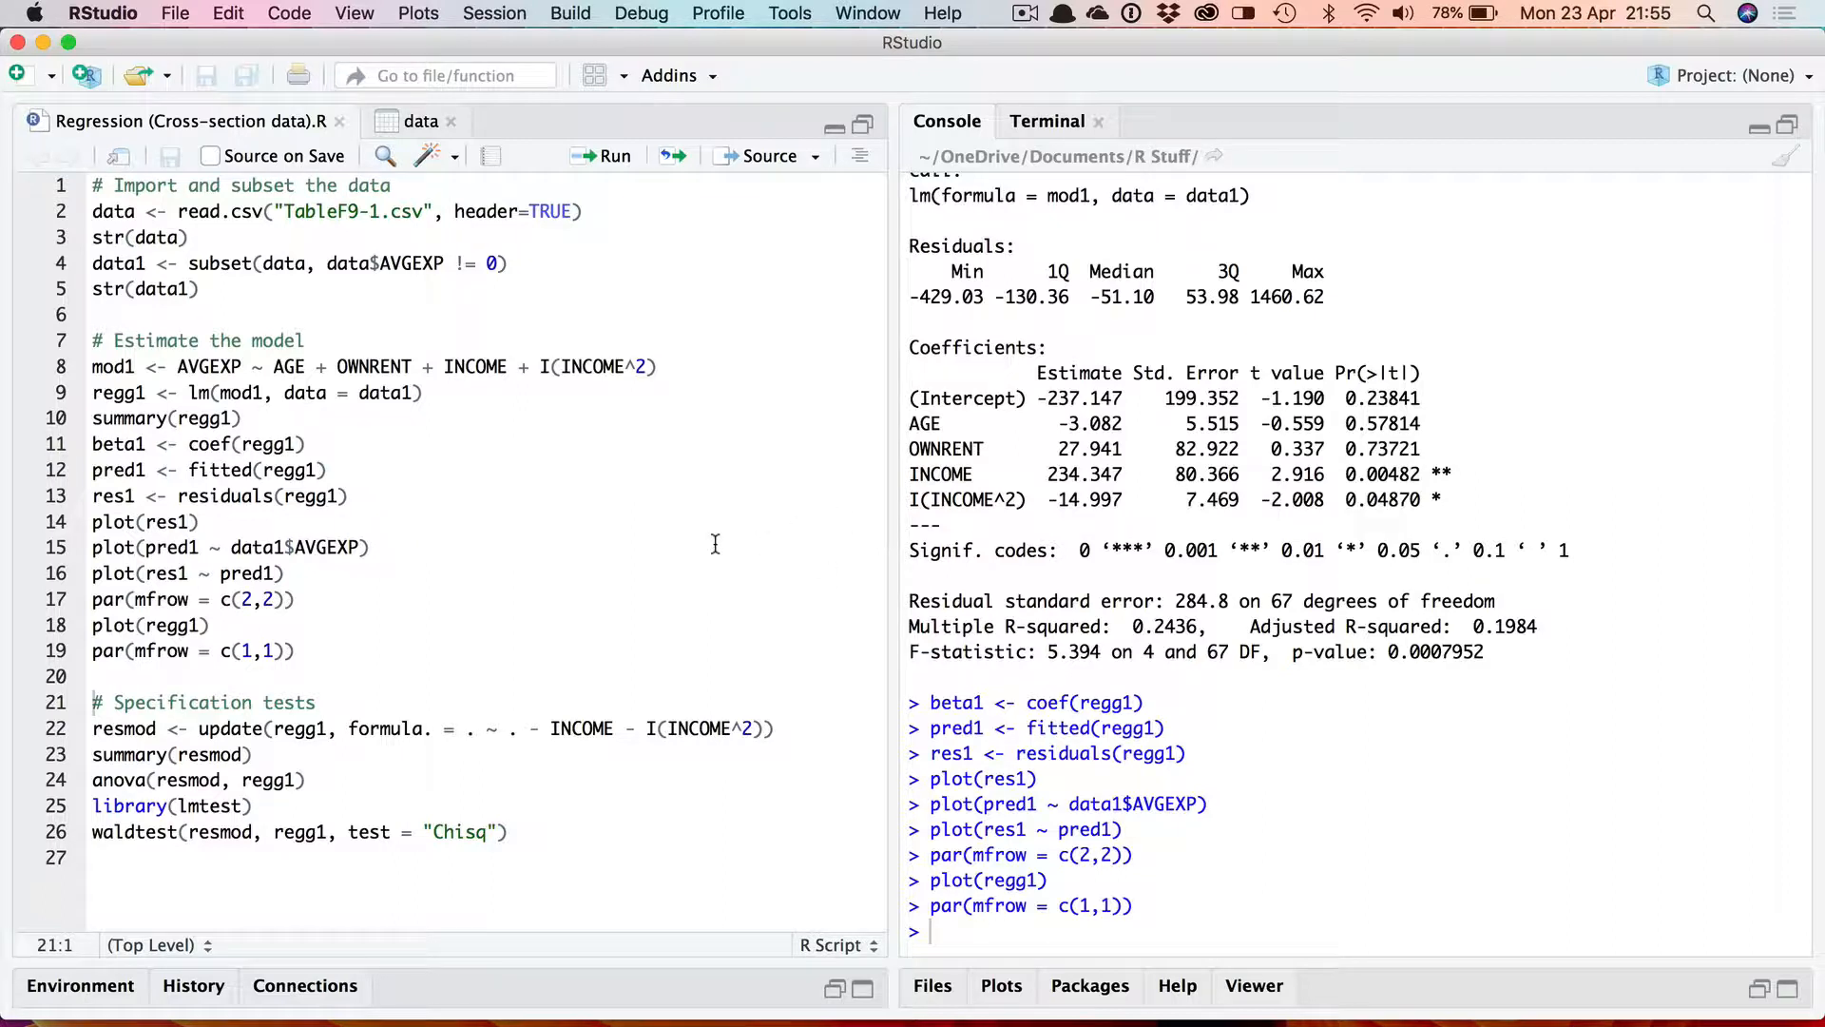
{"action": "mouse_move", "coordinate": [705, 521]}
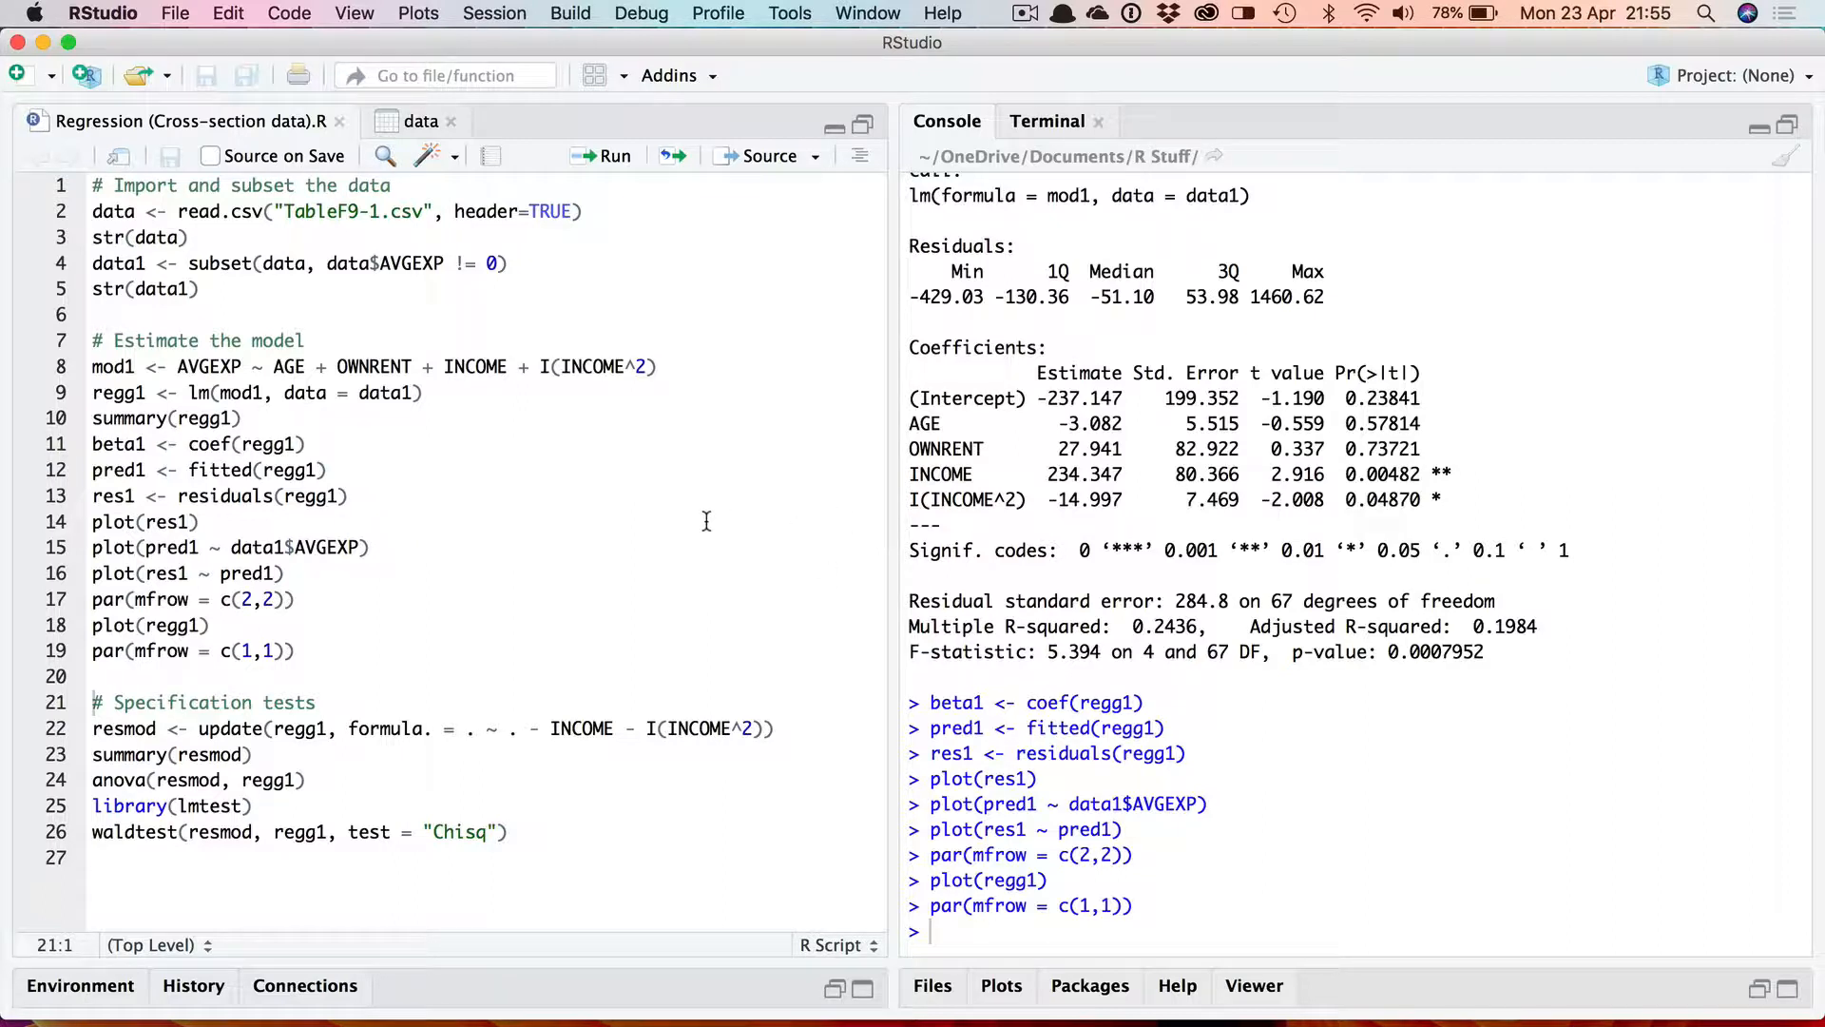
{"action": "mouse_move", "coordinate": [591, 618]}
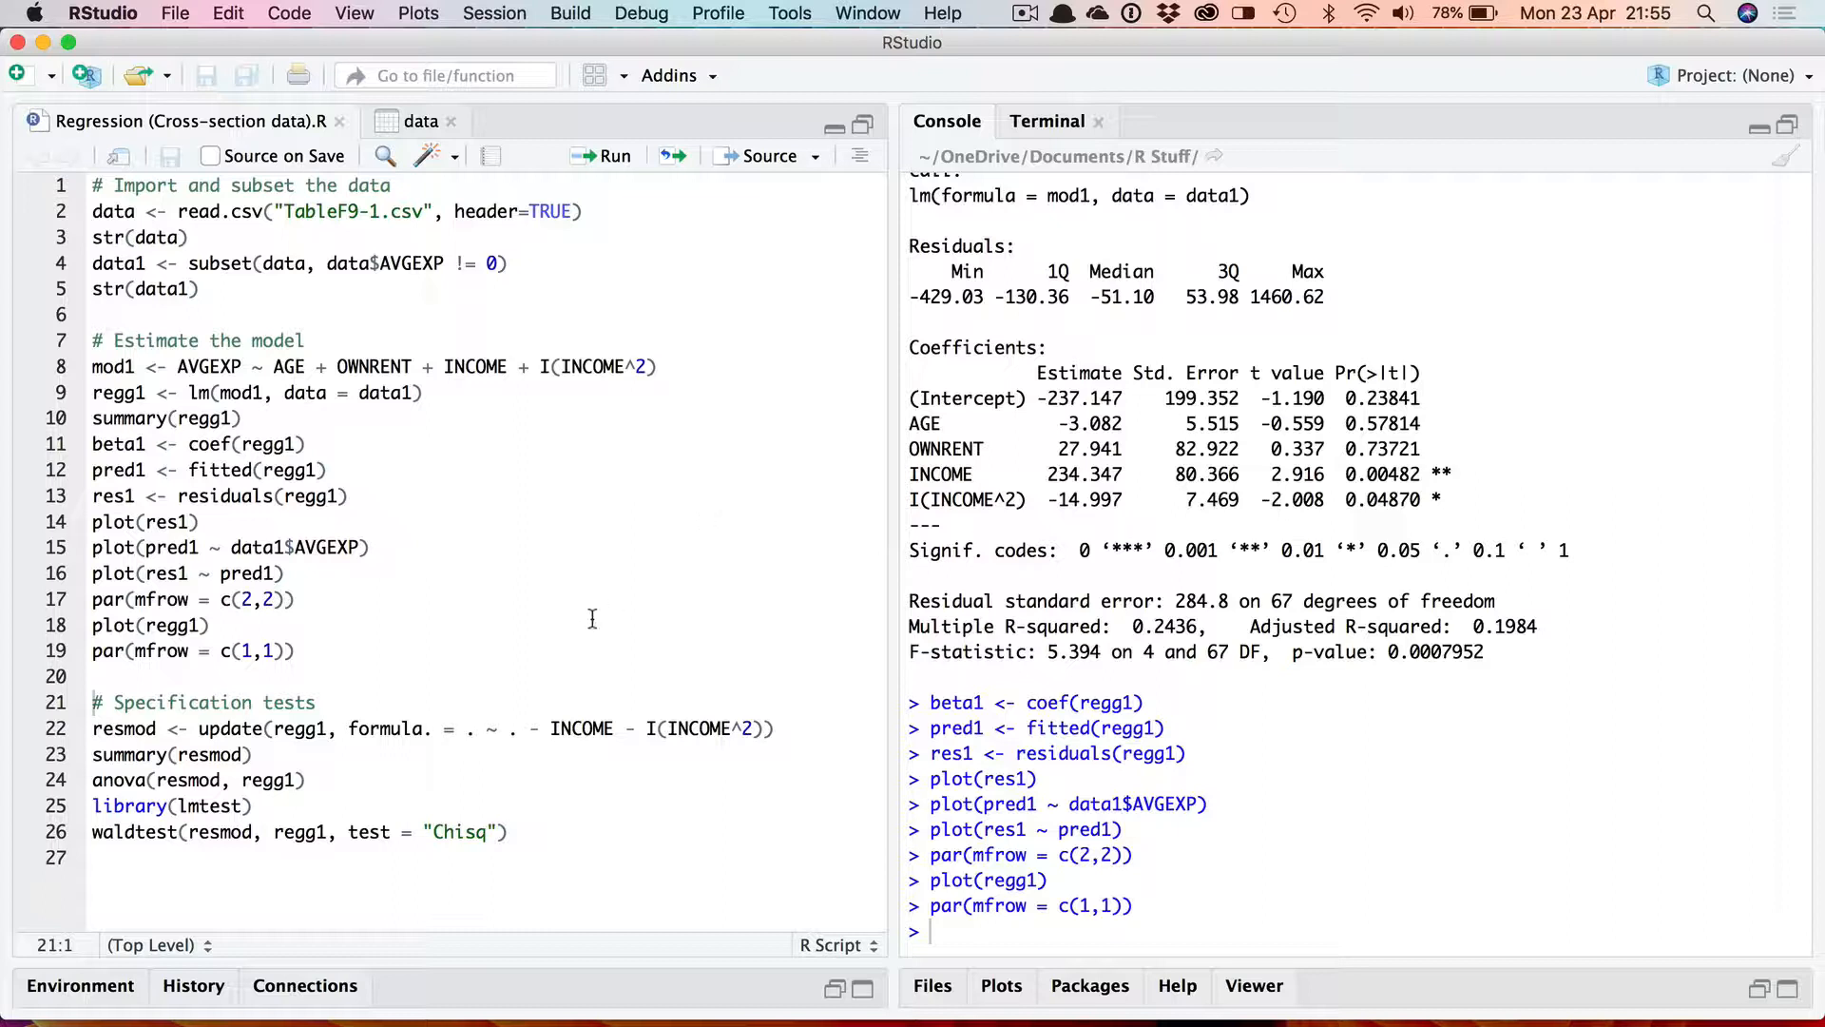
{"action": "mouse_move", "coordinate": [475, 706]}
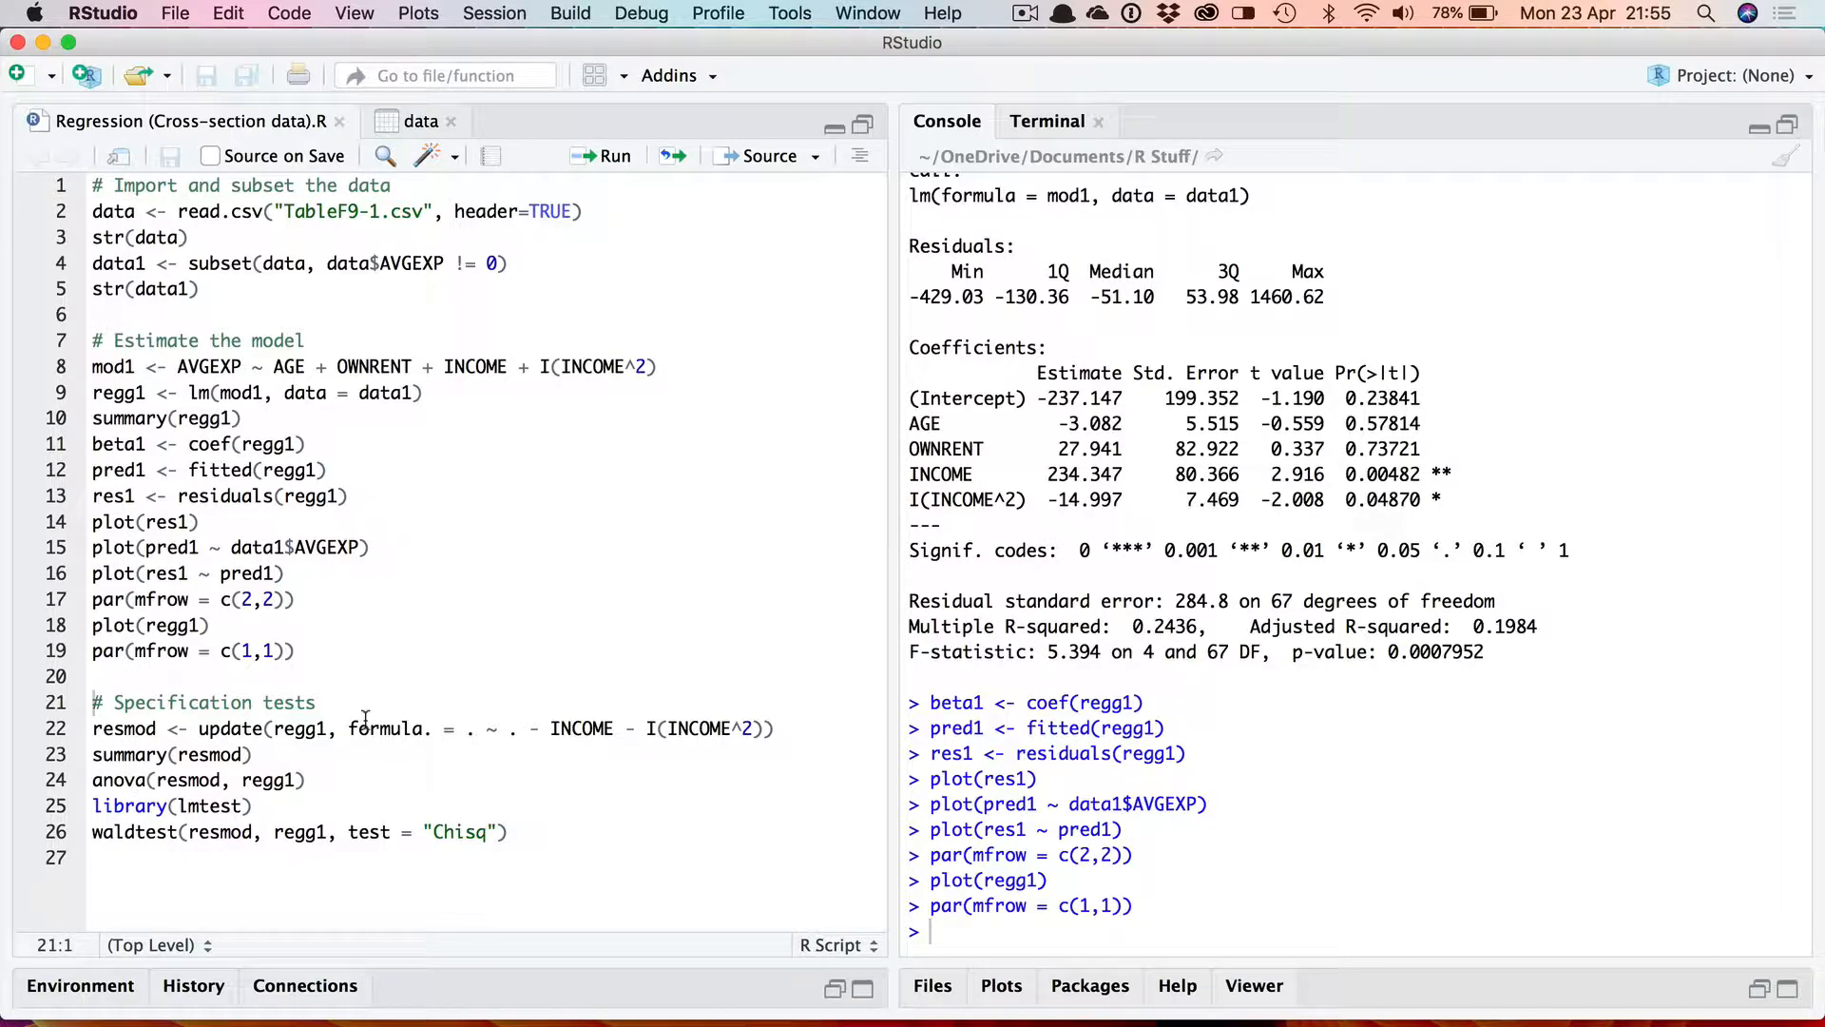
{"action": "left_click", "coordinate": [211, 626]}
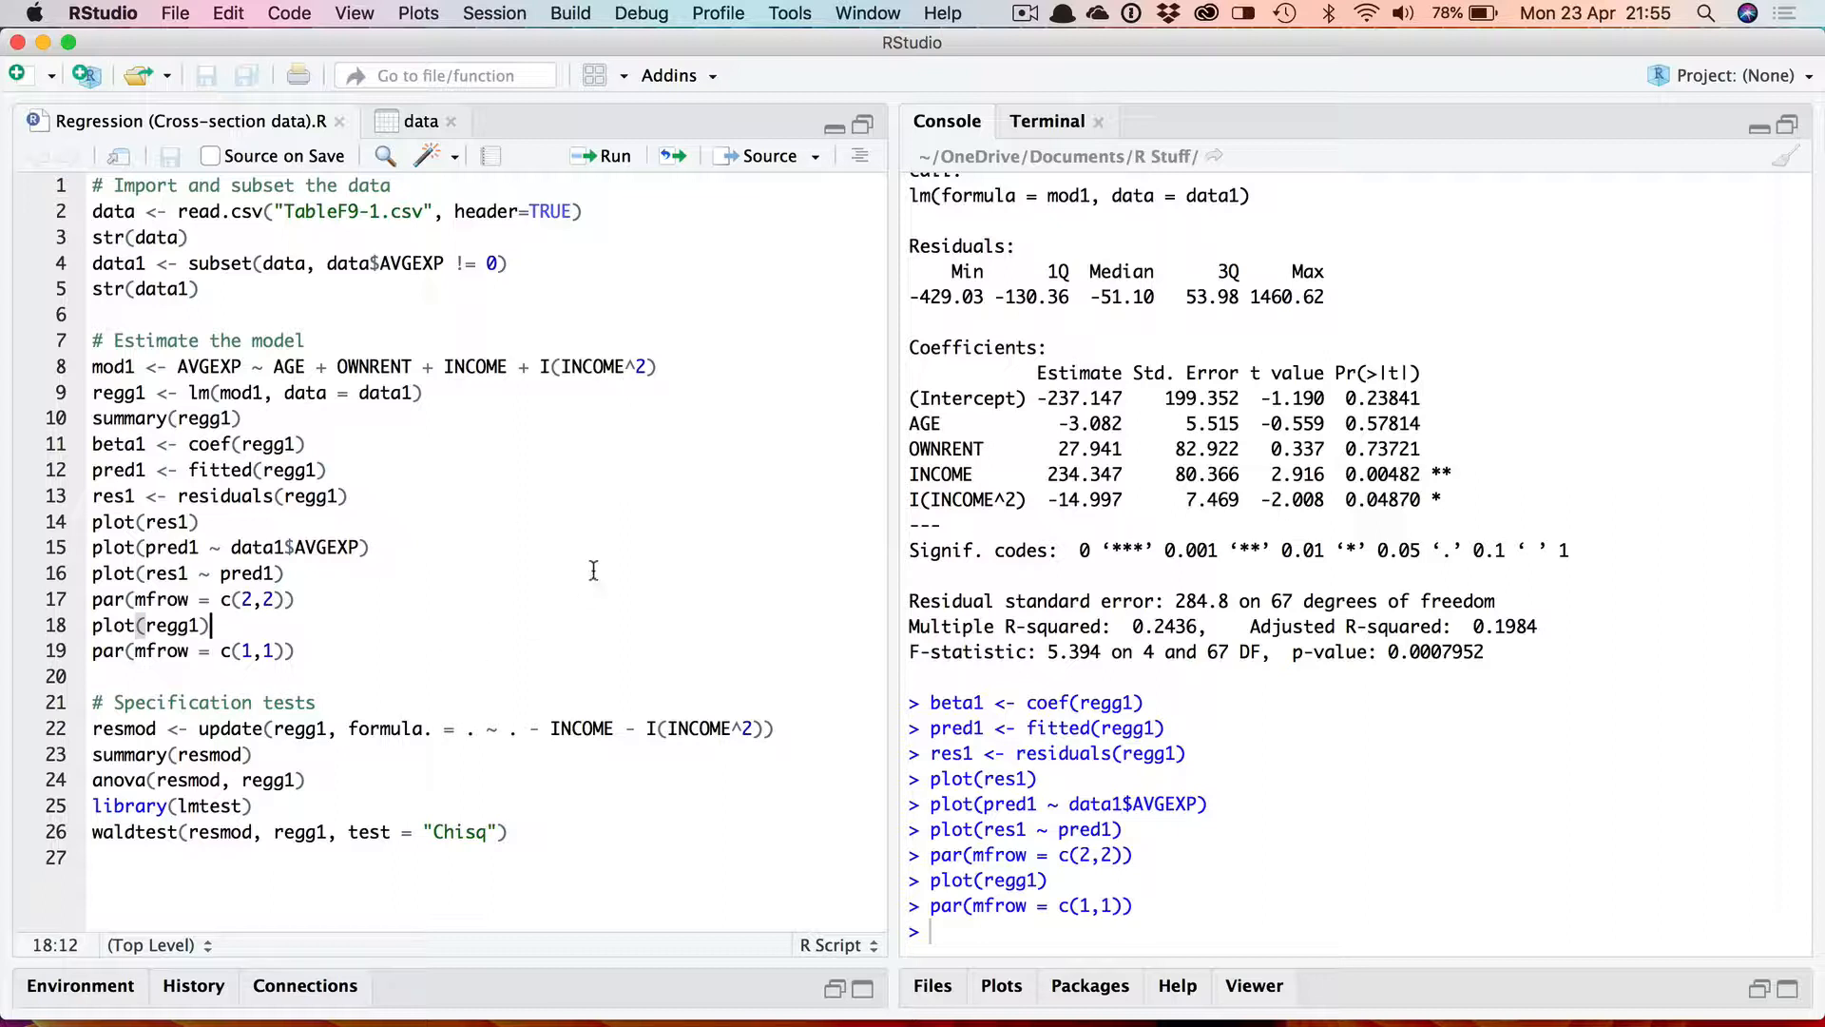
{"action": "mouse_move", "coordinate": [278, 734]}
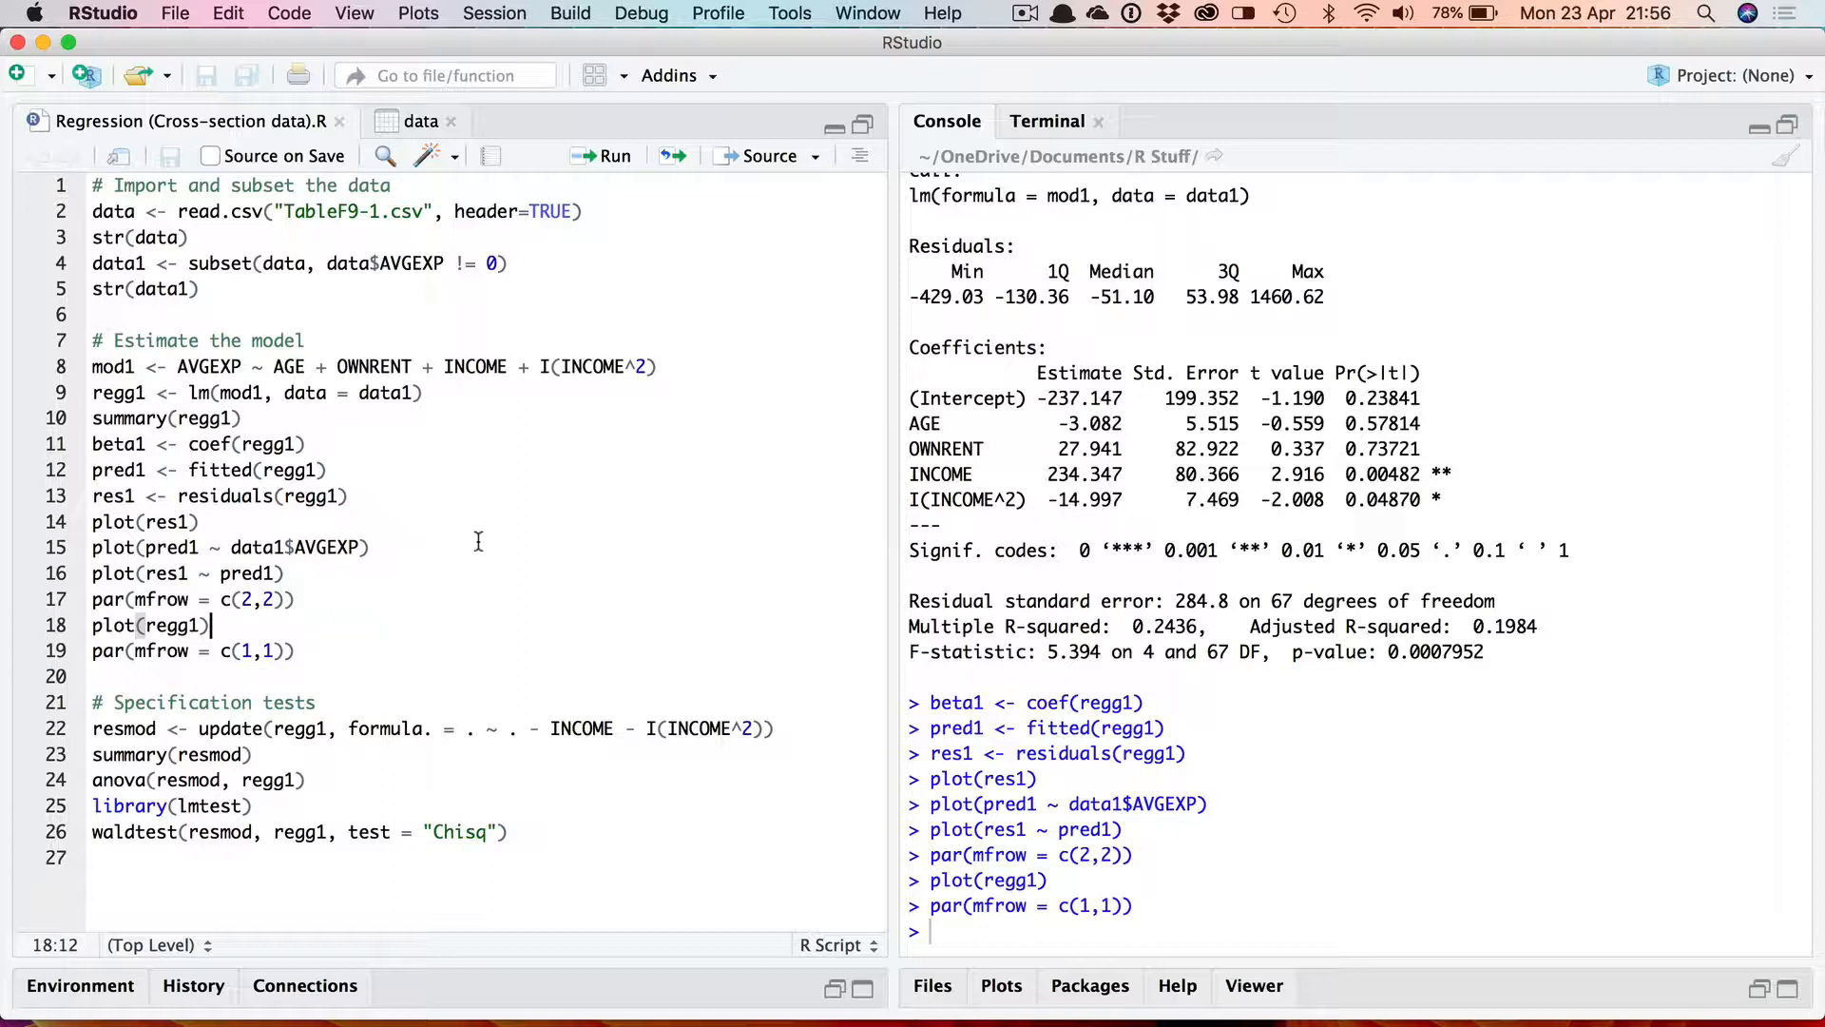
{"action": "mouse_move", "coordinate": [417, 510]}
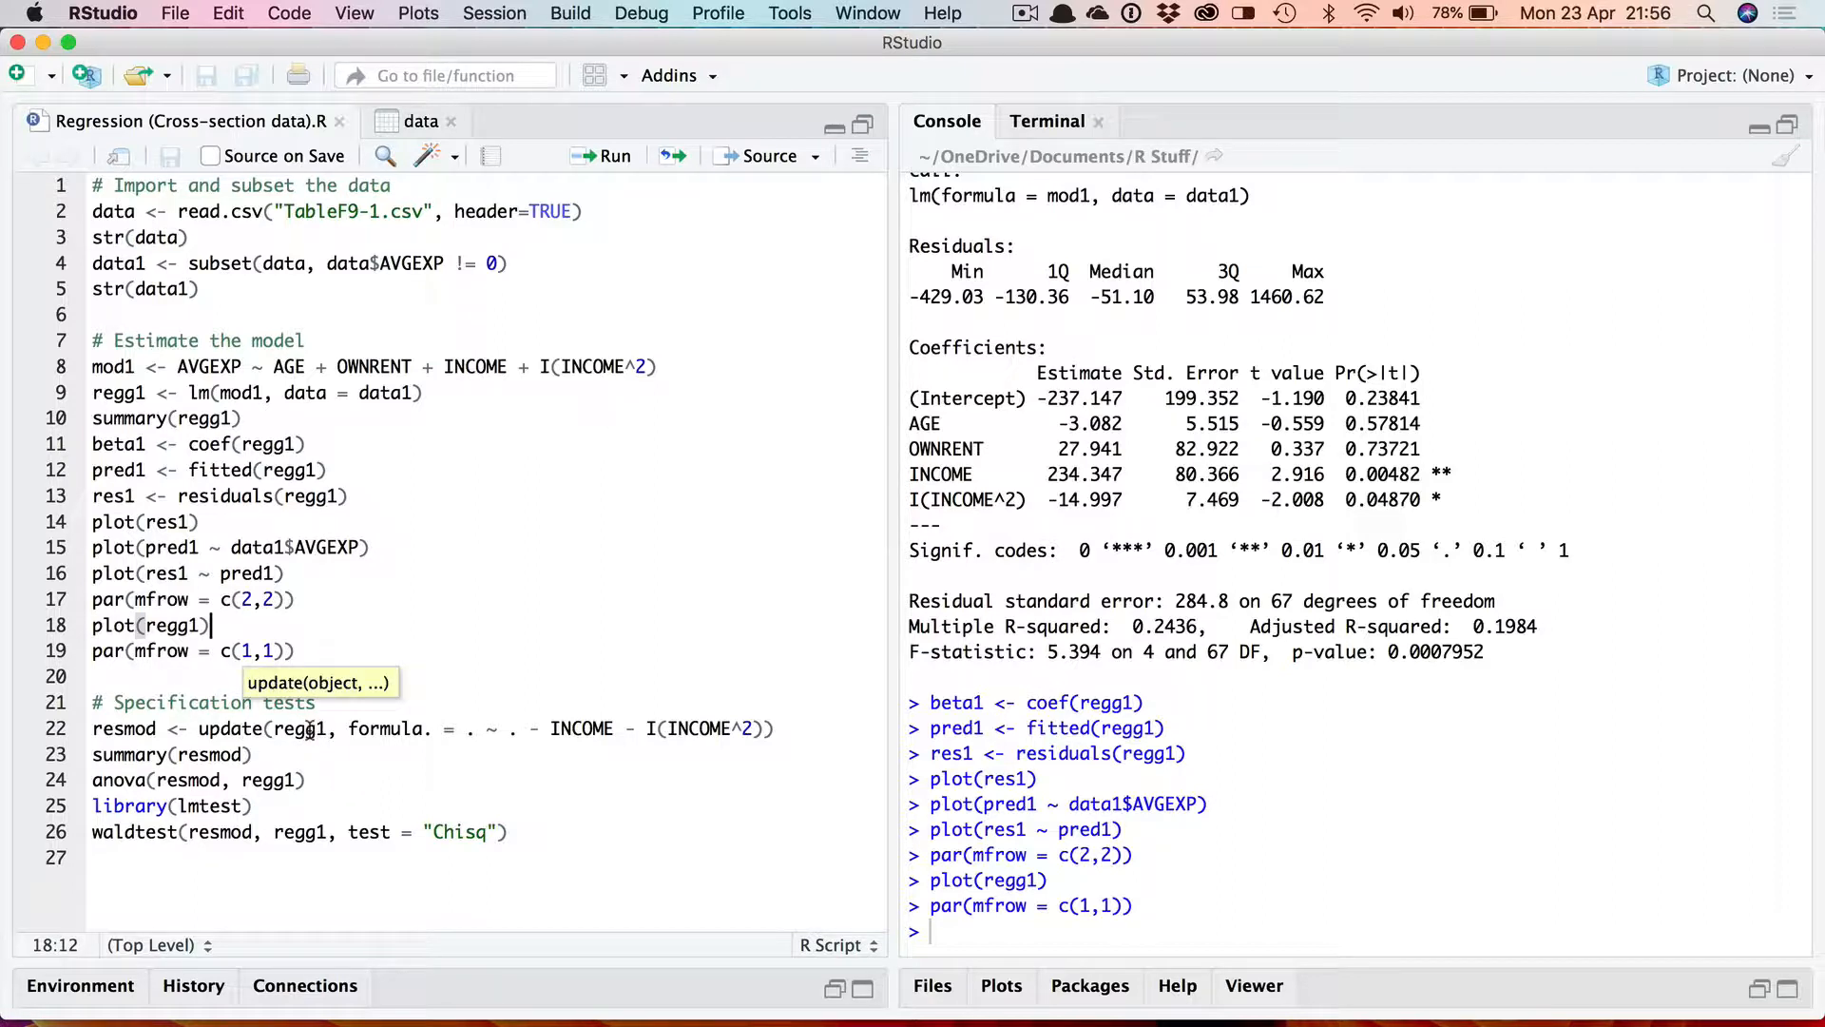
{"action": "mouse_move", "coordinate": [312, 740]}
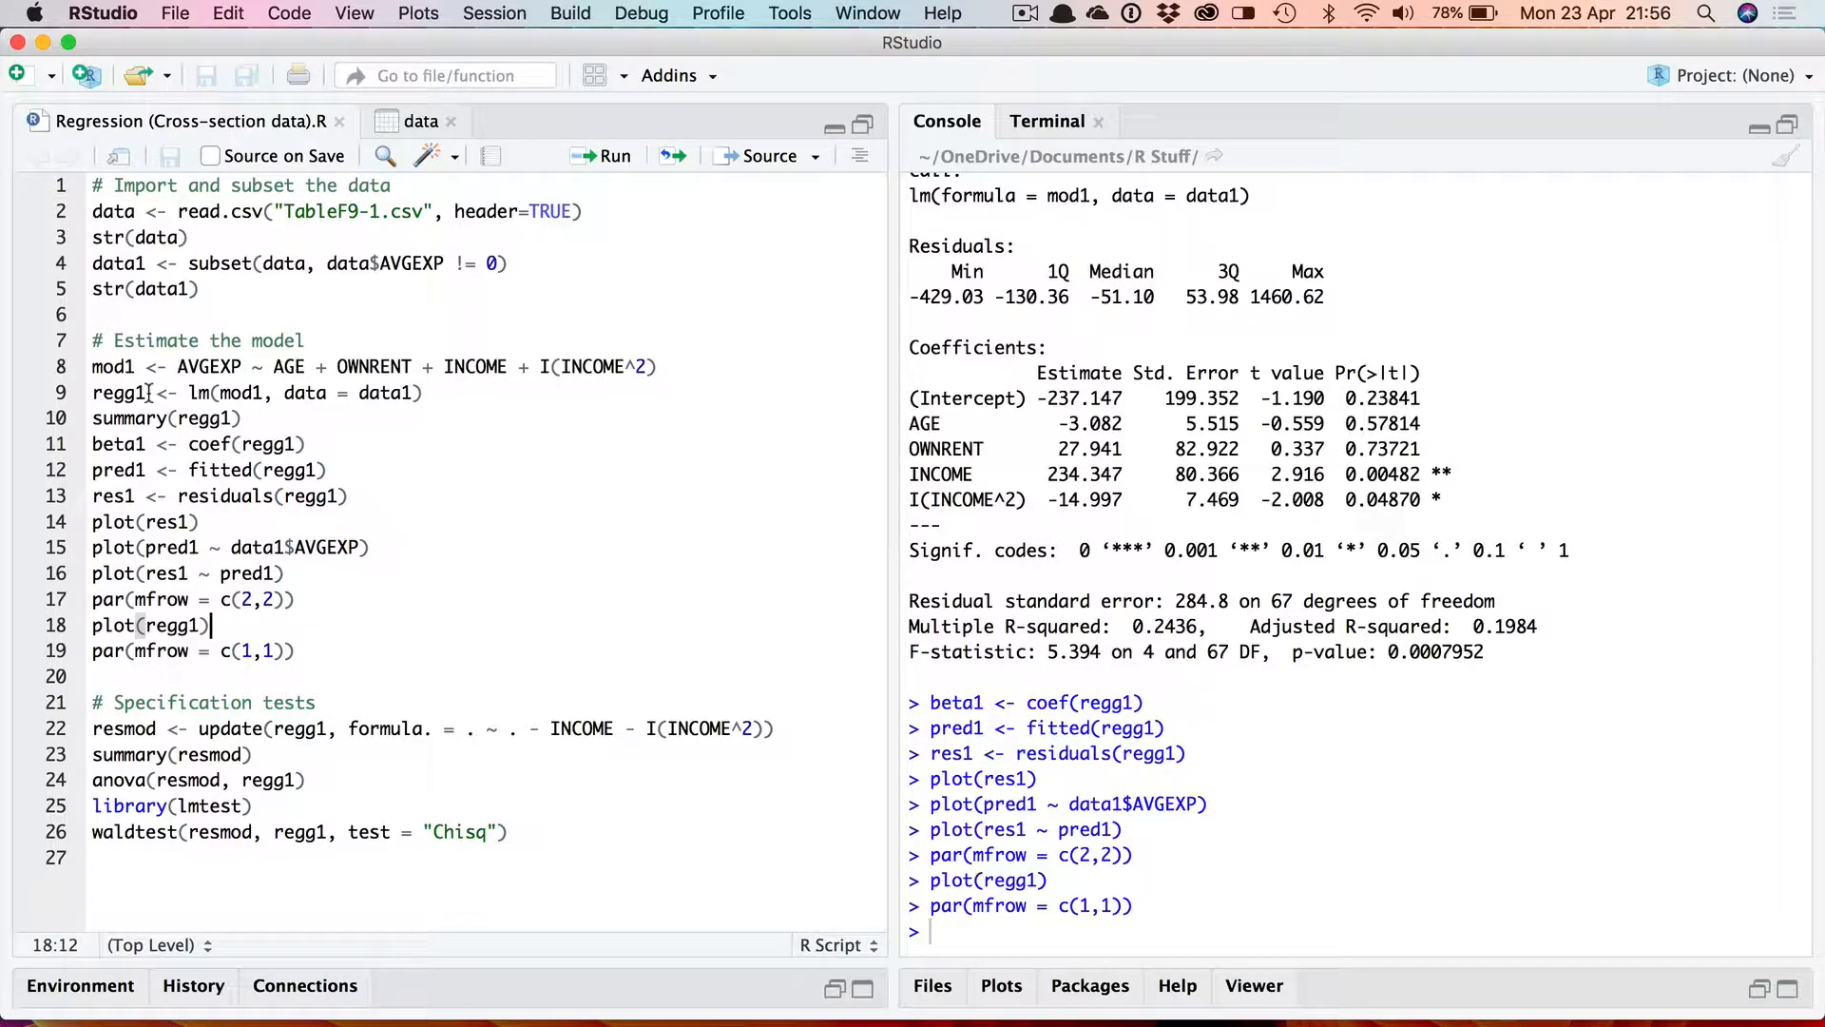
{"action": "mouse_move", "coordinate": [395, 748]}
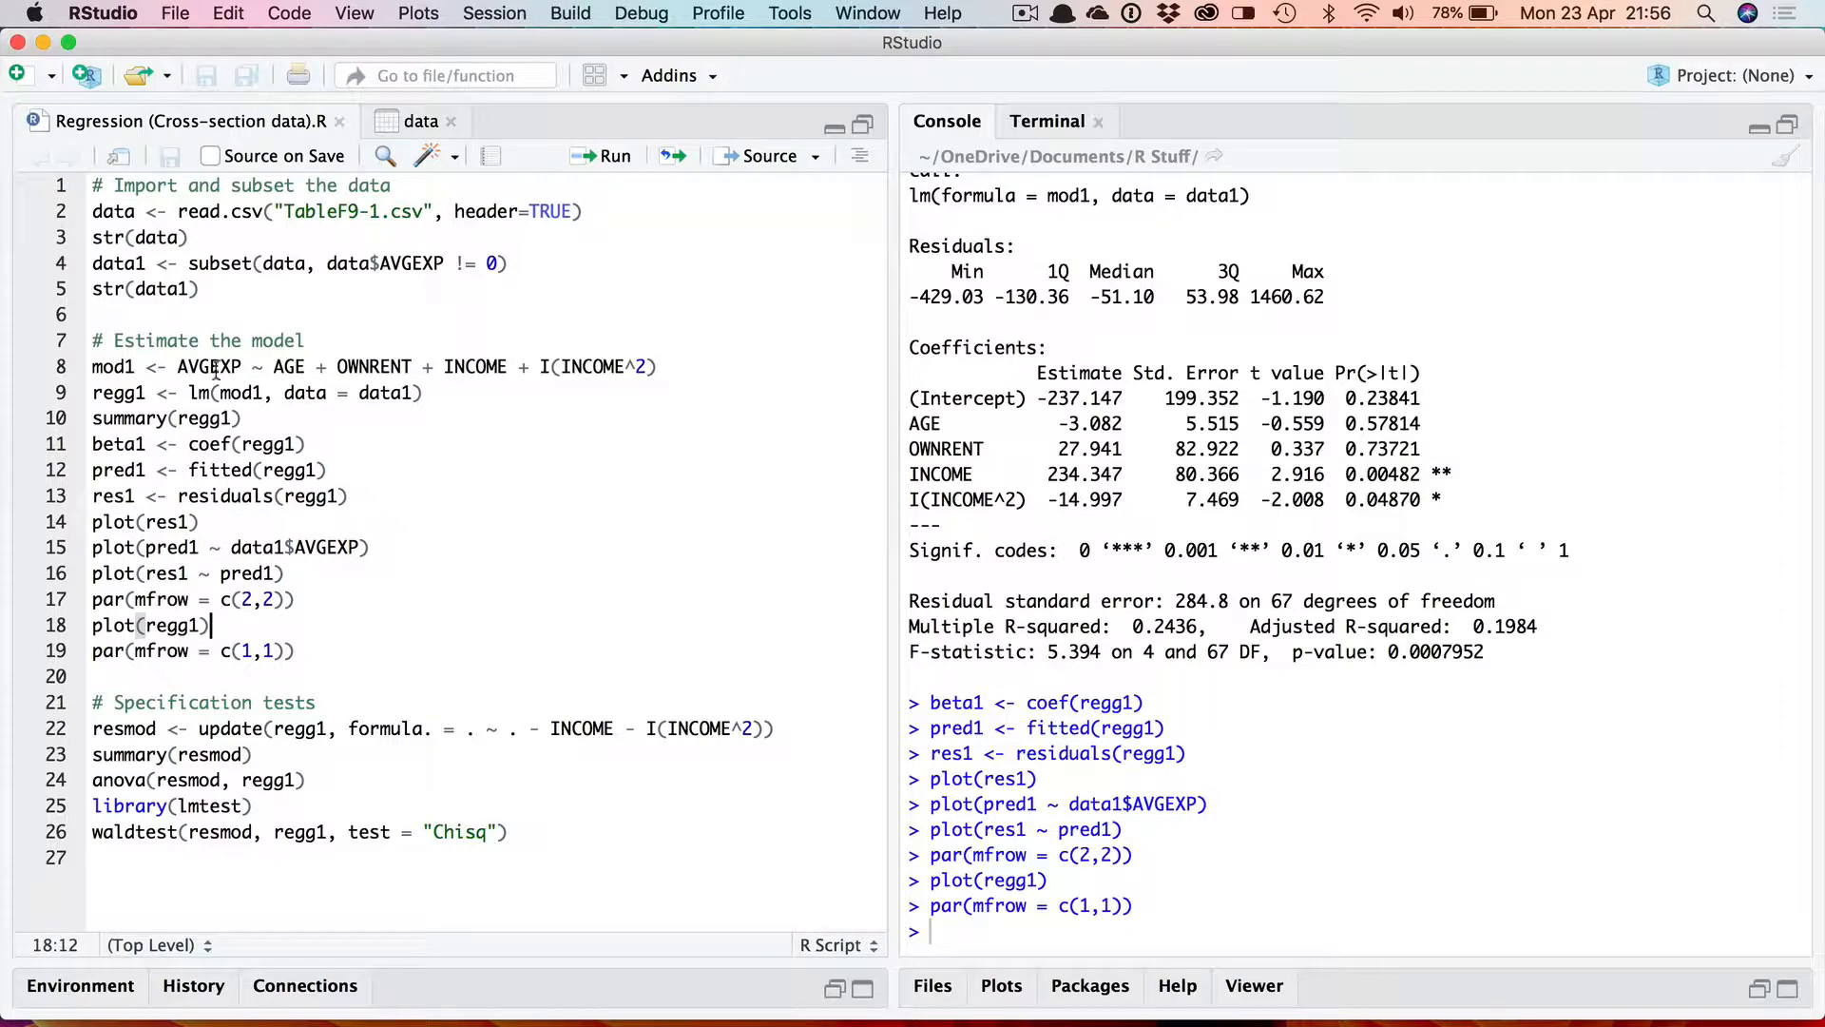
{"action": "mouse_move", "coordinate": [396, 592]}
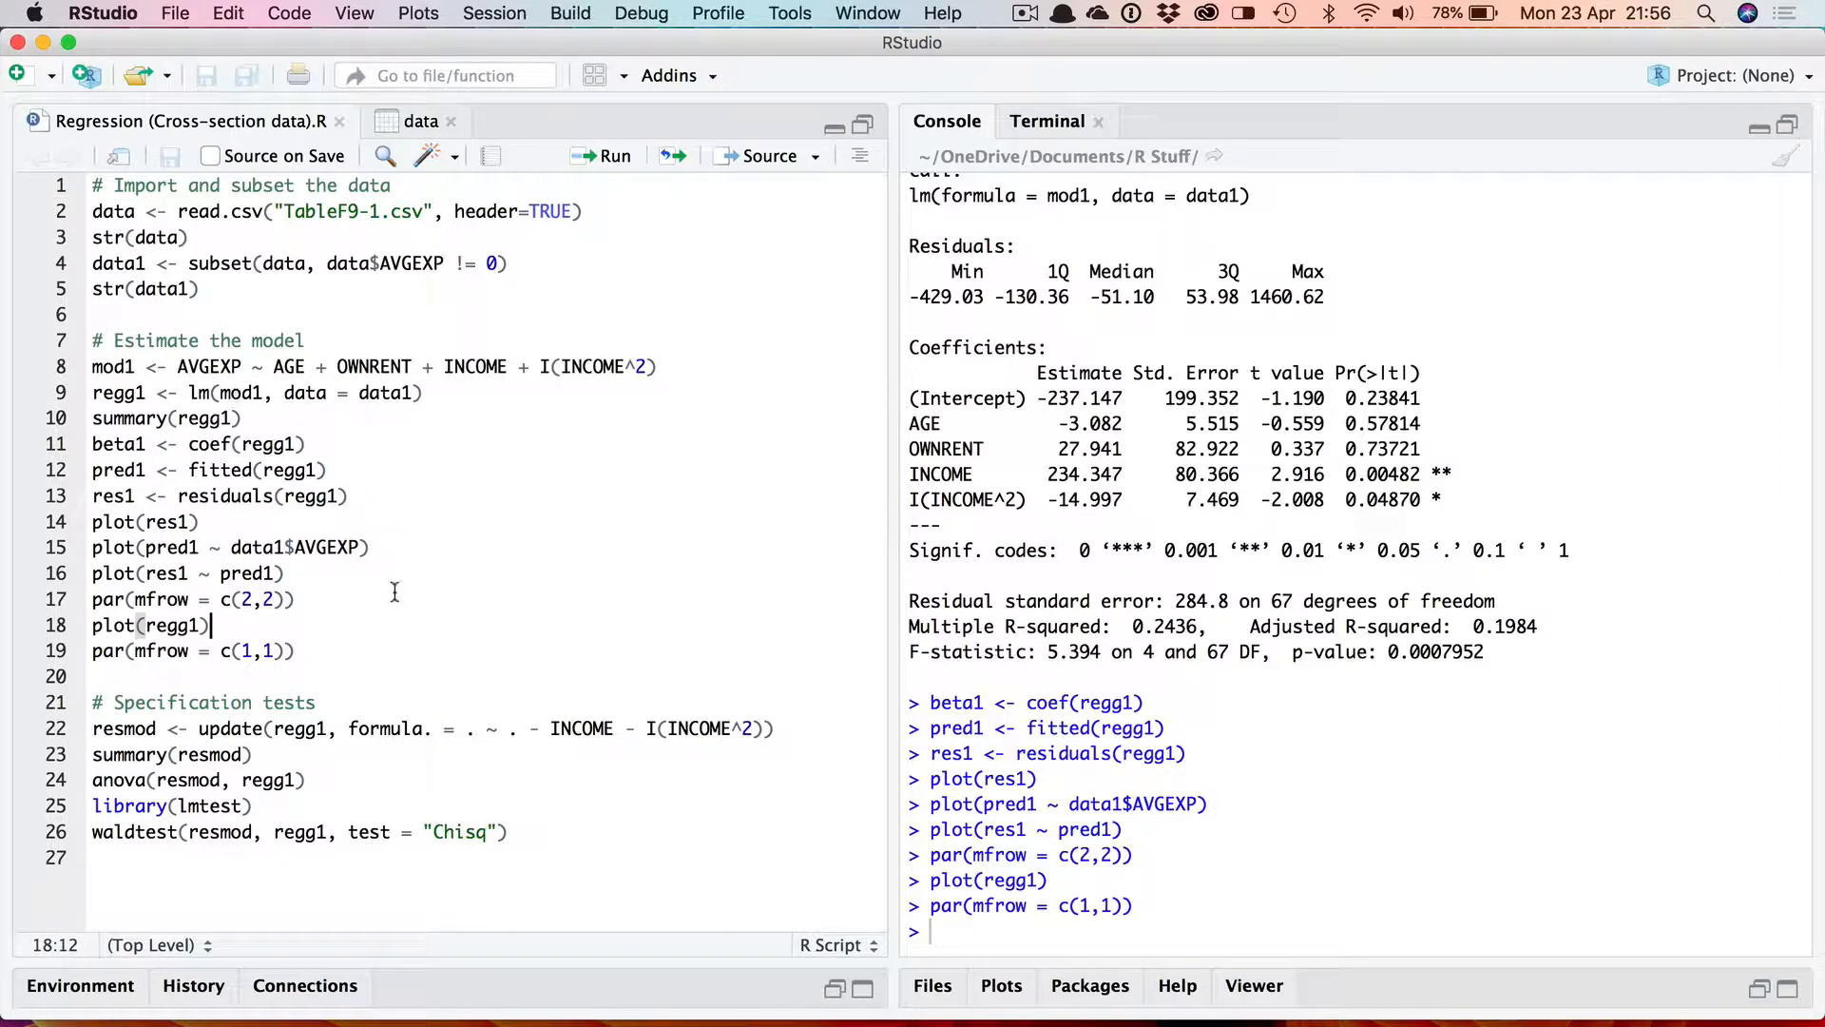
{"action": "mouse_move", "coordinate": [521, 734]}
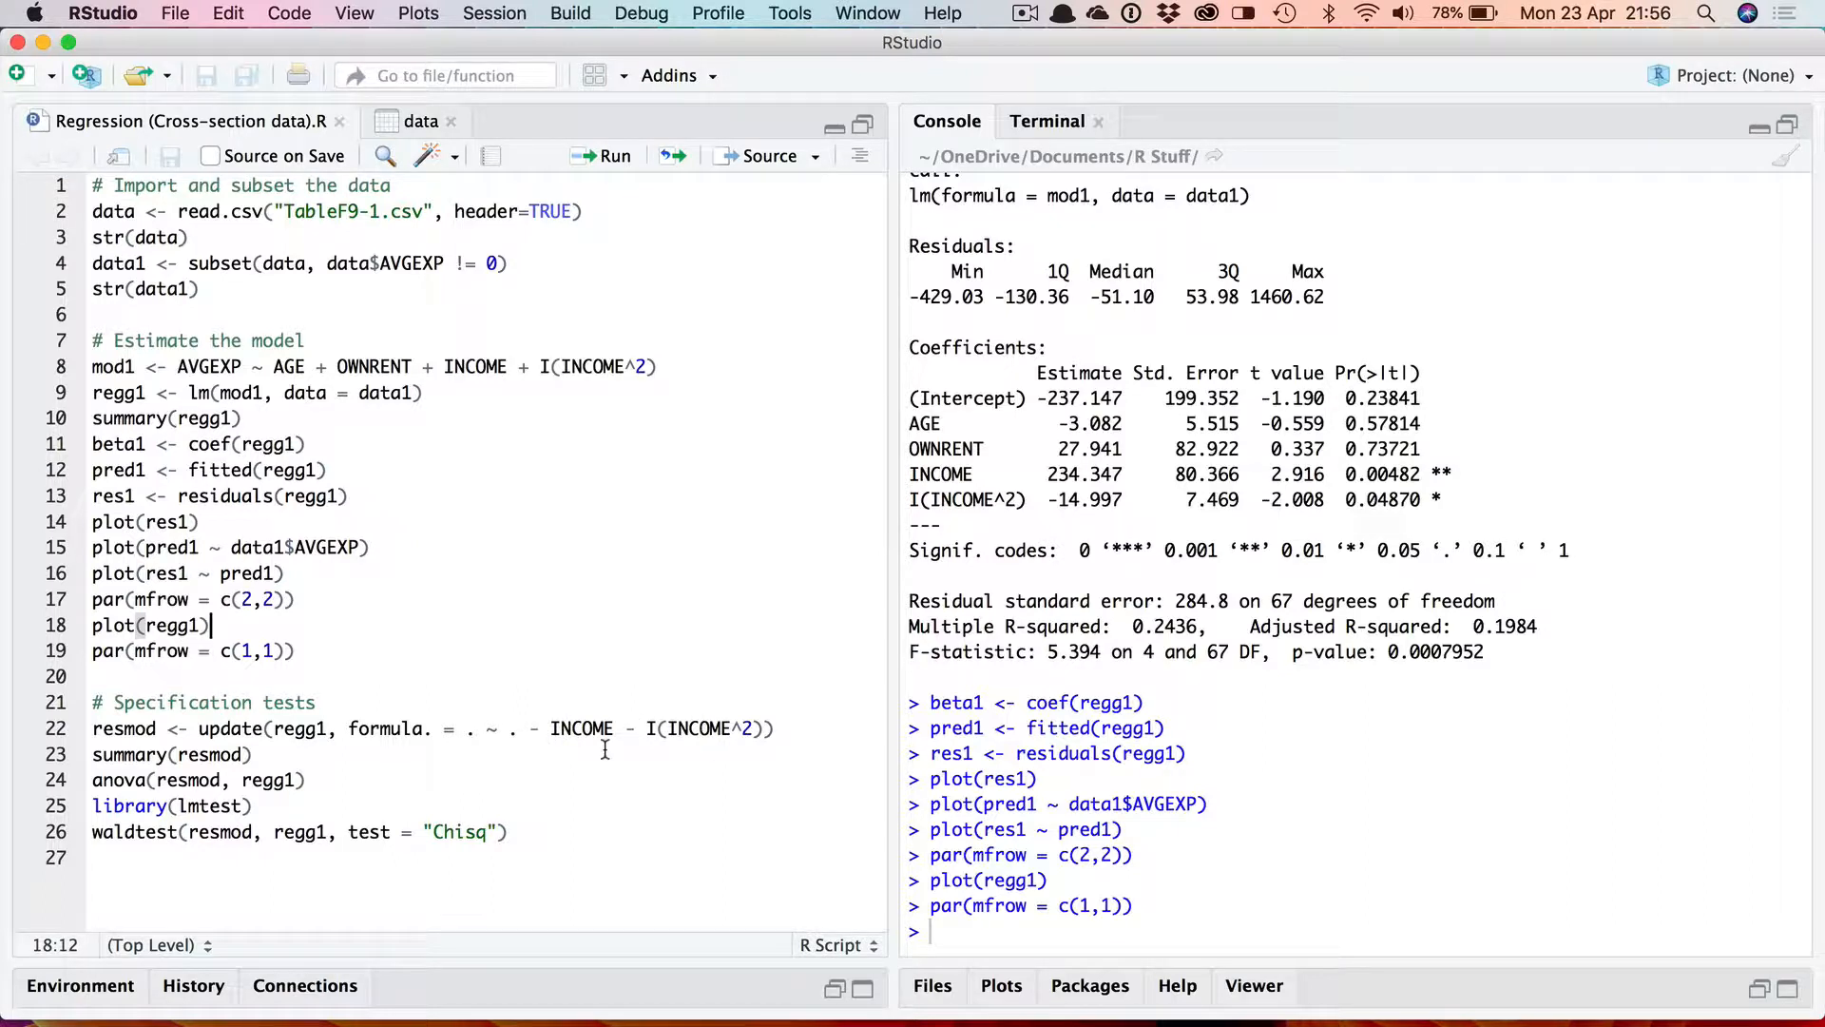
{"action": "mouse_move", "coordinate": [472, 728]}
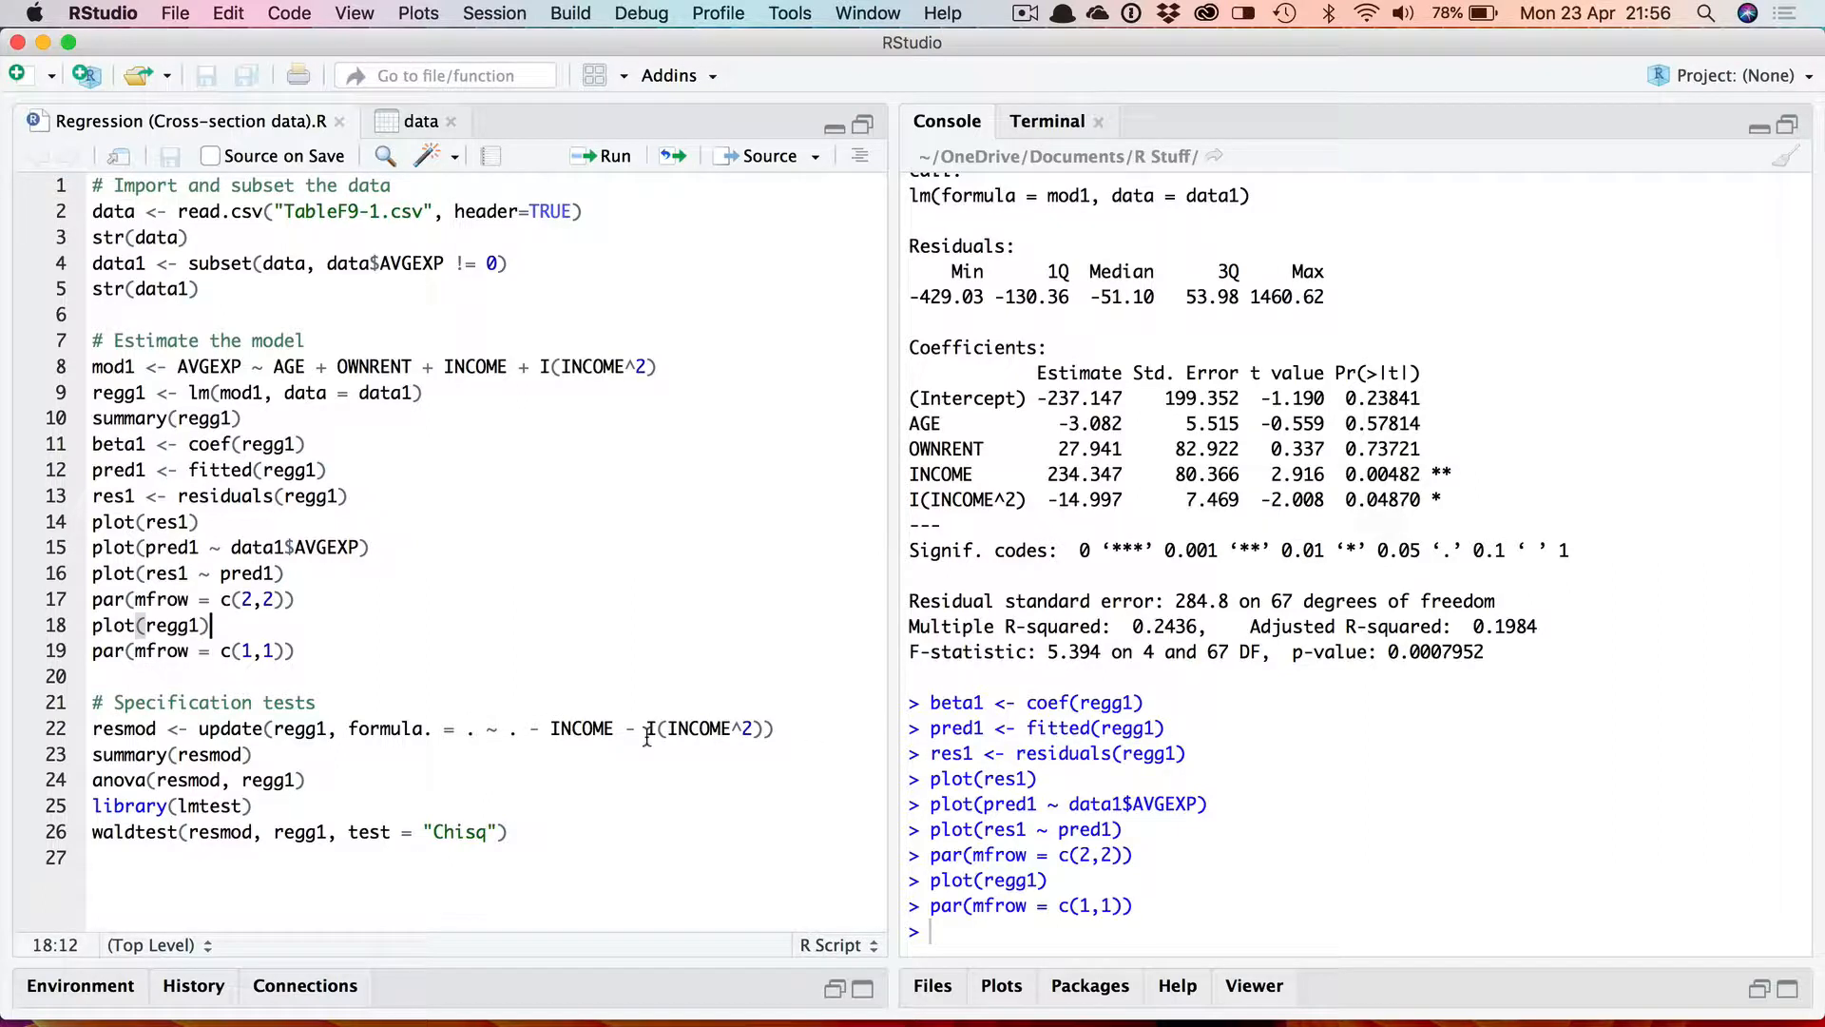
{"action": "mouse_move", "coordinate": [232, 392]}
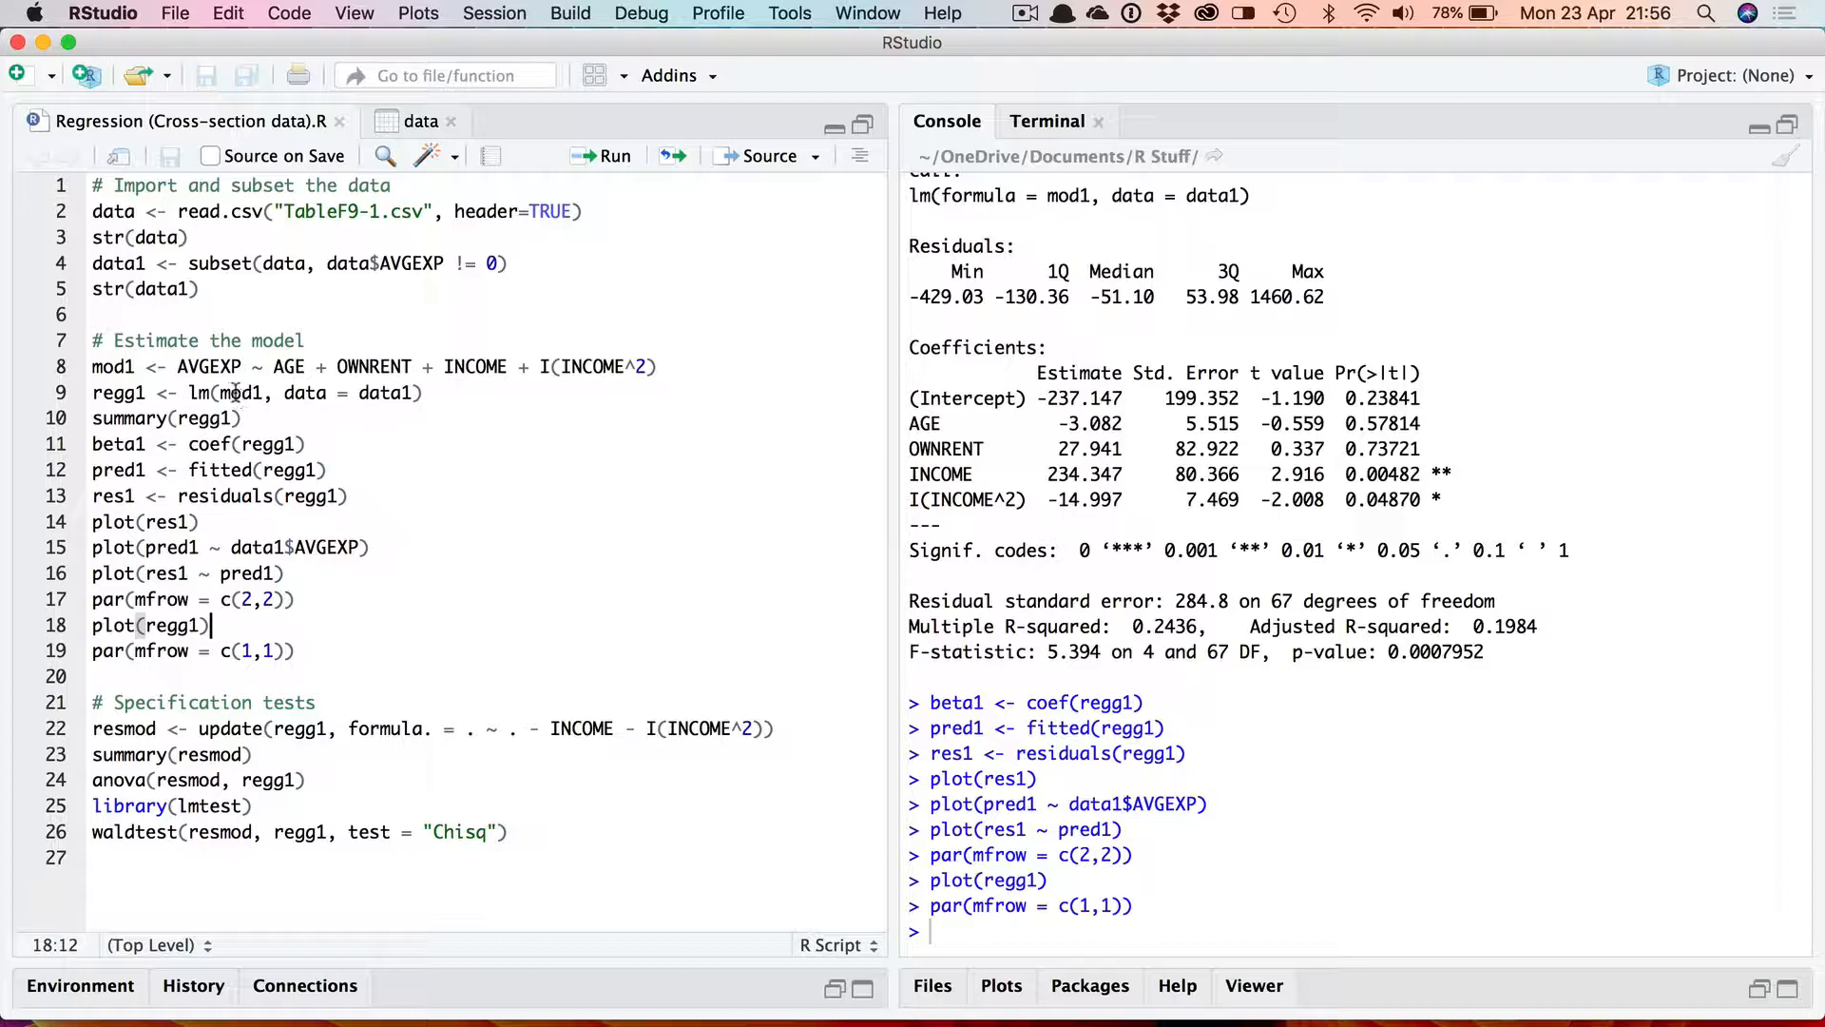
{"action": "mouse_move", "coordinate": [618, 382]}
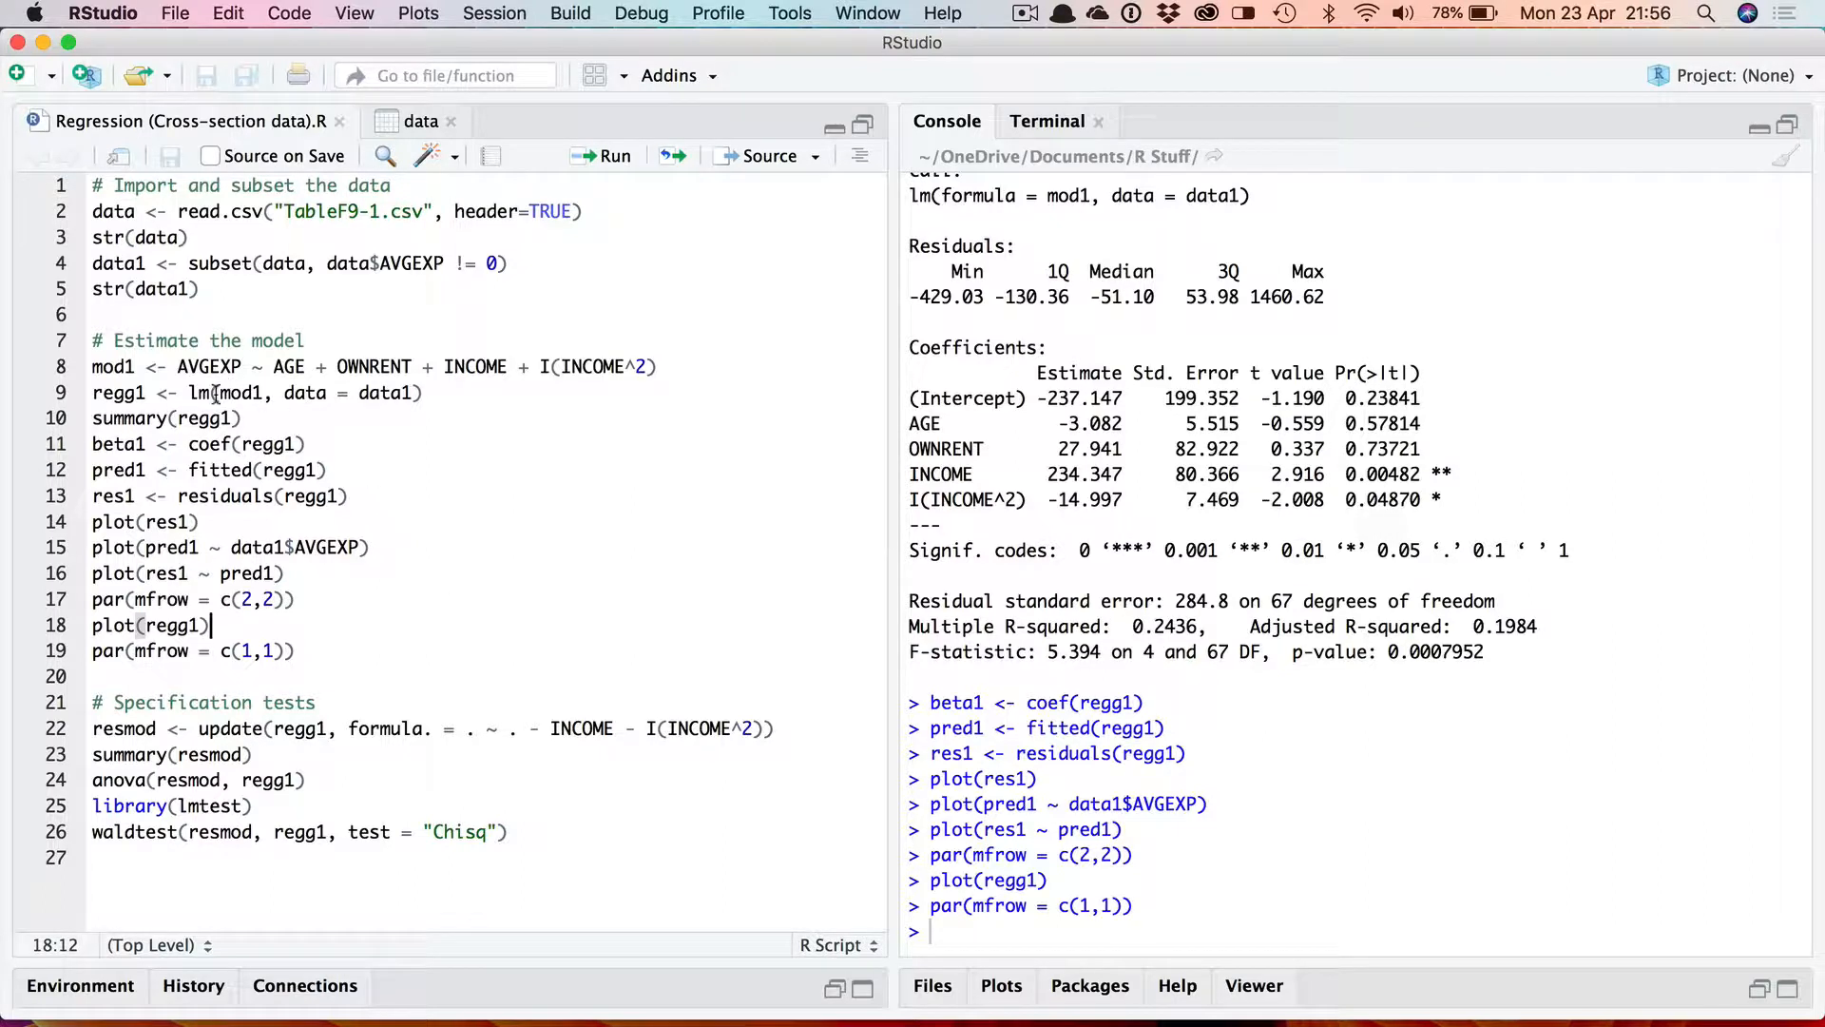
{"action": "mouse_move", "coordinate": [466, 772]}
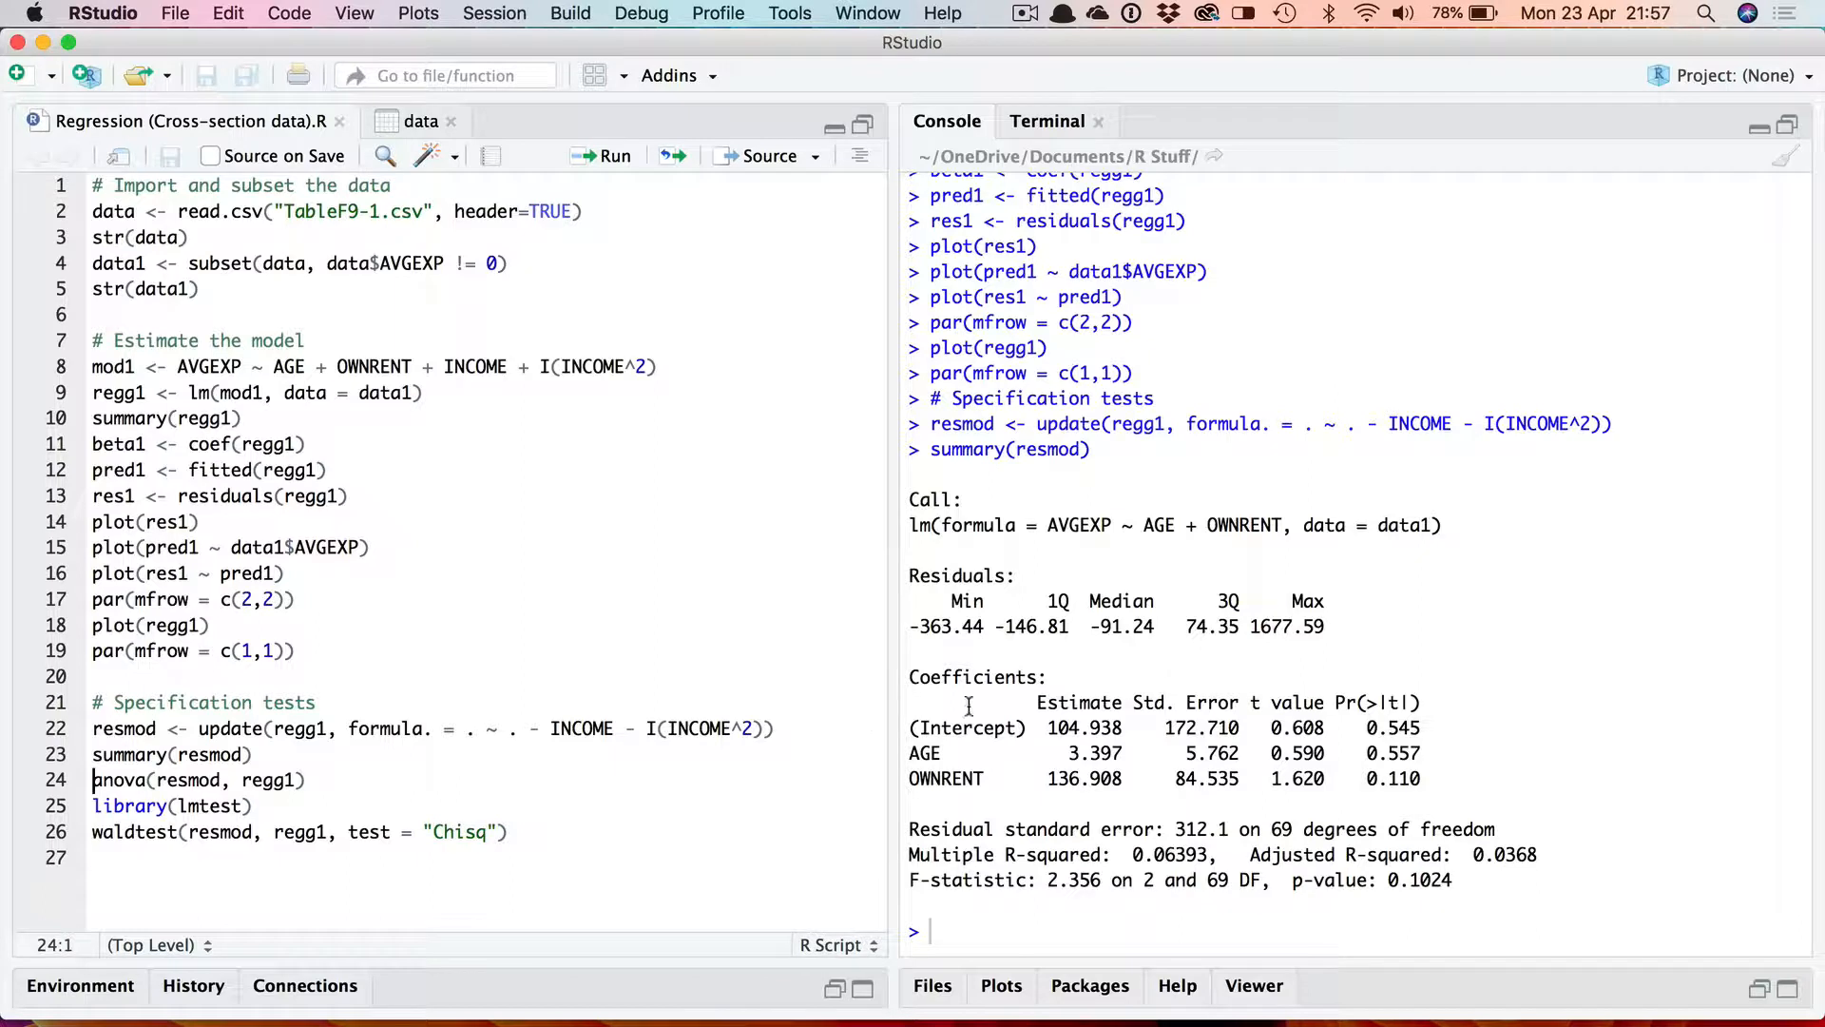
{"action": "mouse_move", "coordinate": [989, 800]}
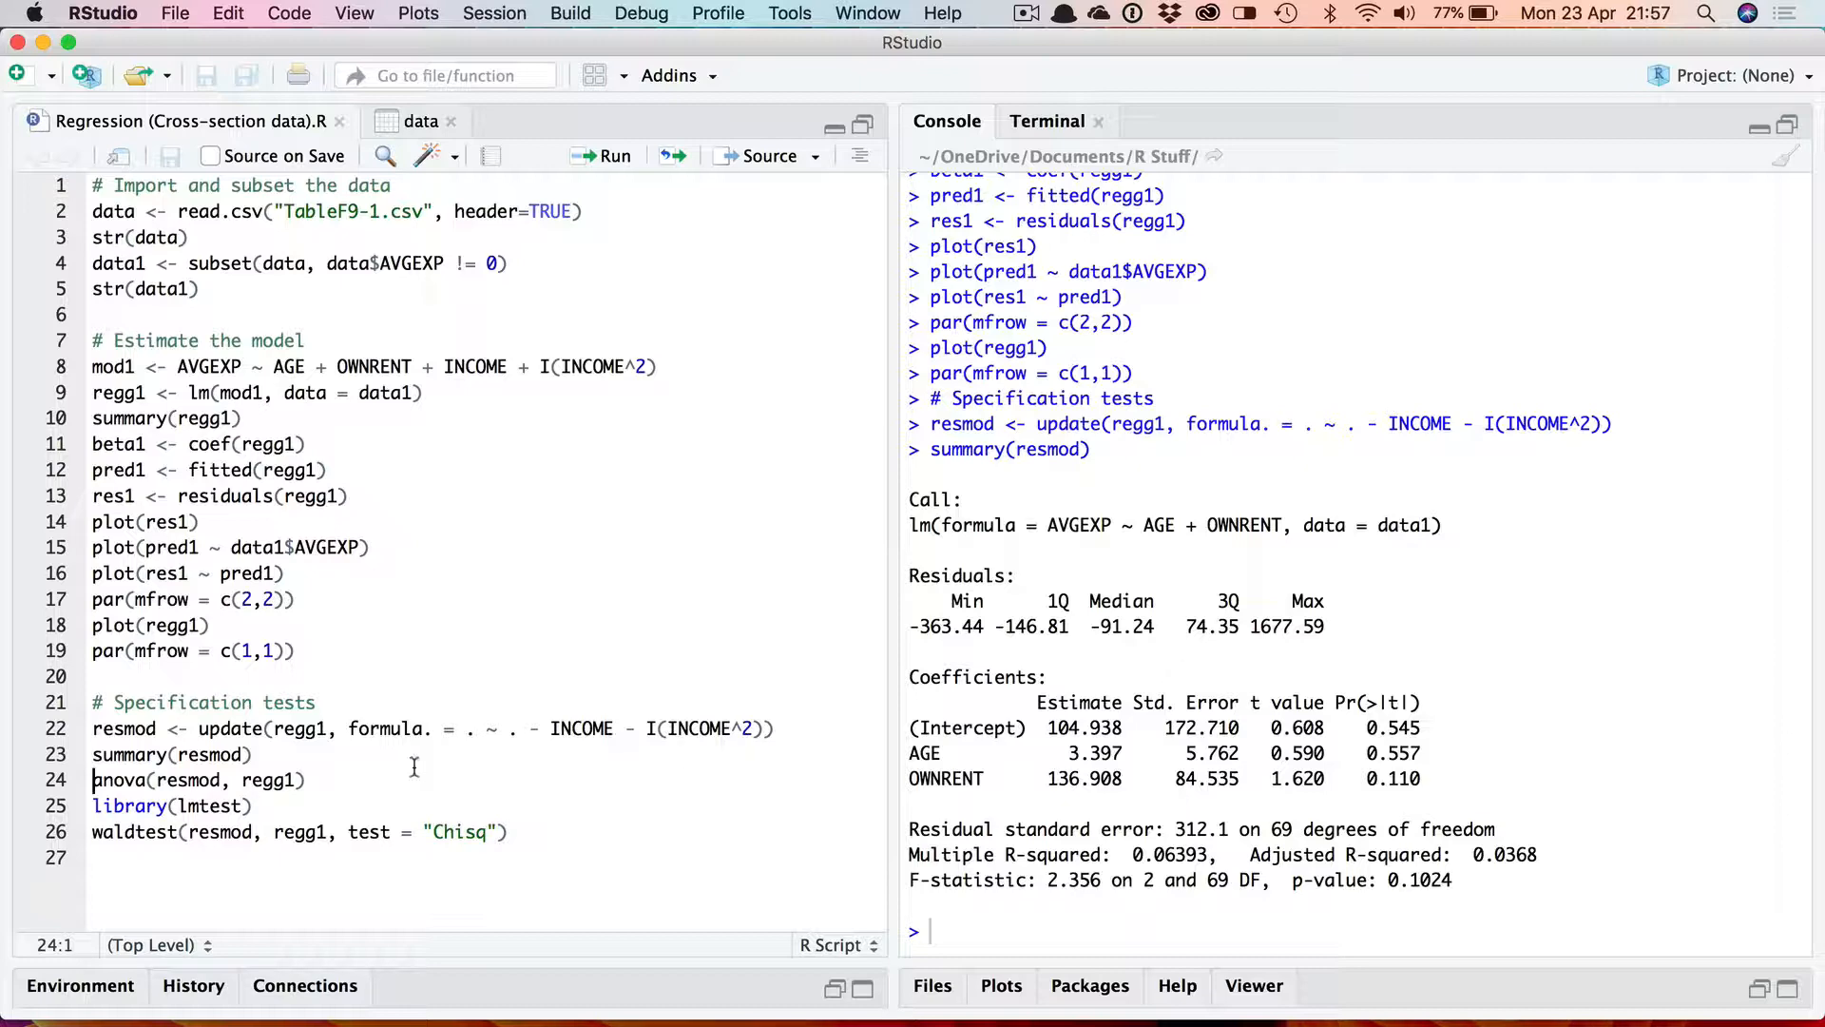
Step: Estimate the restricted model AVGEXP ~ AGE + OWNRENT and summarise it (F = 2.356)
{"action": "left_click", "coordinate": [309, 779]}
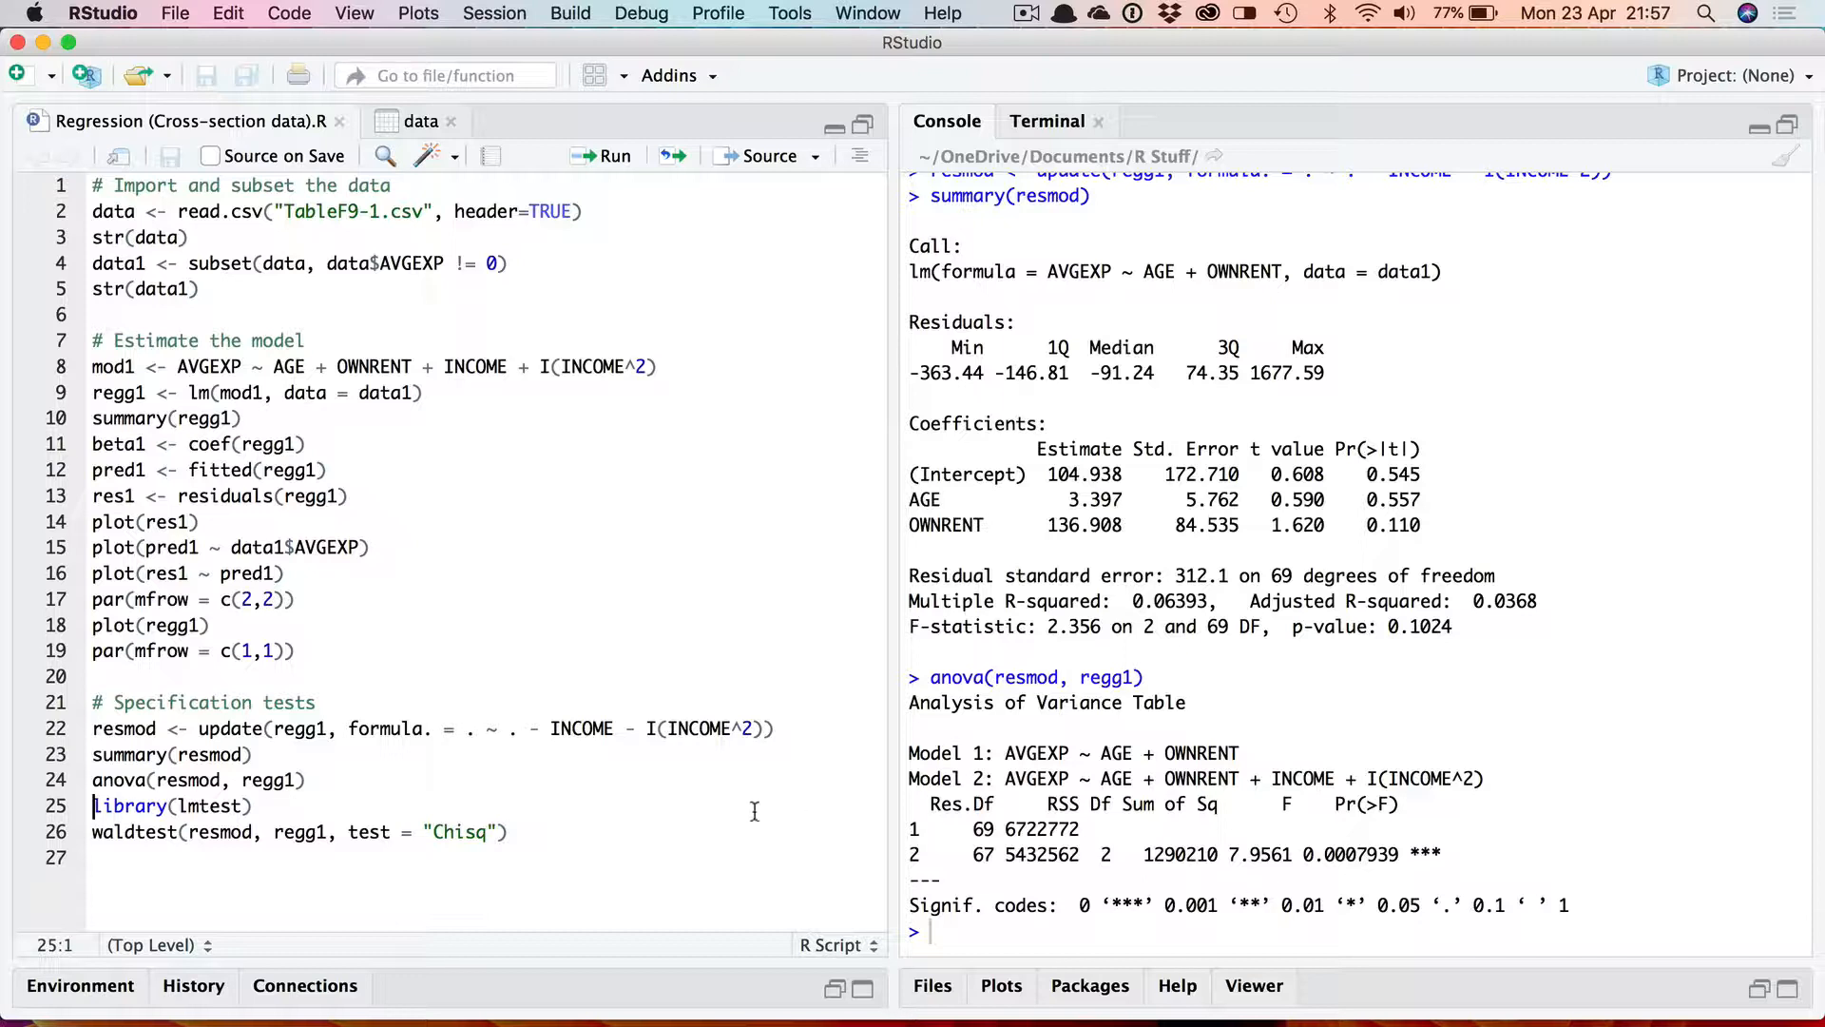
{"action": "mouse_move", "coordinate": [245, 780]}
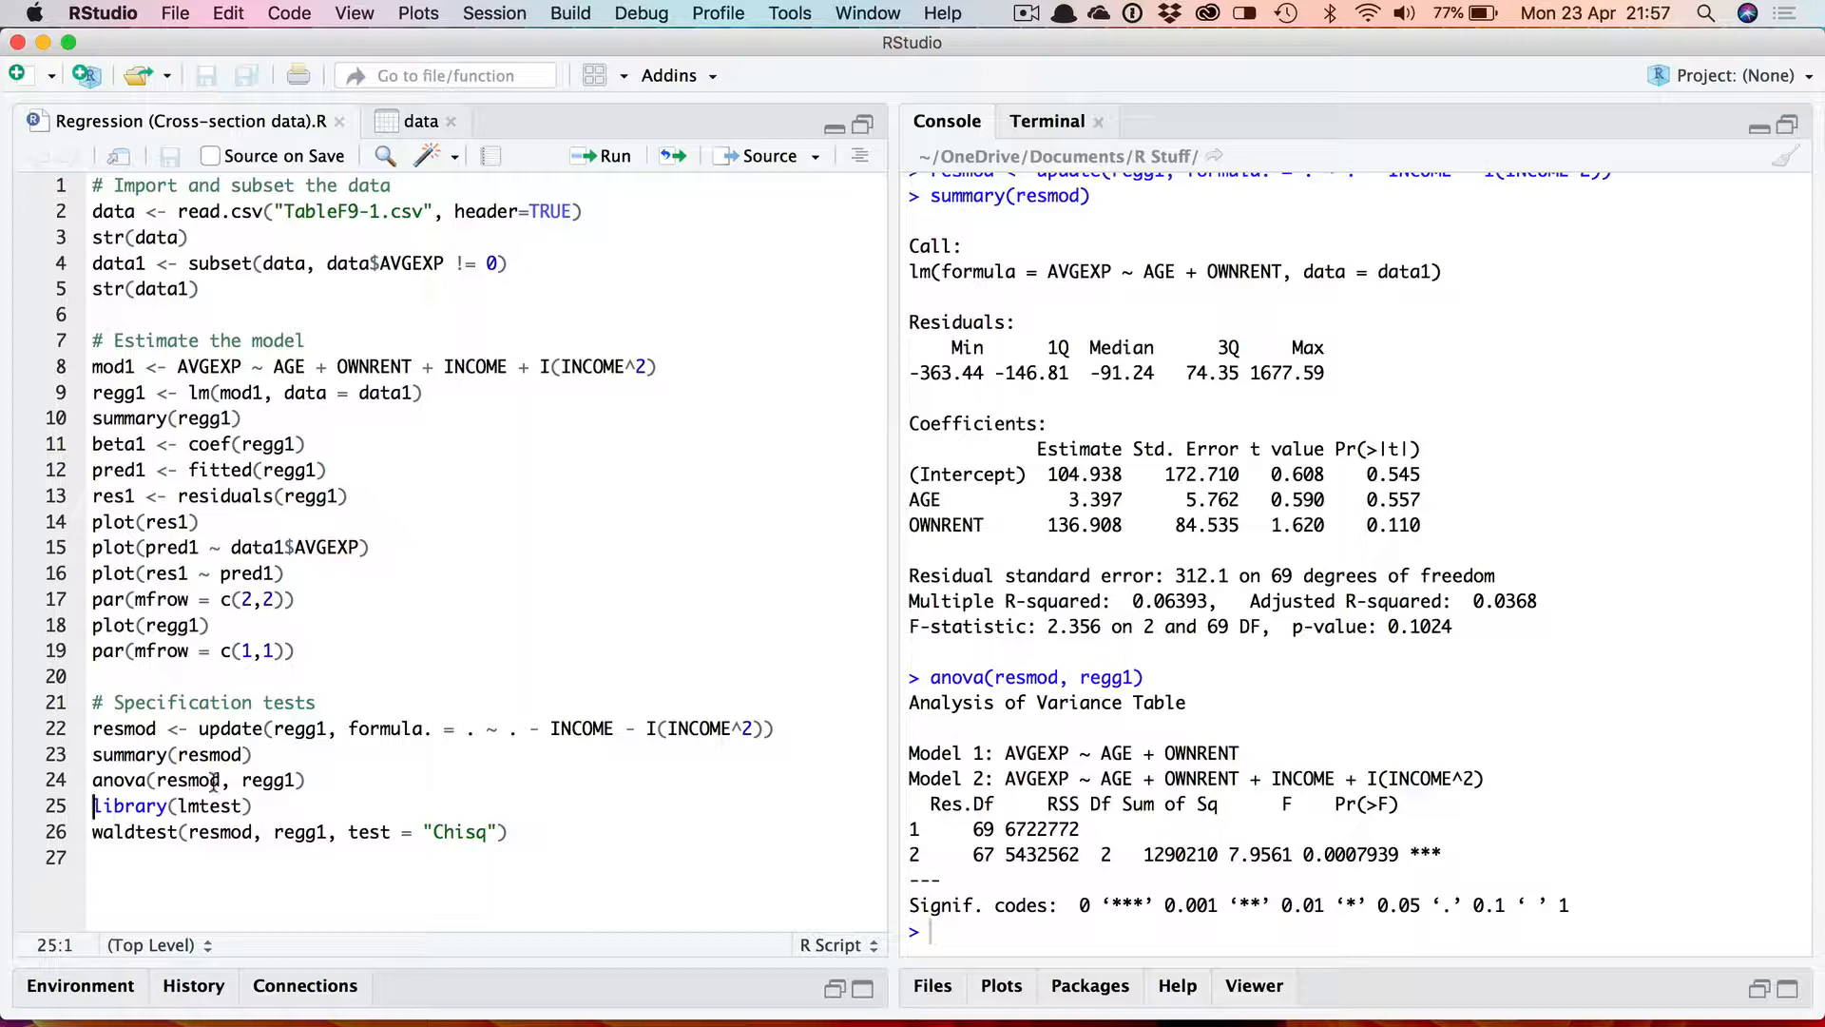
{"action": "mouse_move", "coordinate": [270, 780]}
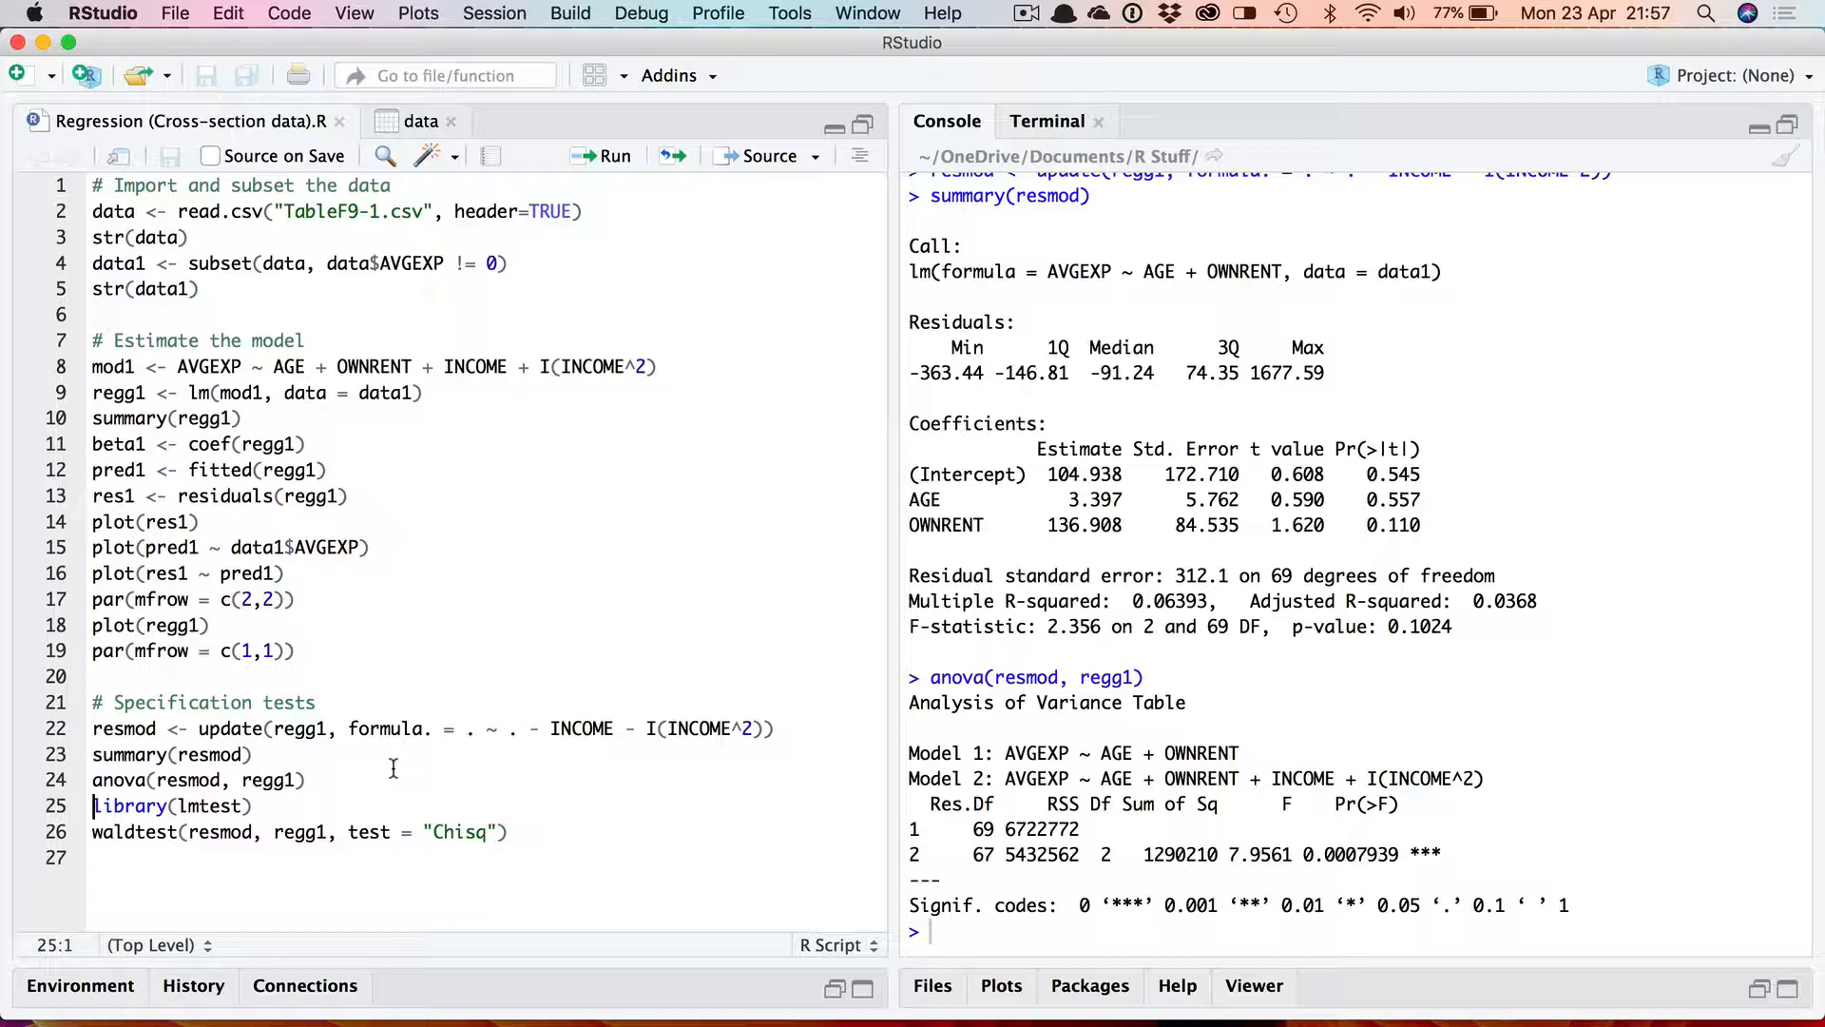
{"action": "mouse_move", "coordinate": [654, 707]}
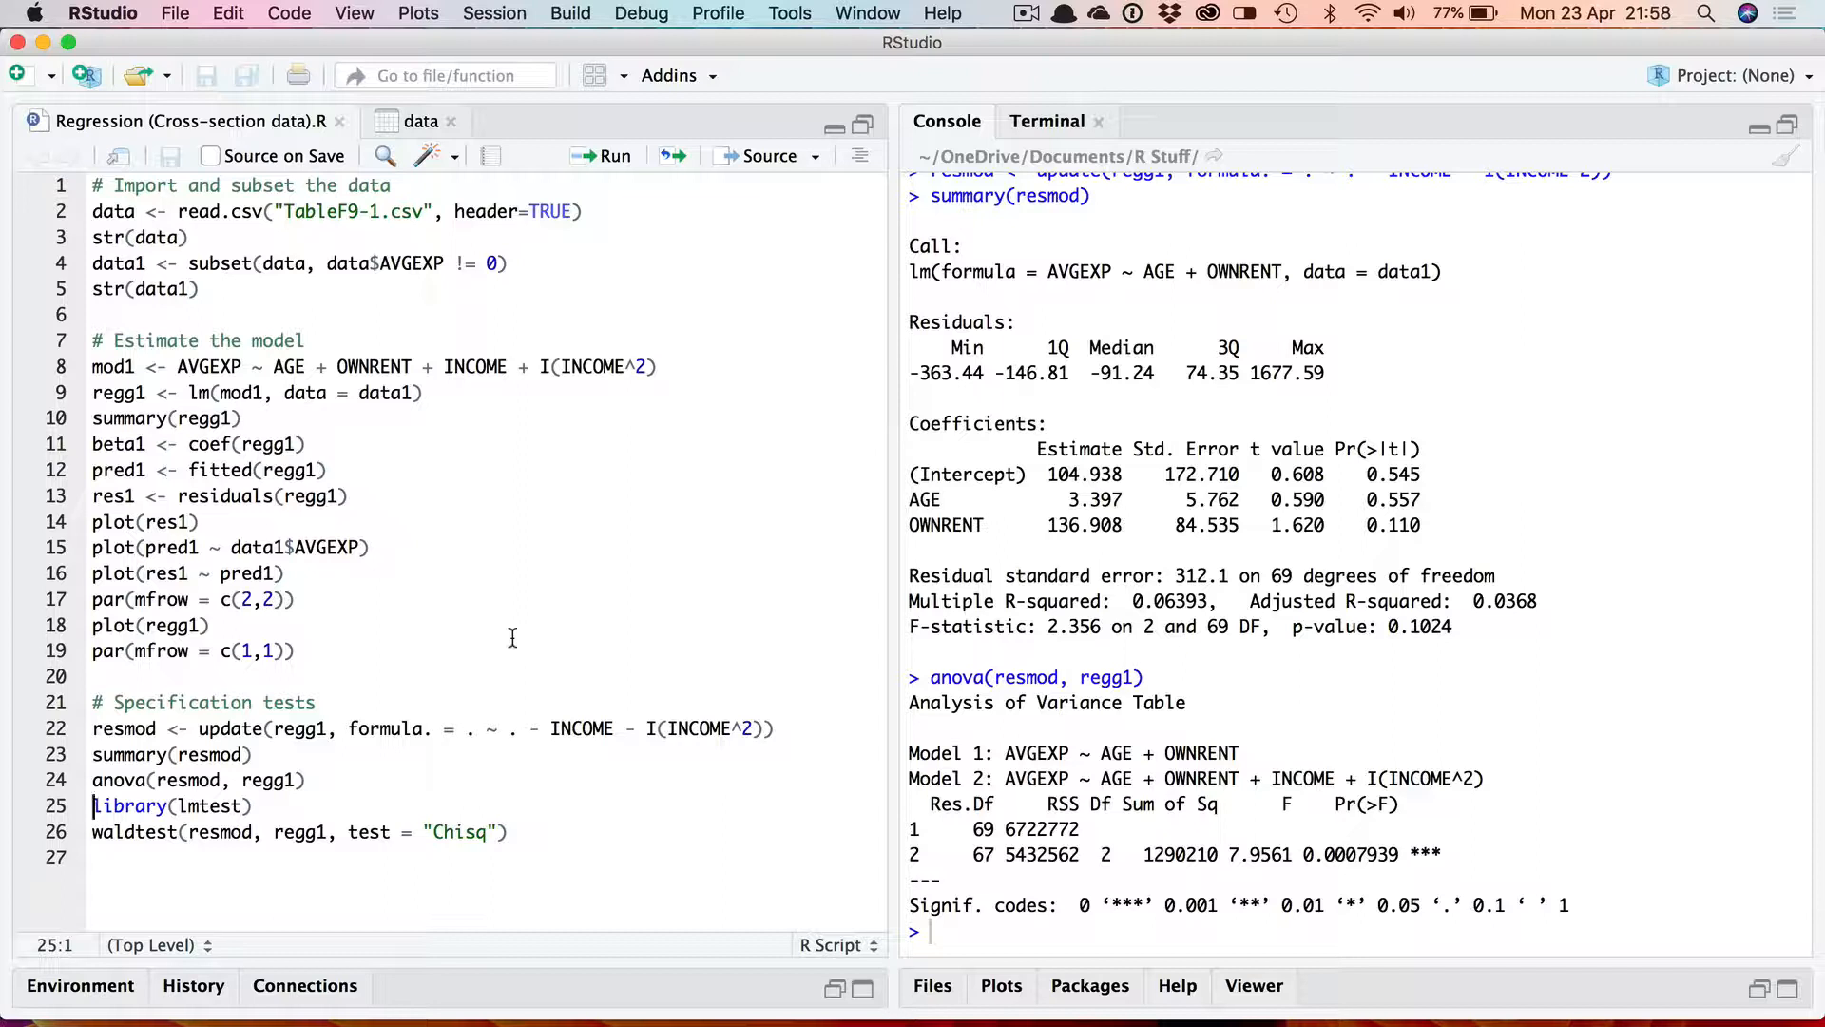
{"action": "mouse_move", "coordinate": [553, 616]}
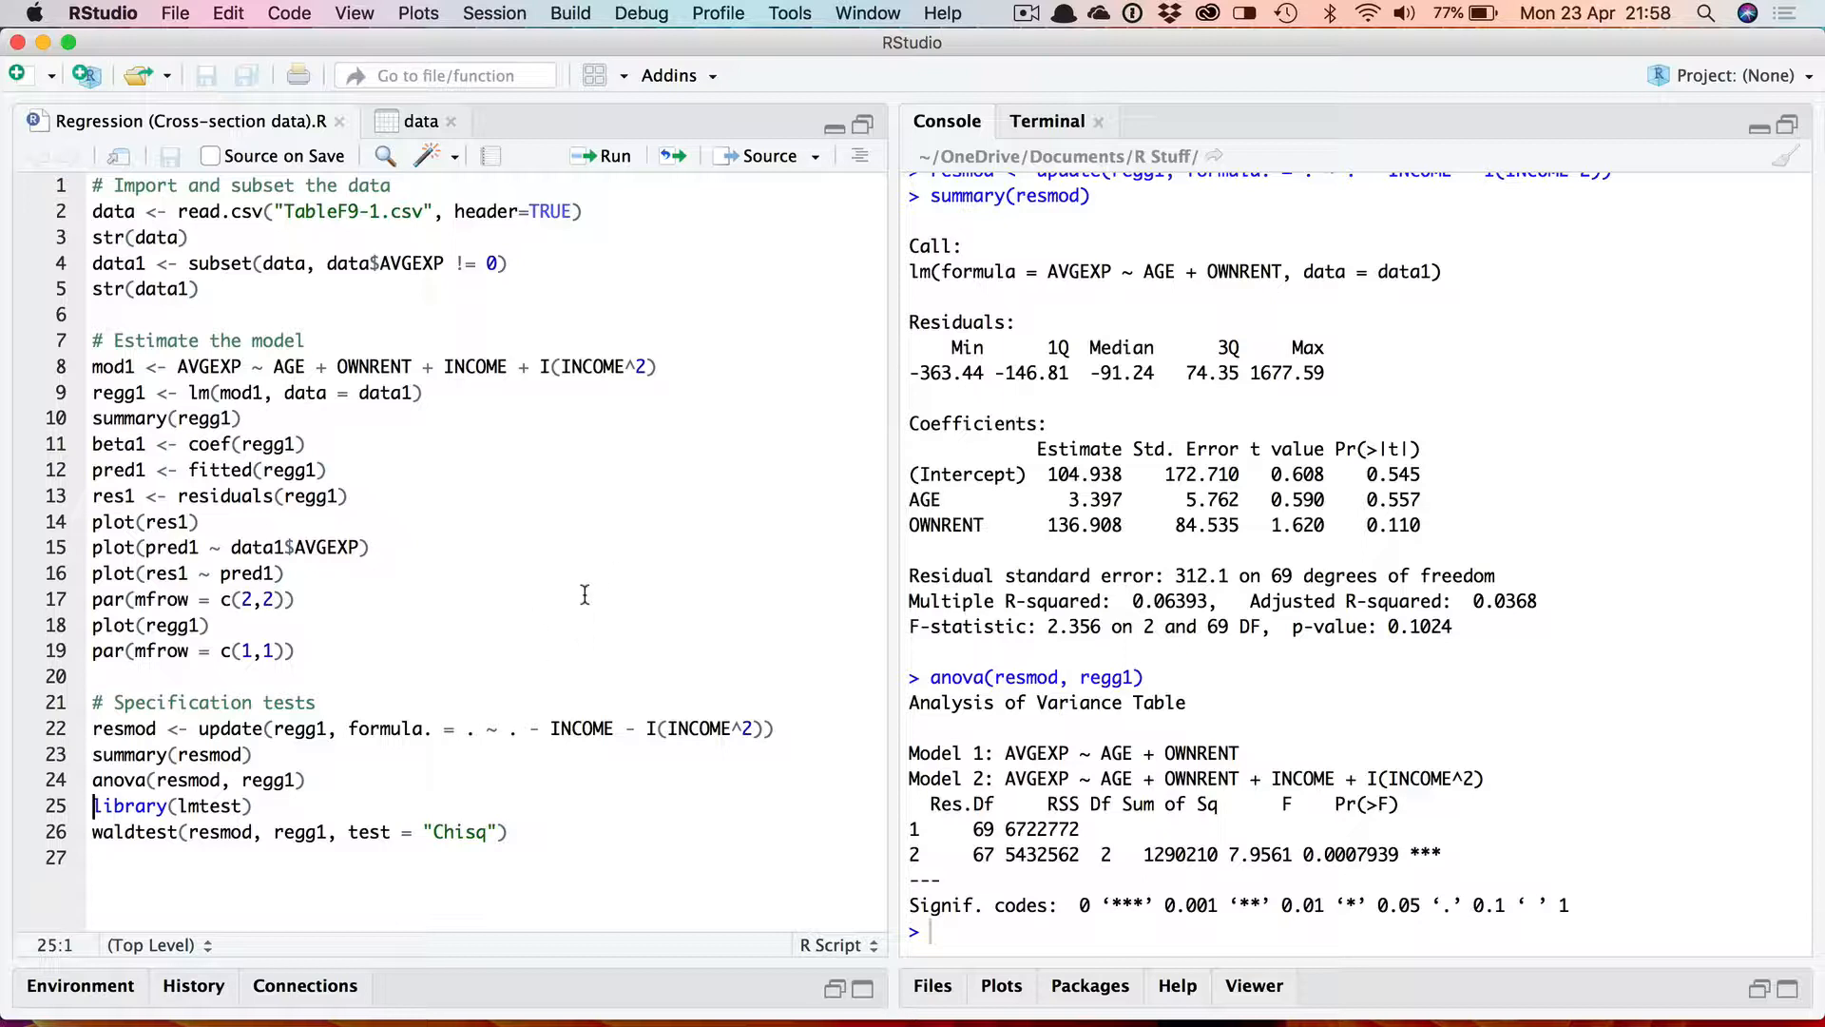
{"action": "mouse_move", "coordinate": [624, 579]}
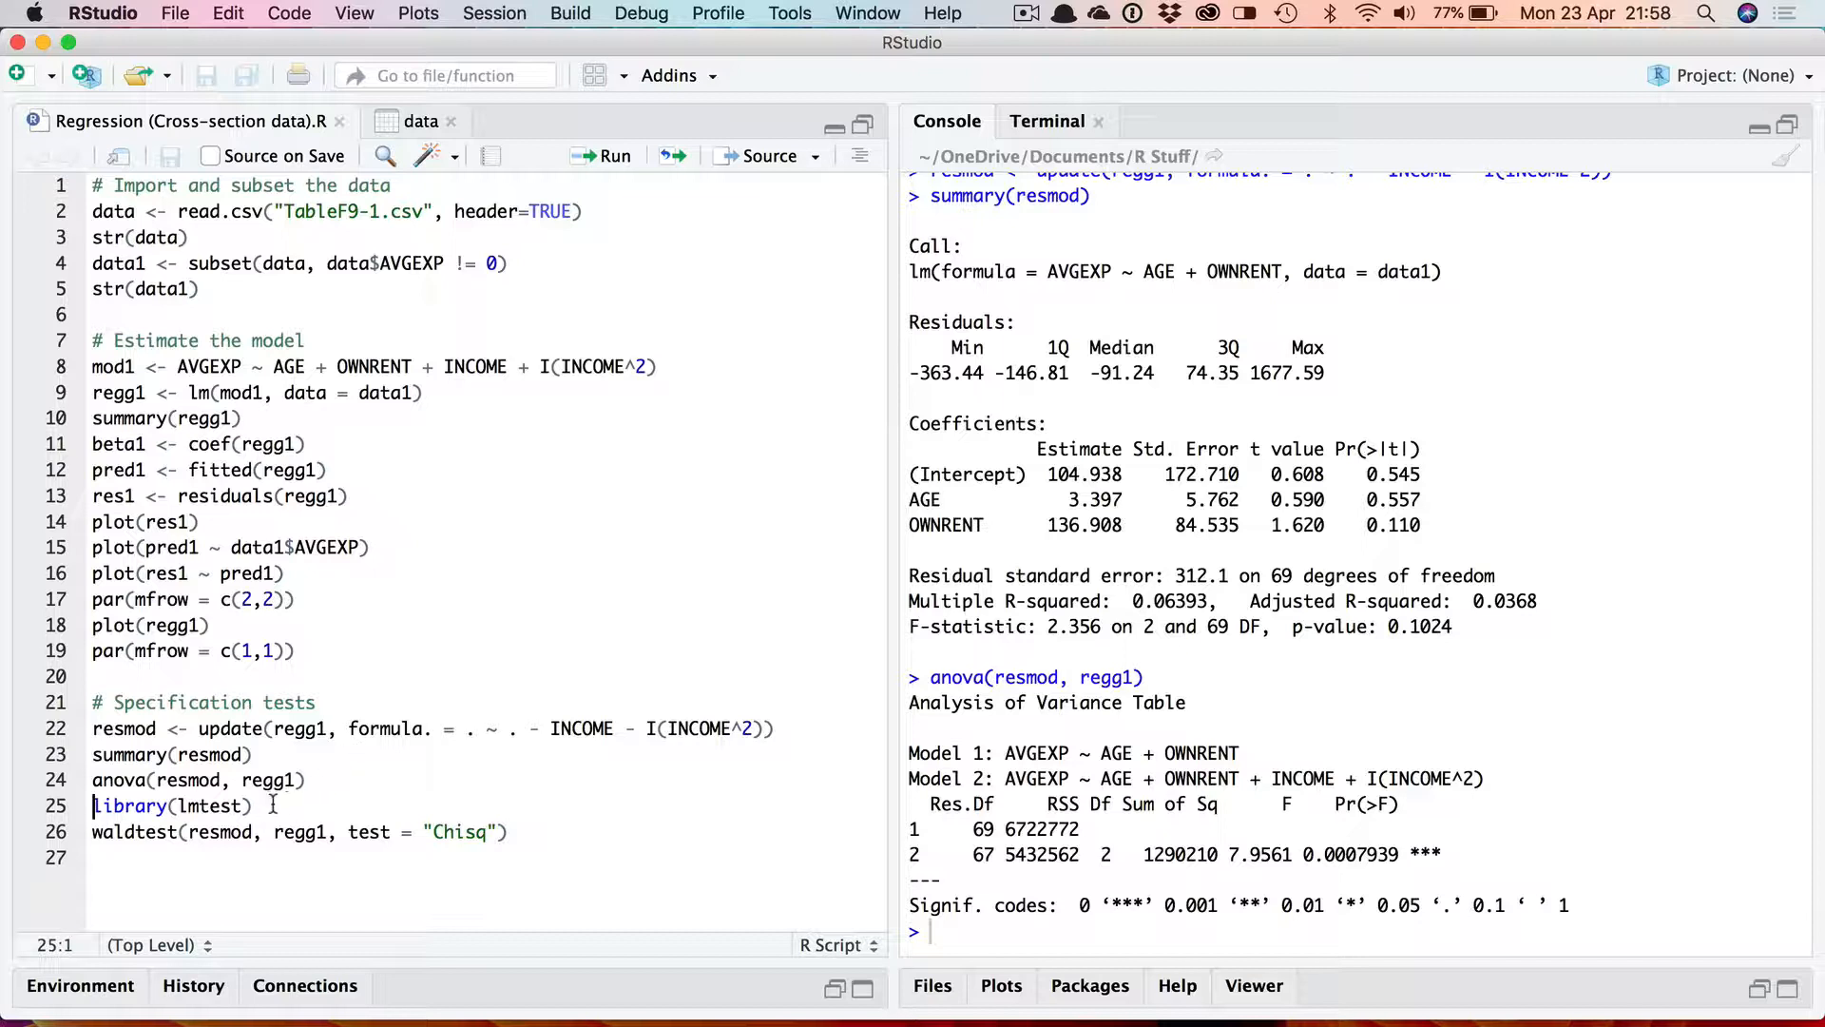
Step: Run anova(resmod, regg1), giving F = 7.9561 and p = 0.0007939
{"action": "left_click", "coordinate": [253, 807]}
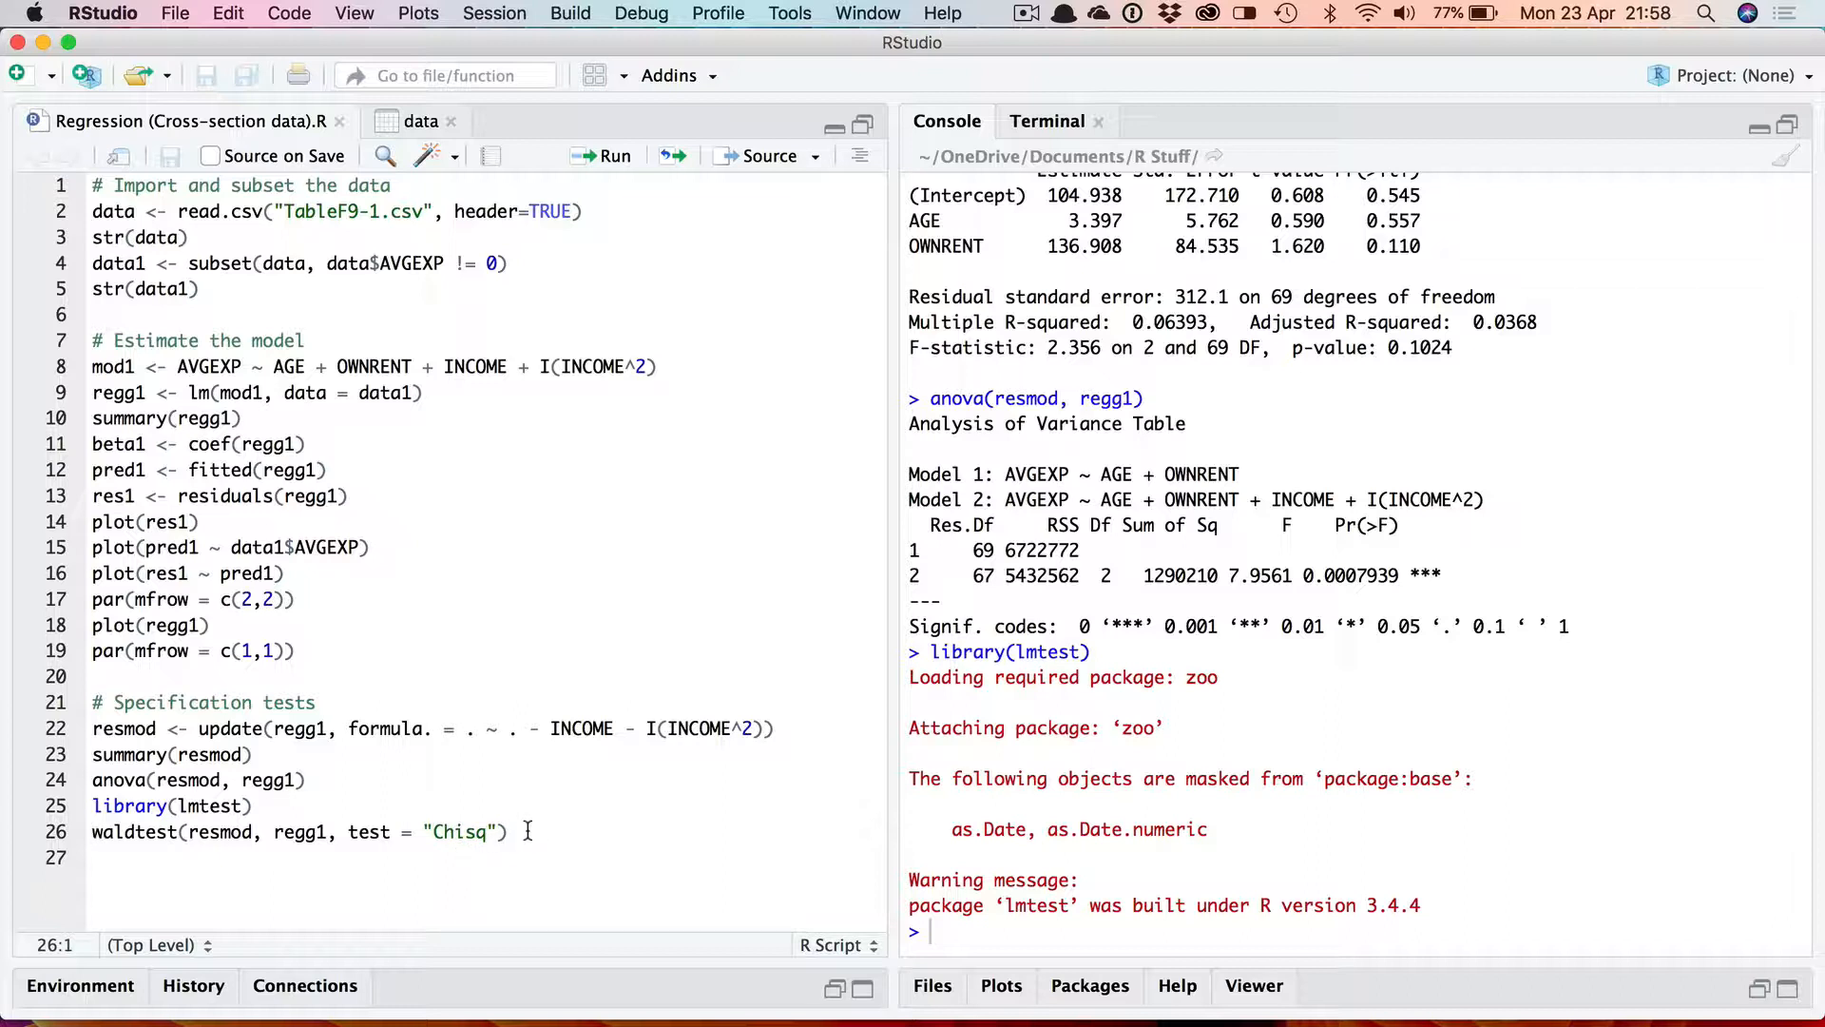
{"action": "mouse_move", "coordinate": [335, 796]}
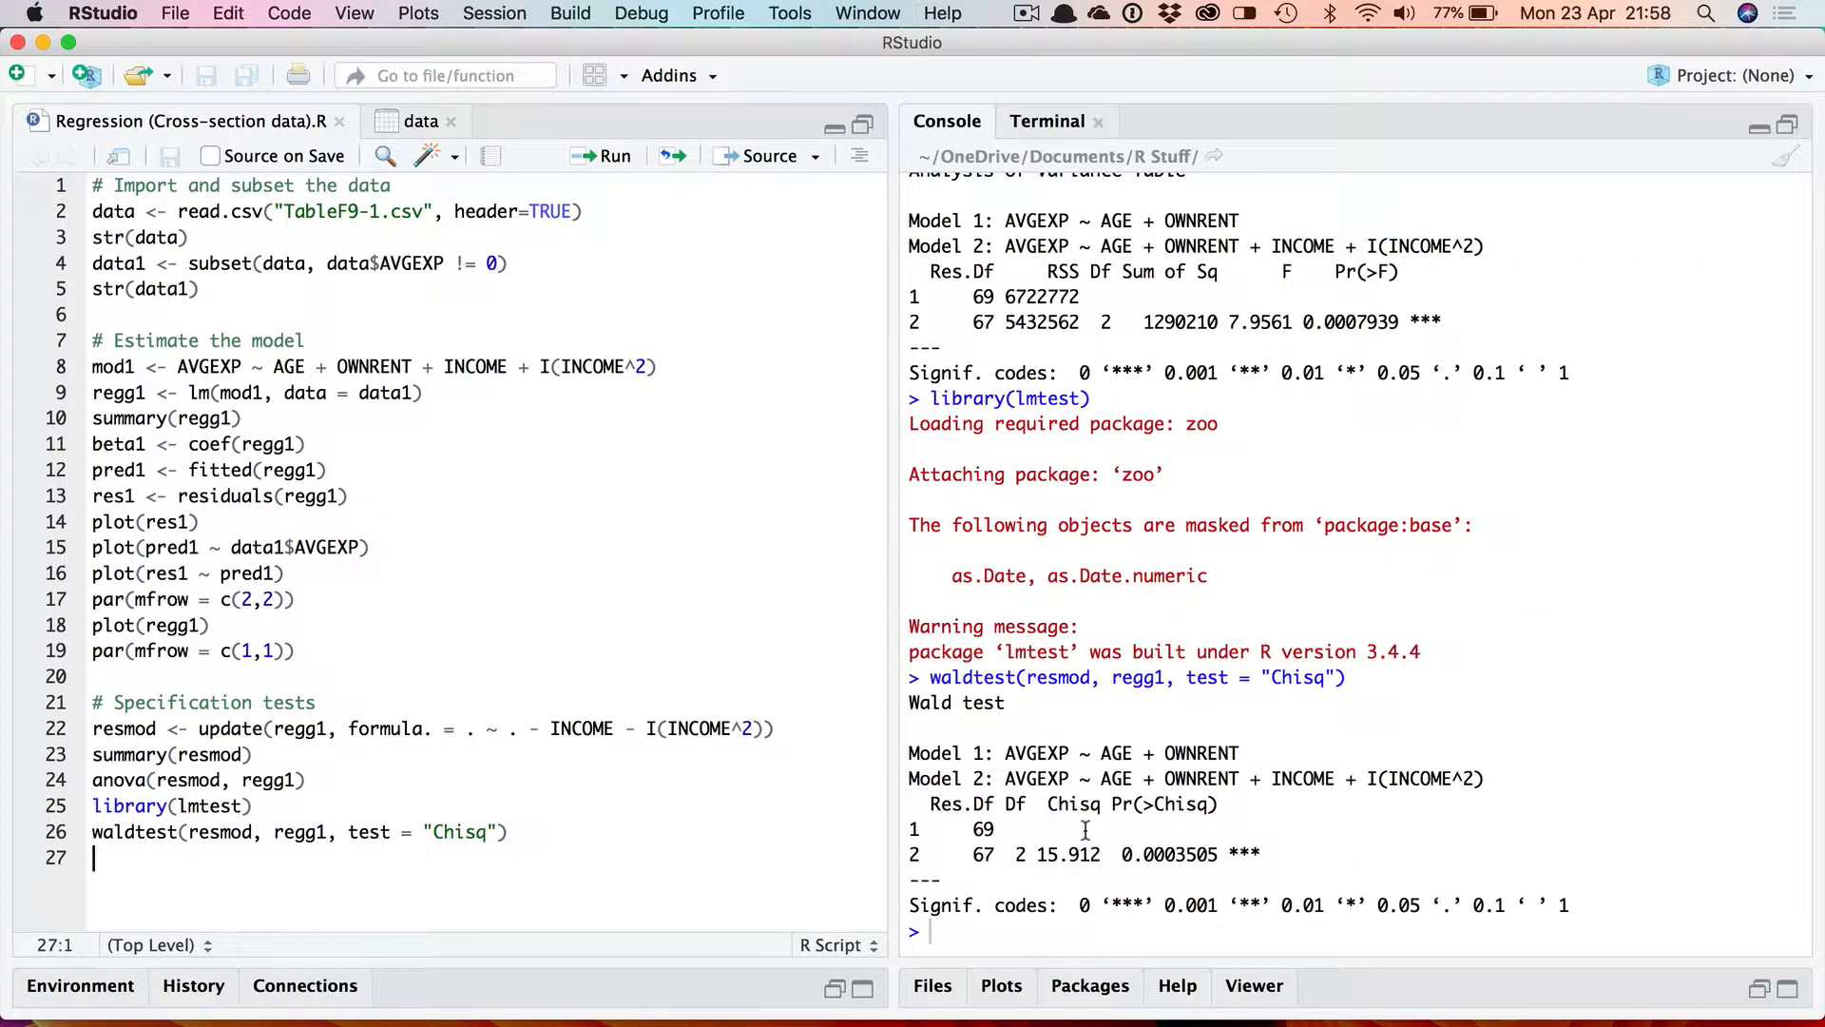
{"action": "mouse_move", "coordinate": [1158, 802]}
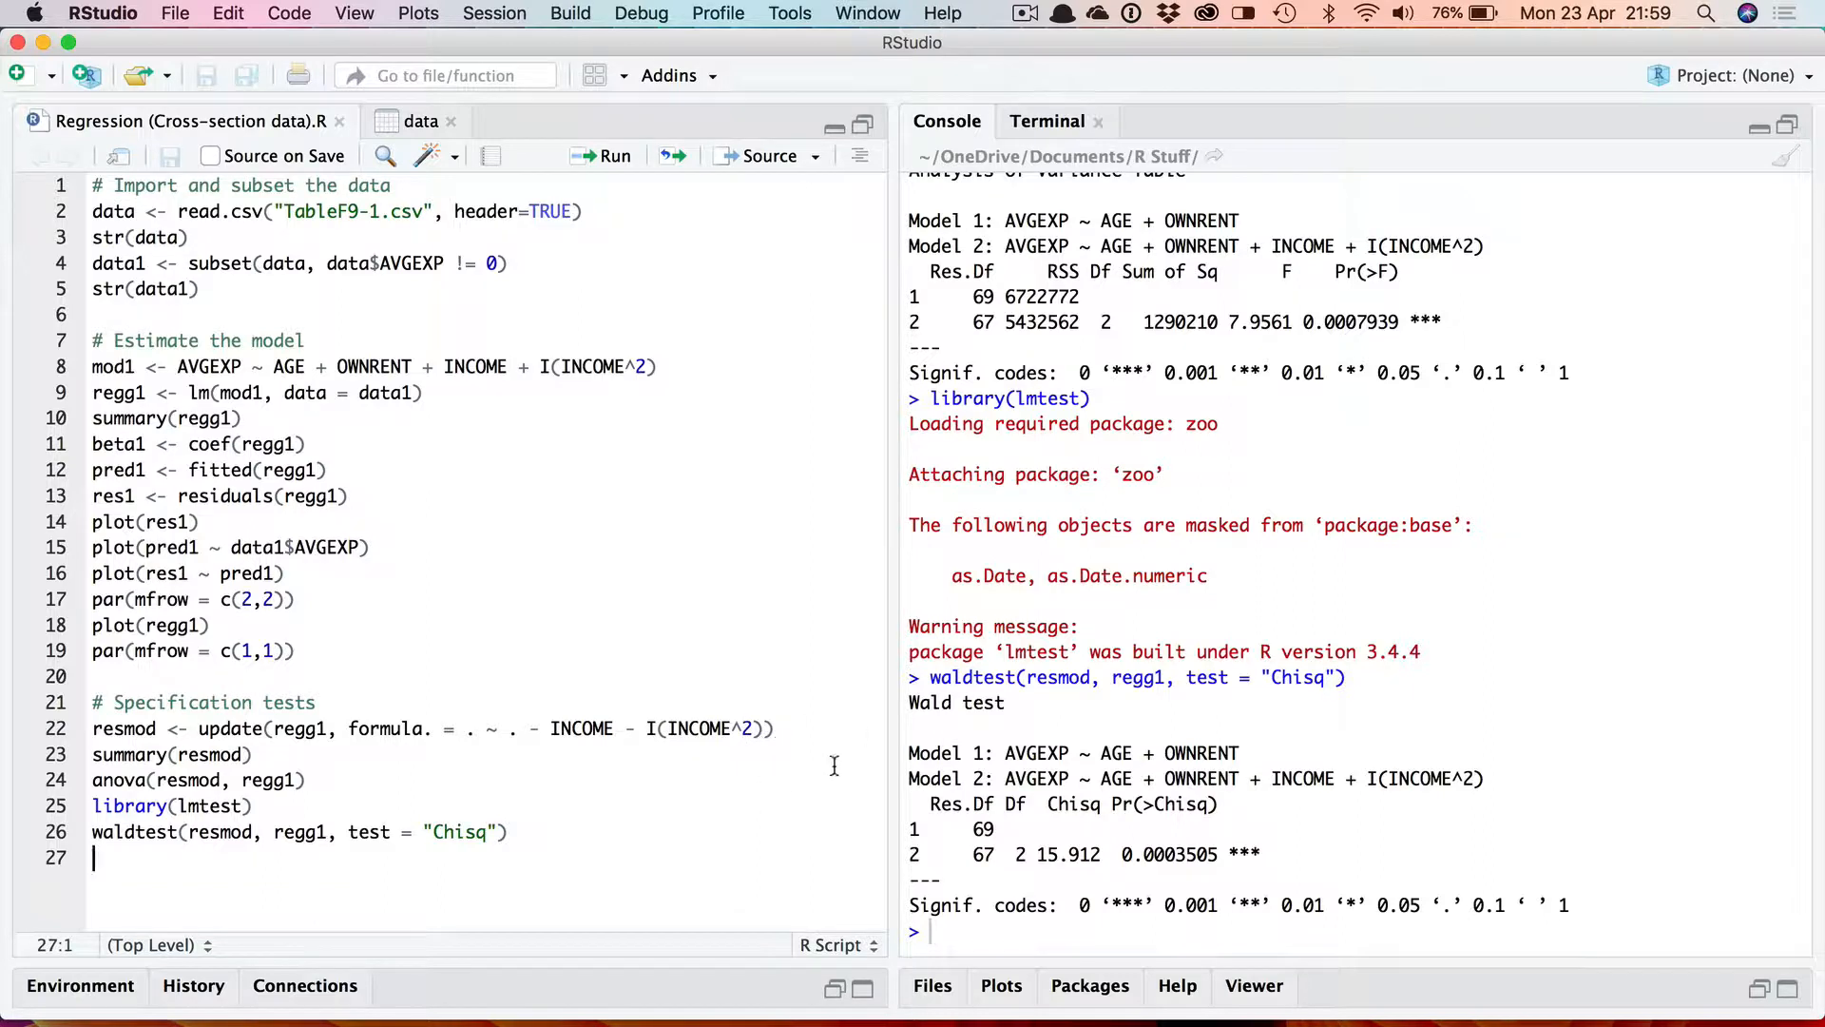
{"action": "mouse_move", "coordinate": [815, 771]}
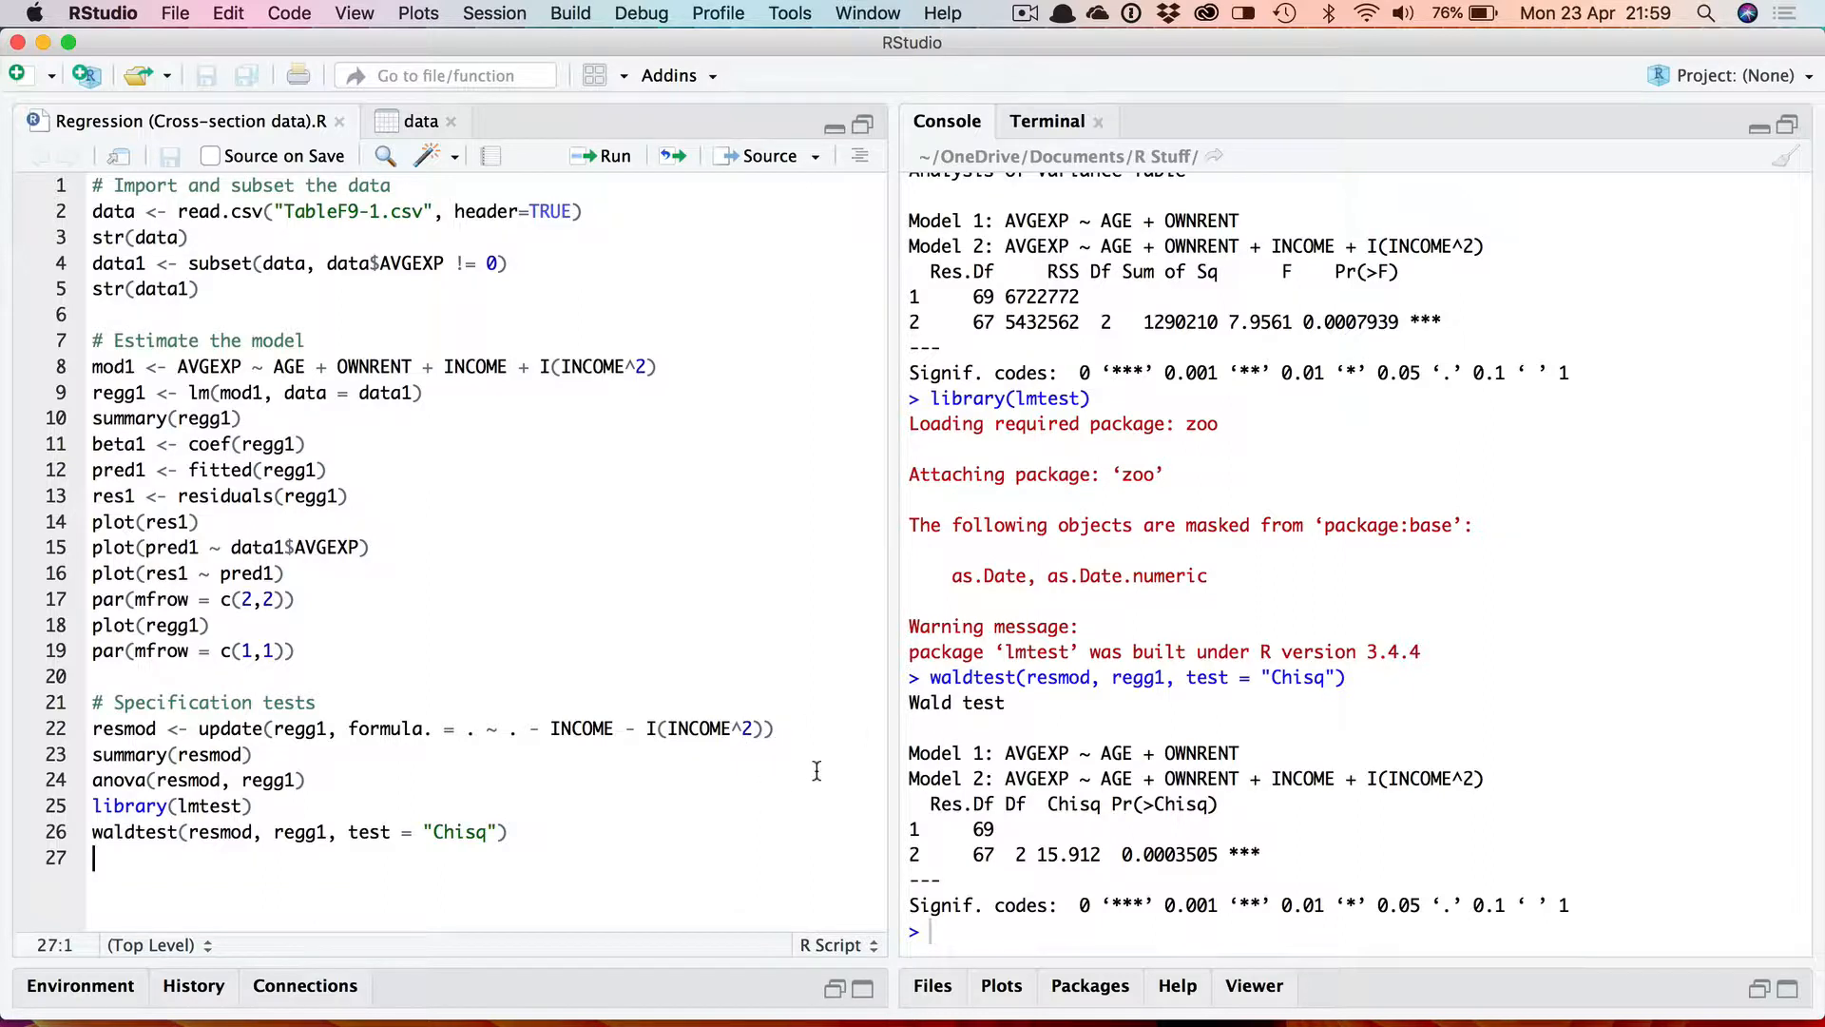